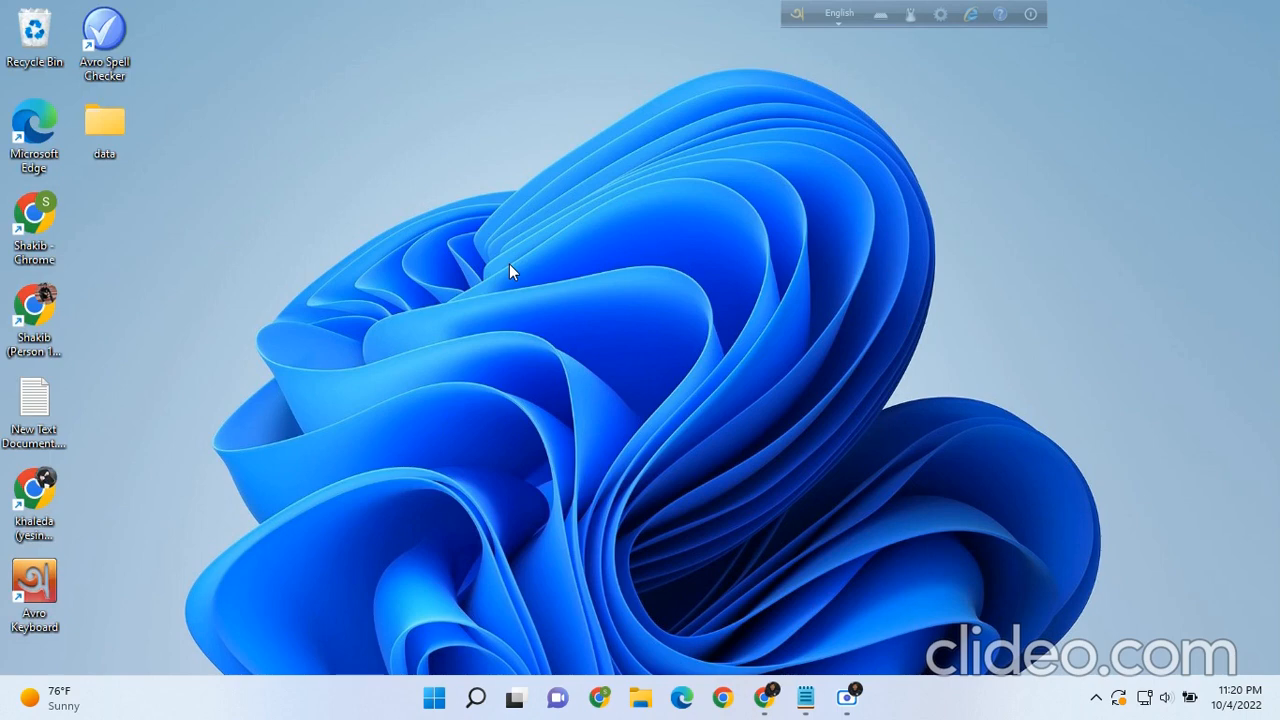
pyautogui.moveTo(380, 140)
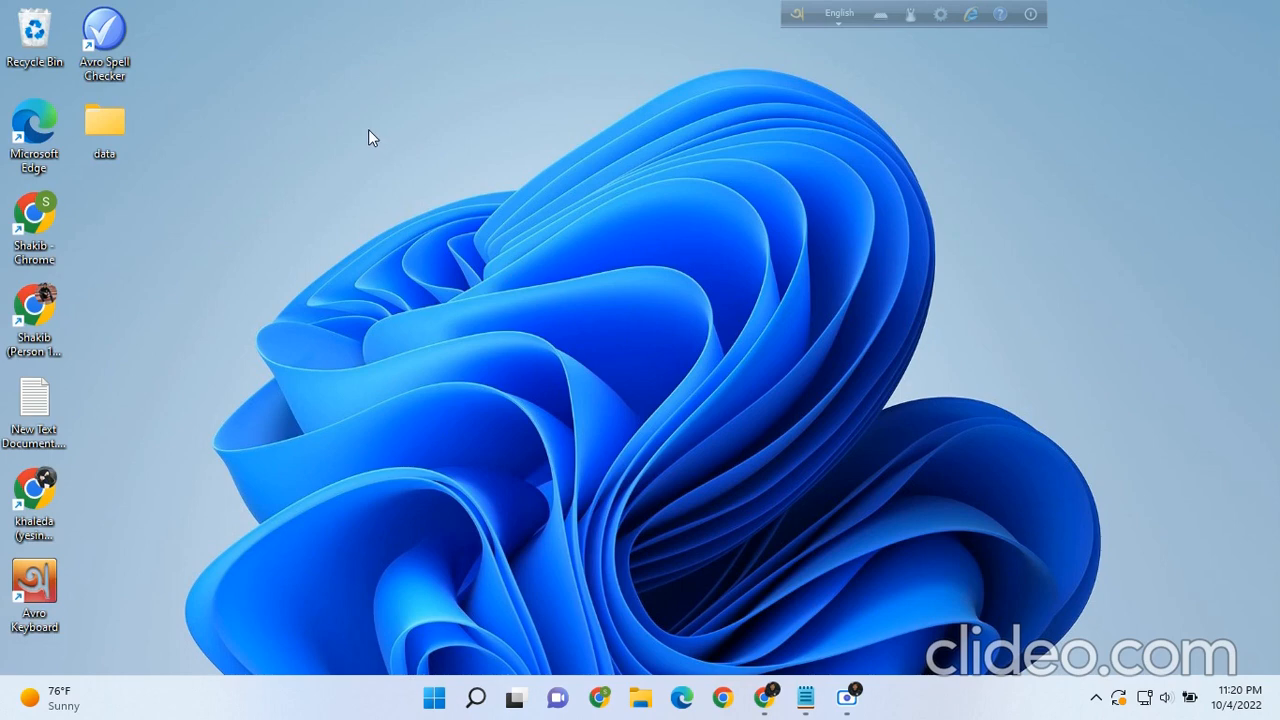
# Refresh the desktop repeatedly and look at the desktop sorting options
pyautogui.rightClick(372, 135)
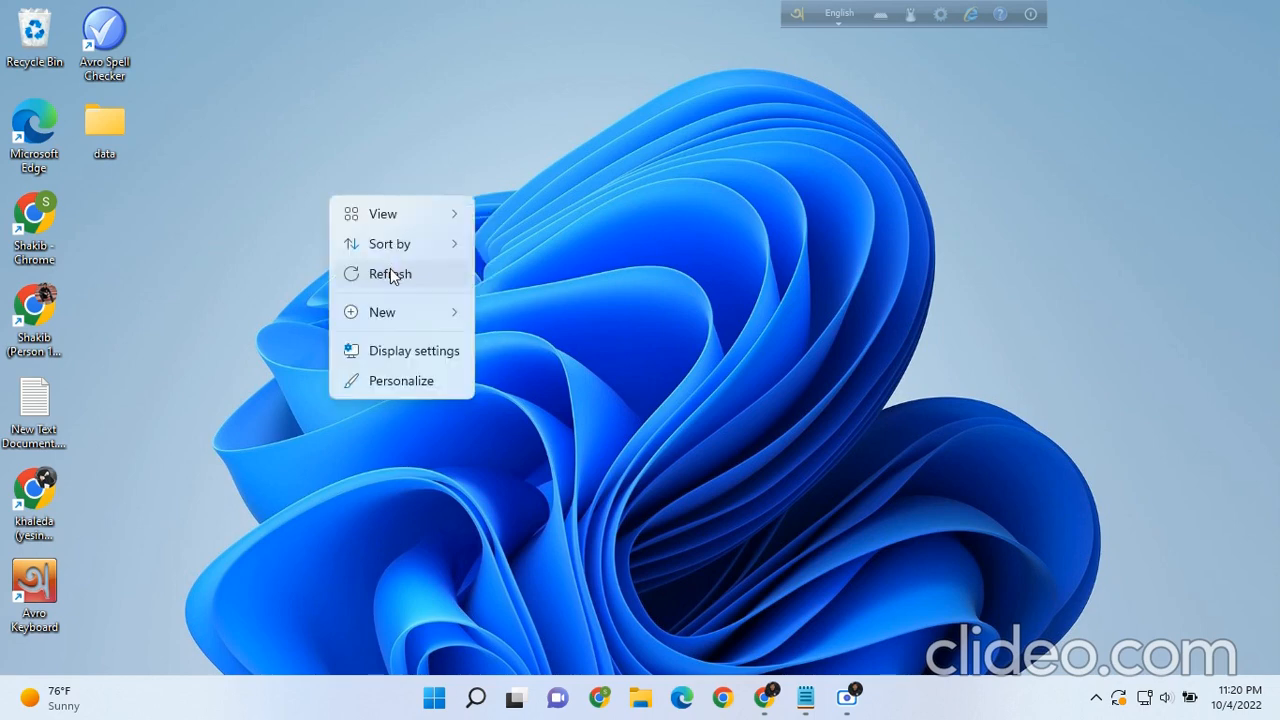
pyautogui.click(388, 273)
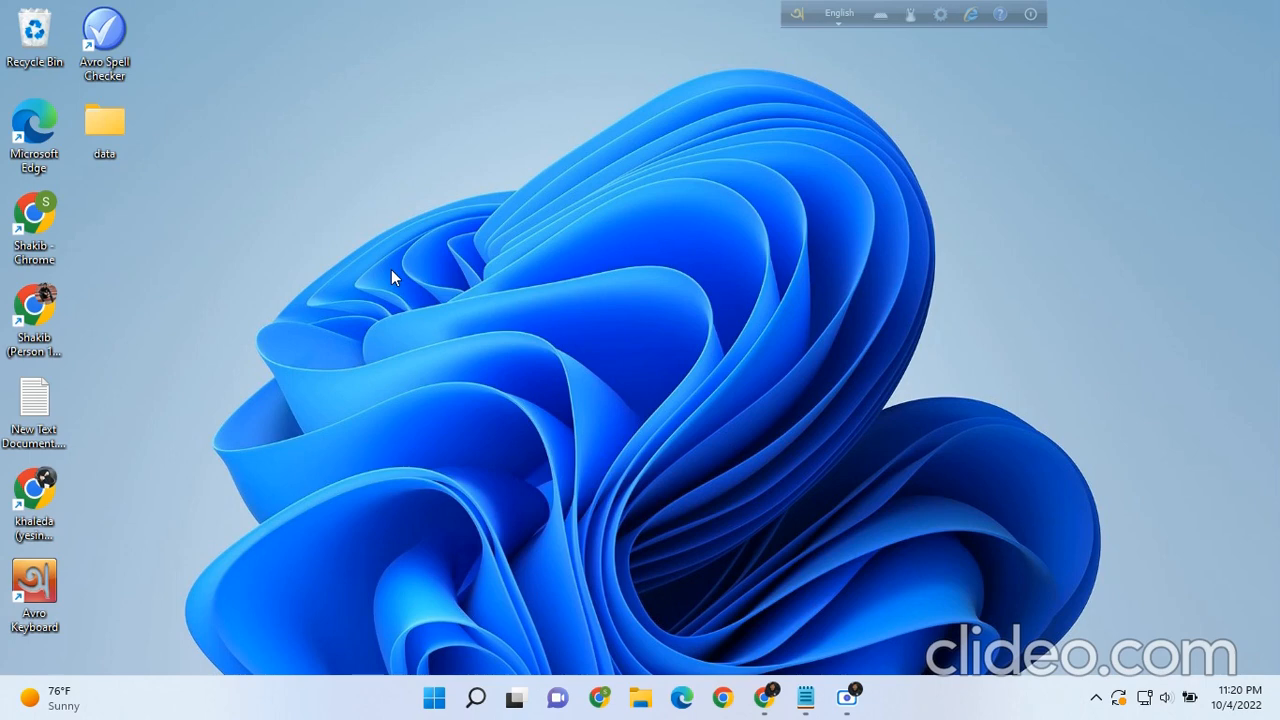
pyautogui.moveTo(335, 233)
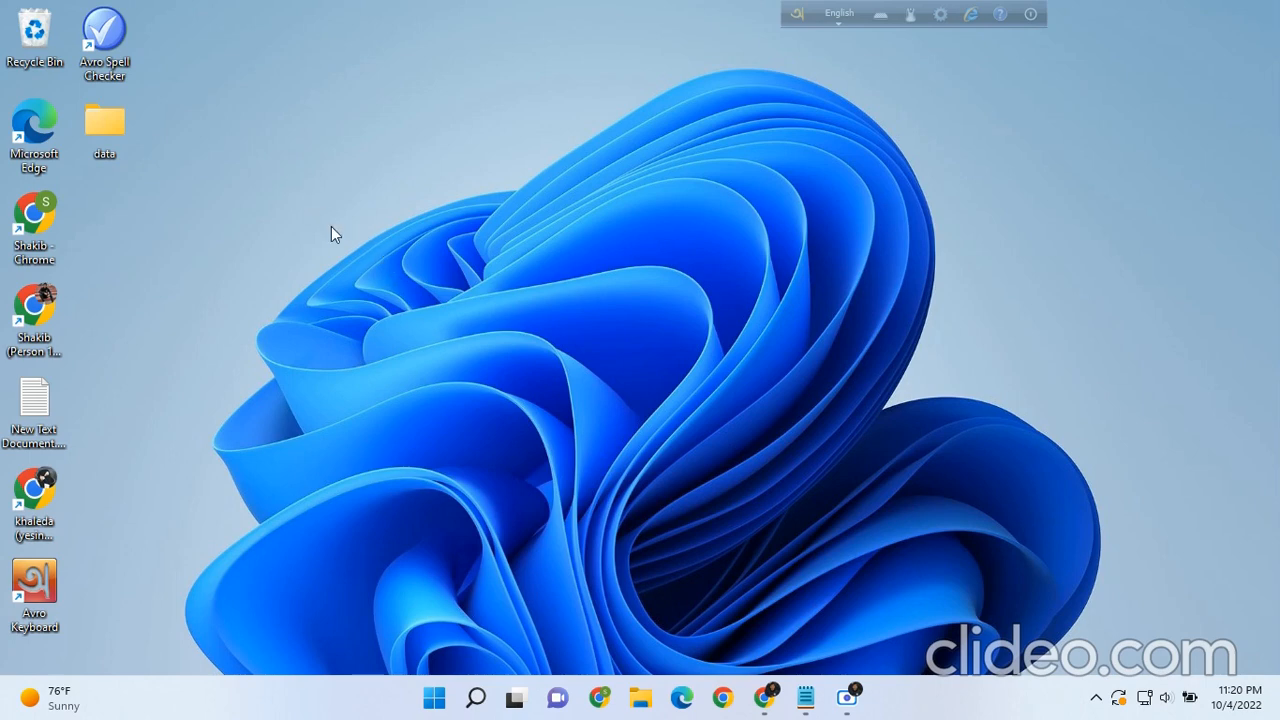
pyautogui.rightClick(335, 233)
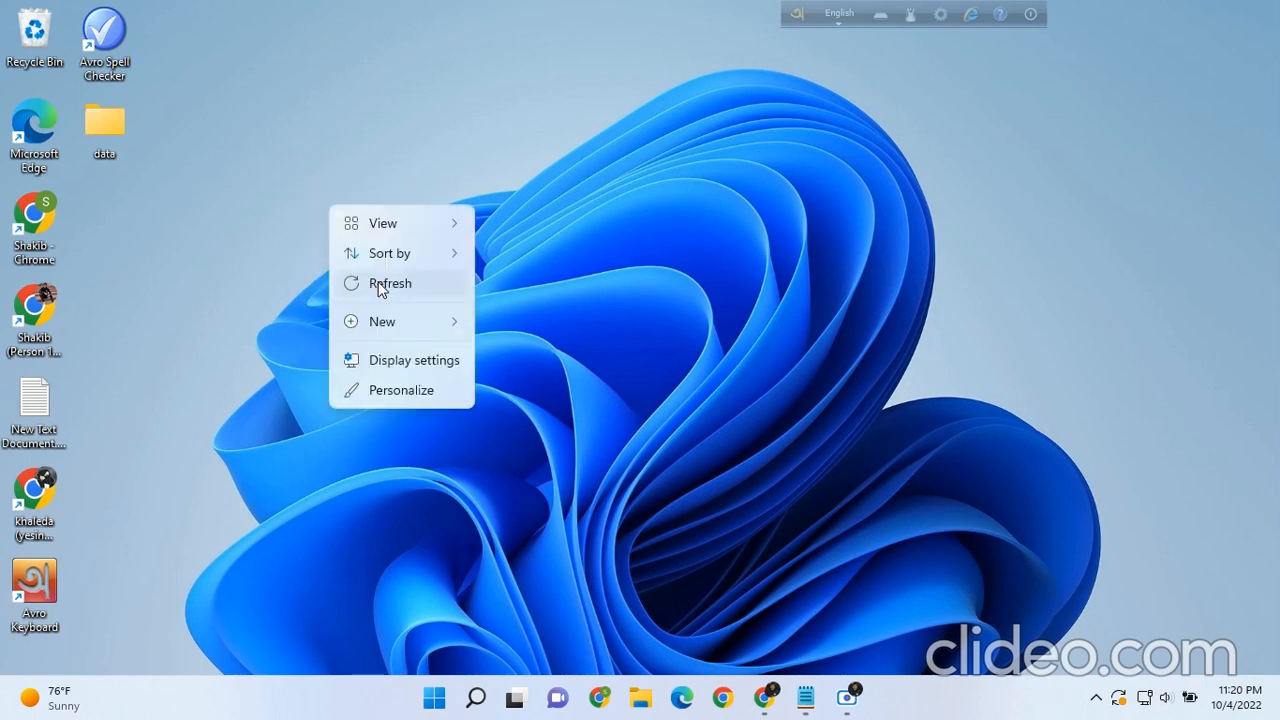
pyautogui.click(390, 283)
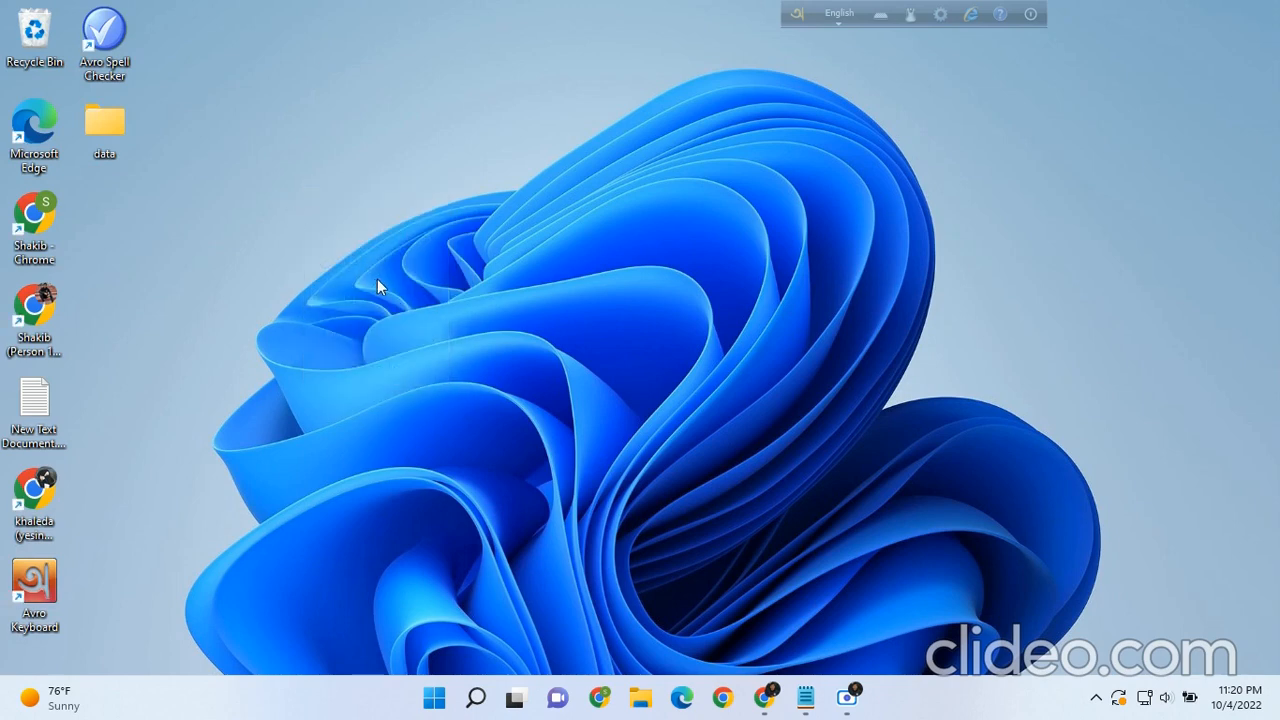
pyautogui.rightClick(380, 287)
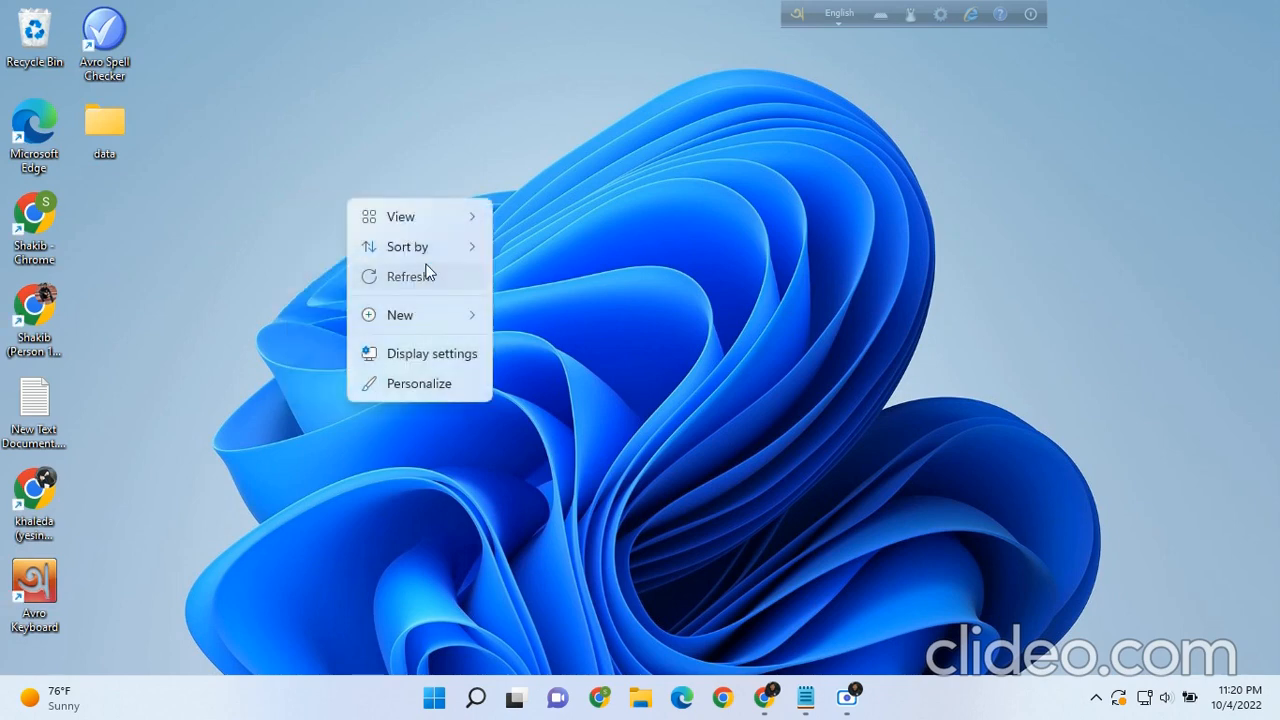
pyautogui.click(407, 276)
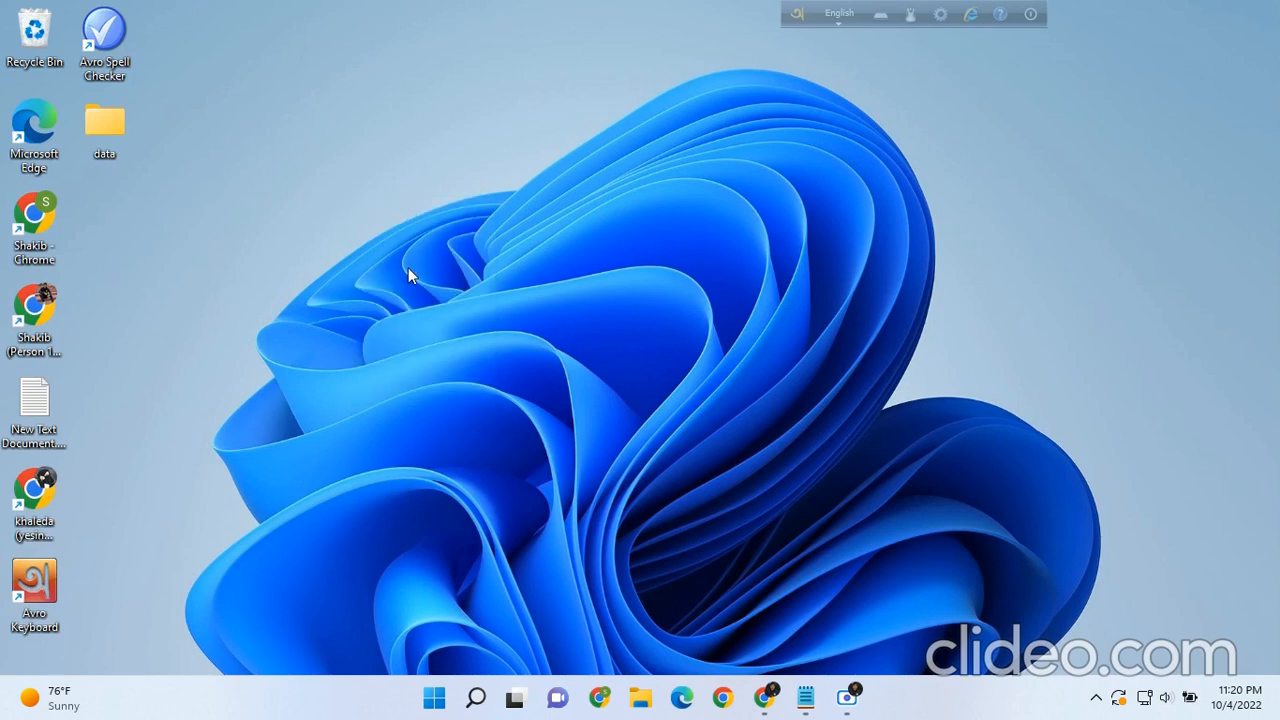
pyautogui.rightClick(413, 275)
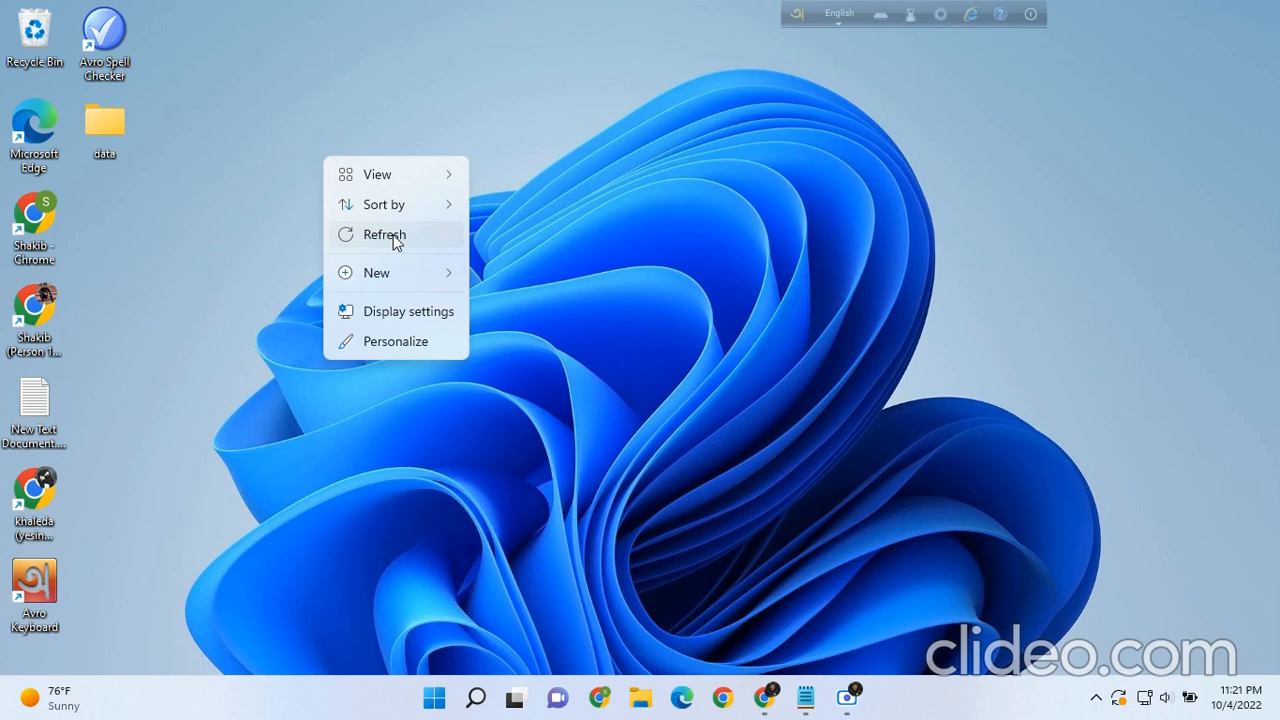
pyautogui.moveTo(393, 188)
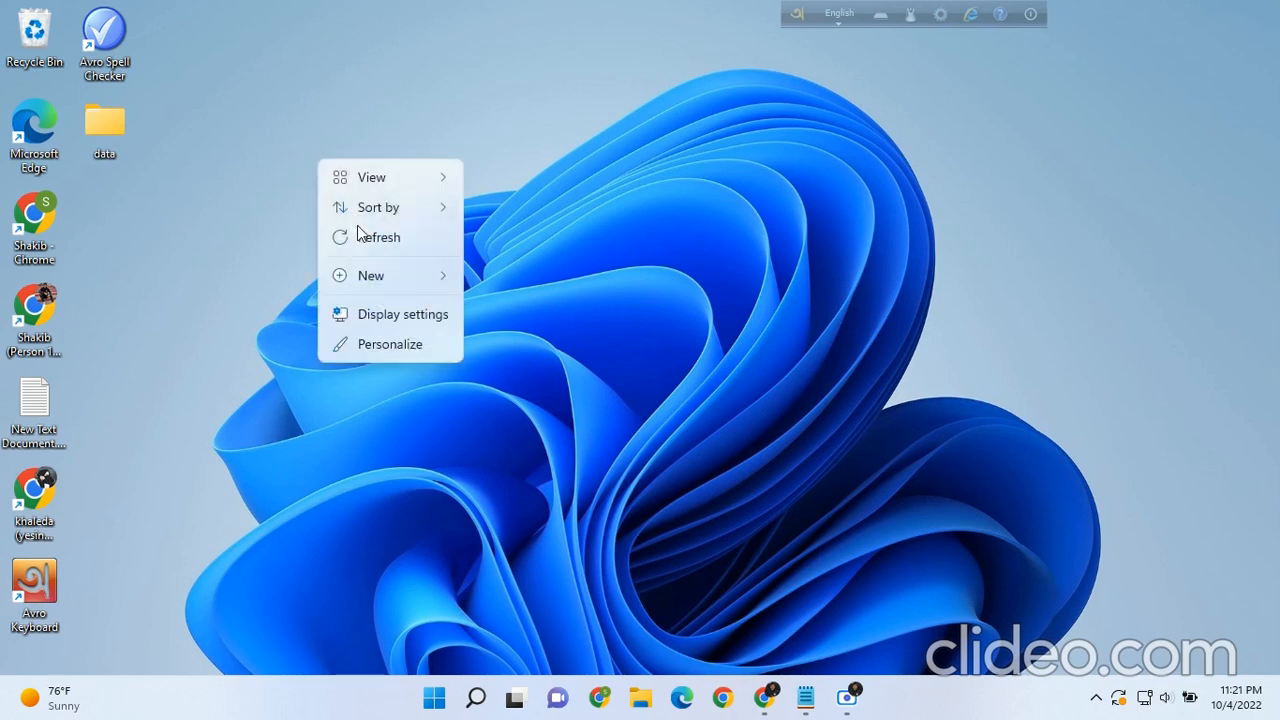
pyautogui.click(295, 190)
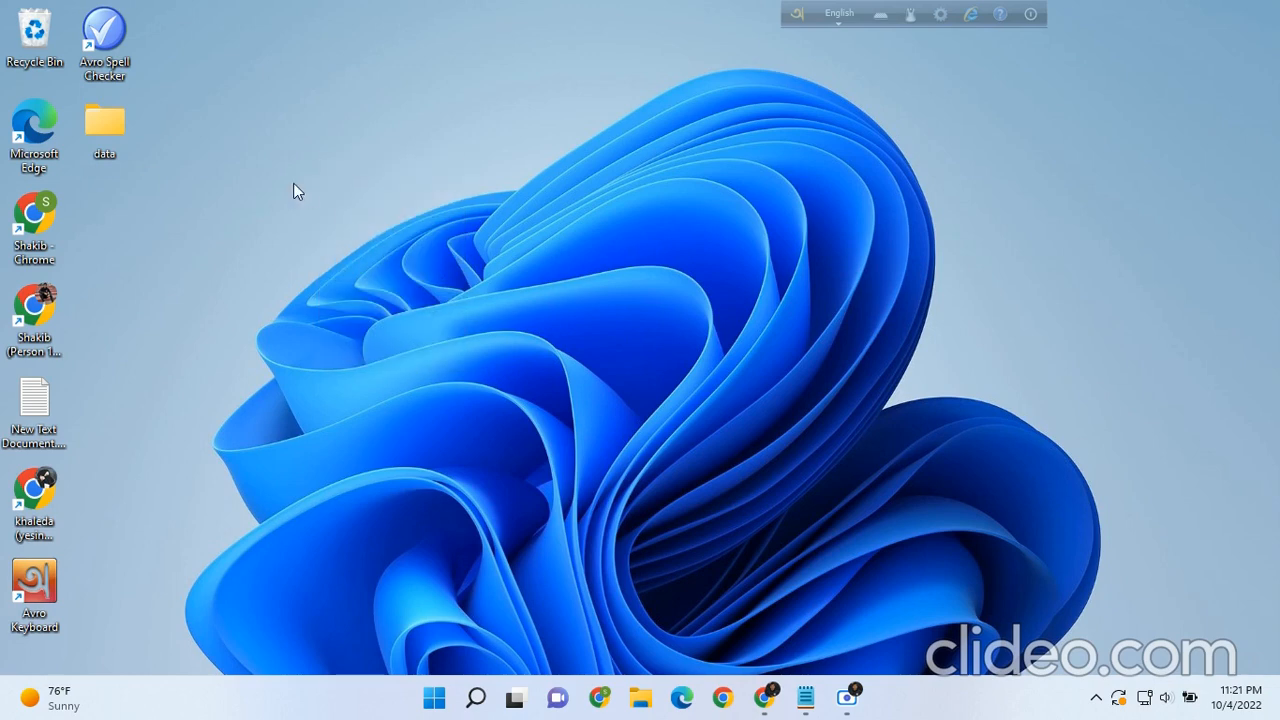
pyautogui.moveTo(289, 187)
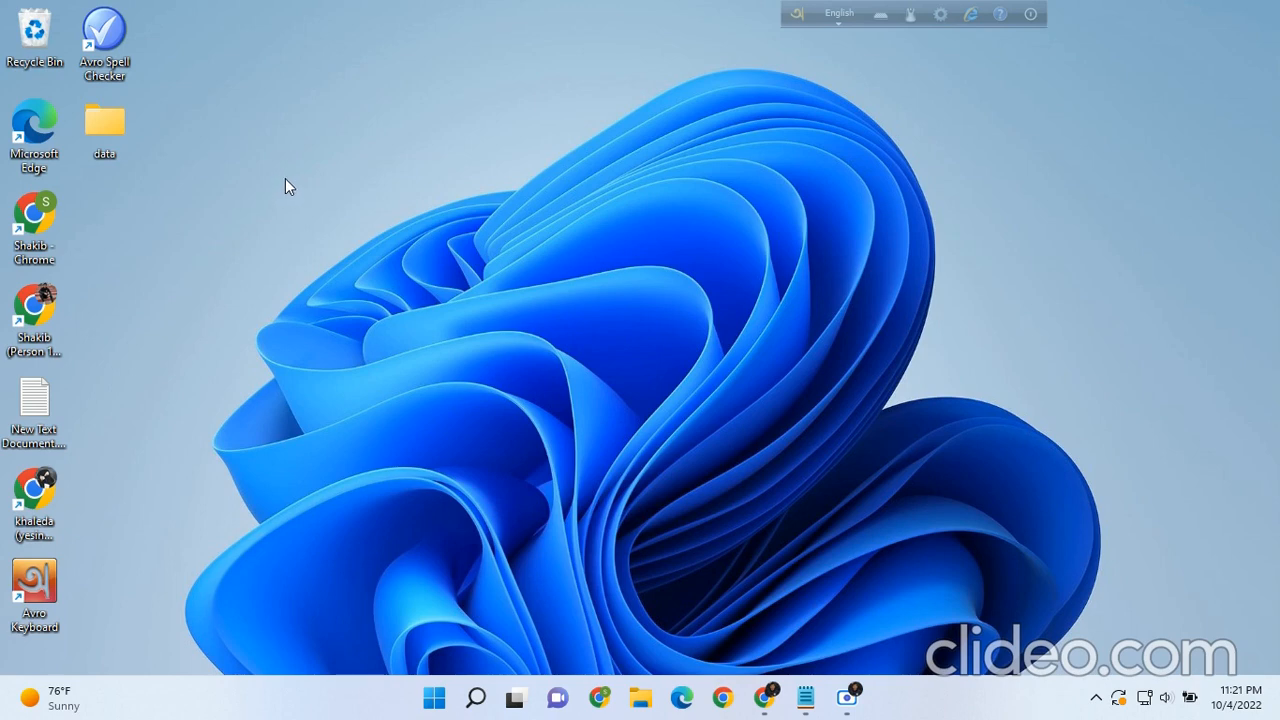
pyautogui.rightClick(288, 186)
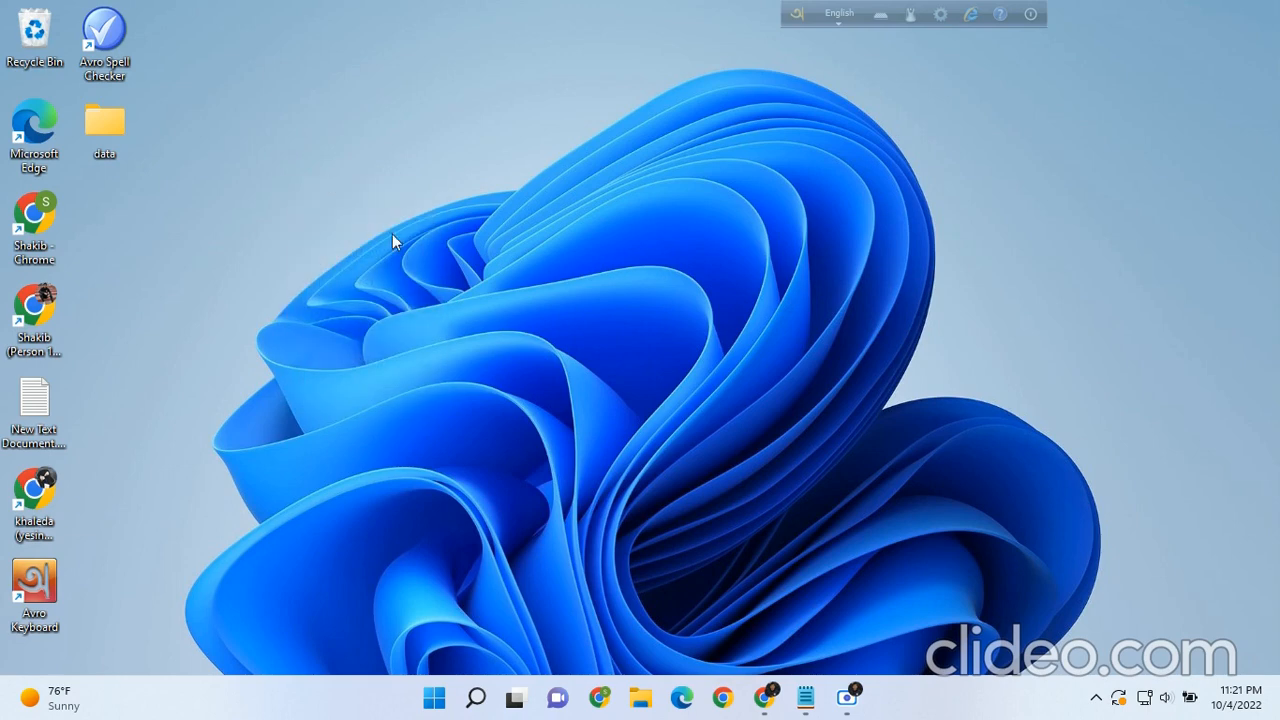
pyautogui.rightClick(394, 240)
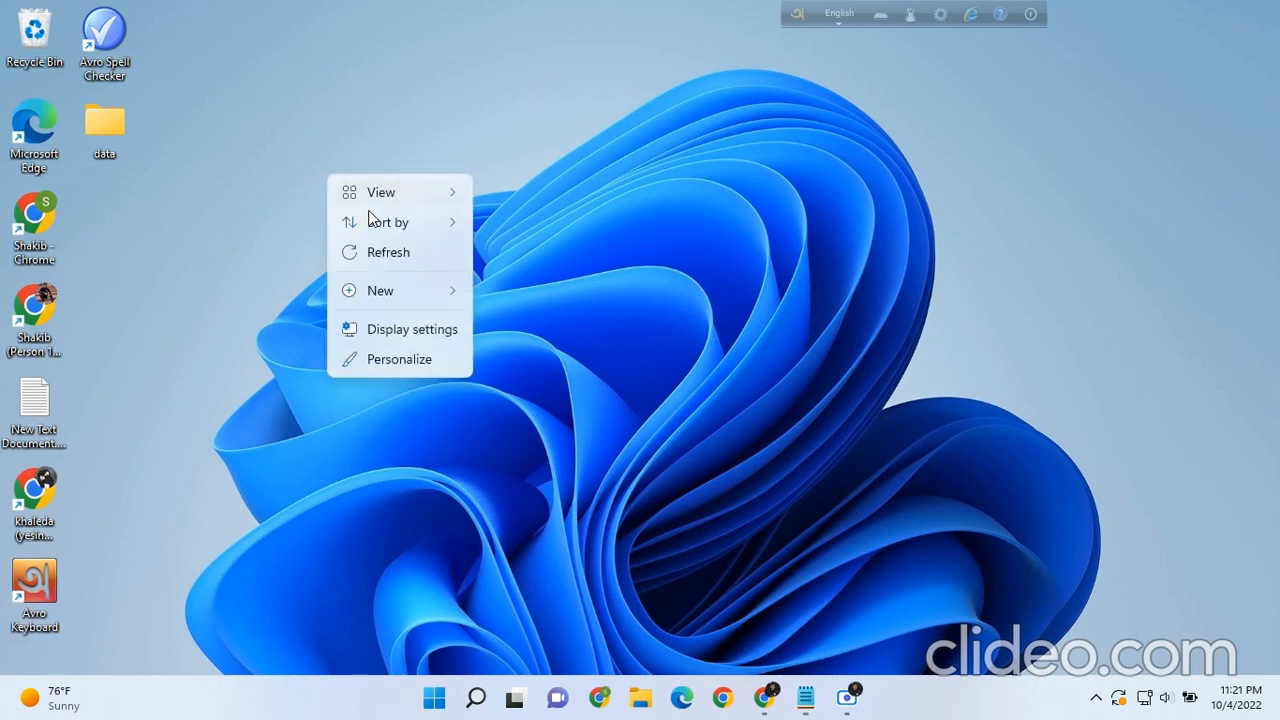
pyautogui.click(388, 221)
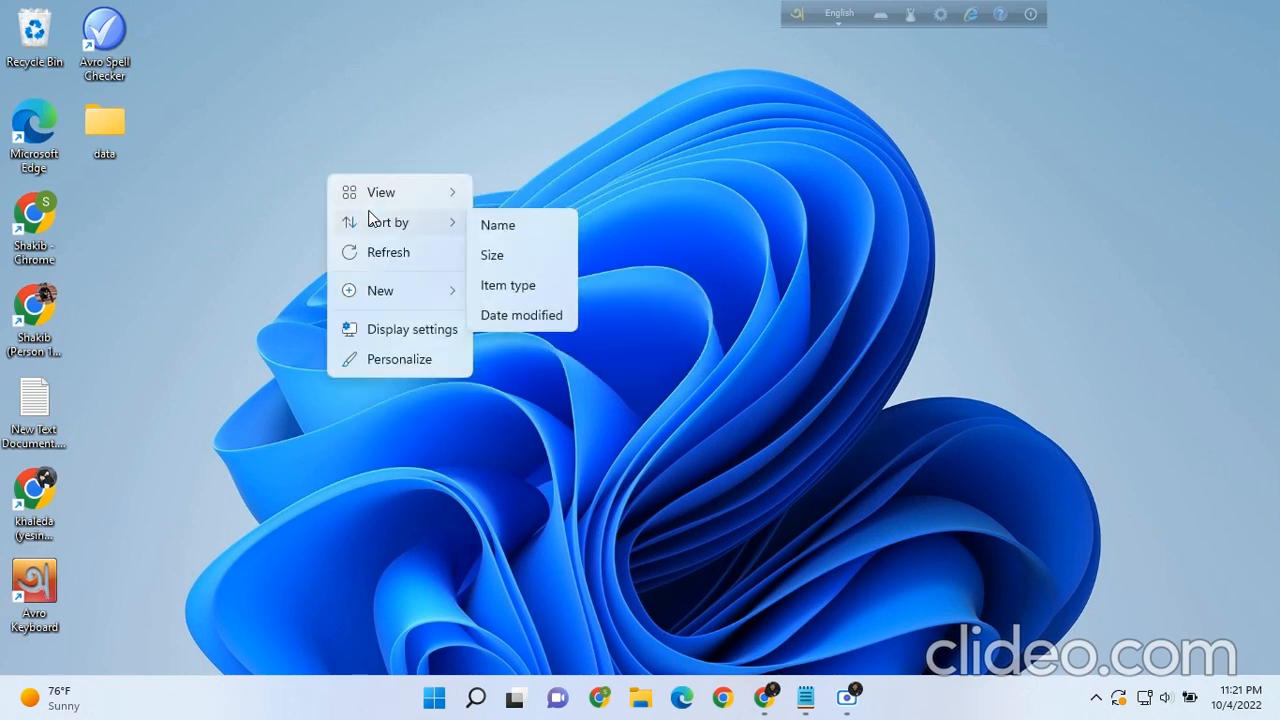
pyautogui.moveTo(442, 289)
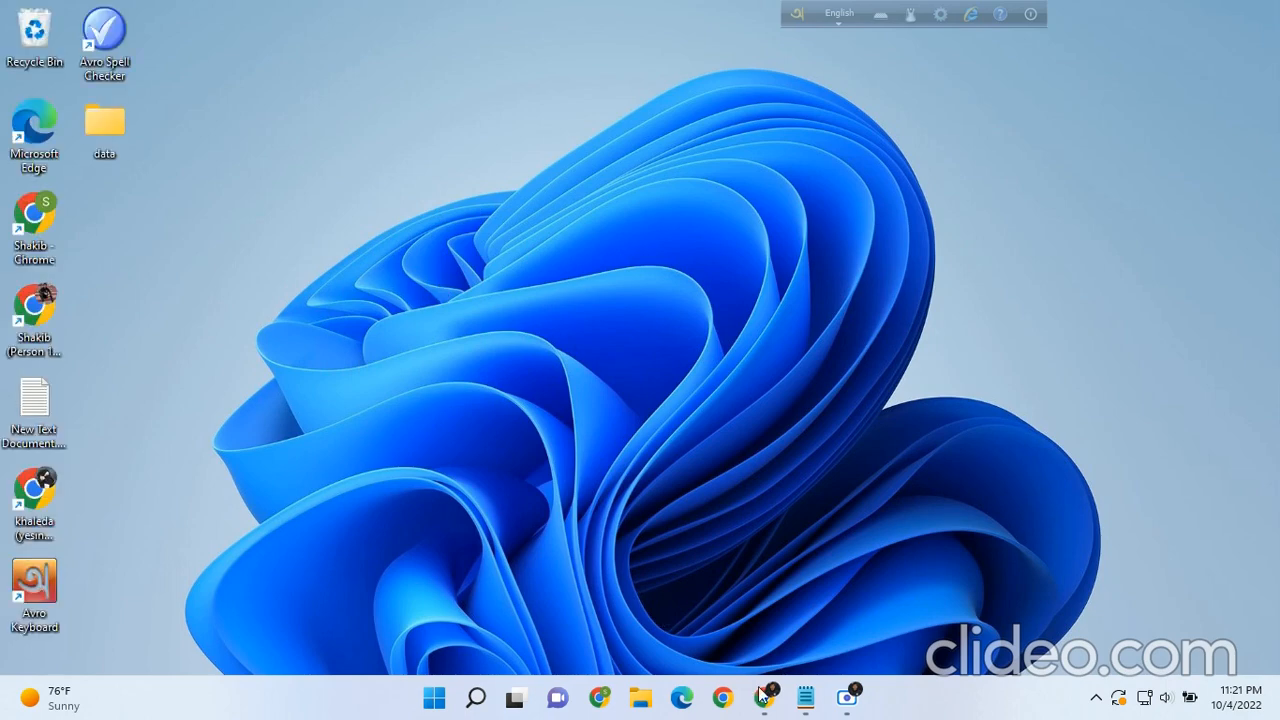
# In Notepad, type '1: create google ads account' and '2: Add payment methods'
pyautogui.click(804, 698)
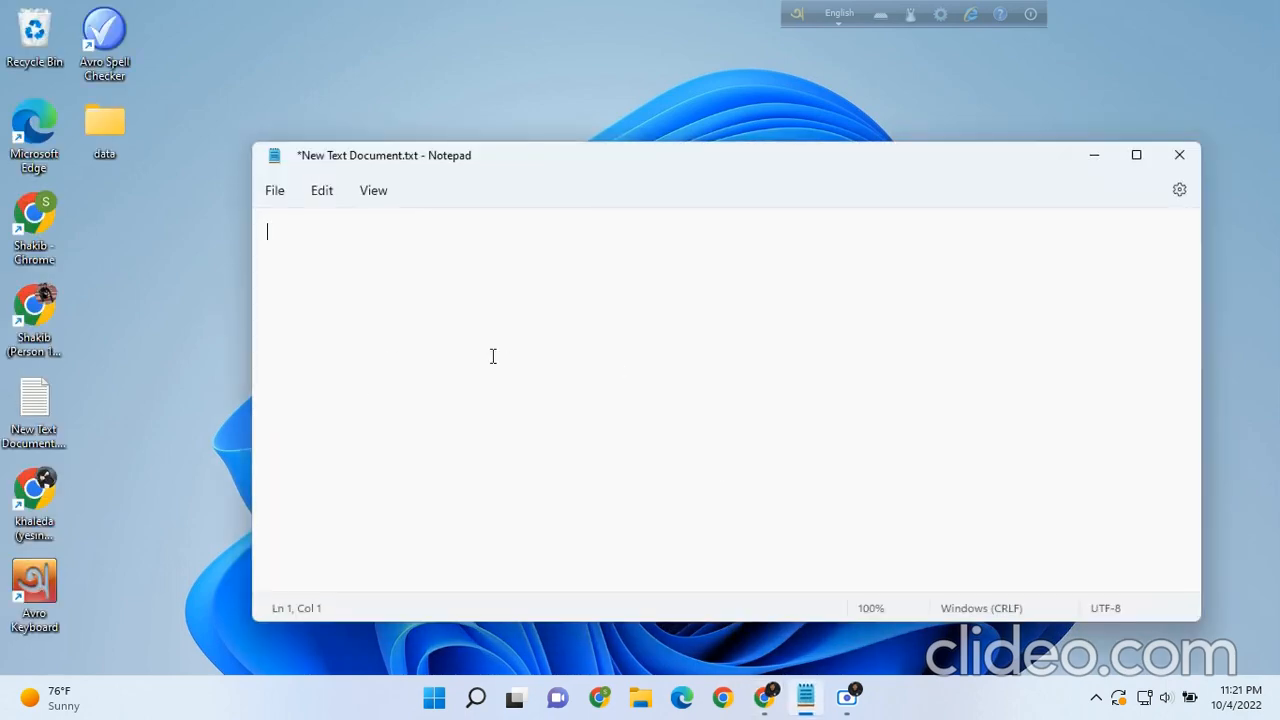
pyautogui.write('1')
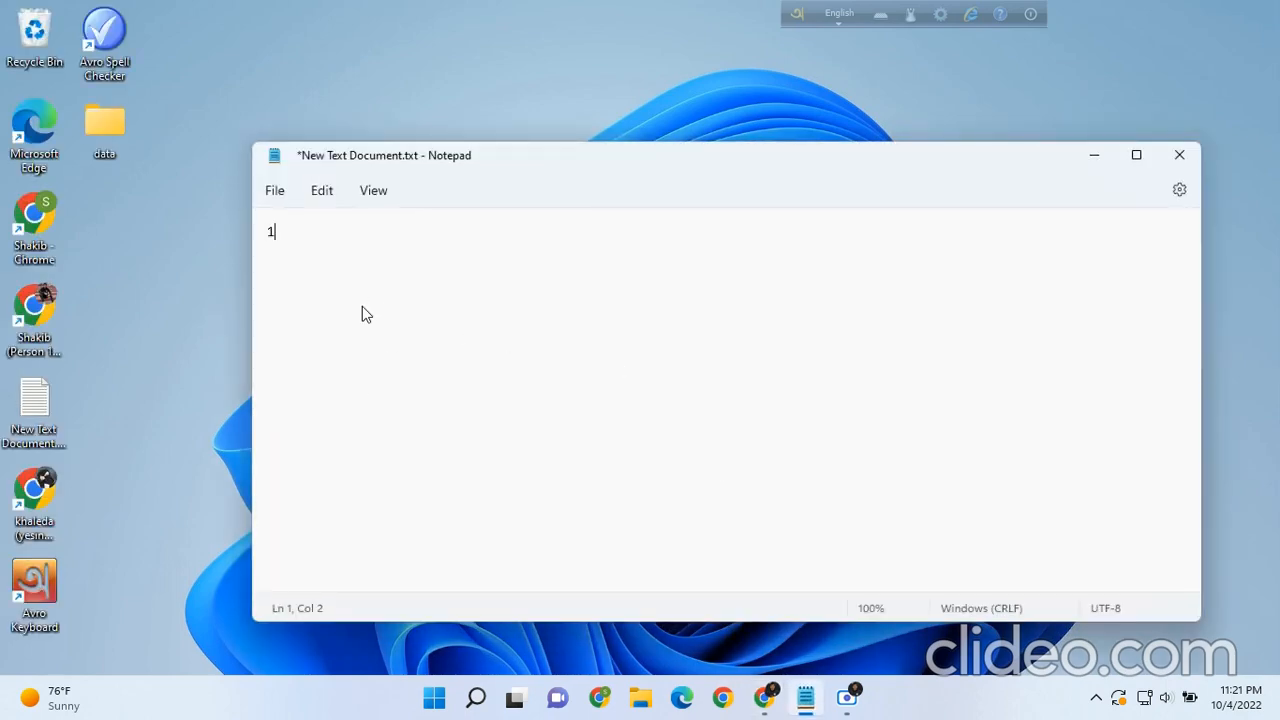
pyautogui.write('": "')
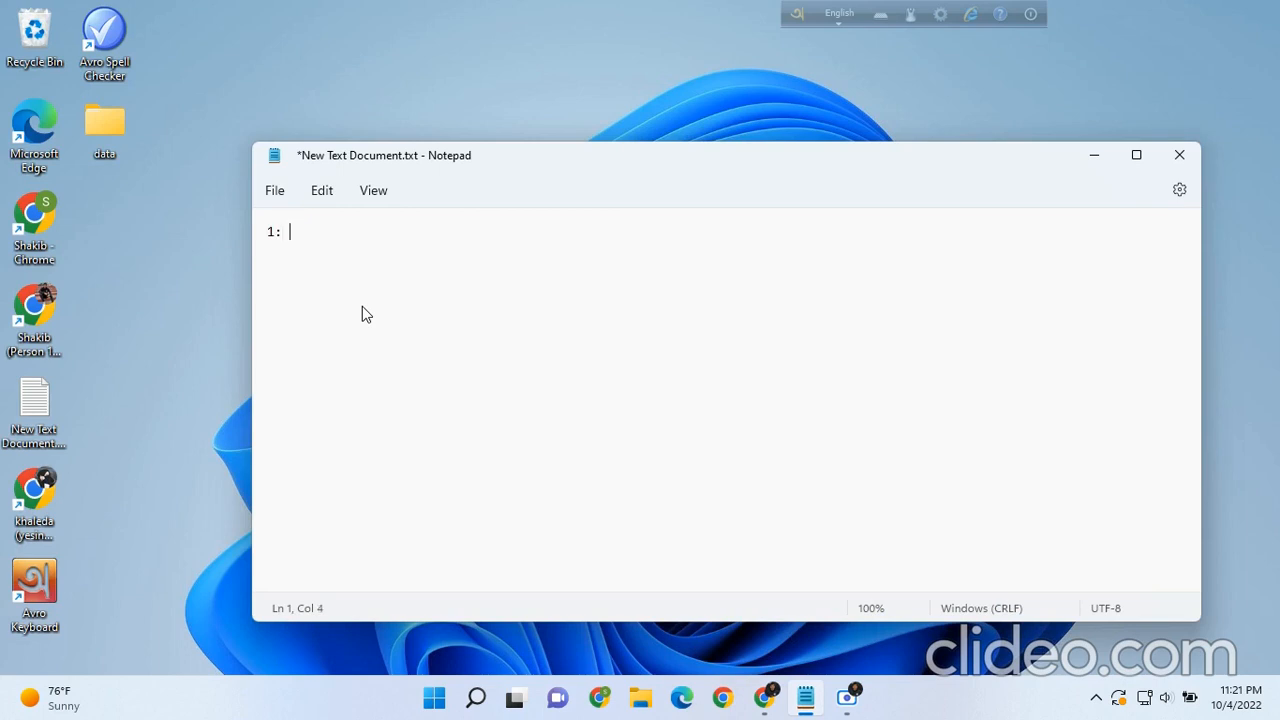
pyautogui.write('c')
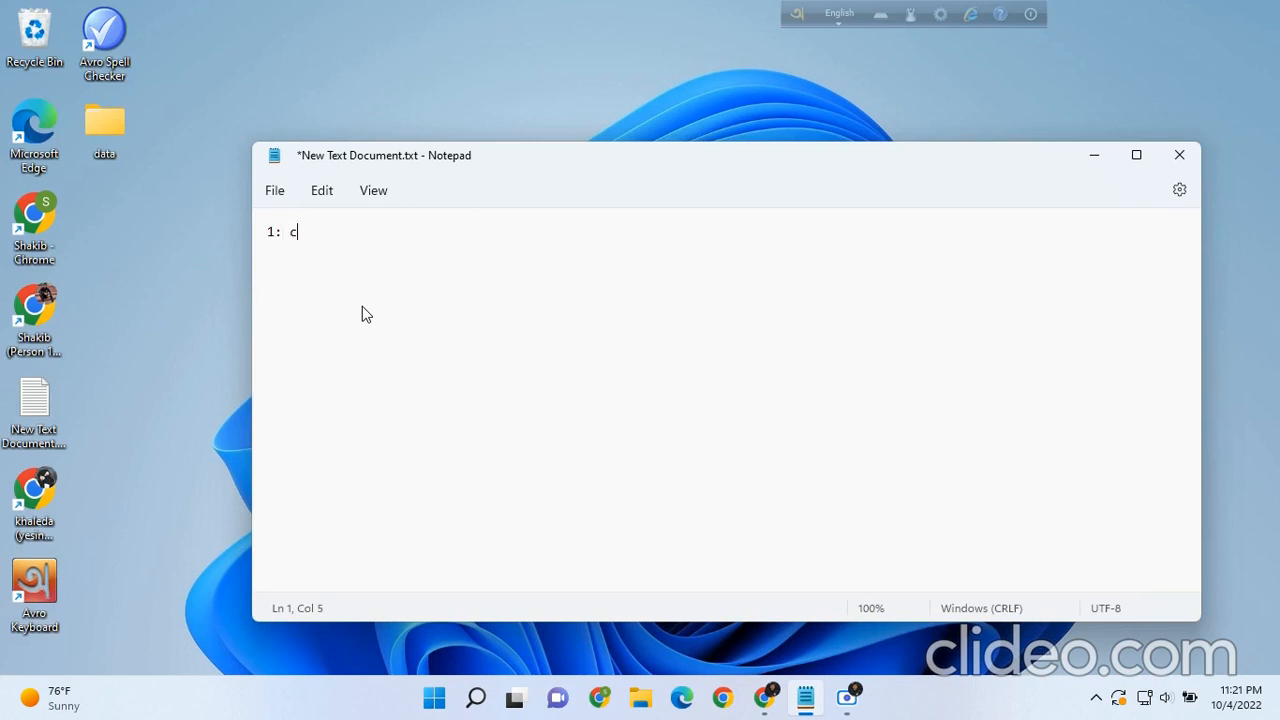
pyautogui.write('eate')
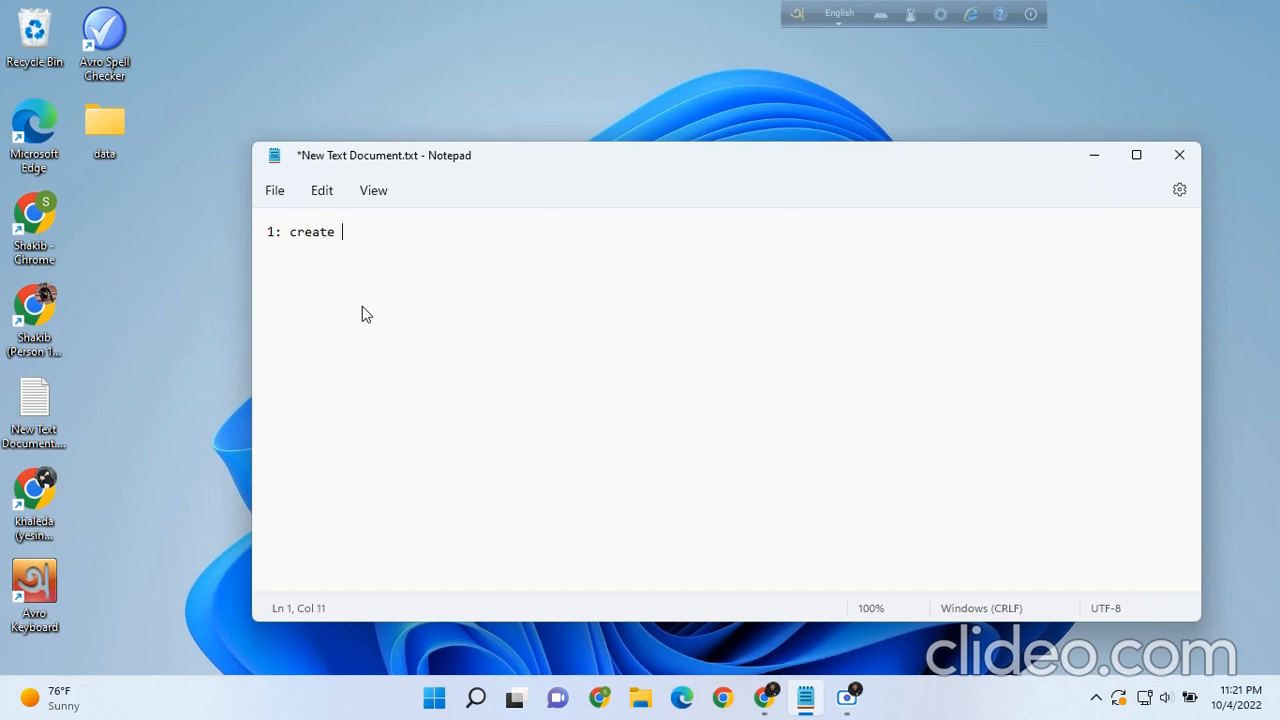
pyautogui.write('google ad')
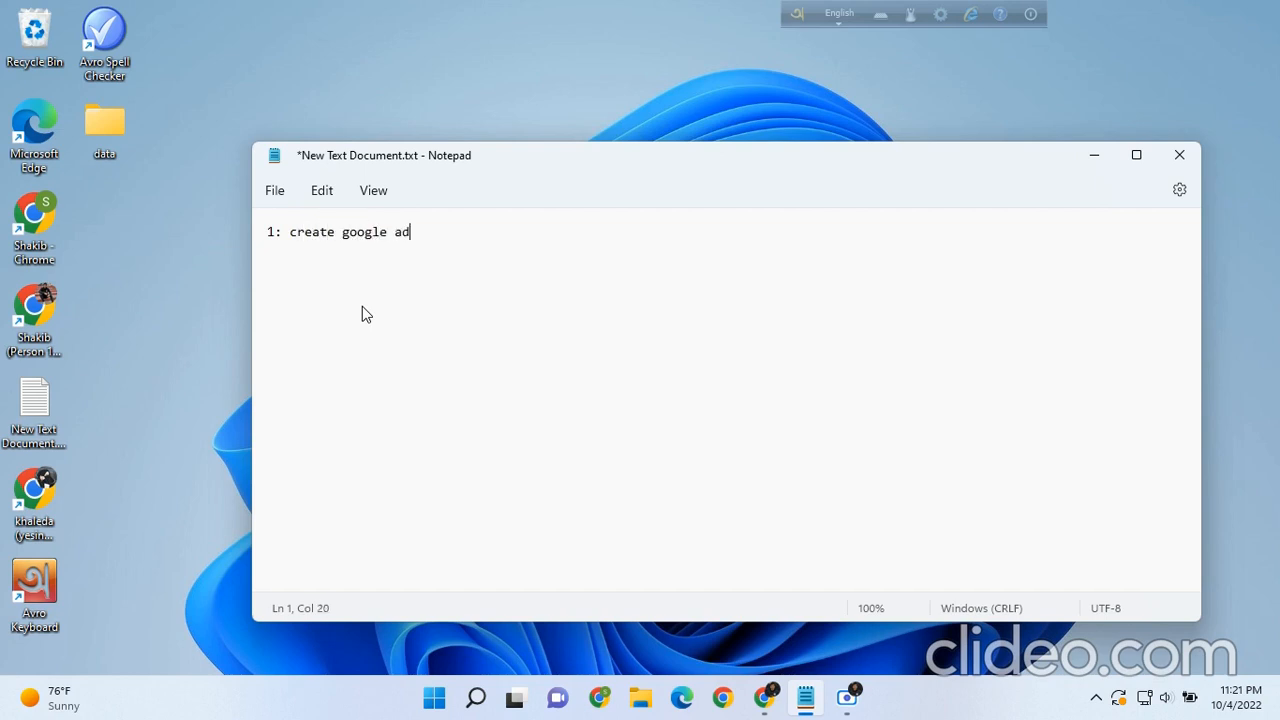
pyautogui.write('s account')
pyautogui.write('2:')
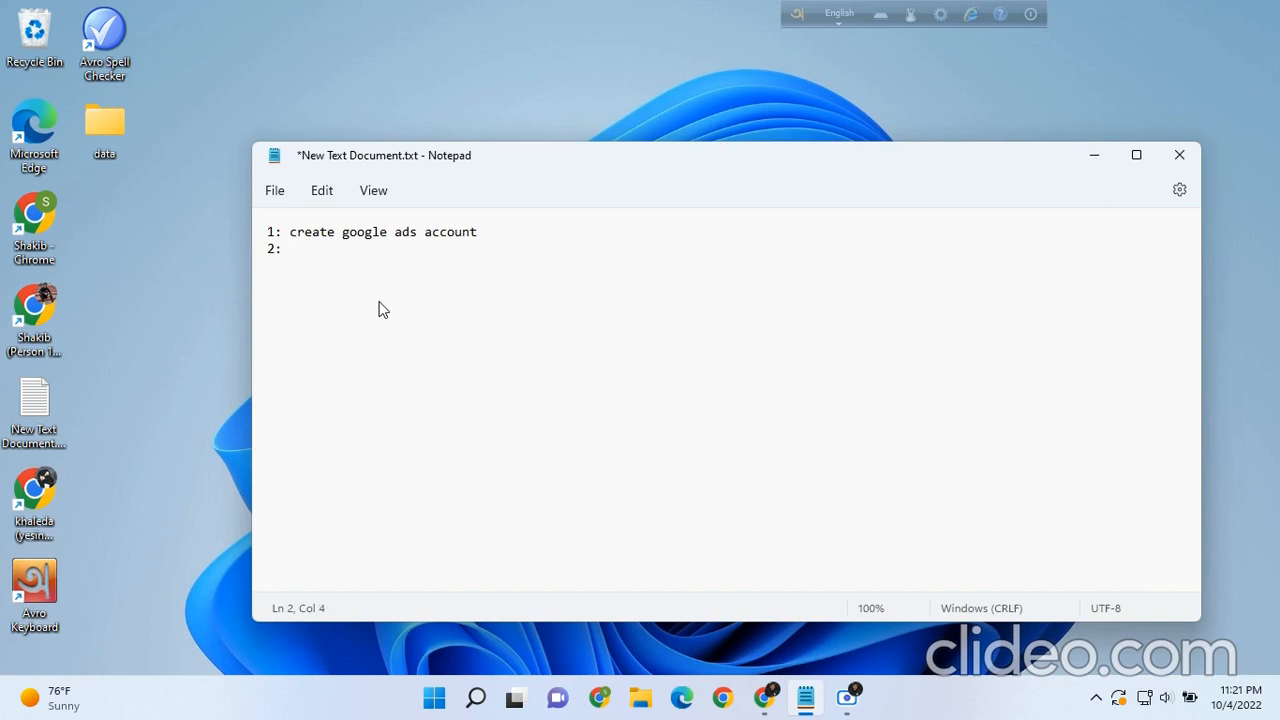
pyautogui.write('Add')
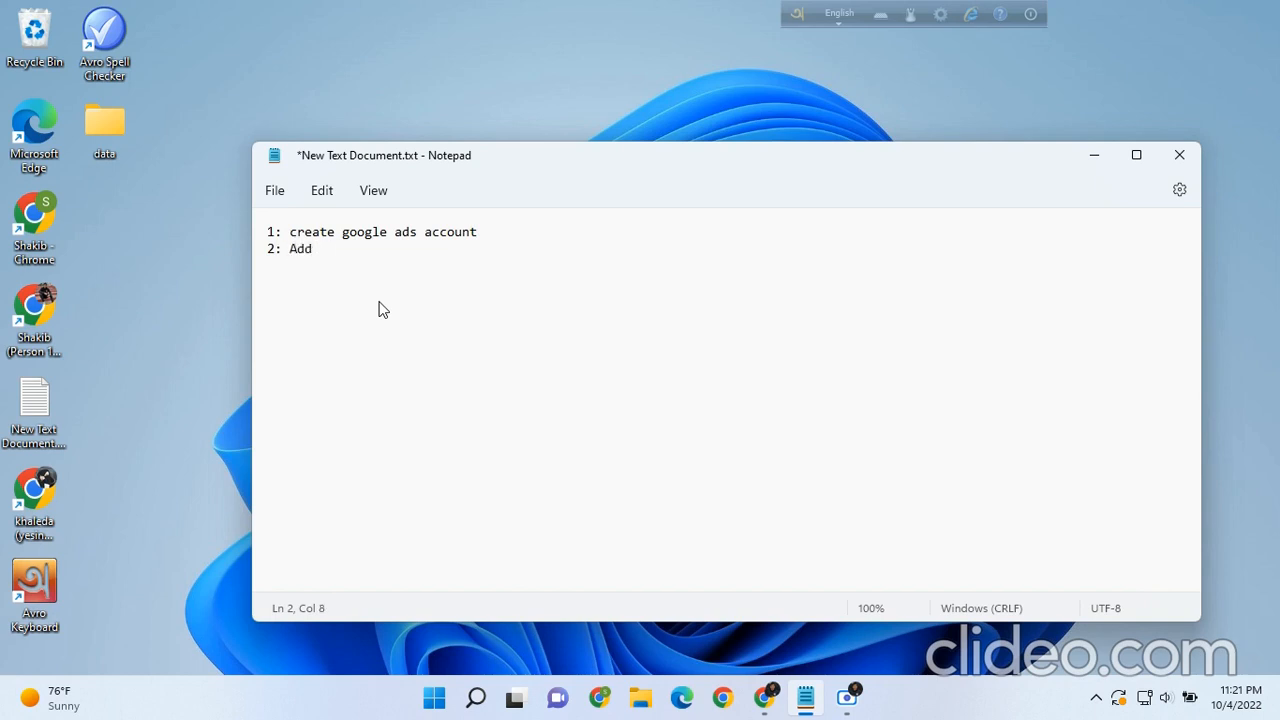
pyautogui.write('paym')
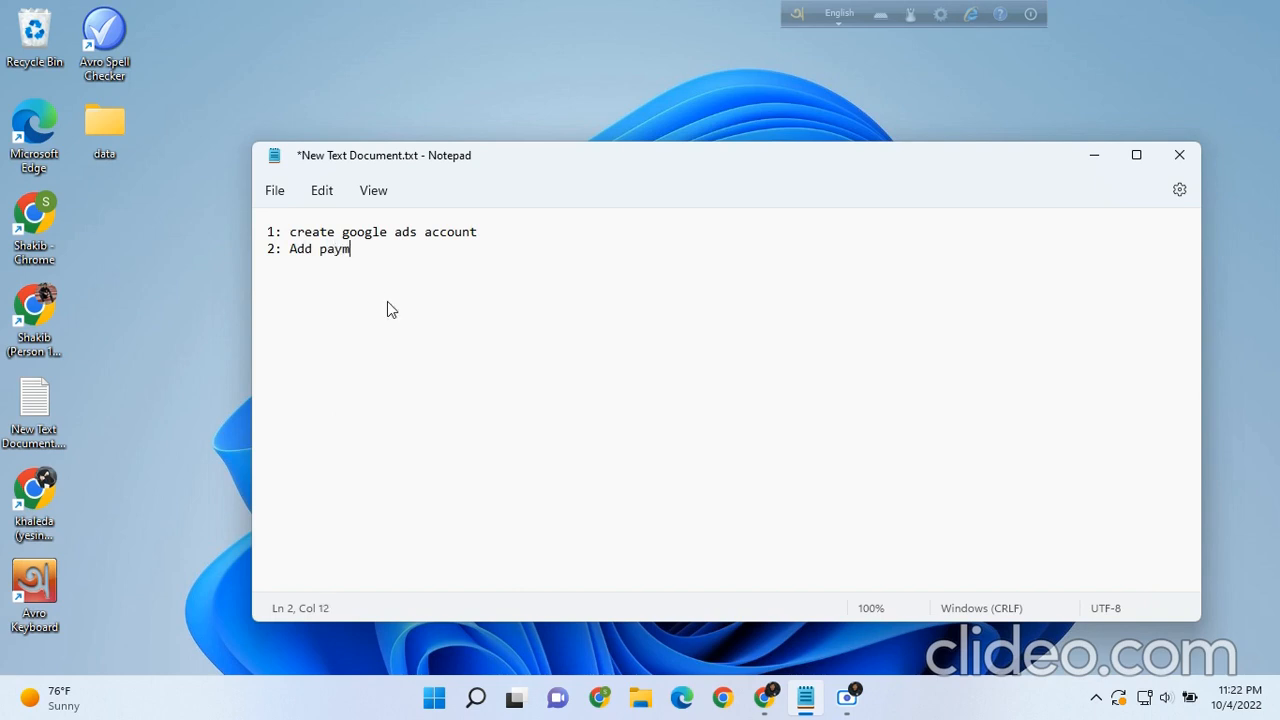
pyautogui.write('ent methods')
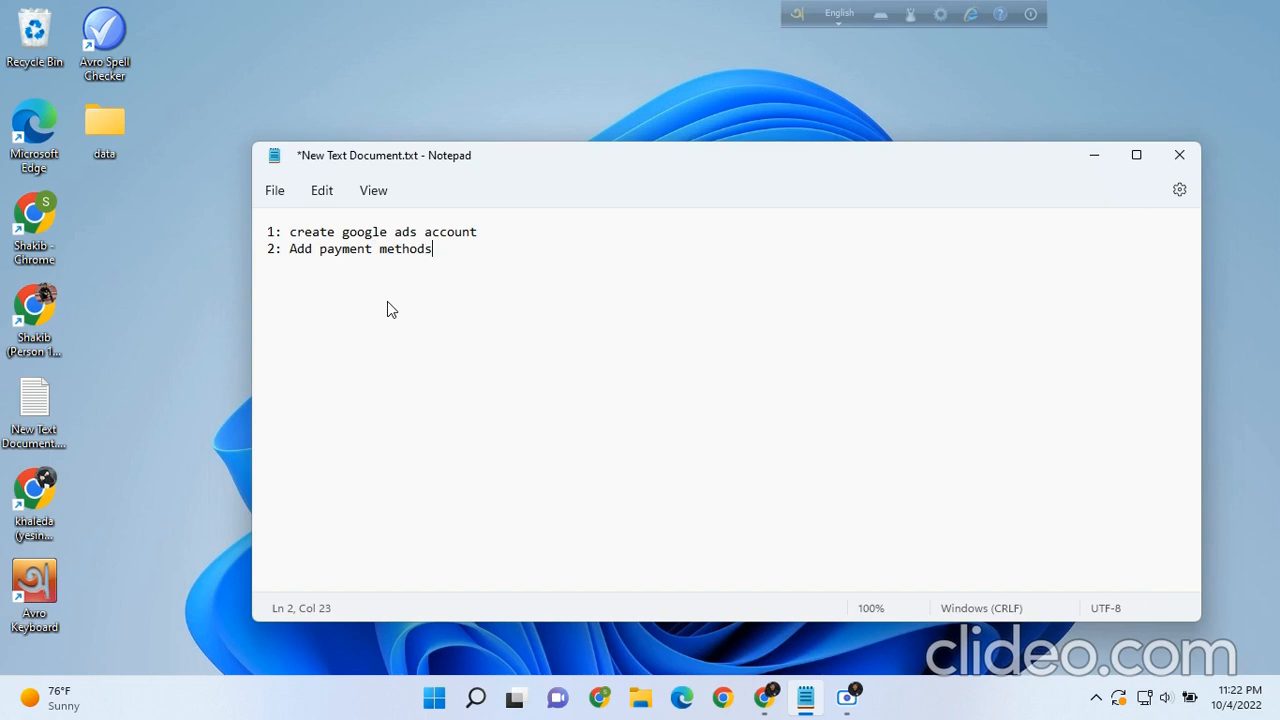
pyautogui.moveTo(787, 696)
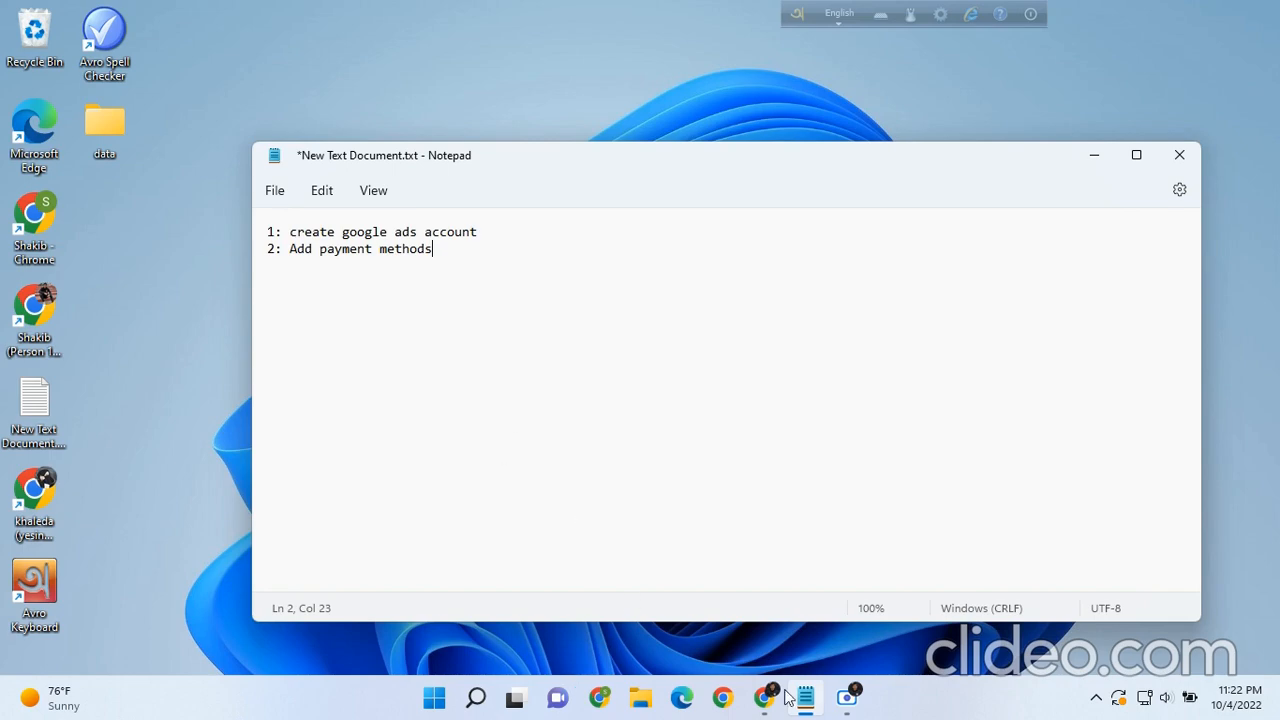
pyautogui.click(765, 697)
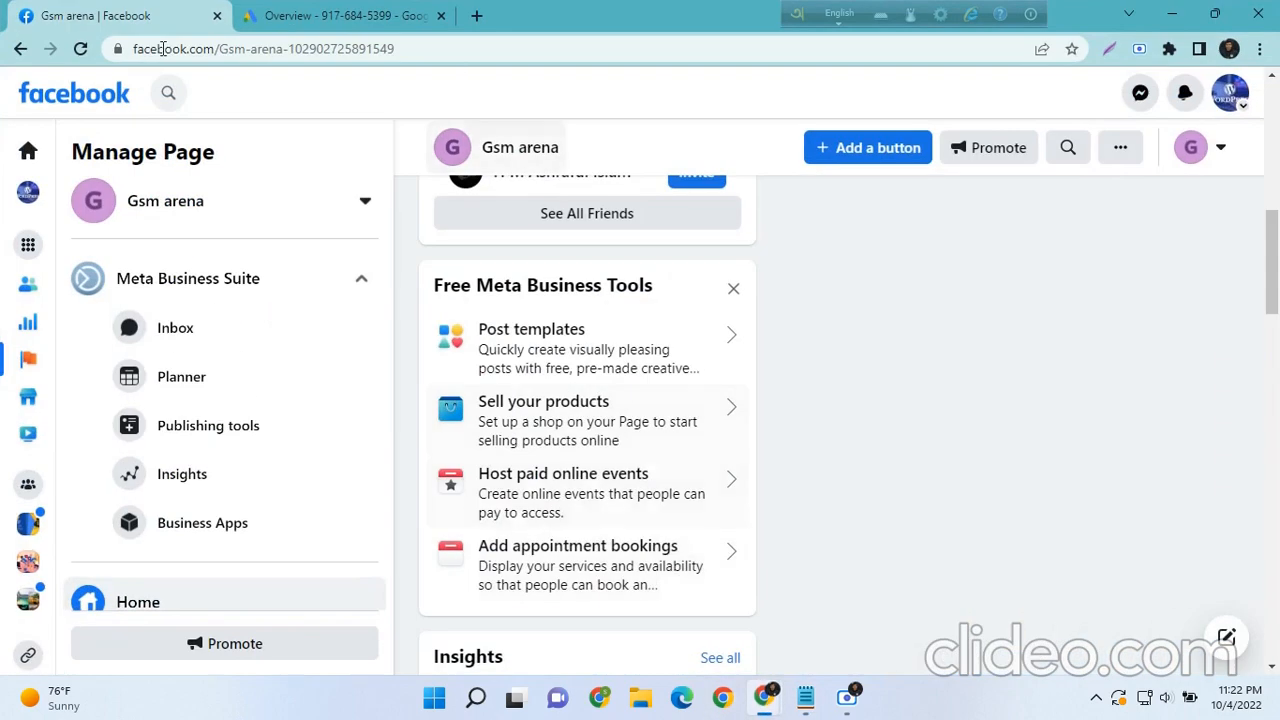
pyautogui.click(340, 16)
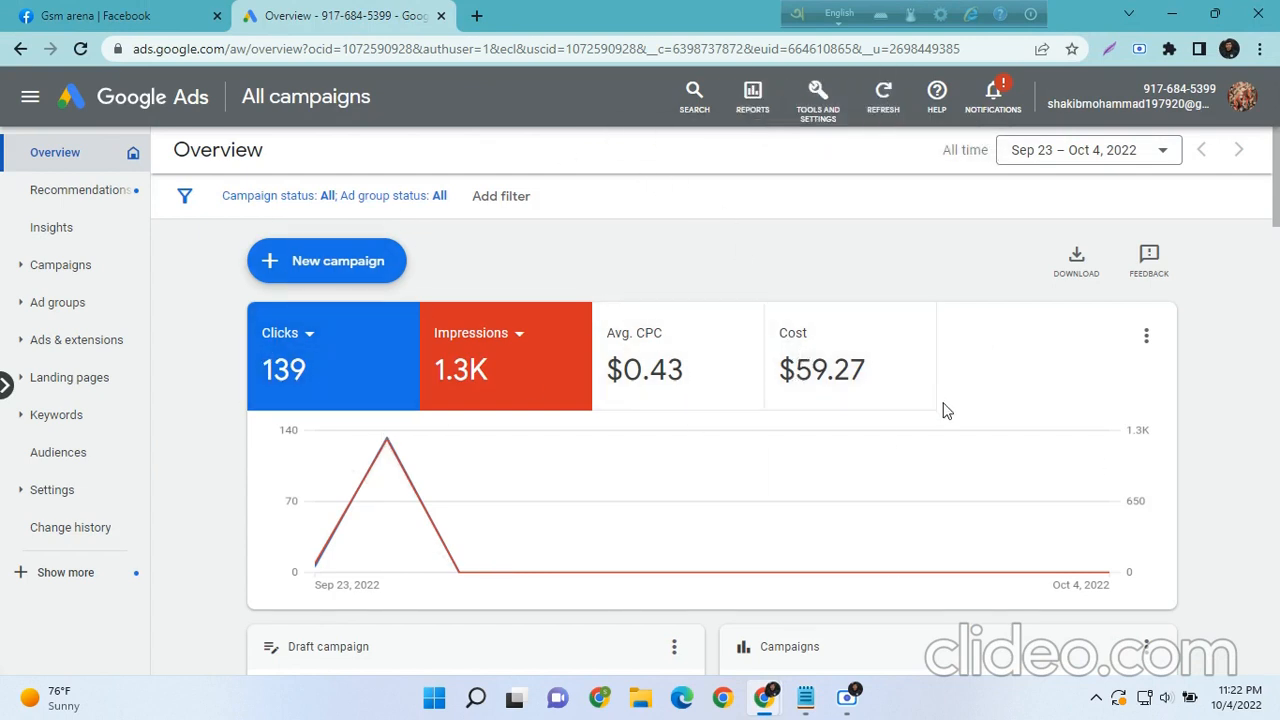
pyautogui.moveTo(732, 326)
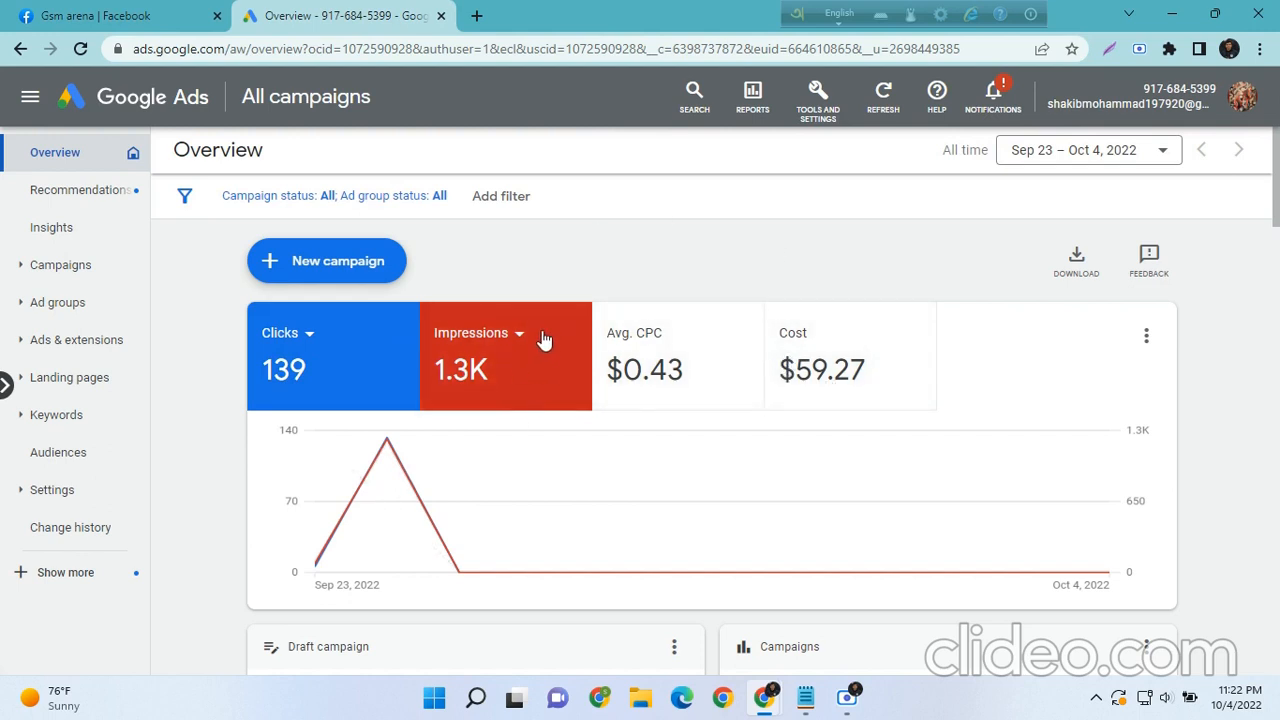
pyautogui.moveTo(521, 394)
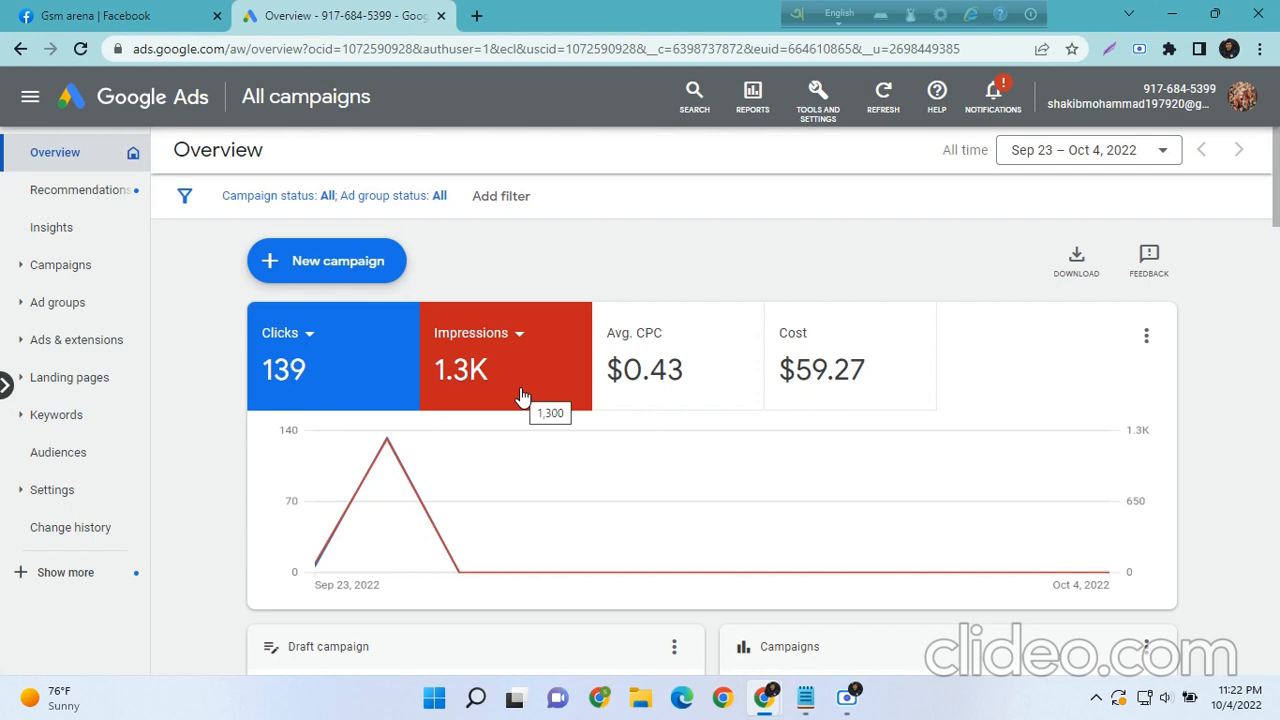
pyautogui.moveTo(315, 383)
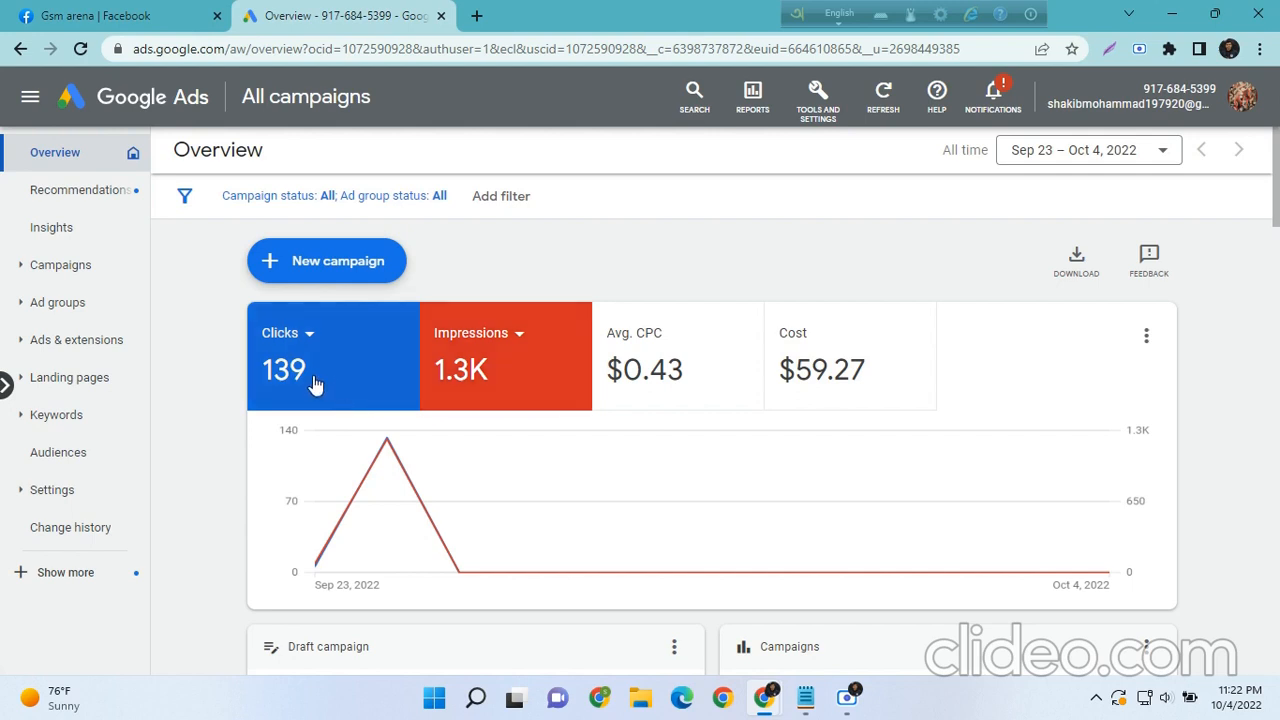
pyautogui.moveTo(313, 383)
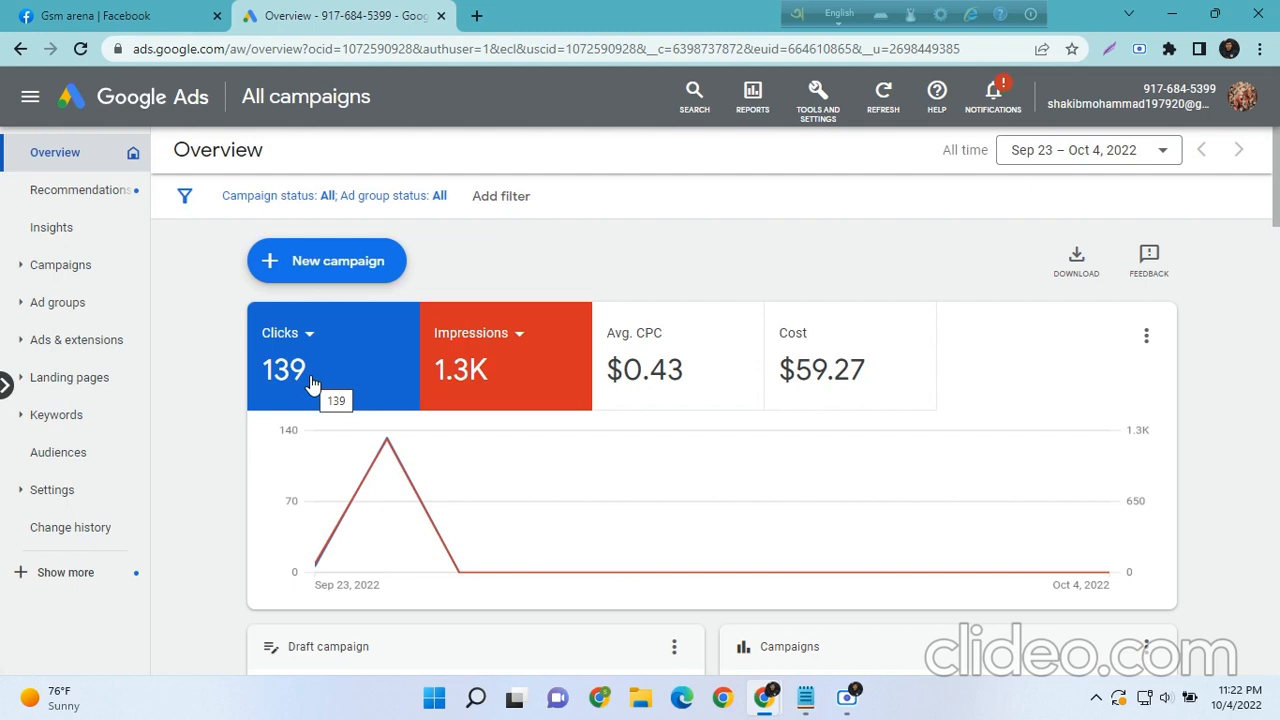
pyautogui.moveTo(1057, 152)
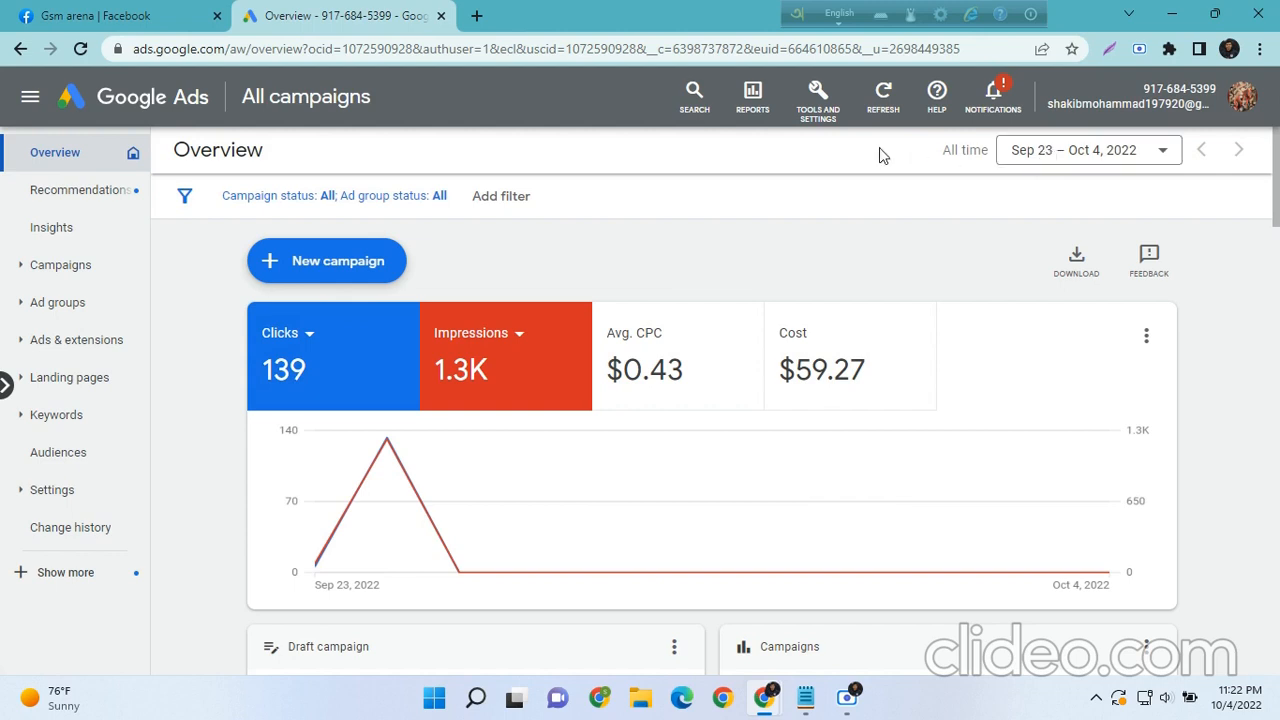
pyautogui.moveTo(913, 148)
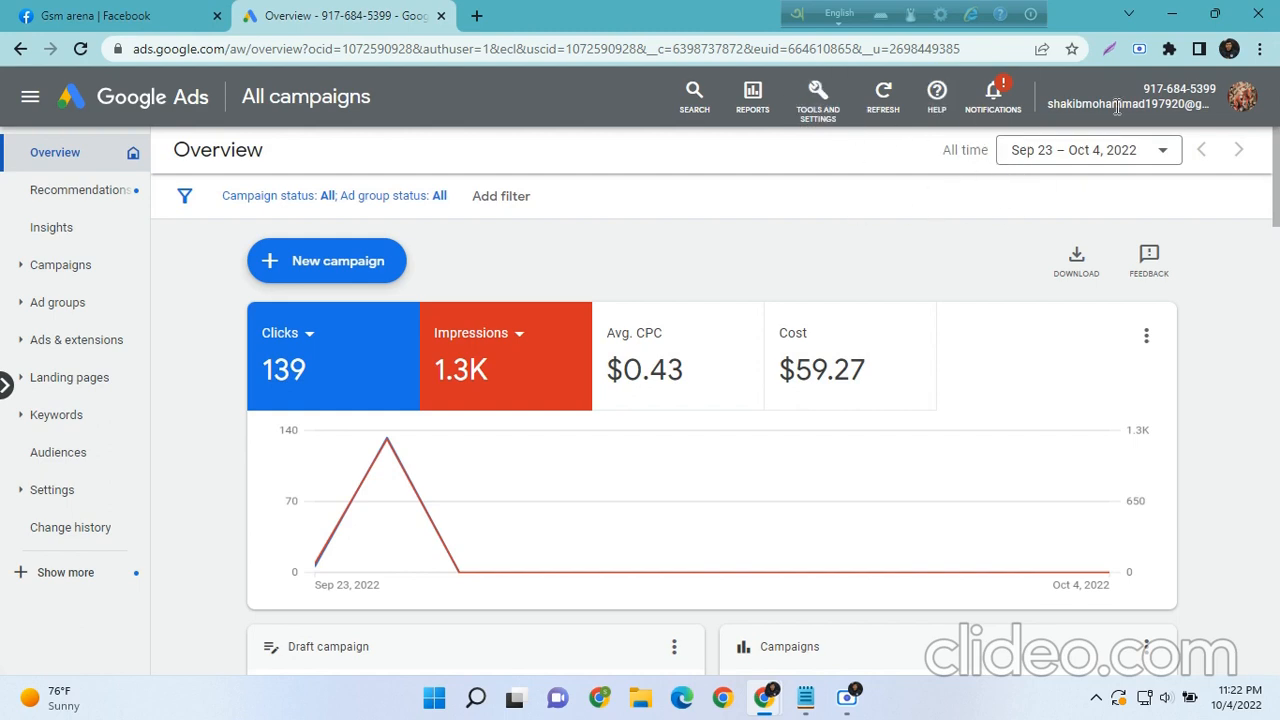
pyautogui.click(1262, 94)
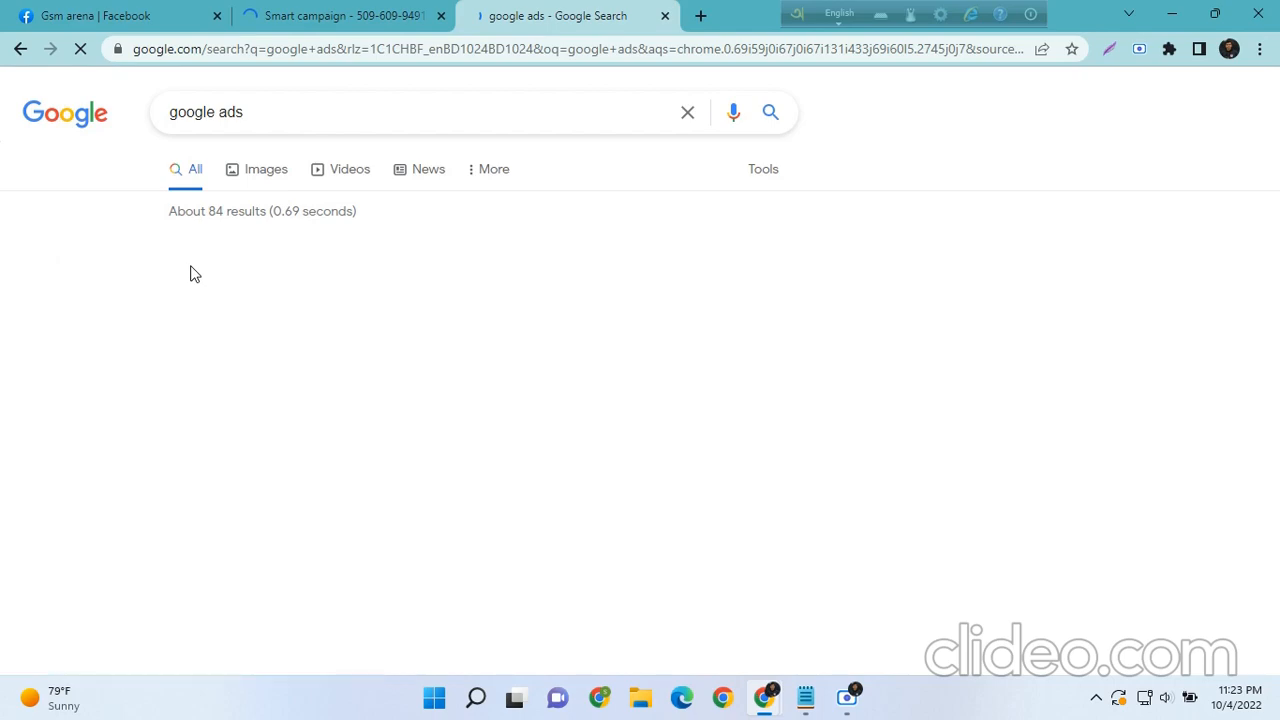
# Scroll the Google results and highlight the 'Google Ads - Sign in' ad title
pyautogui.scroll(-3)
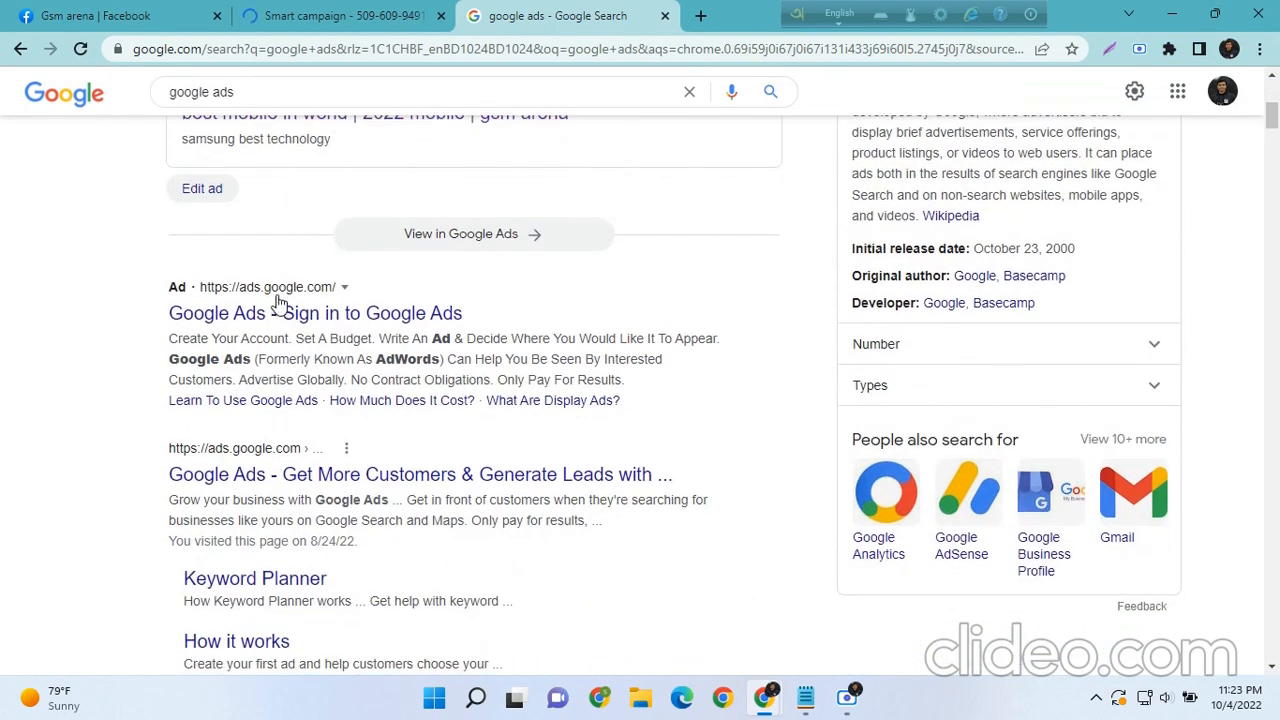
pyautogui.moveTo(270, 335)
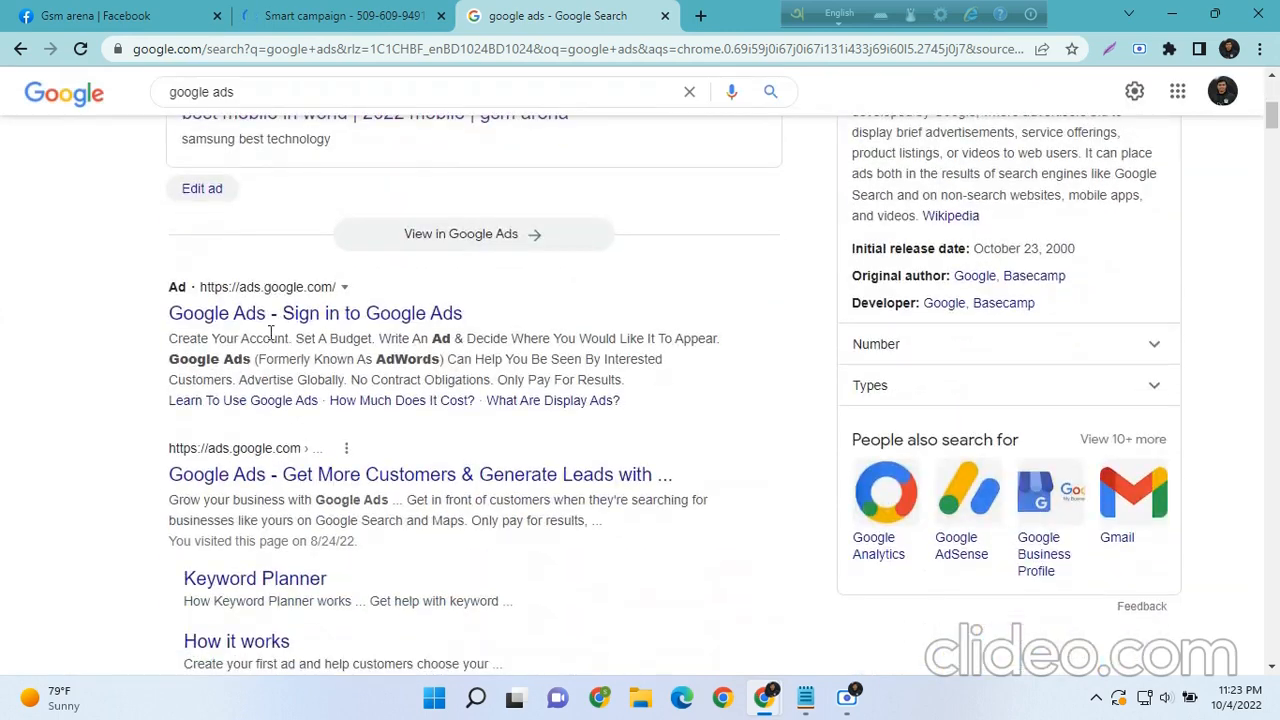
pyautogui.moveTo(168, 287); pyautogui.dragTo(500, 338)
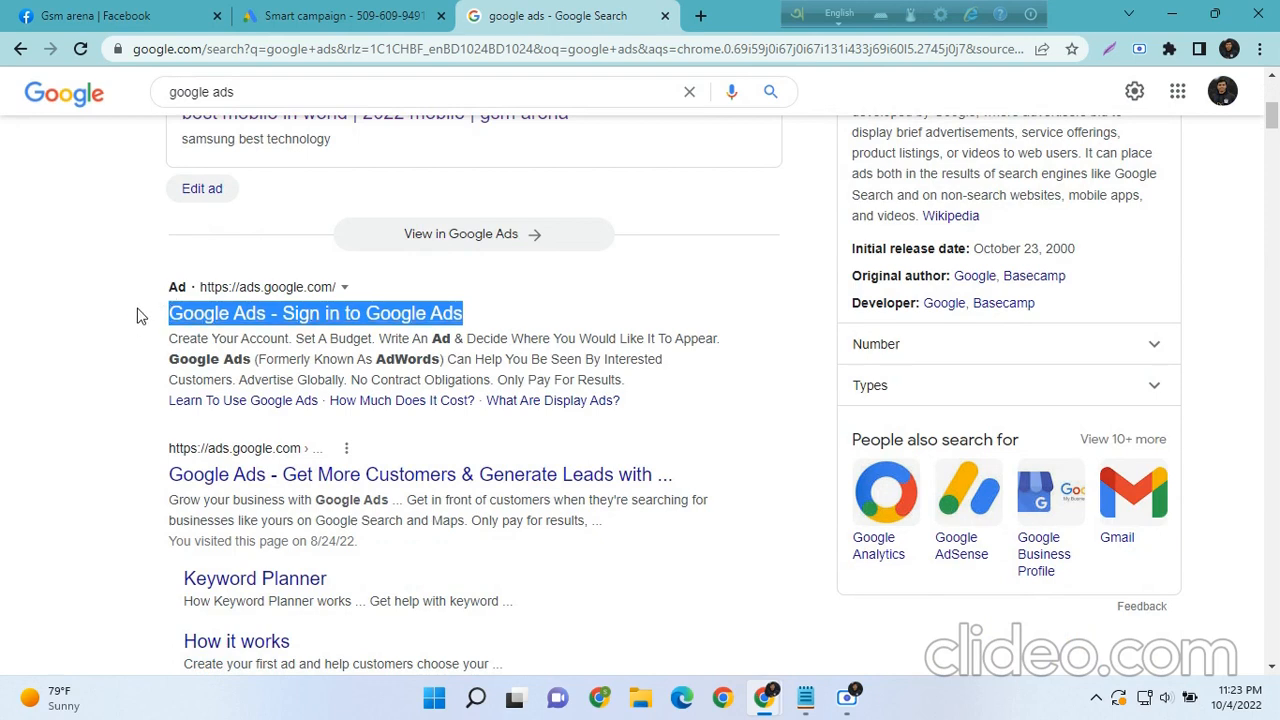
pyautogui.moveTo(128, 316)
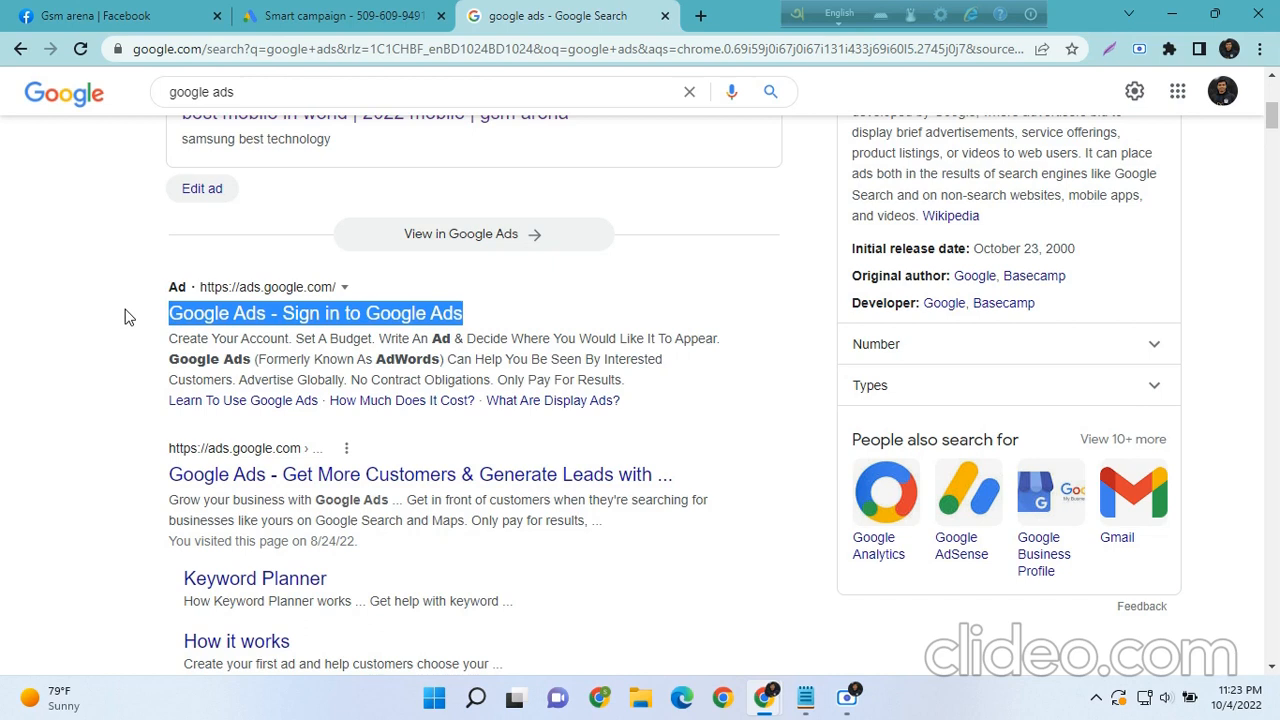
pyautogui.moveTo(118, 322)
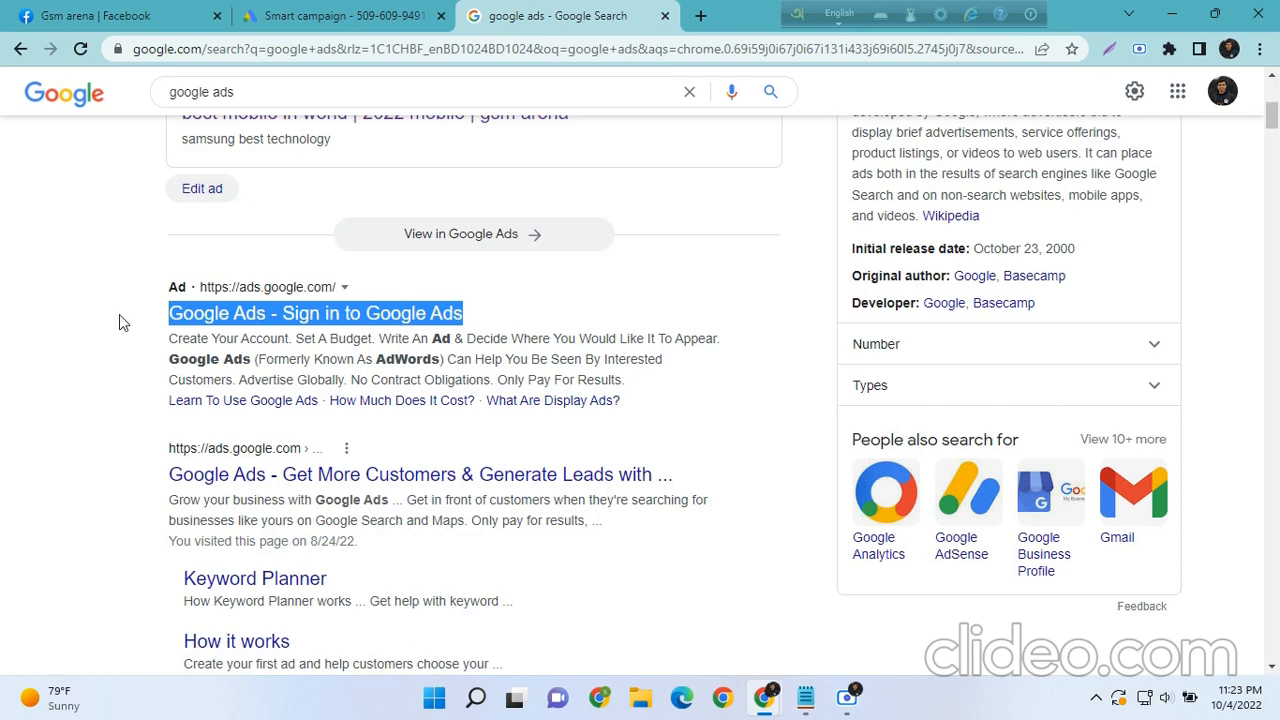
pyautogui.moveTo(275, 318)
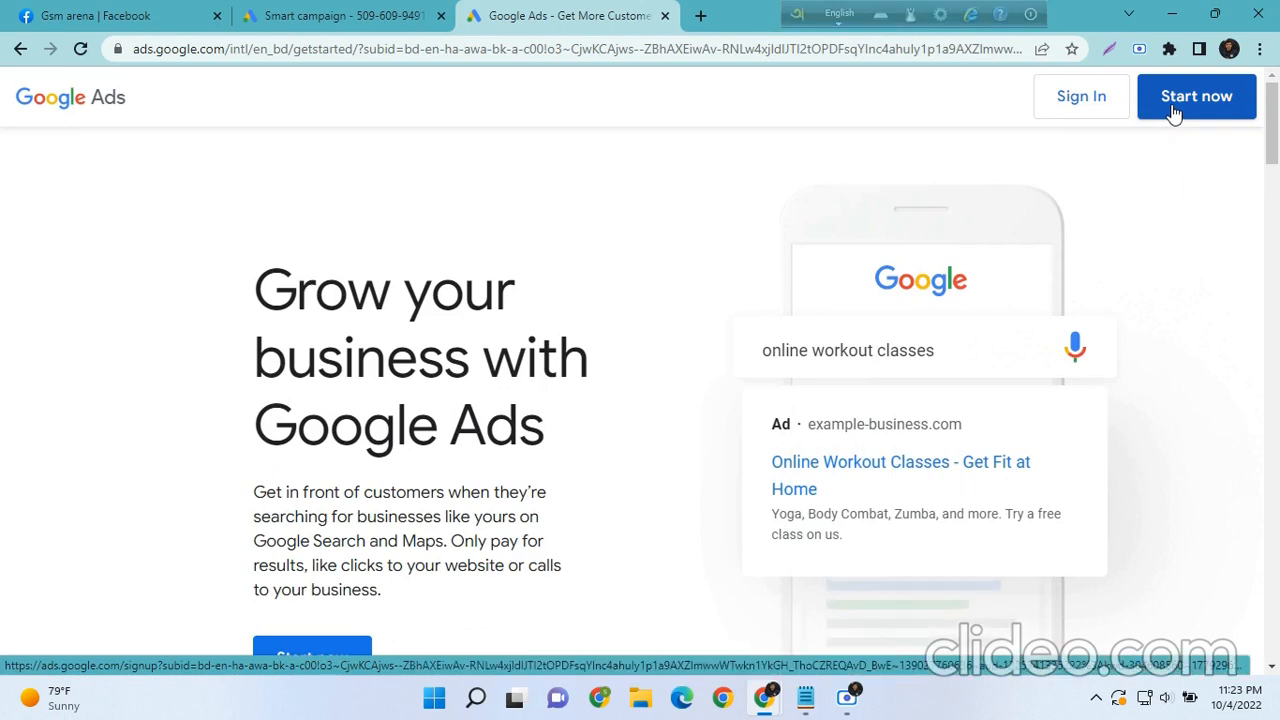
# Start a new campaign, enter 'gsm-arena' as the business name, and continue
pyautogui.click(1224, 96)
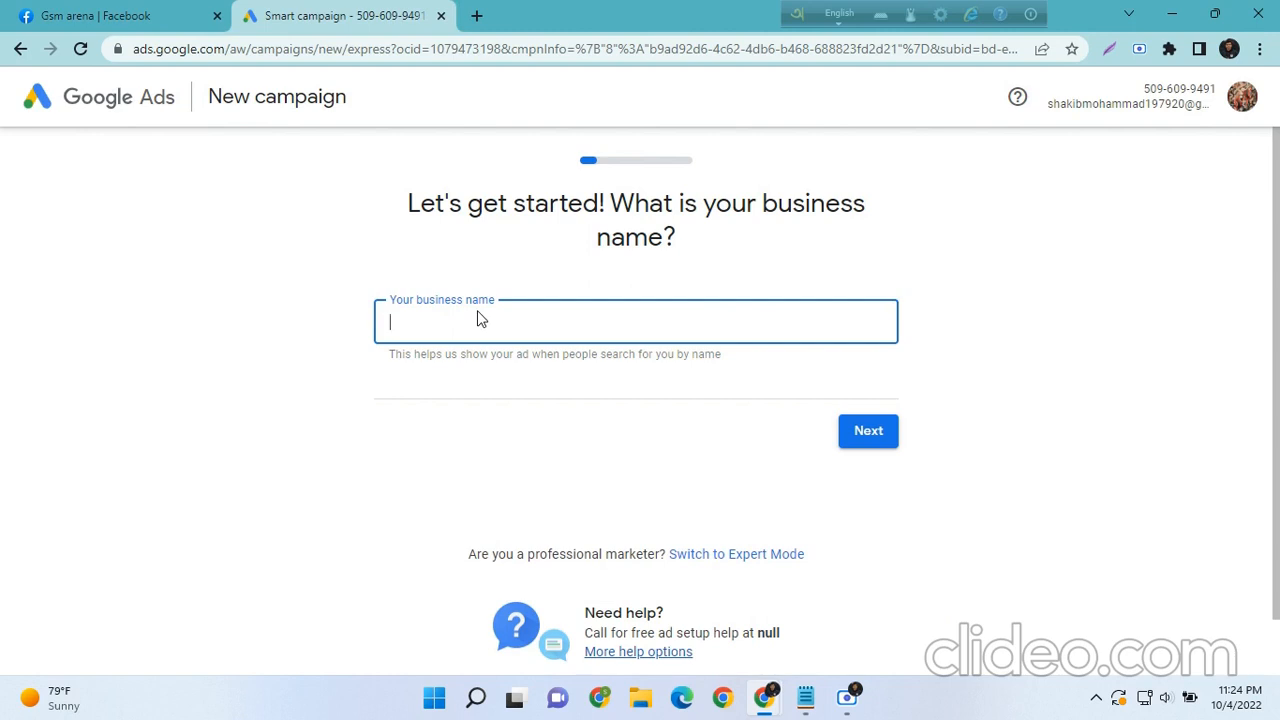
pyautogui.write('gsm-arena')
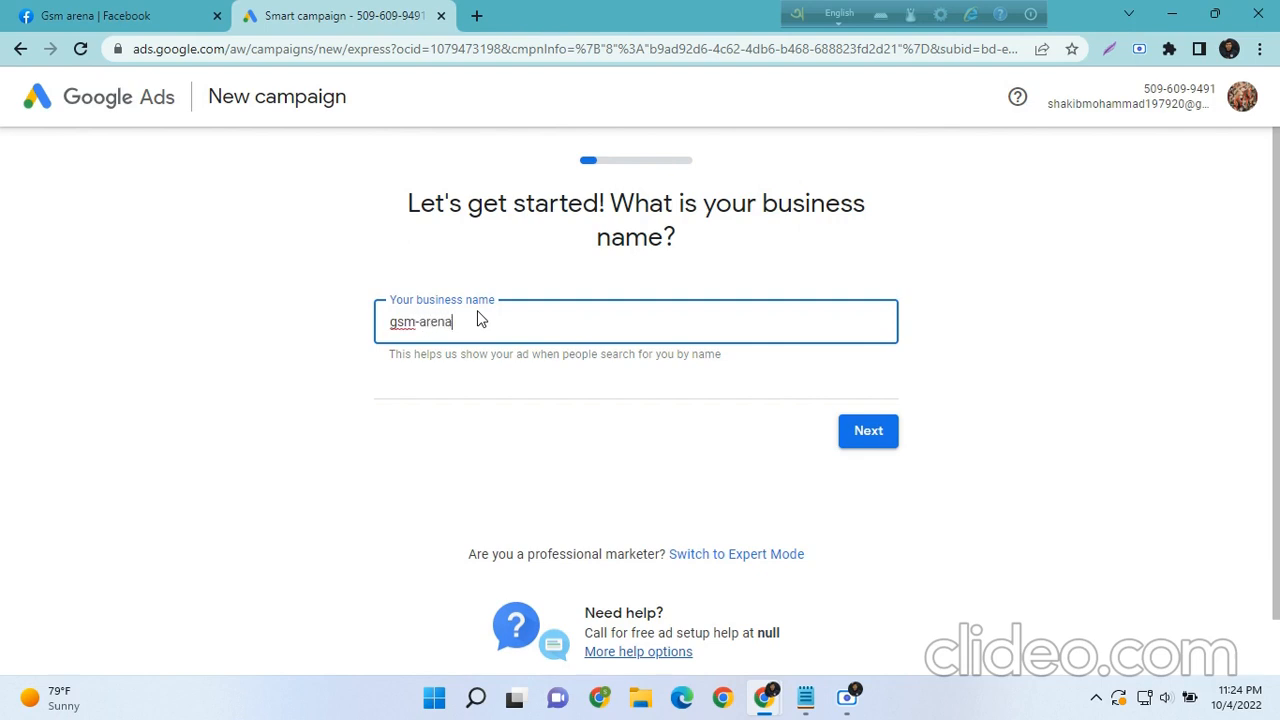
pyautogui.moveTo(867, 451)
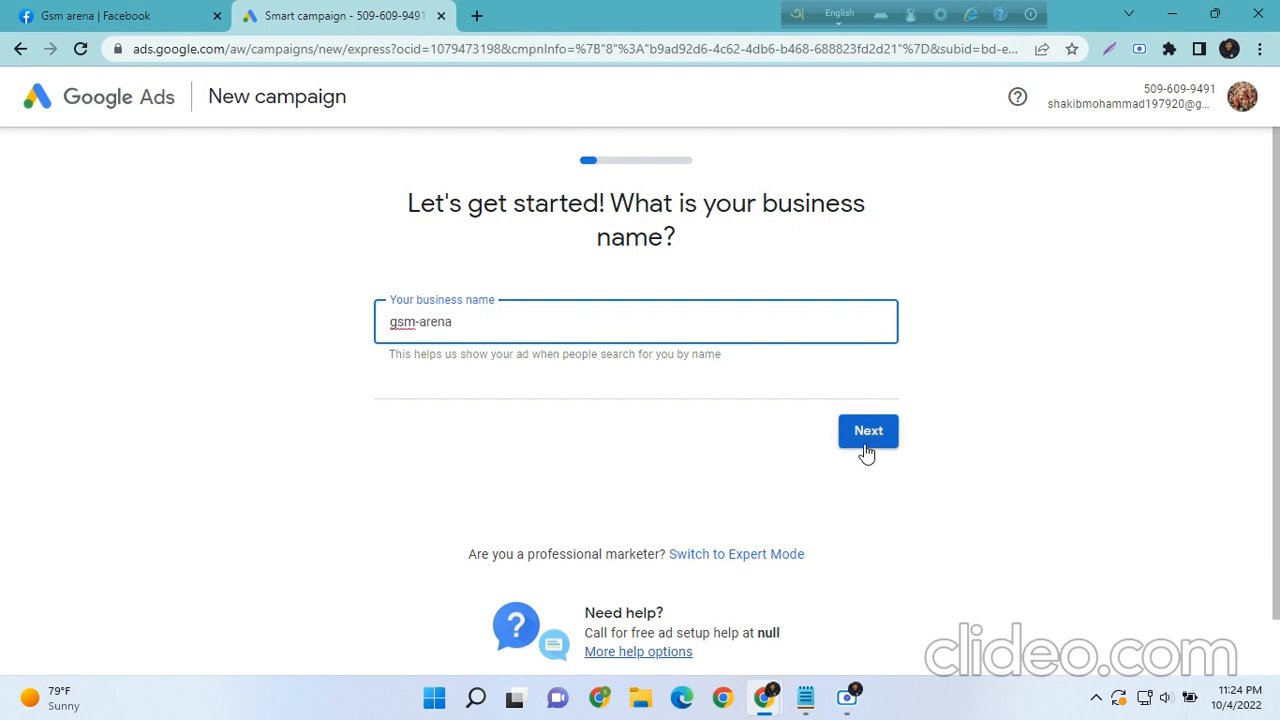
pyautogui.click(868, 431)
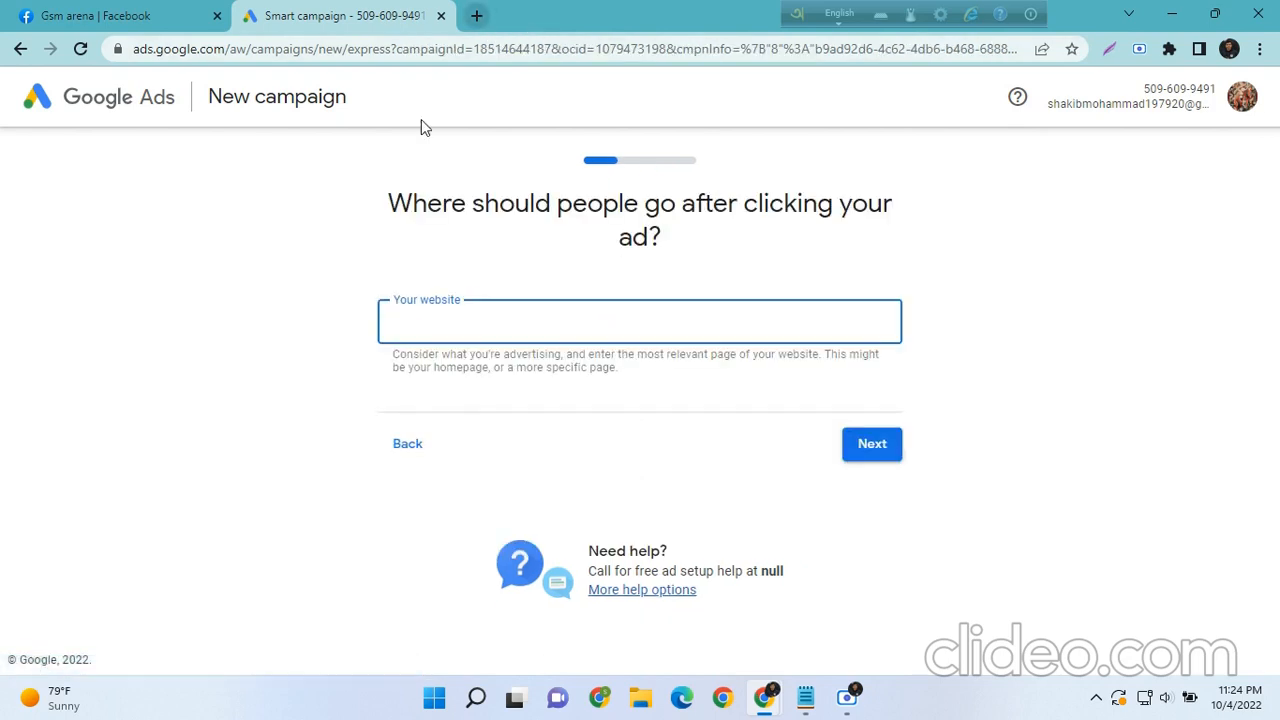
pyautogui.moveTo(382, 202)
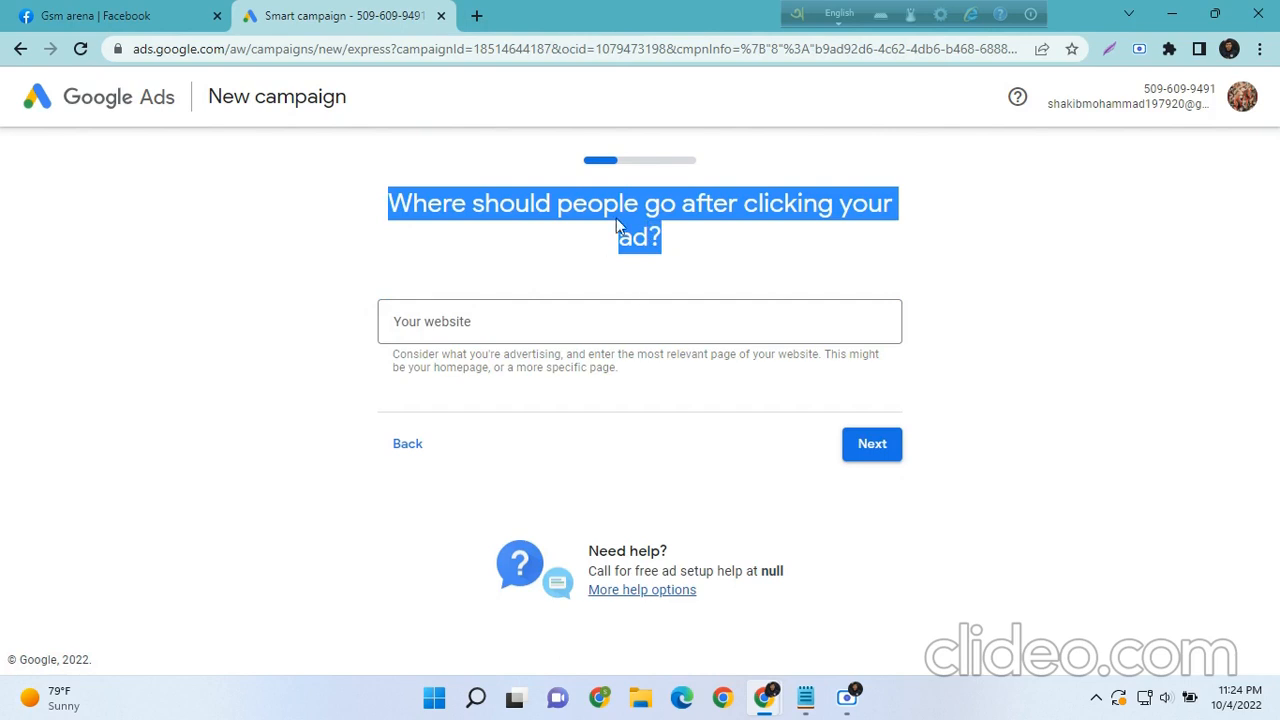
# Check gsm-arena.com in a new tab, then accept it as the campaign website
pyautogui.click(506, 15)
pyautogui.write('gs')
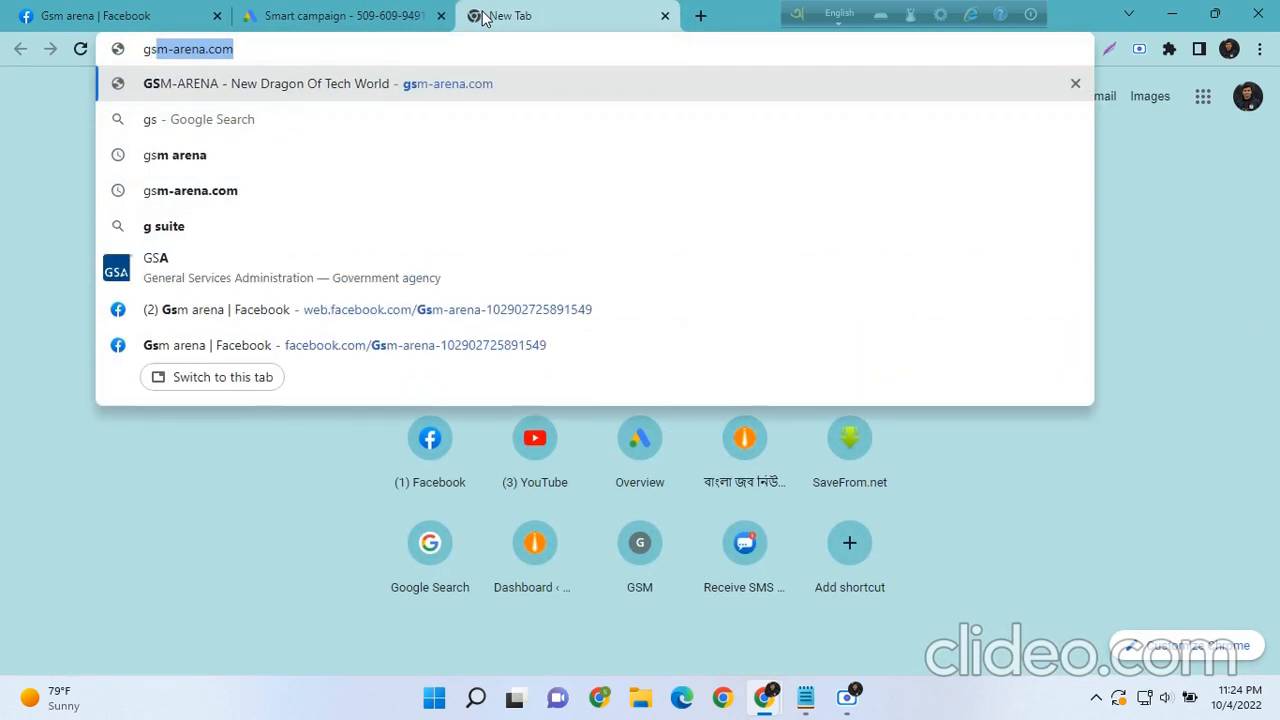
pyautogui.click(340, 15)
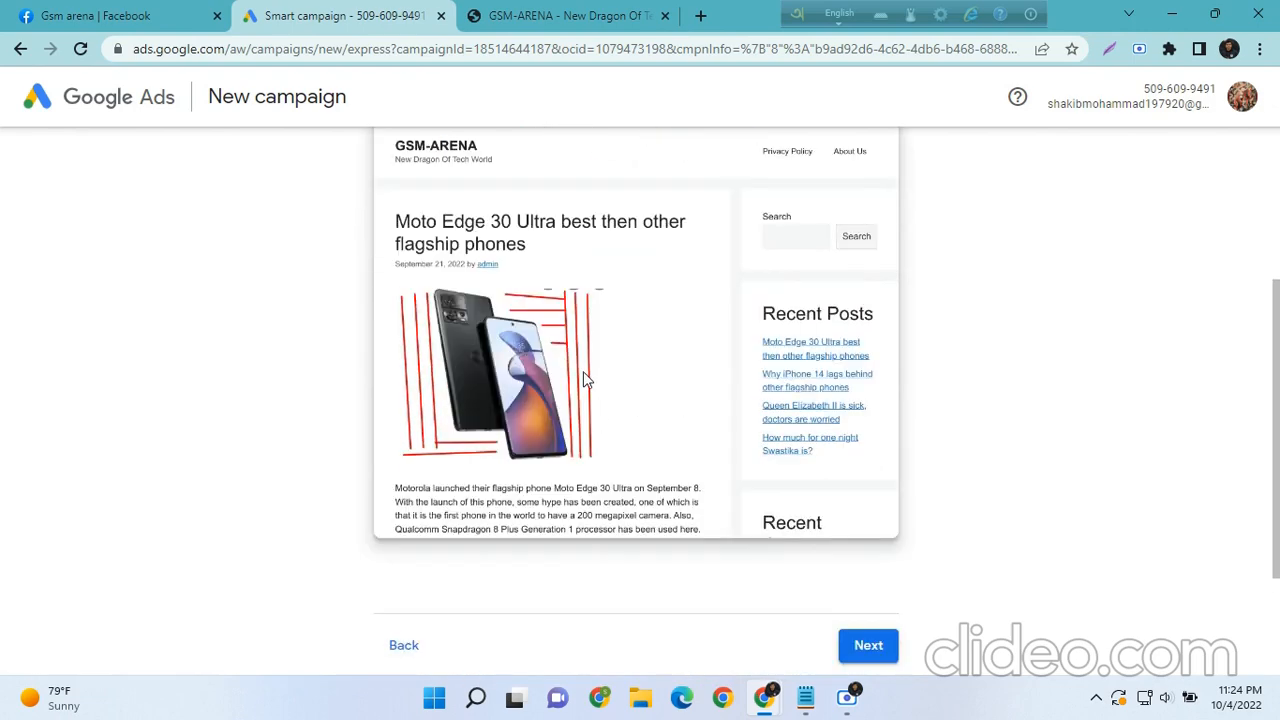
pyautogui.click(868, 645)
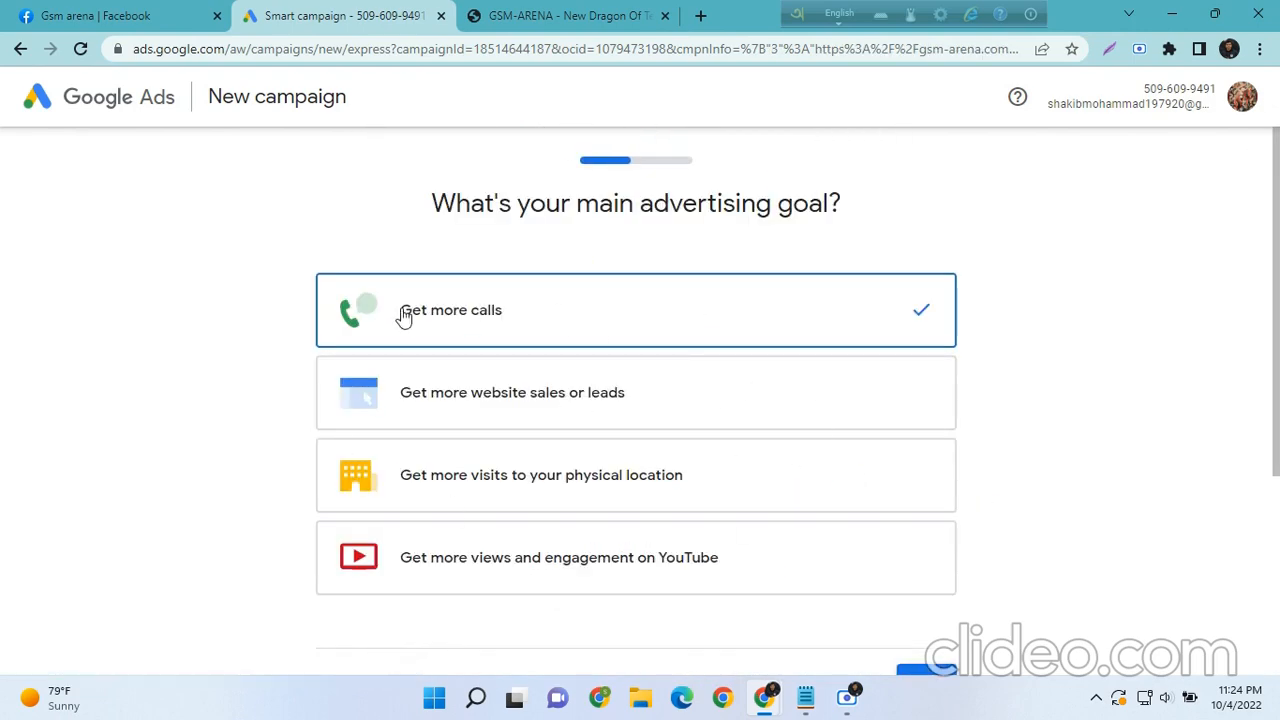
pyautogui.moveTo(417, 203)
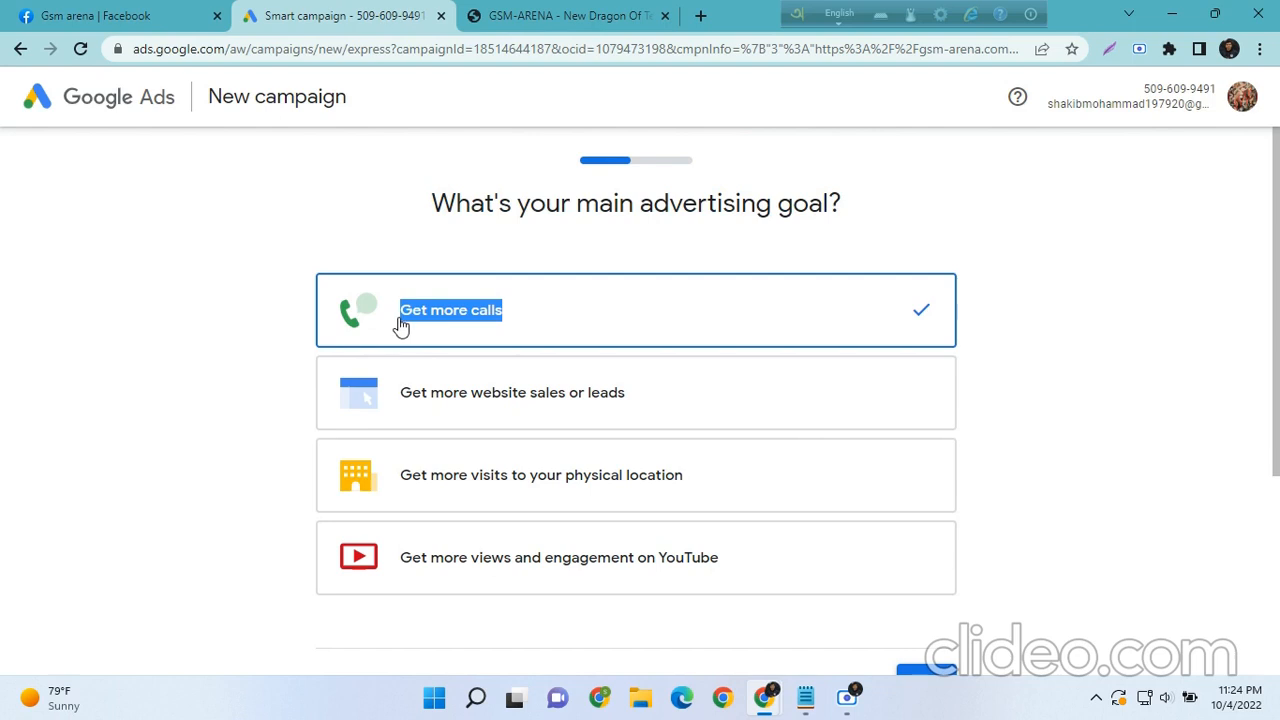
pyautogui.moveTo(1049, 653)
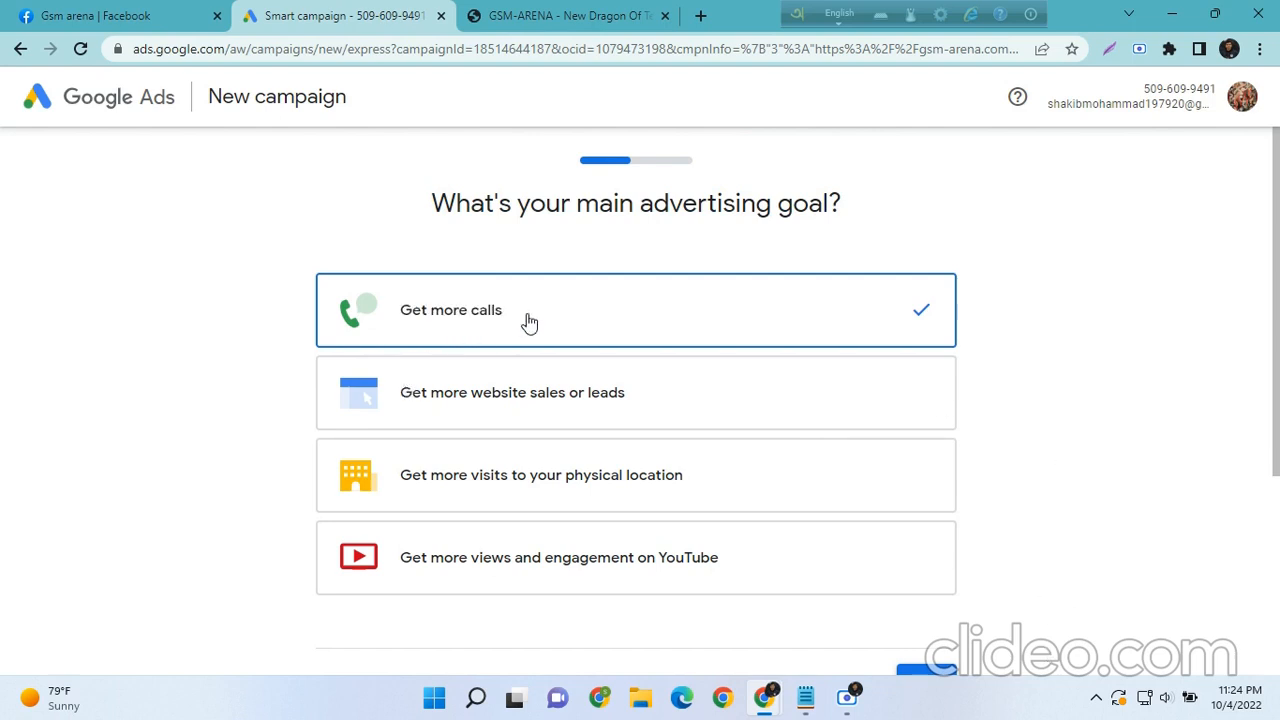
pyautogui.moveTo(442, 343)
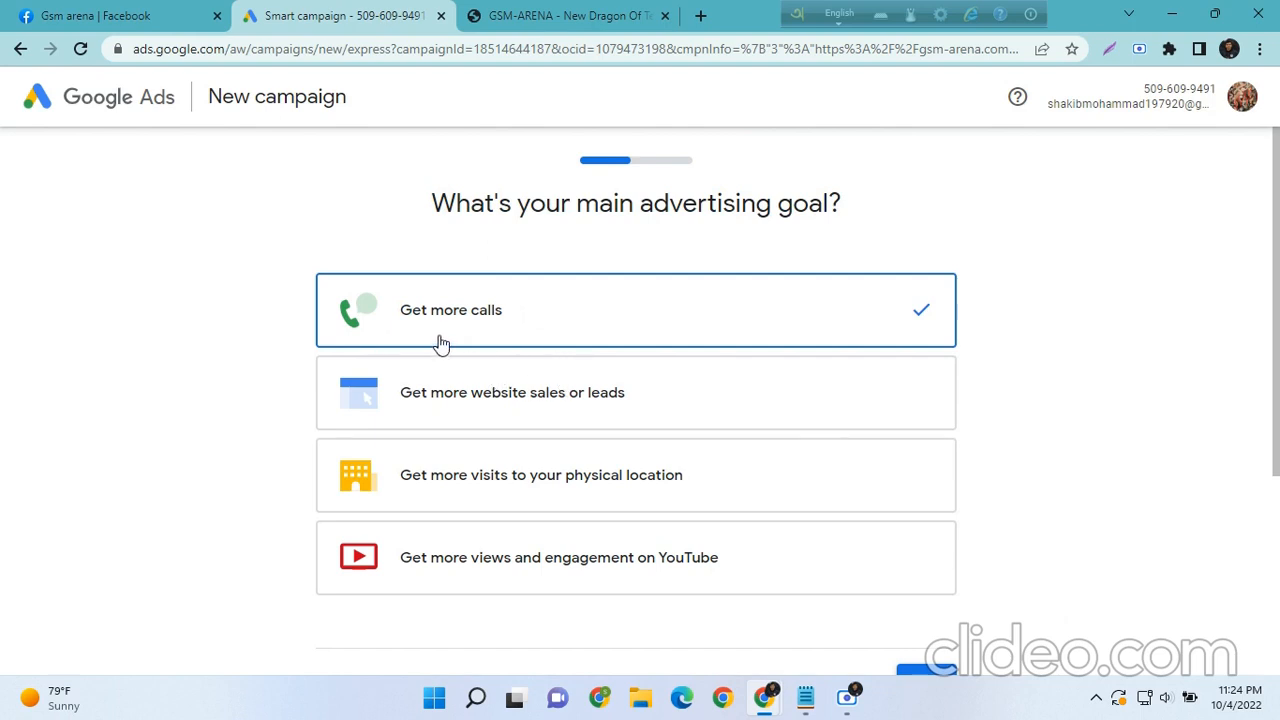
pyautogui.moveTo(450, 341)
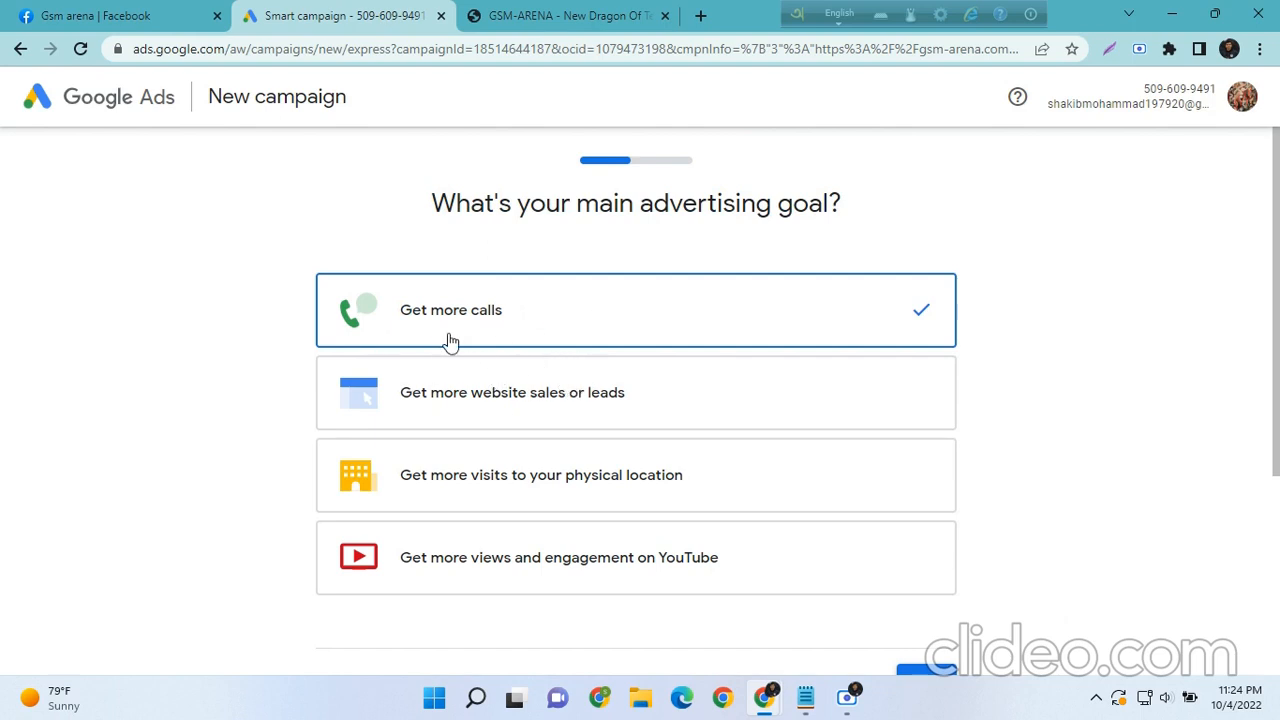
pyautogui.moveTo(396, 400)
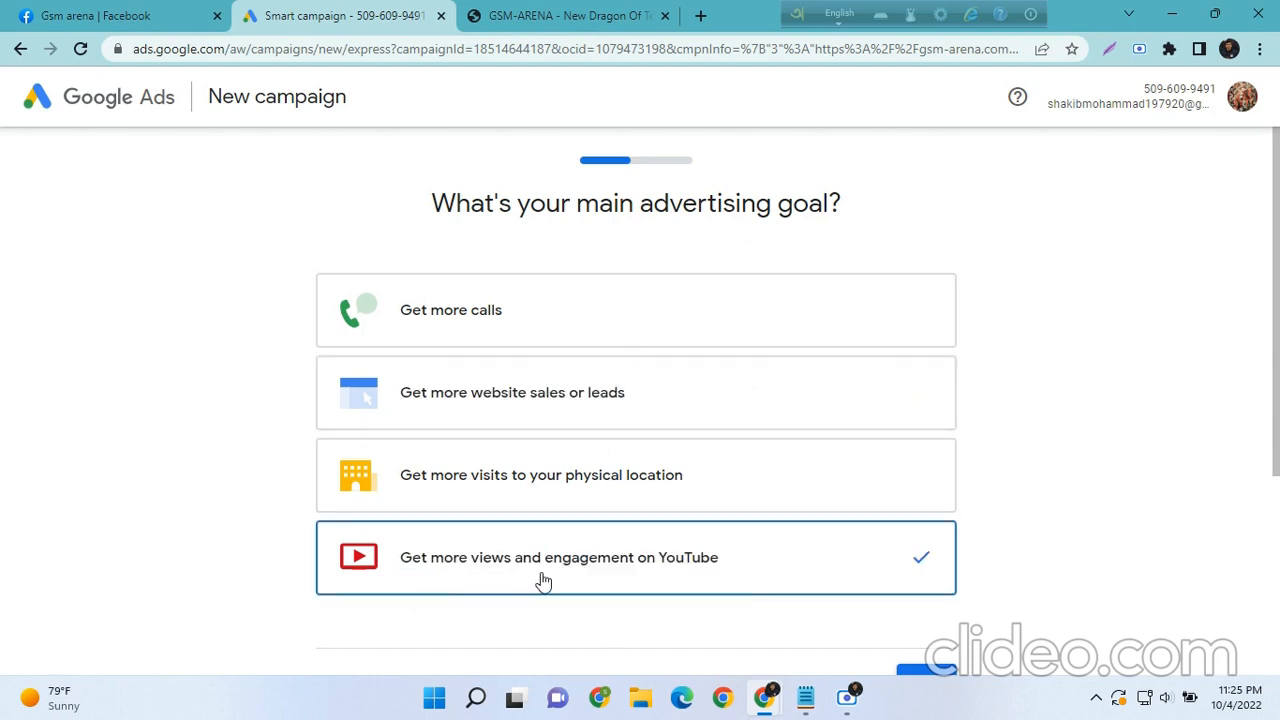
pyautogui.moveTo(589, 501)
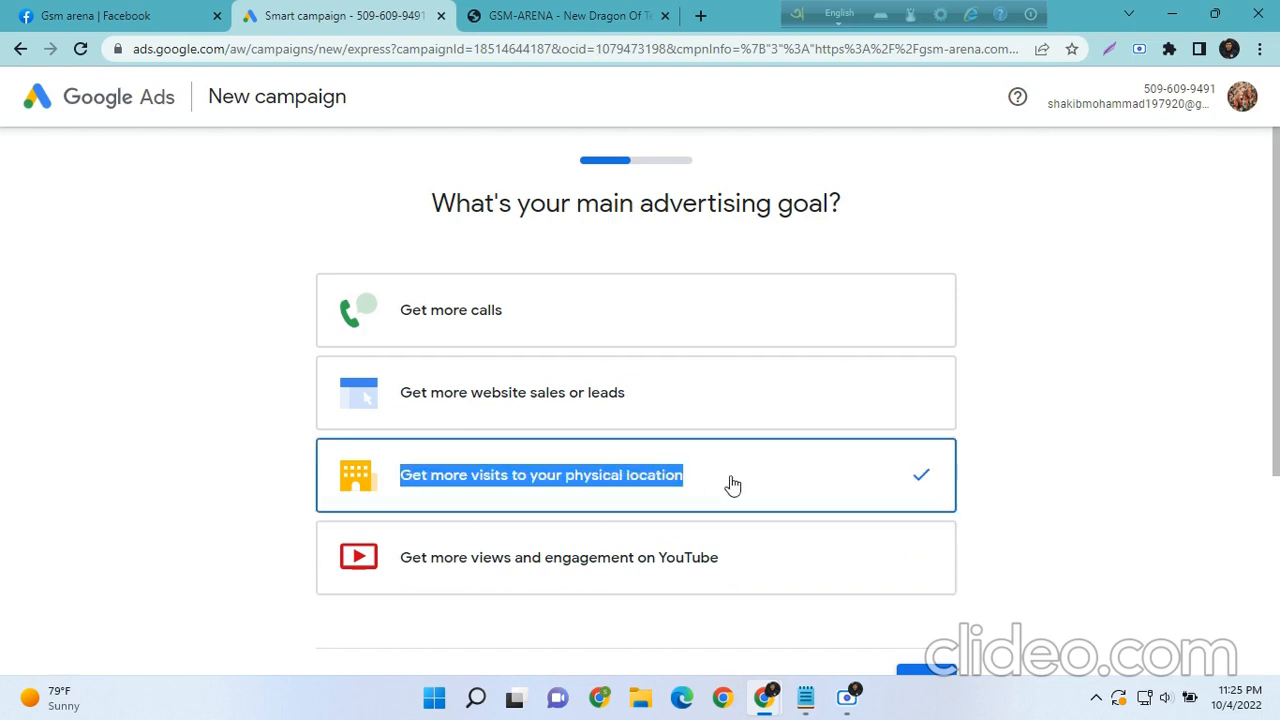
# Confirm 'Get more visits to your physical location' as the advertising goal
pyautogui.scroll(-3)
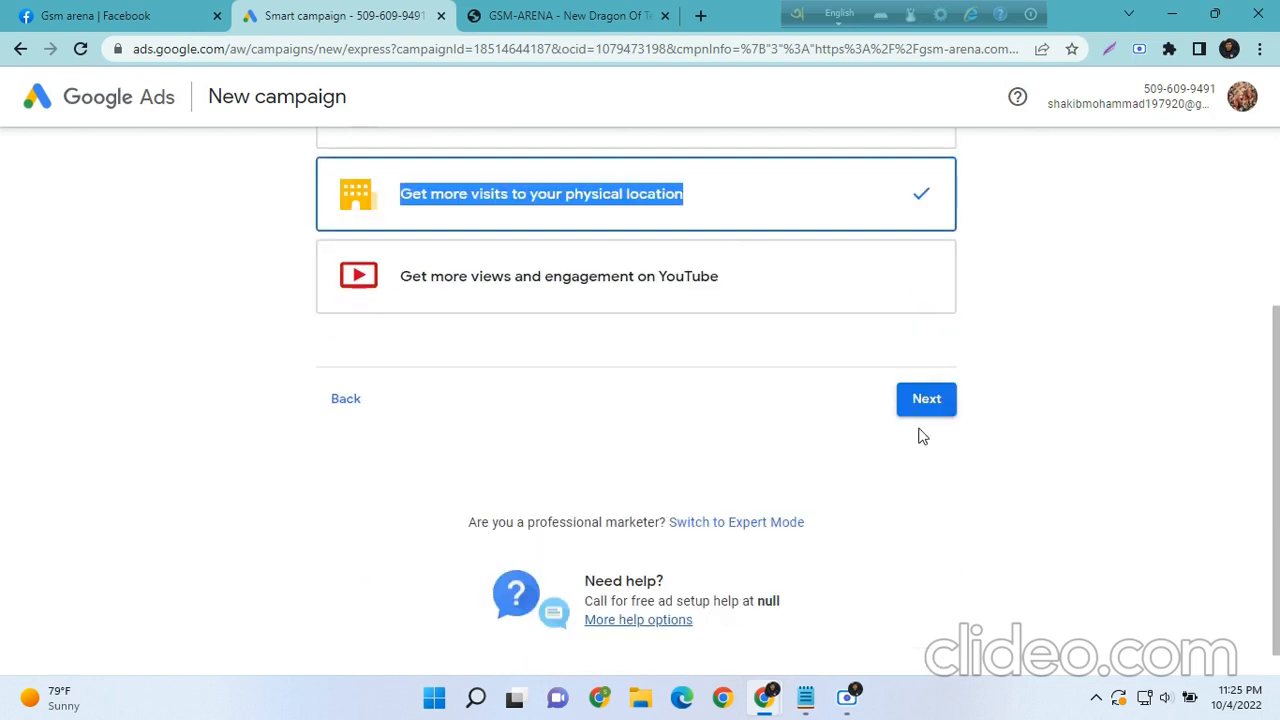
pyautogui.click(926, 399)
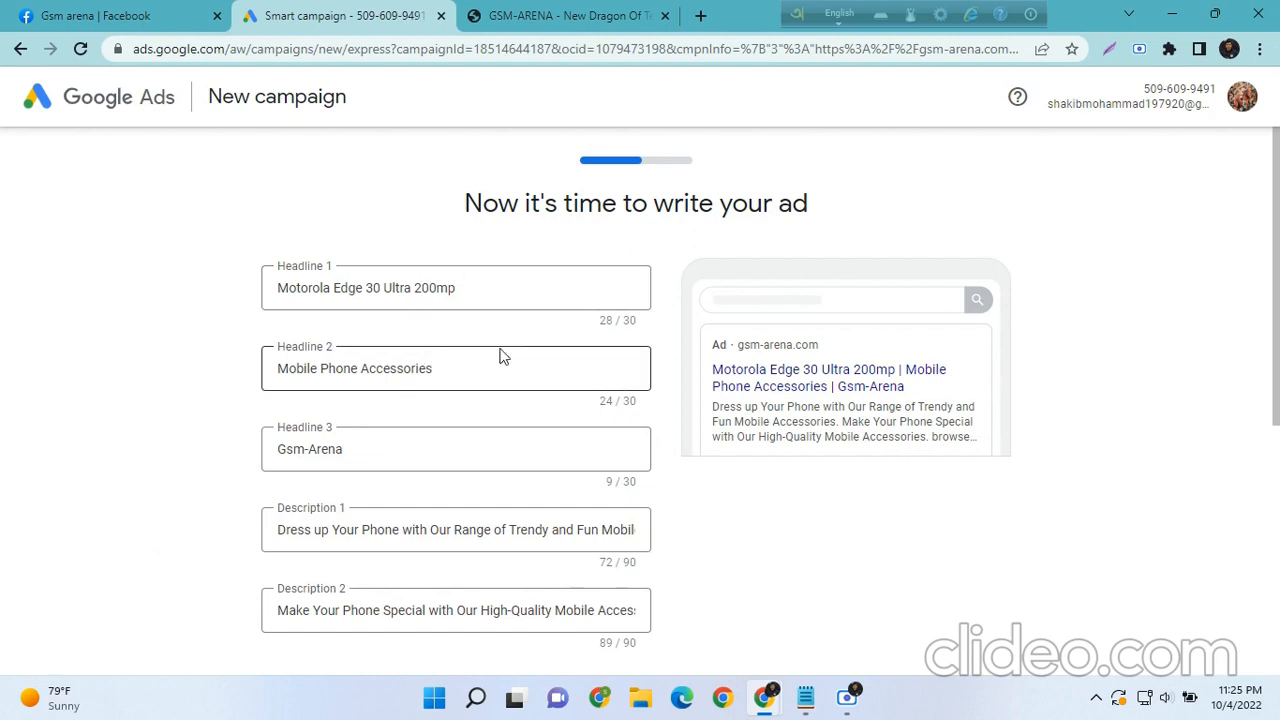
pyautogui.moveTo(533, 348)
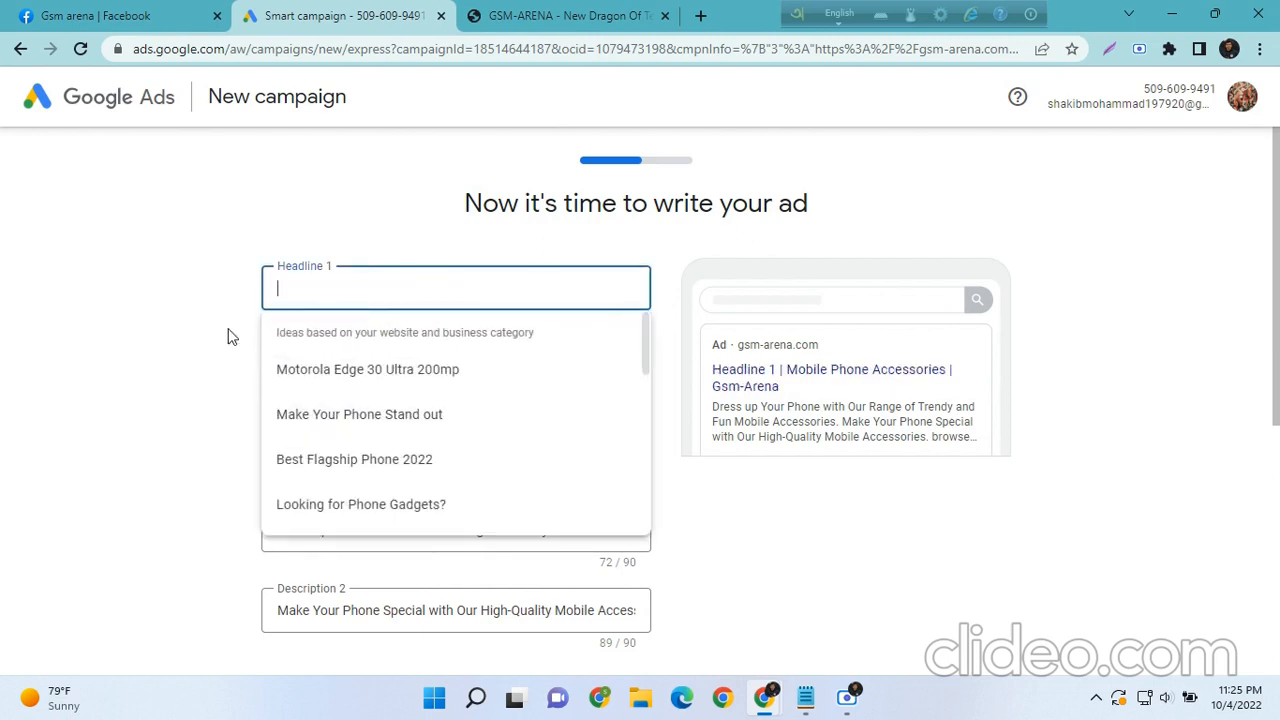
# Replace Headline 1's placeholder text with 'Best mobile in 2022'
pyautogui.write('heeeeeee')
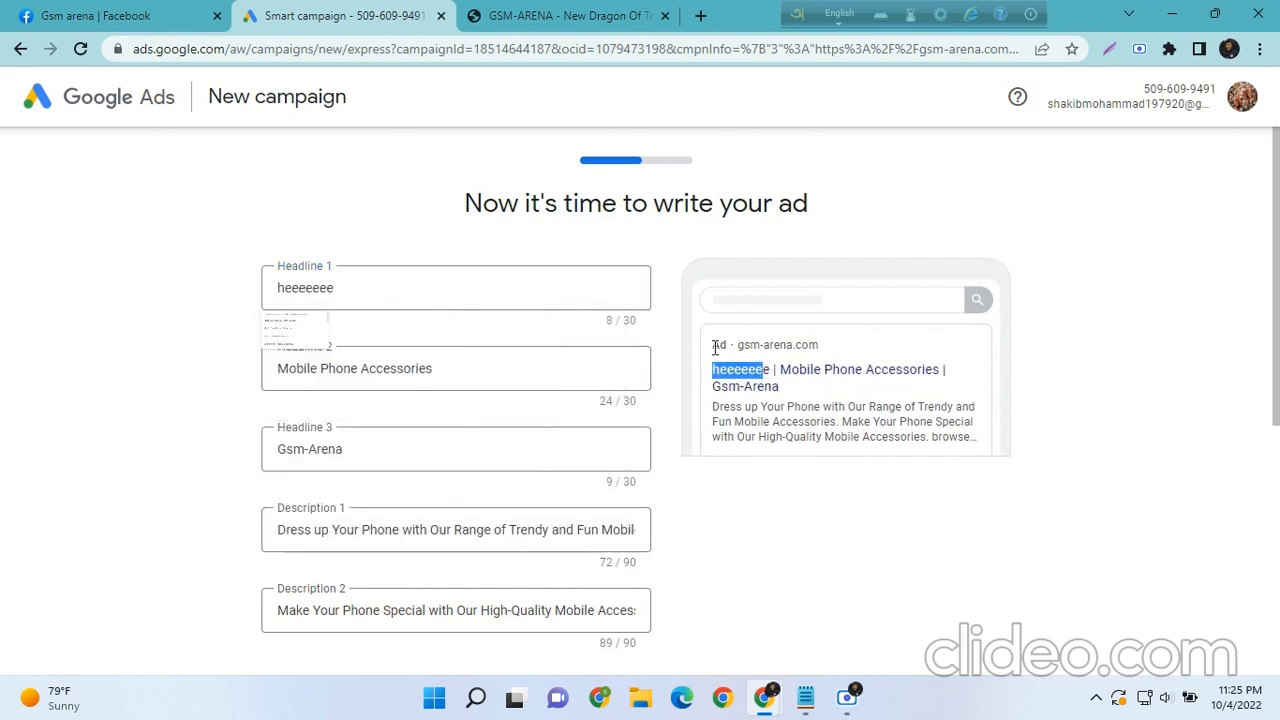
pyautogui.click(456, 288)
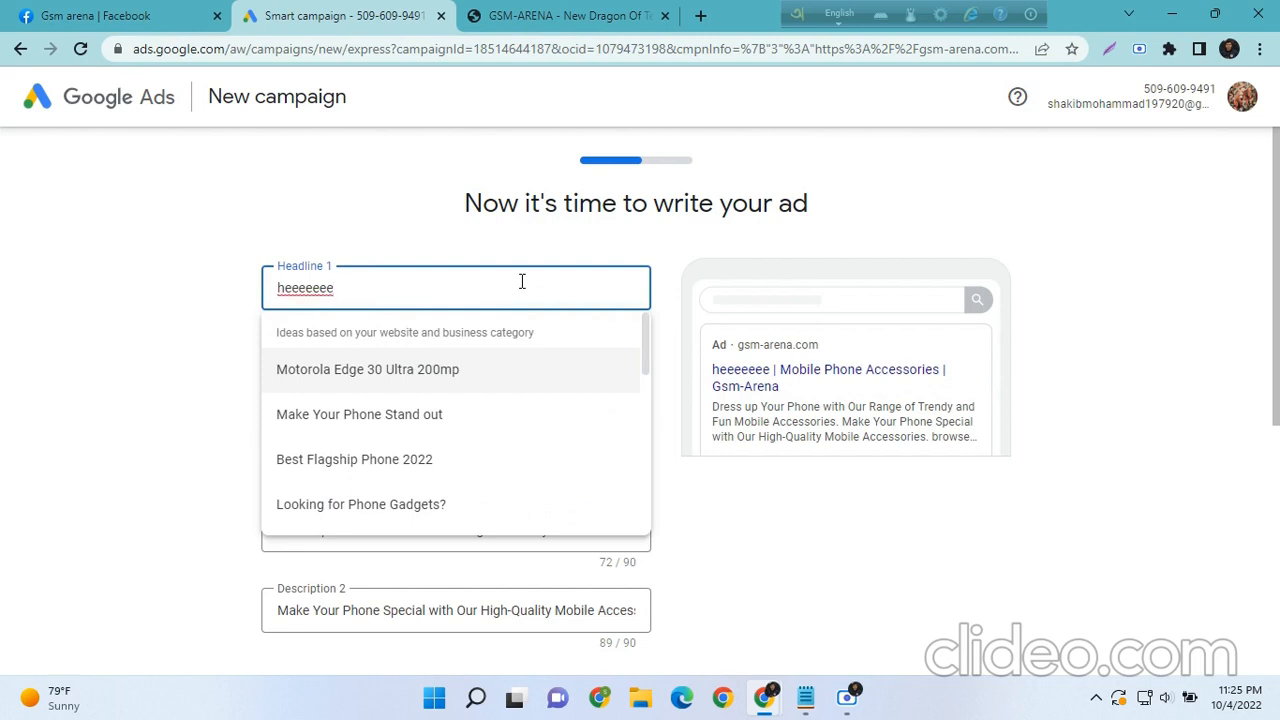
pyautogui.doubleClick(305, 288)
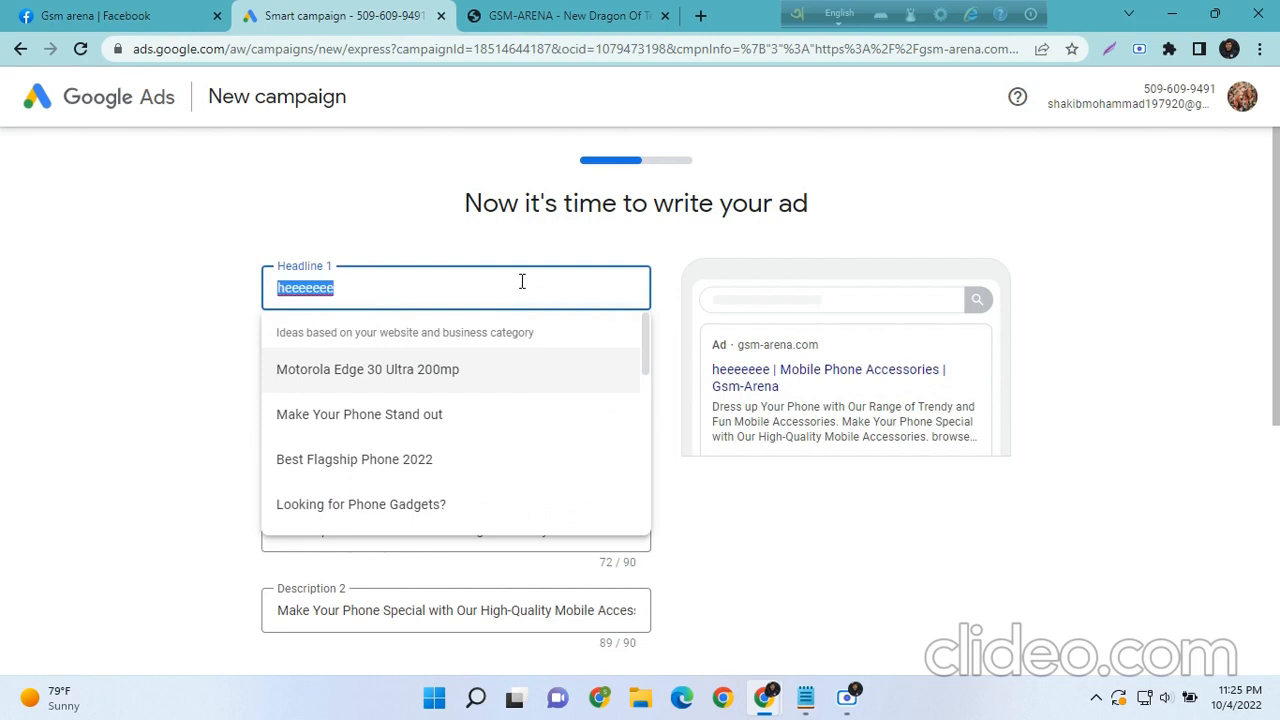
pyautogui.write('Best')
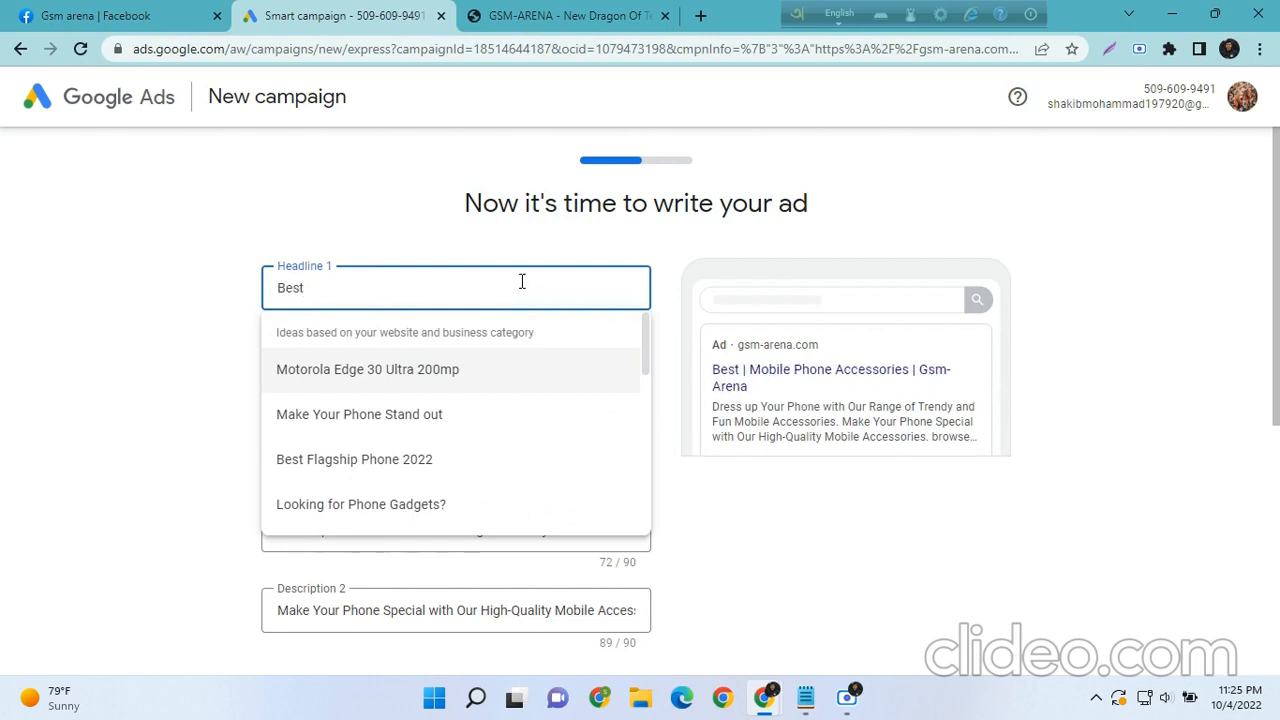
pyautogui.write('mobiel')
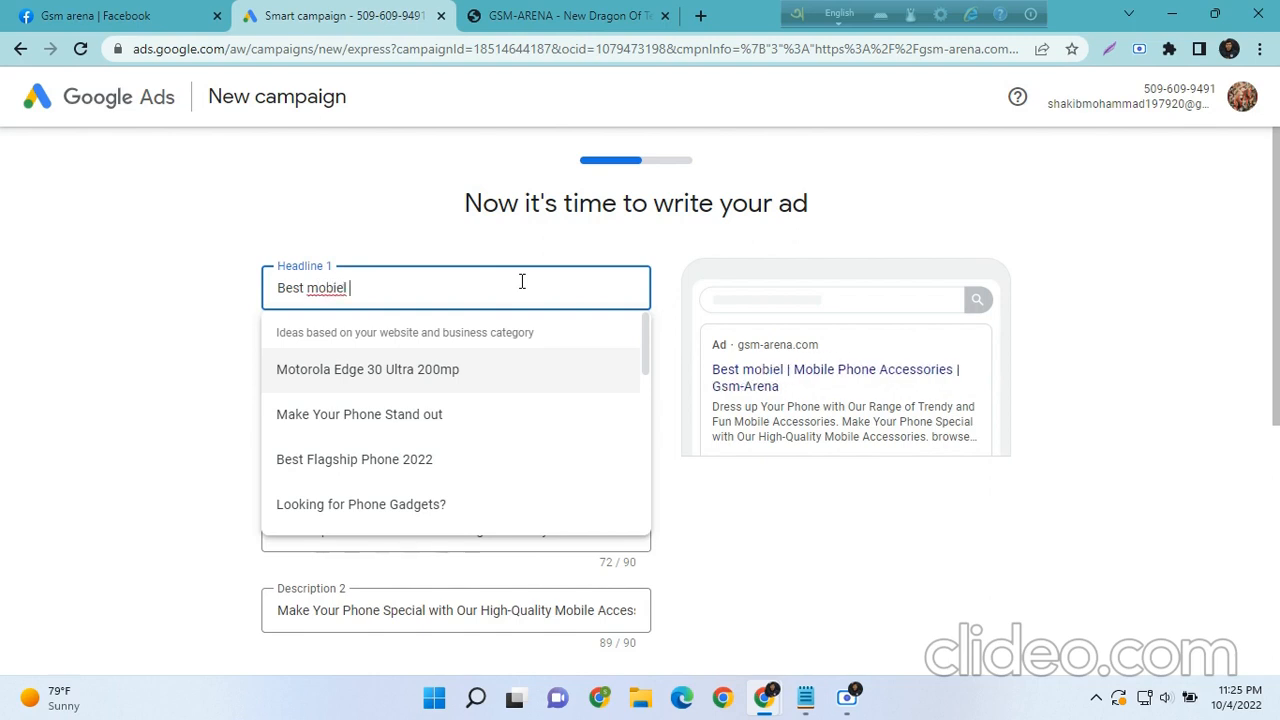
pyautogui.write('mobile in')
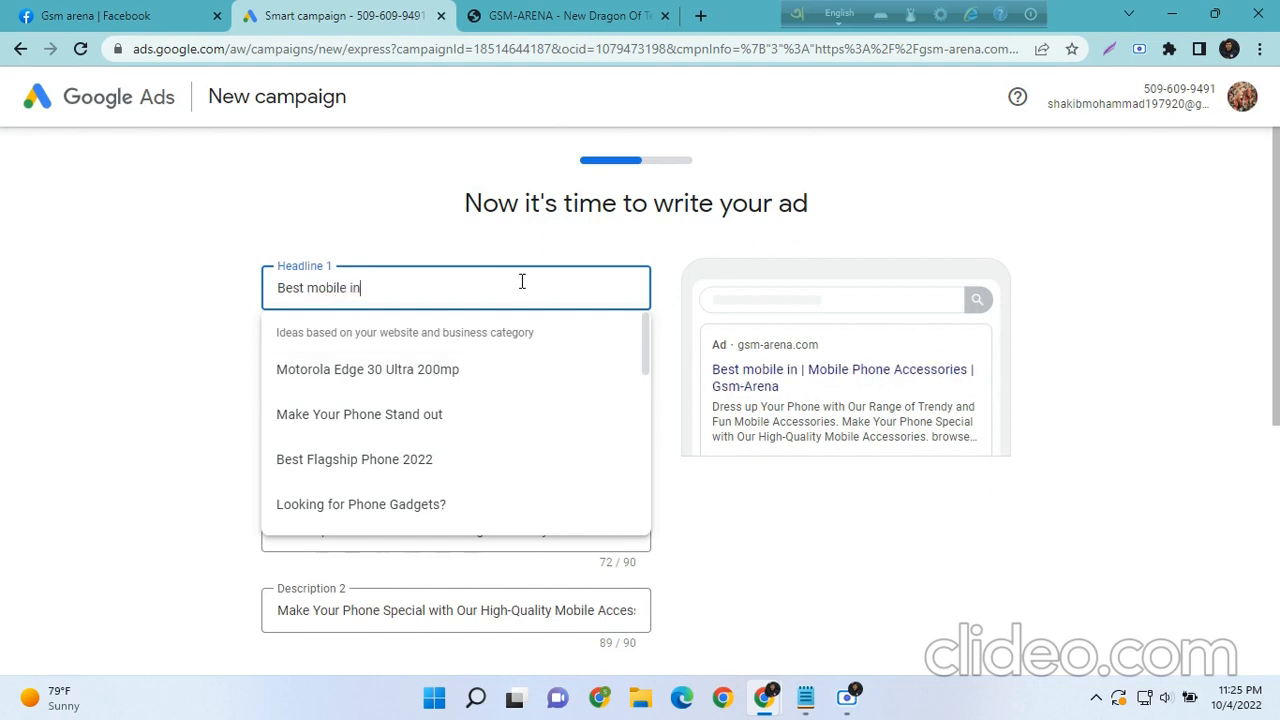
pyautogui.write('2022')
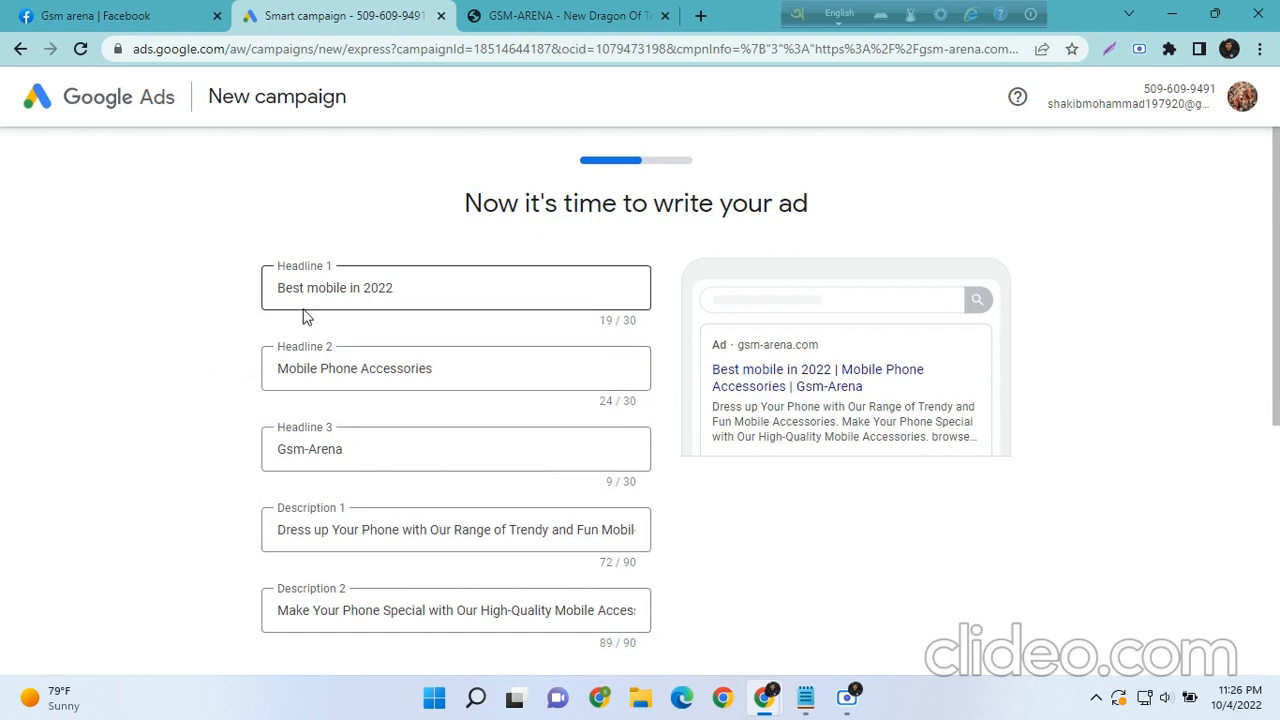
# Overwrite Headline 2 'Mobile Phone Accessories' with 'I phone 14 pro max'
pyautogui.tripleClick(354, 368)
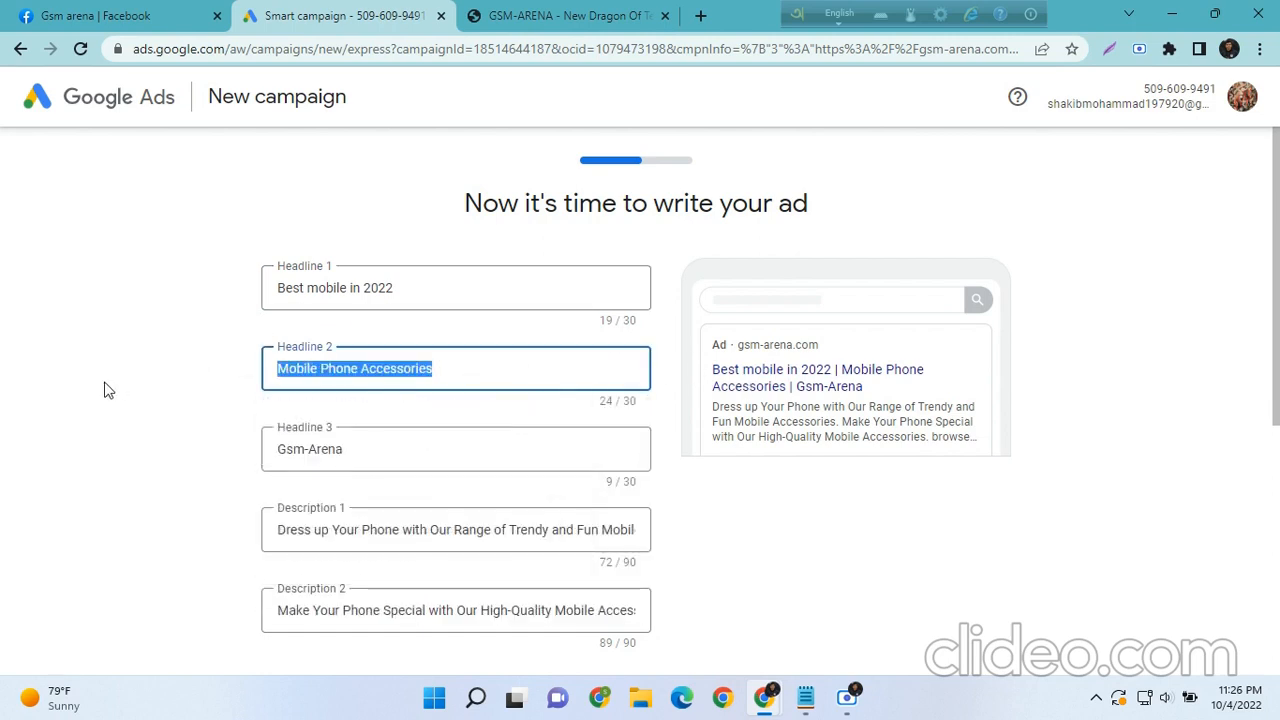
pyautogui.write('I phone')
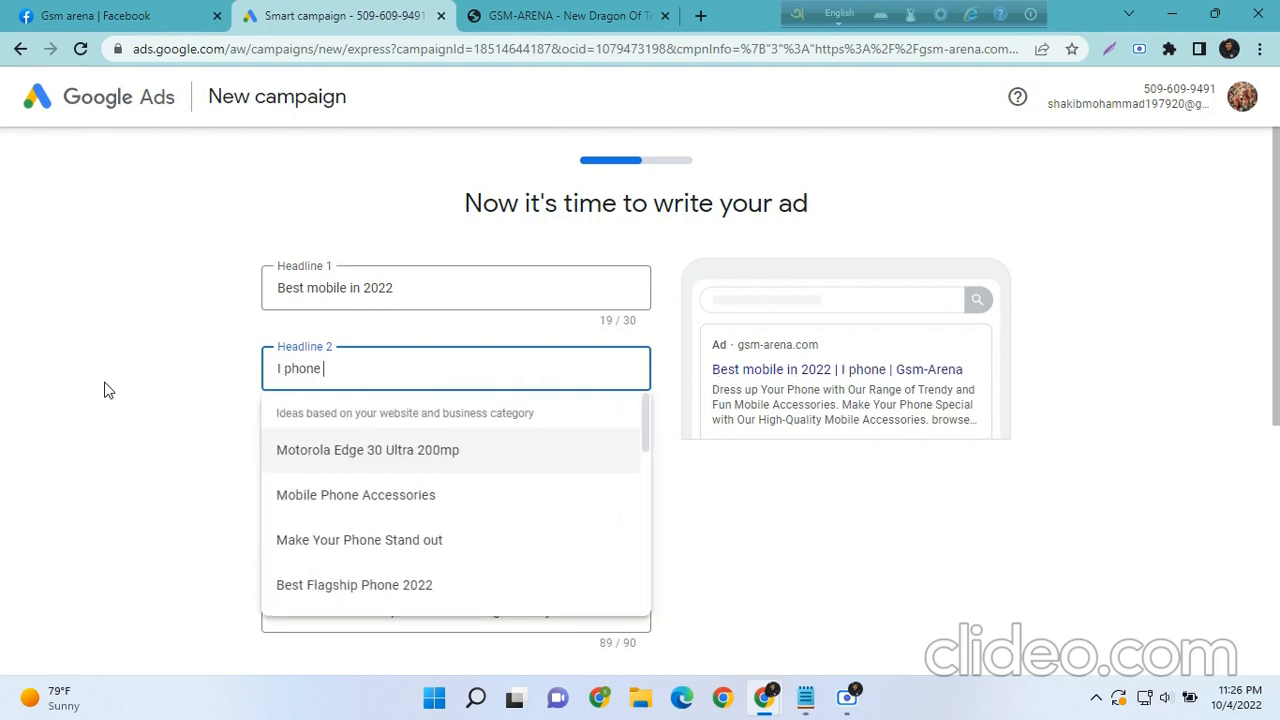
pyautogui.write('14 pro ma')
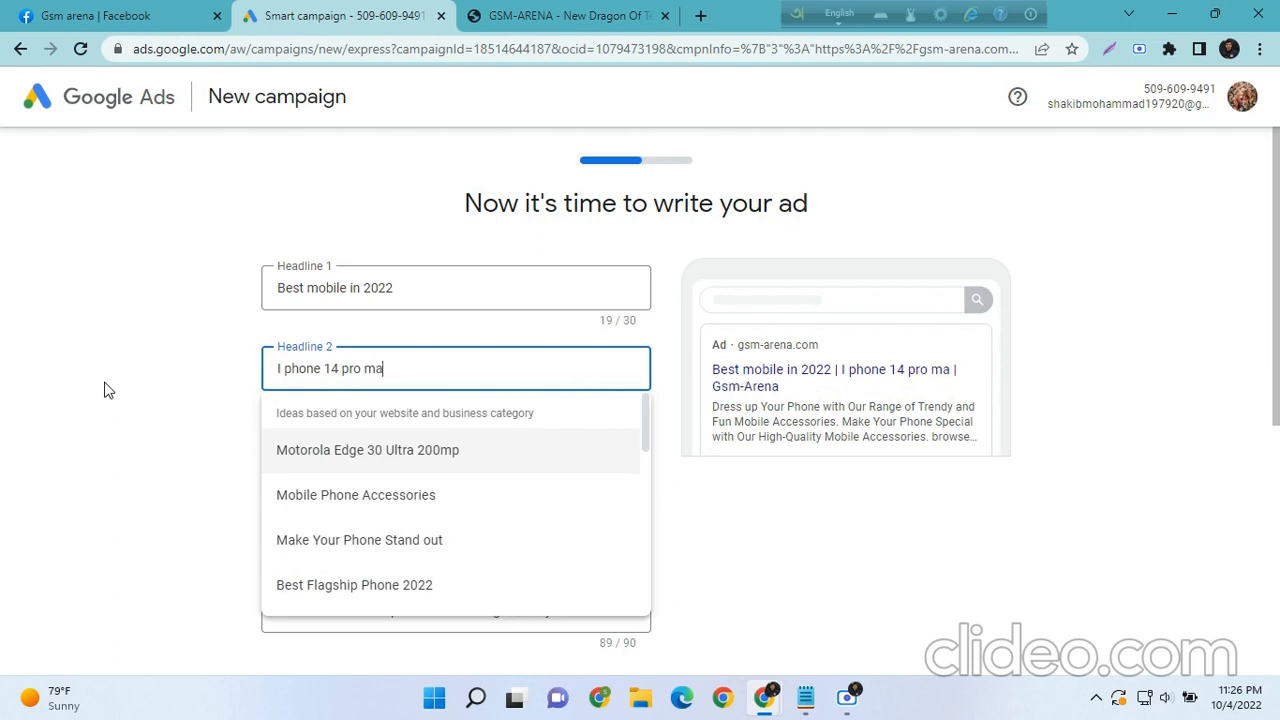
pyautogui.write('x')
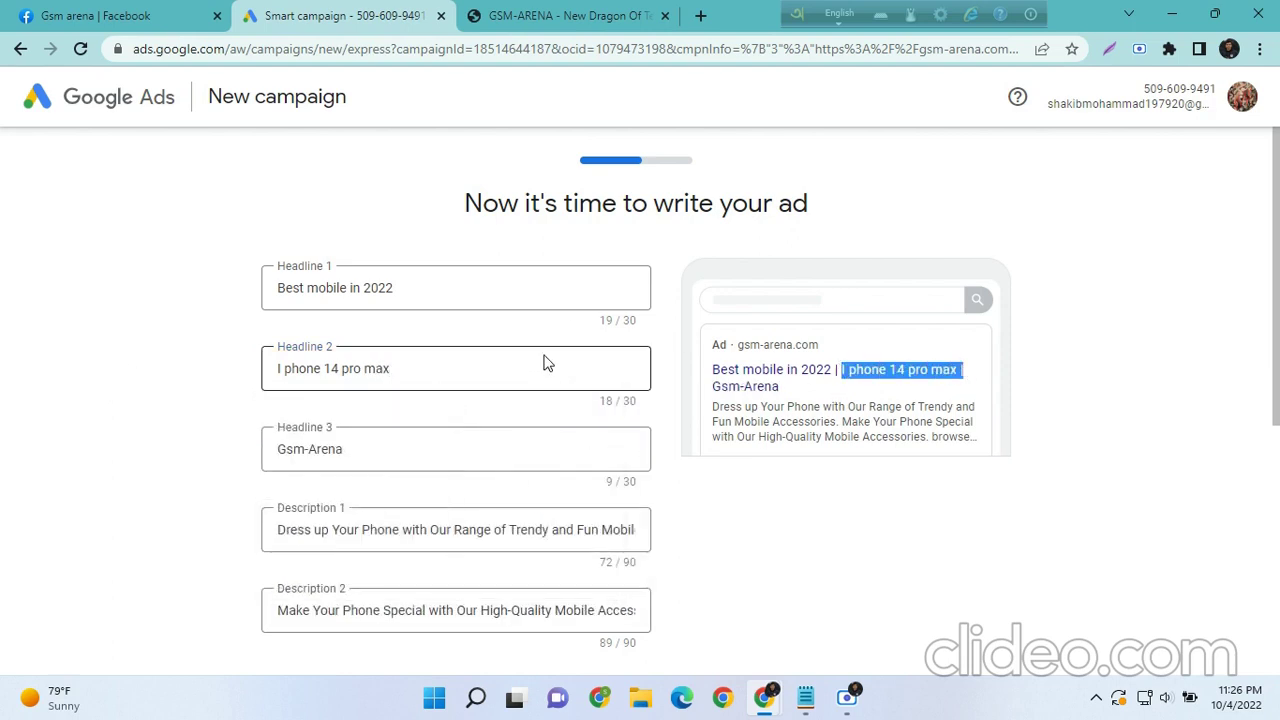
pyautogui.moveTo(775, 387)
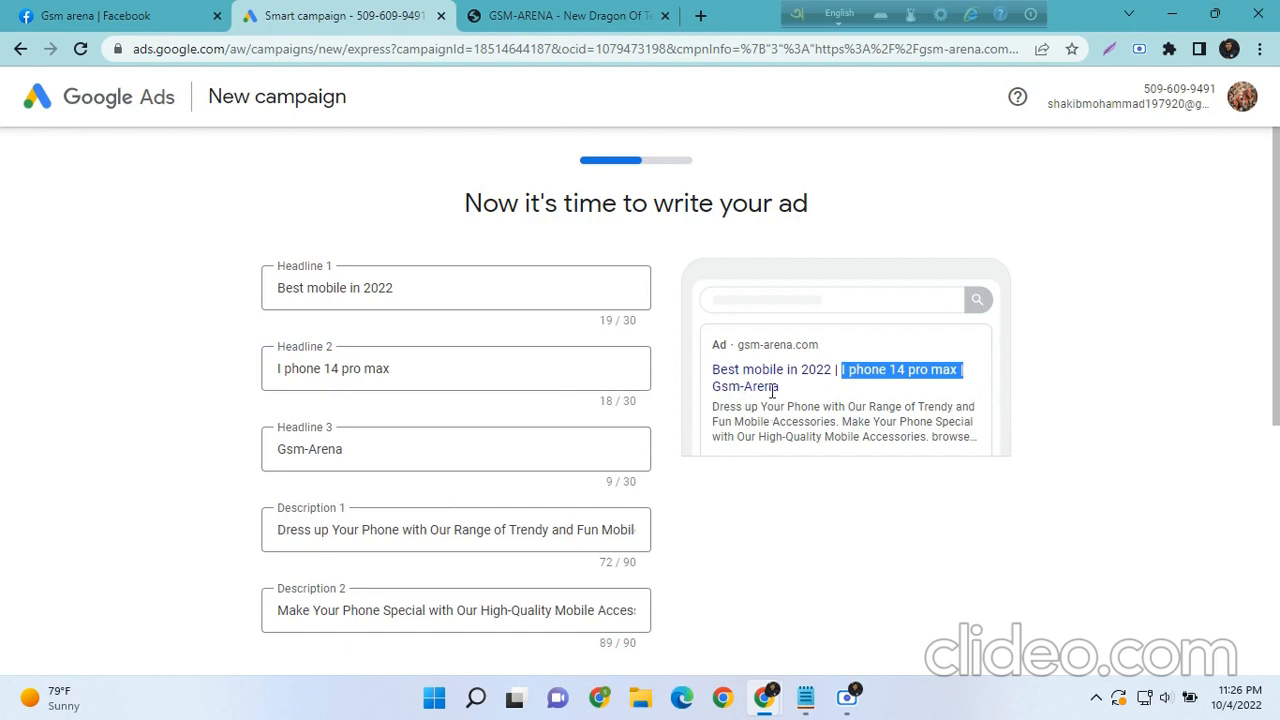
pyautogui.click(313, 449)
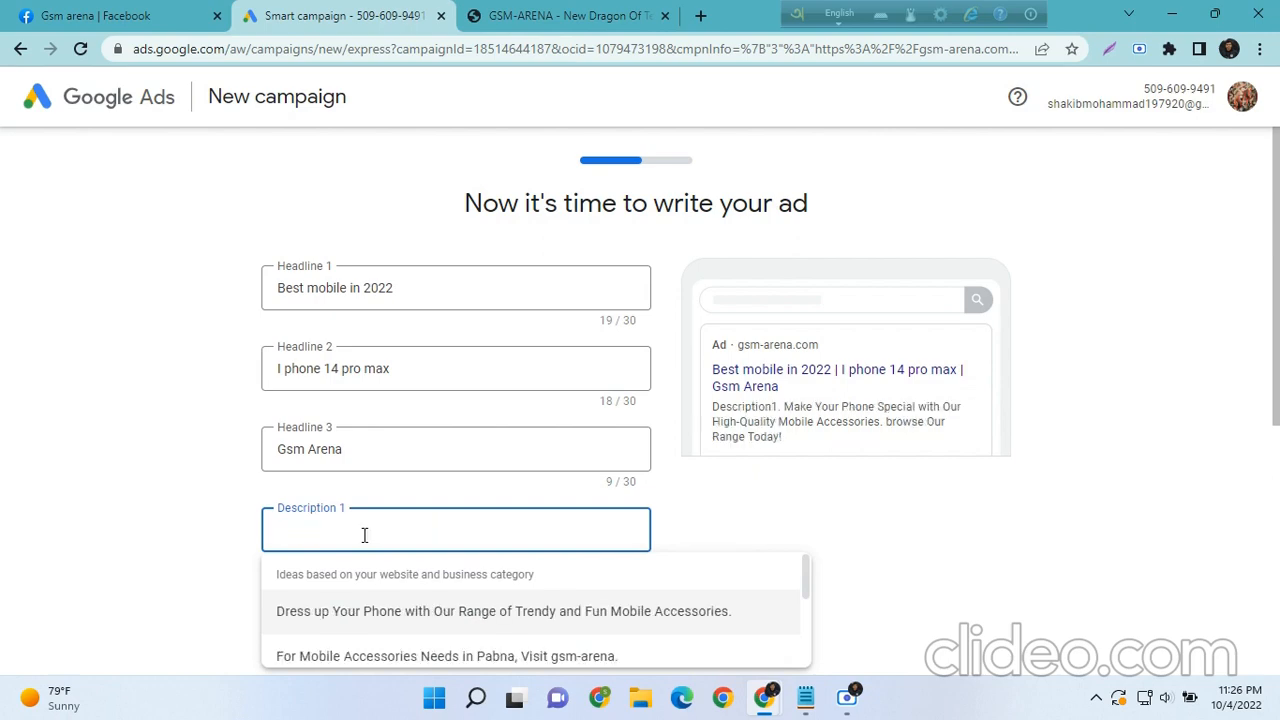
# Copy the Moto Edge 30 Ultra post's opening sentences from the GSM-ARENA site
pyautogui.click(560, 15)
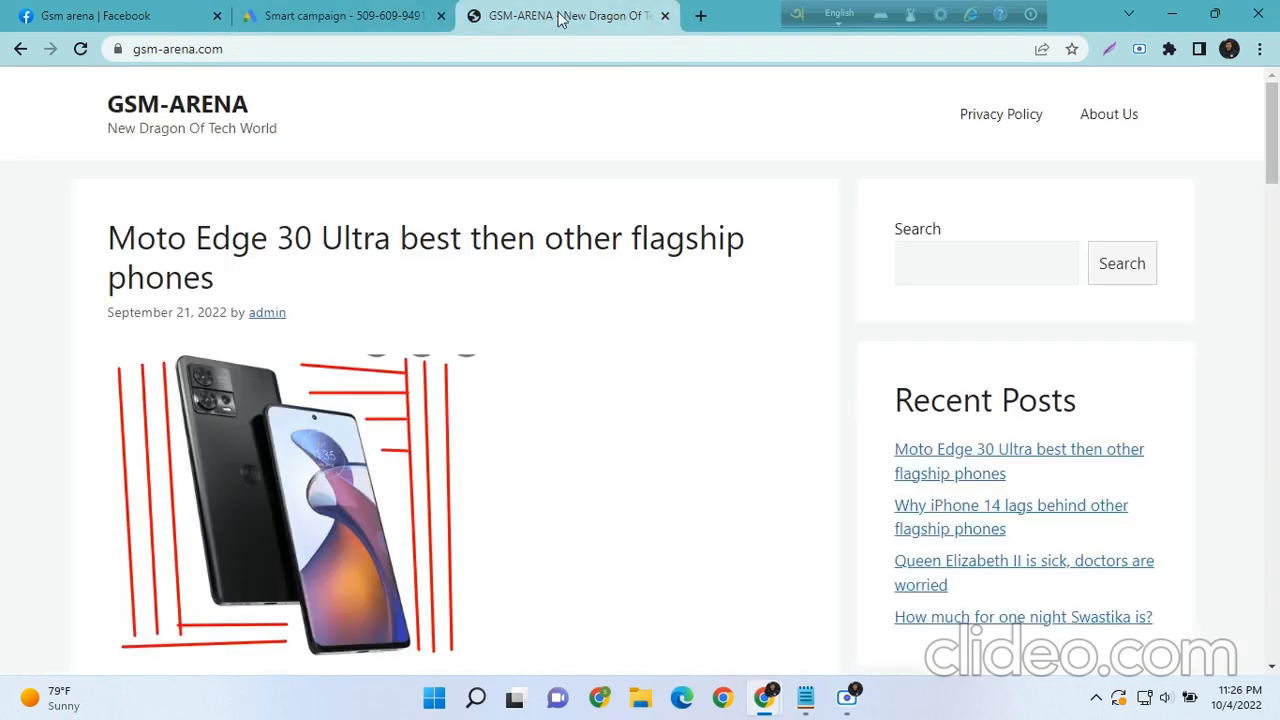
pyautogui.scroll(-3)
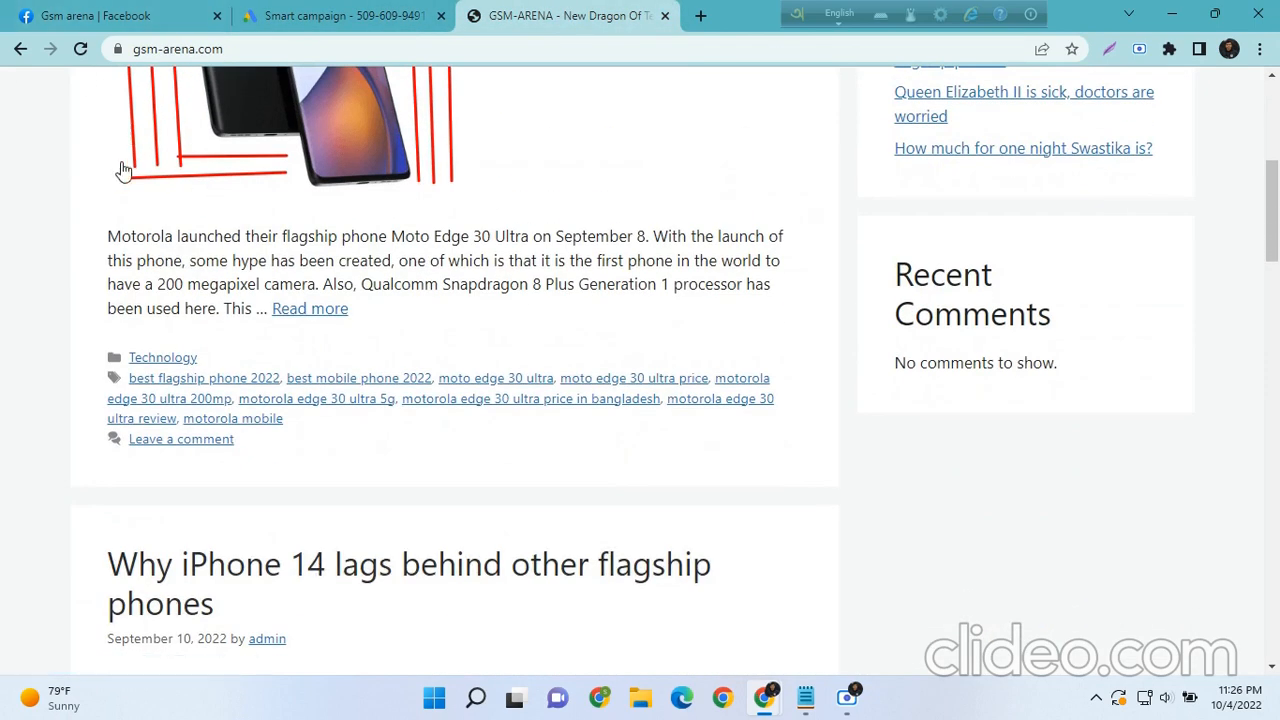
pyautogui.moveTo(108, 236); pyautogui.dragTo(647, 236)
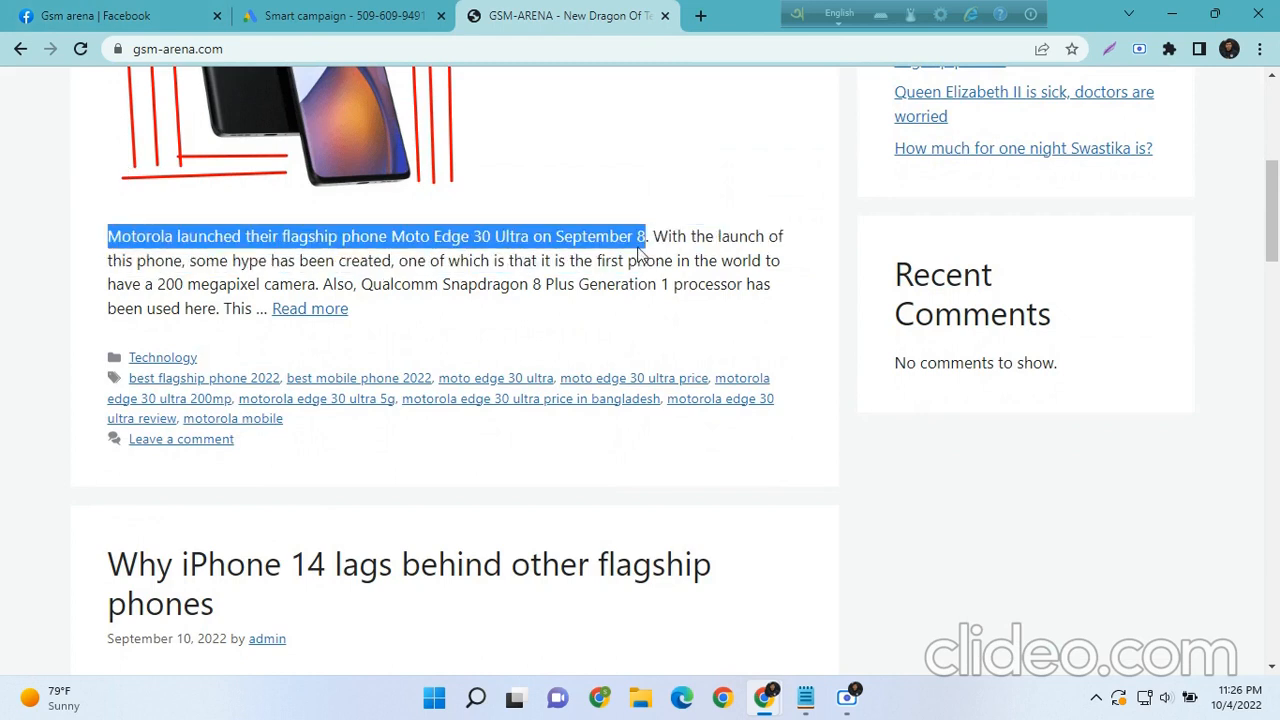
pyautogui.moveTo(647, 236); pyautogui.dragTo(307, 284)
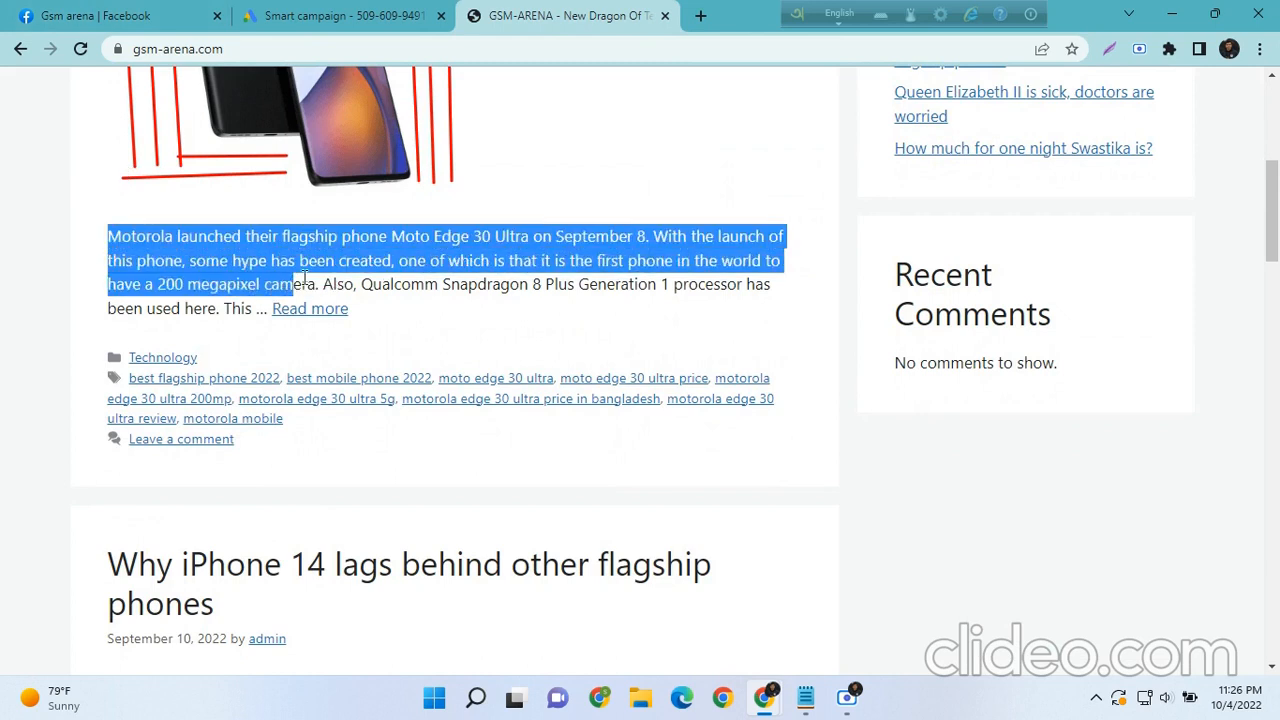
pyautogui.moveTo(300, 284); pyautogui.dragTo(250, 260)
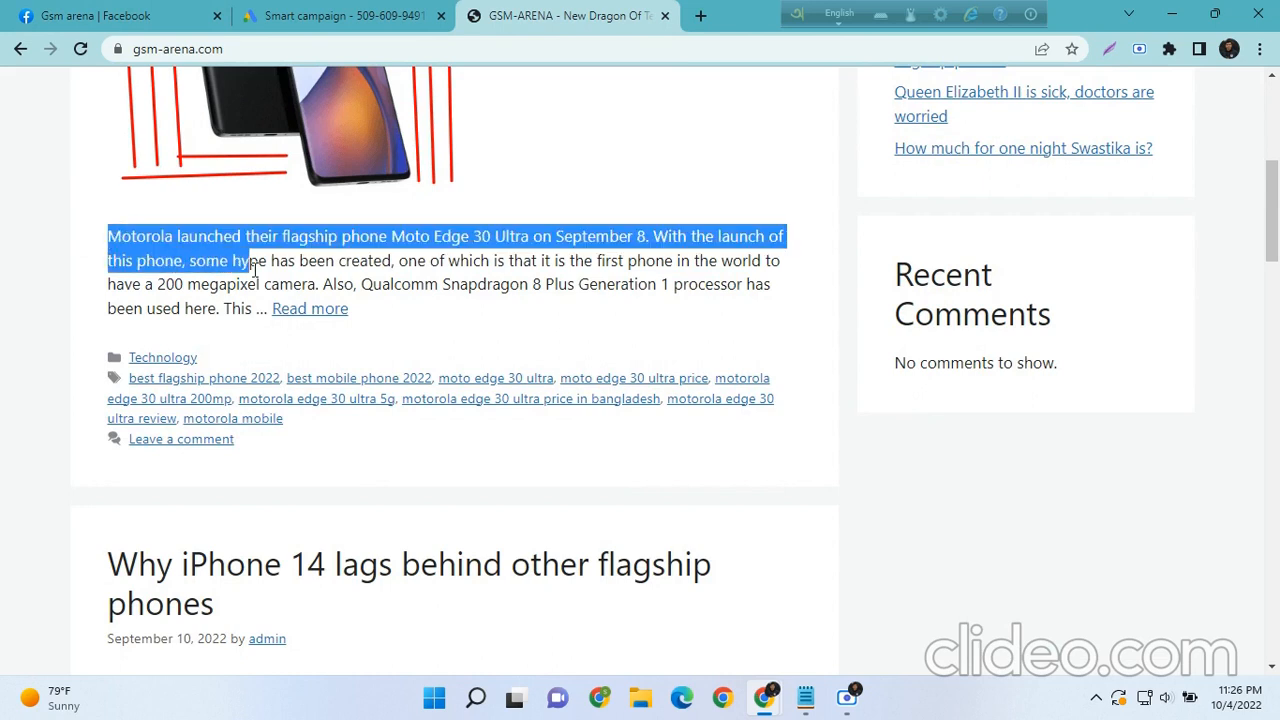
pyautogui.moveTo(255, 260); pyautogui.dragTo(748, 284)
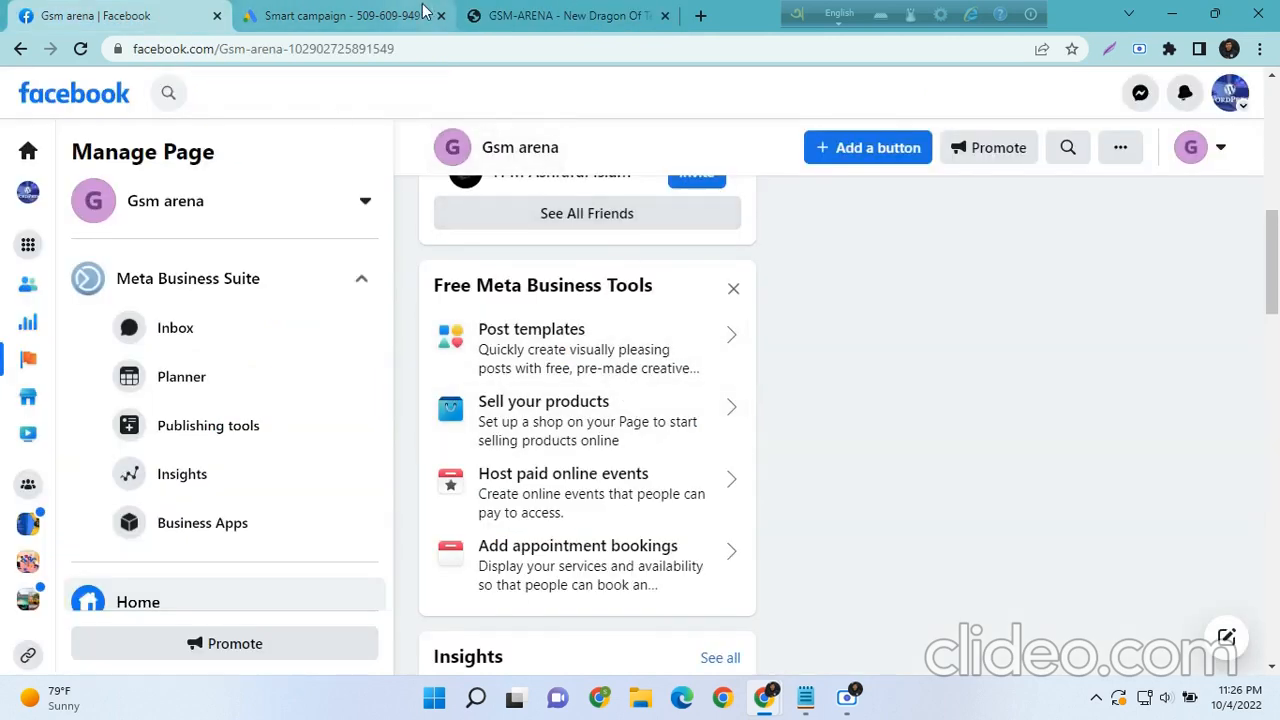
pyautogui.click(345, 16)
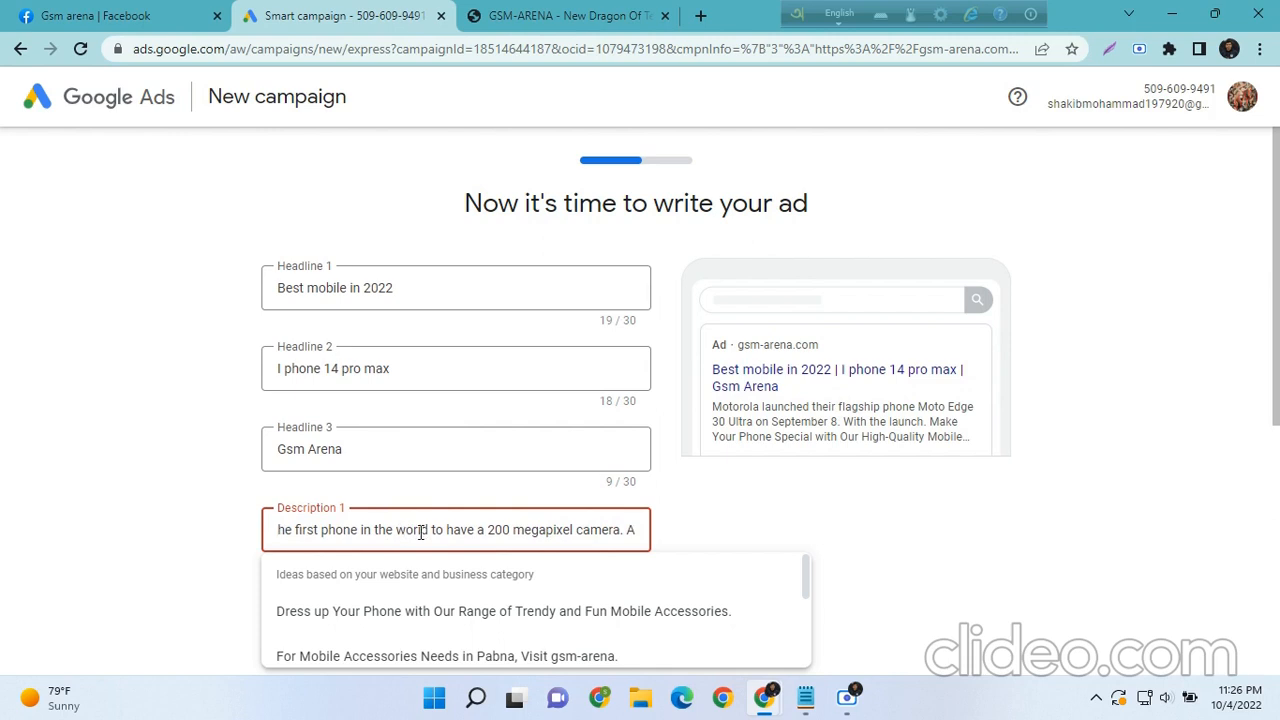
# Rewrite Description 1 as a Moto Edge 30 Ultra launch line about a world-first camera
pyautogui.doubleClick(307, 530)
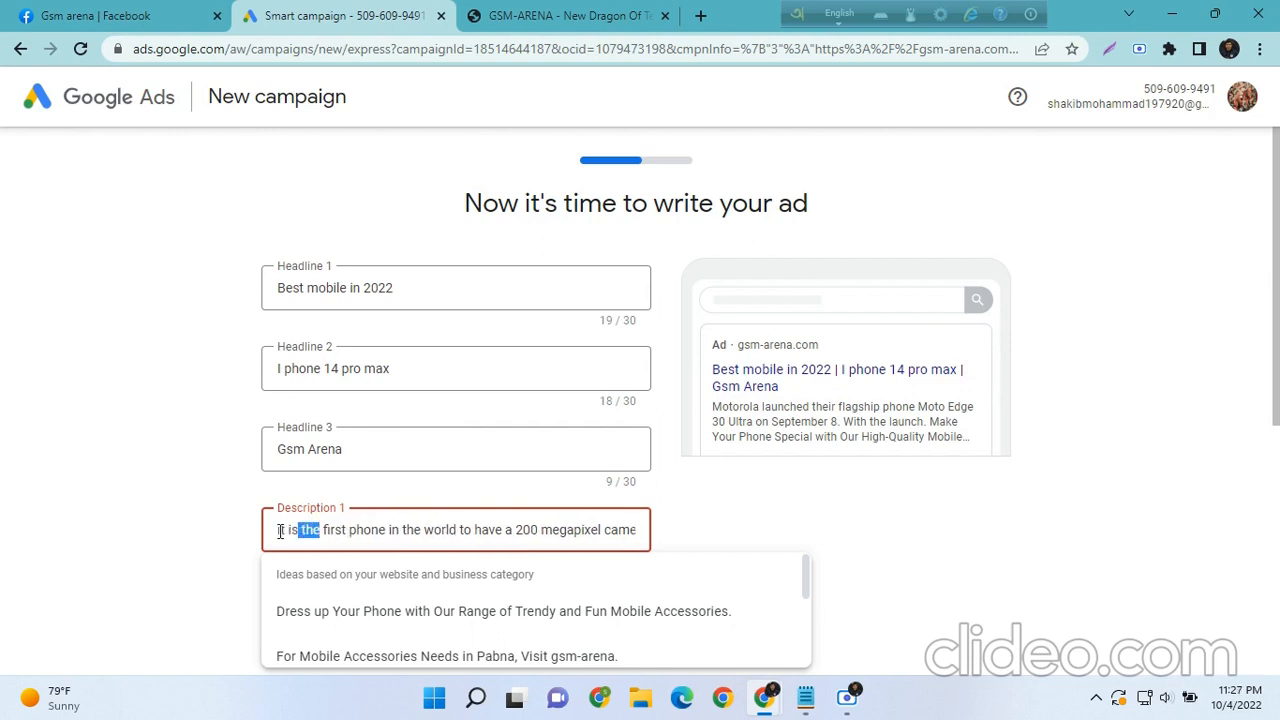
pyautogui.write('Motorola launched their flagship phone Moto Edge 30 Ultra on')
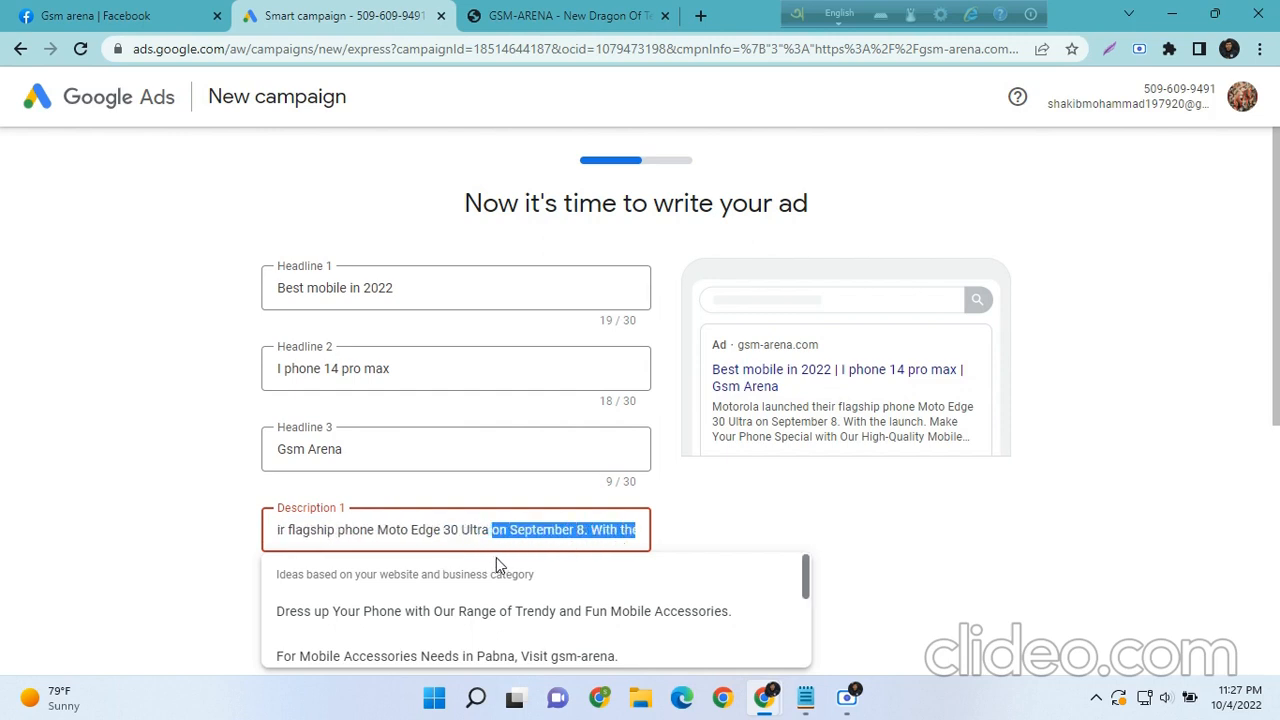
pyautogui.write('first phone in the world to have a 200 meg')
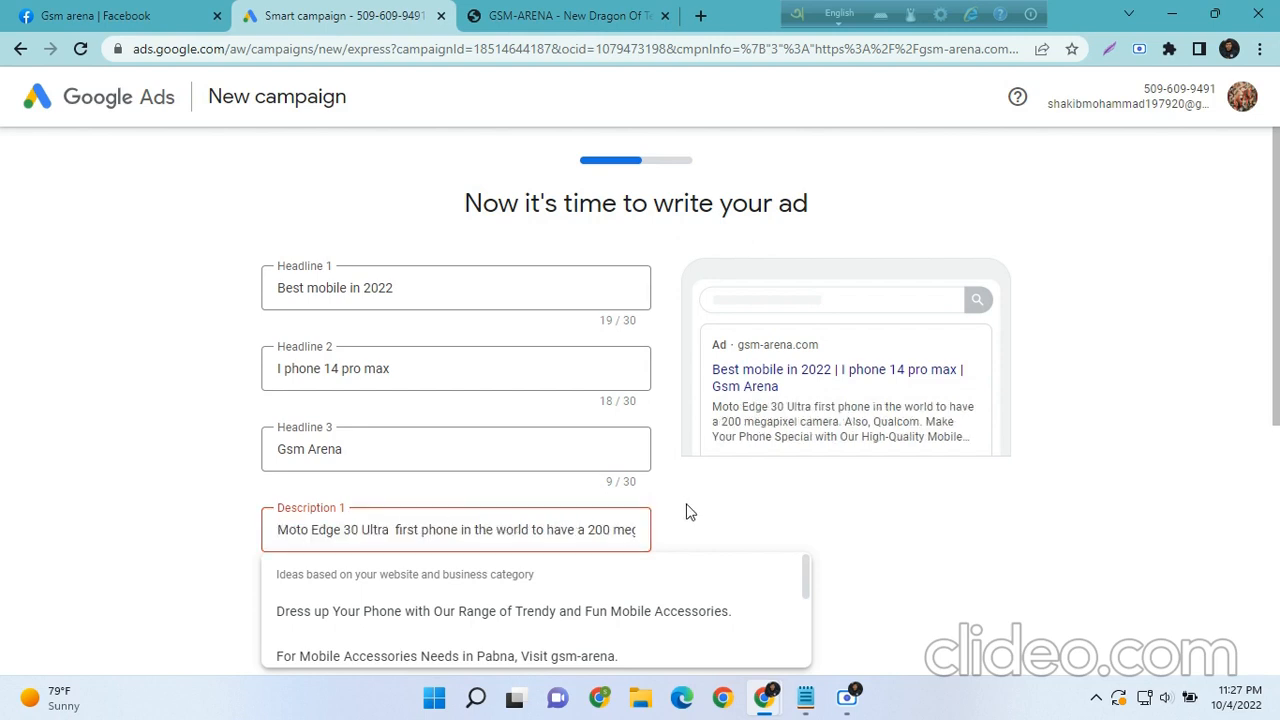
pyautogui.click(400, 529)
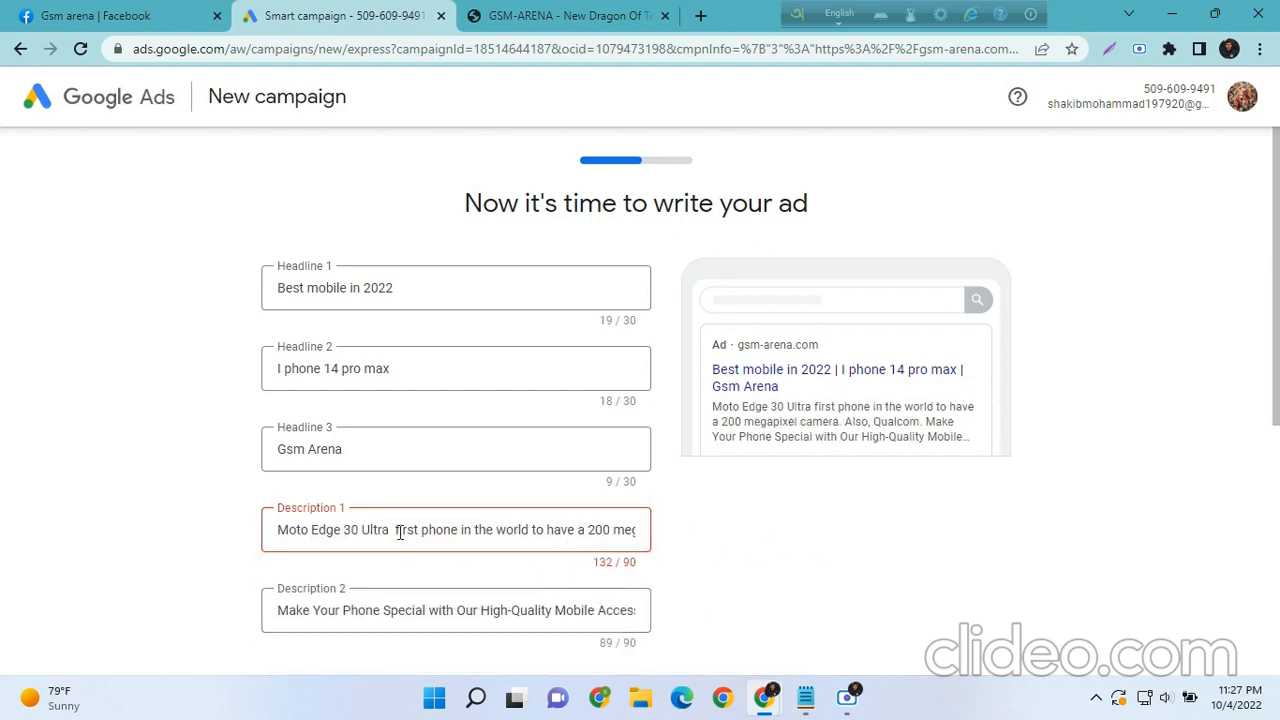
# Trim Description 1 to 76 of 90 characters and check it in the preview
pyautogui.doubleClick(415, 530)
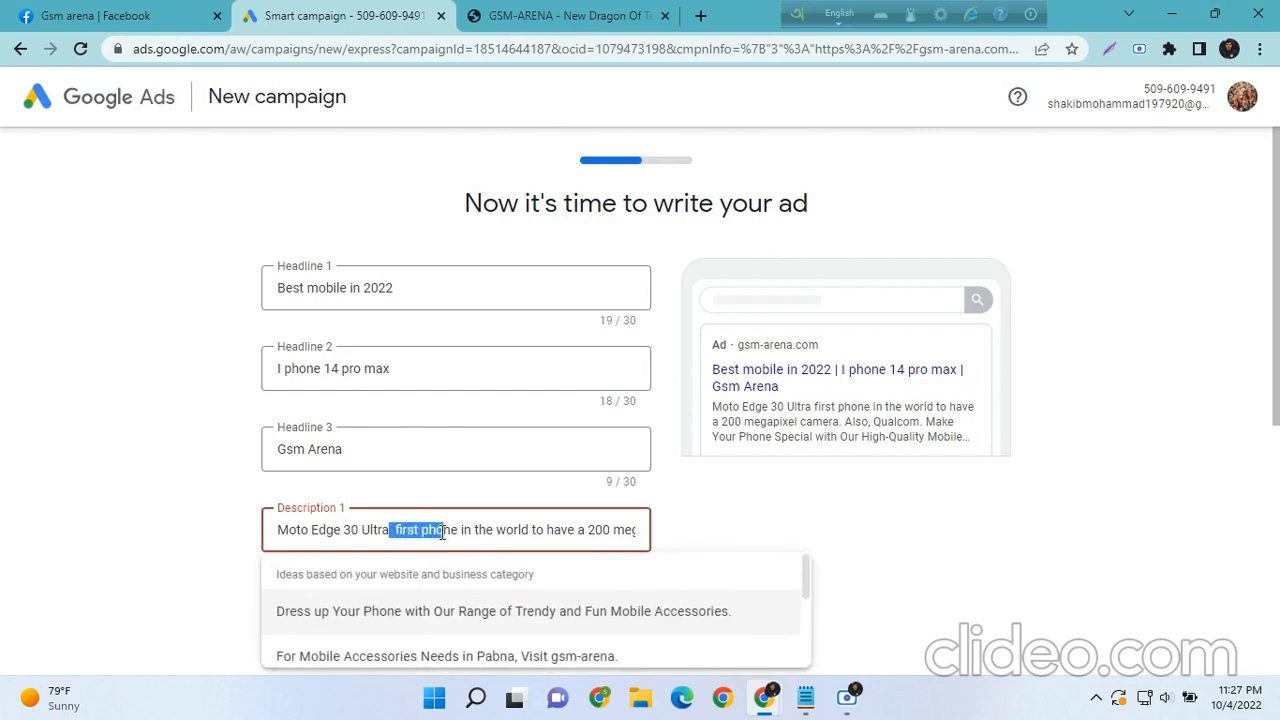
pyautogui.moveTo(393, 529); pyautogui.dragTo(460, 529)
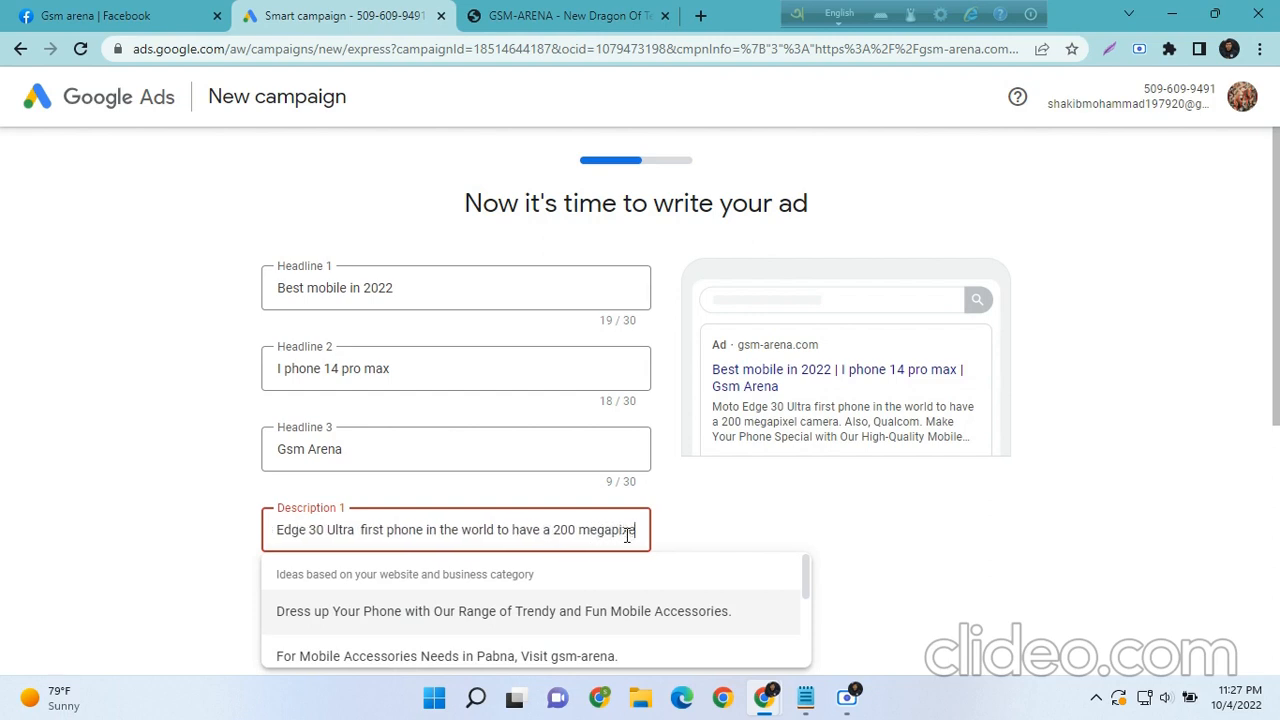
pyautogui.write('camera. Als')
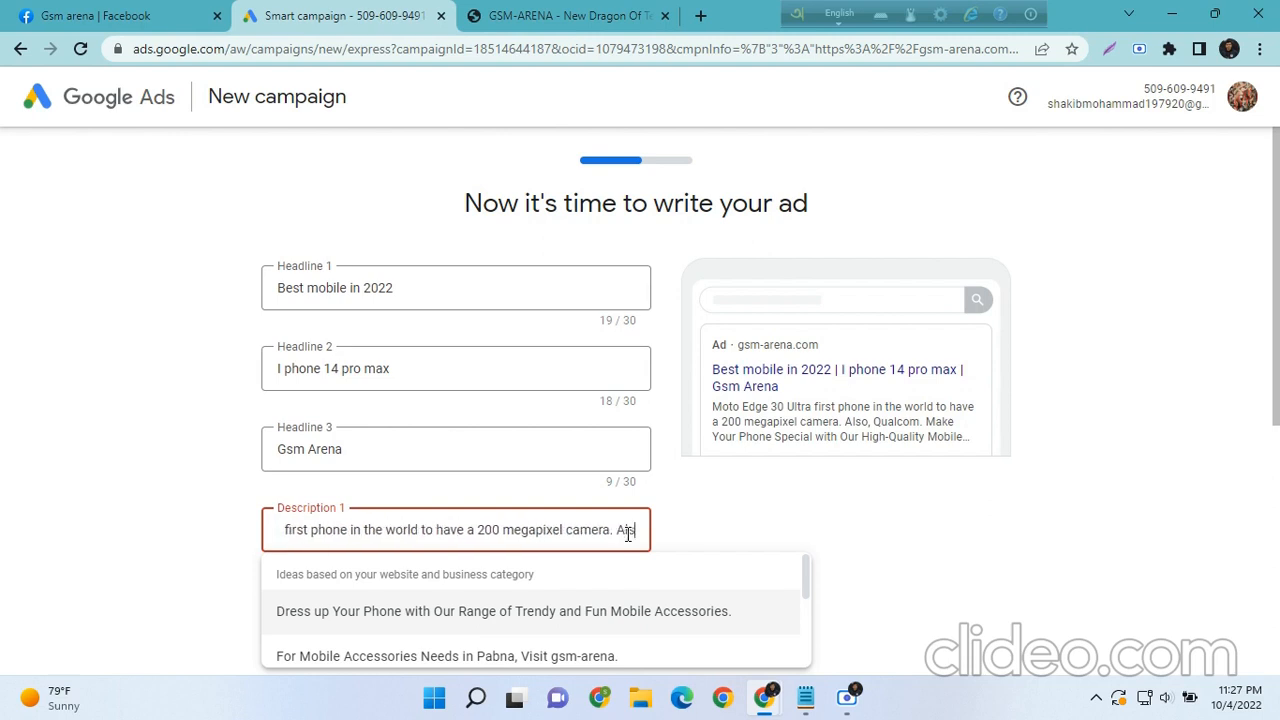
pyautogui.doubleClick(626, 530)
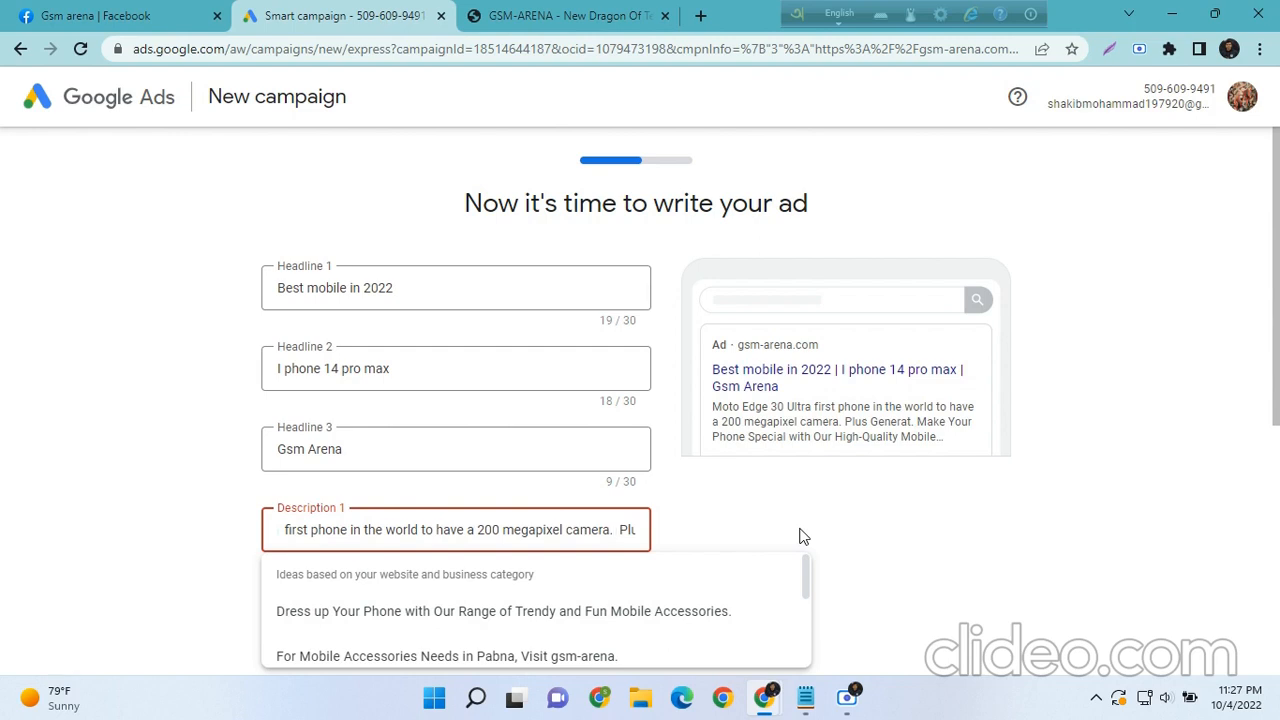
pyautogui.write('Plus Generation 1 processor')
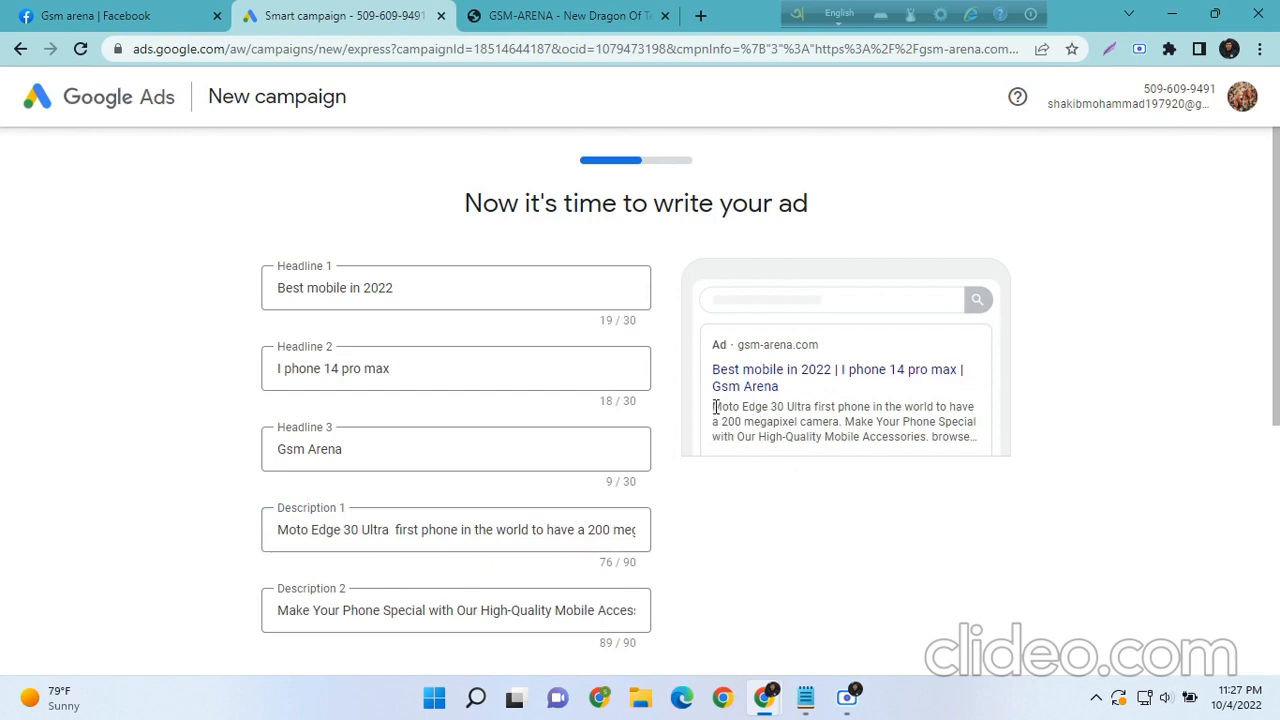
pyautogui.moveTo(713, 406); pyautogui.dragTo(842, 421)
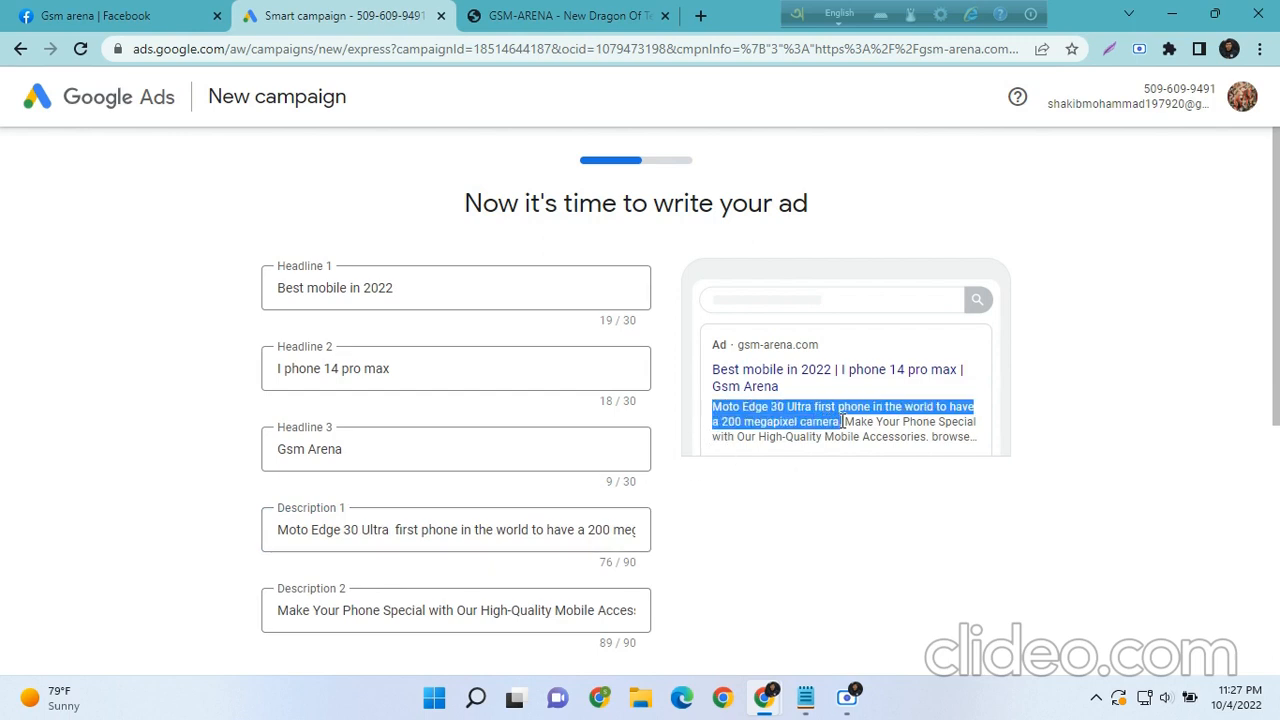
pyautogui.scroll(-3)
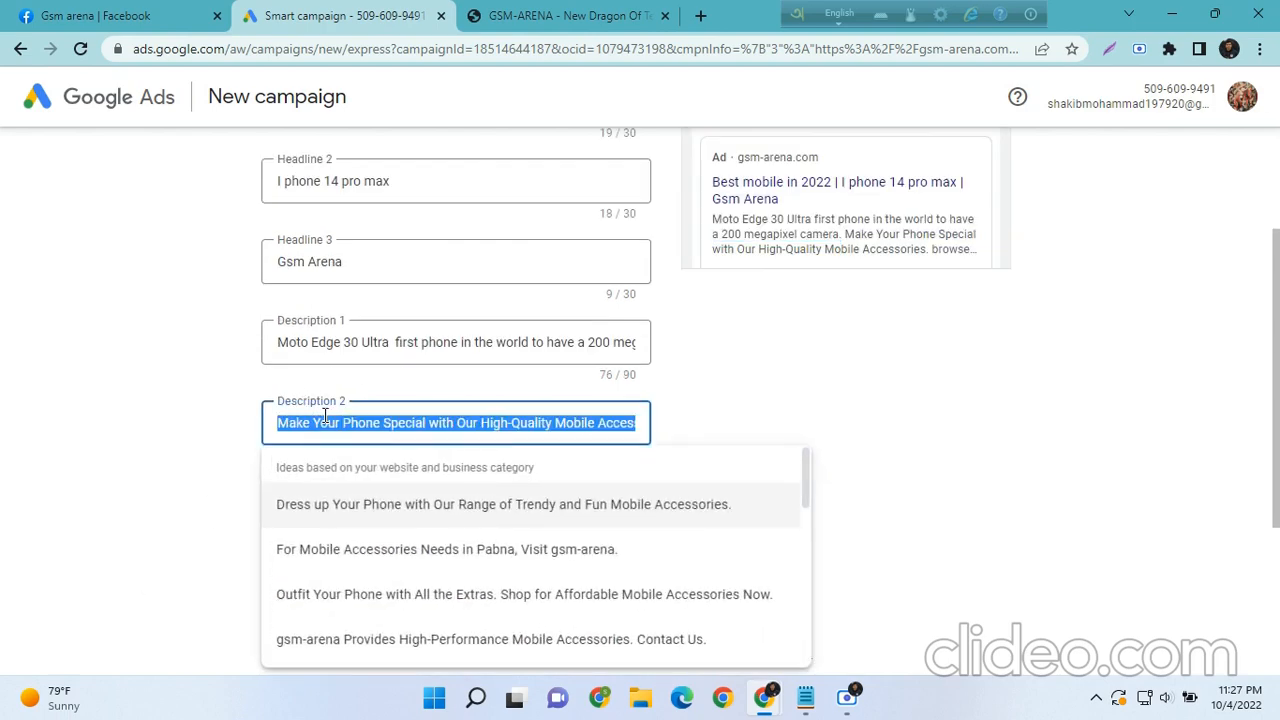
# Copy the iPhone 14 post's opening lines into Description 2 and edit them
pyautogui.click(567, 16)
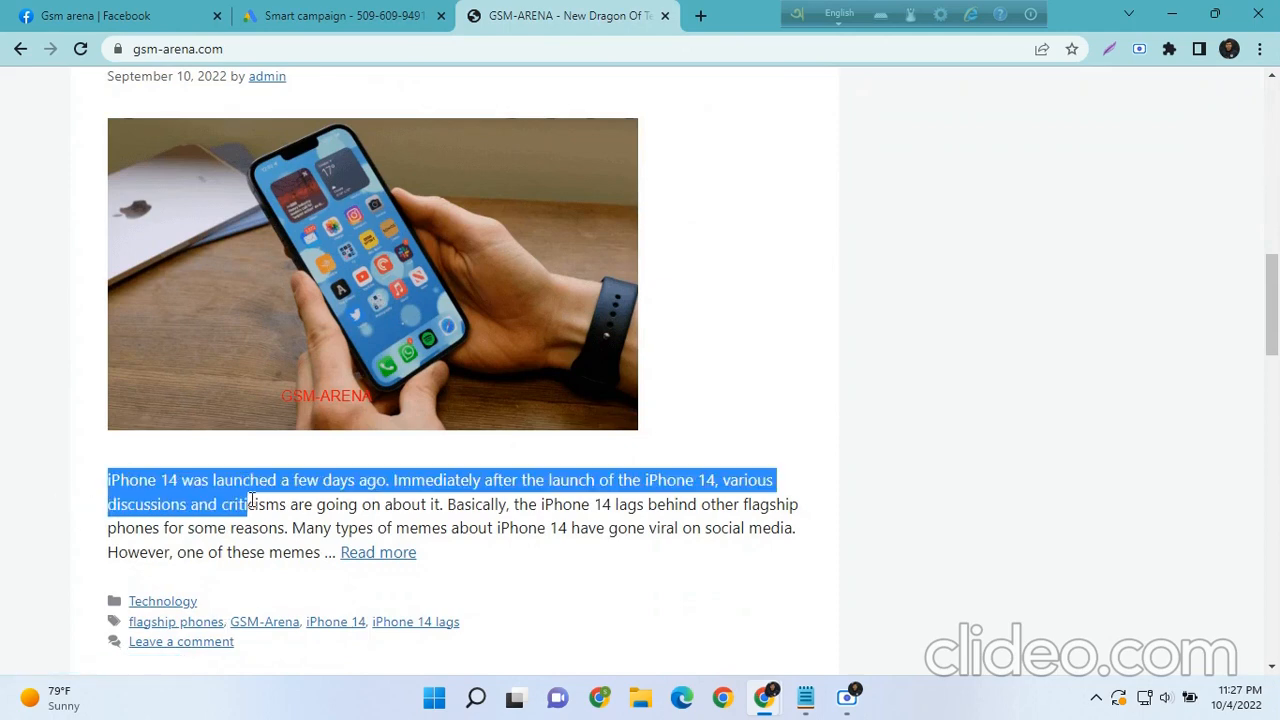
pyautogui.moveTo(245, 504); pyautogui.dragTo(438, 504)
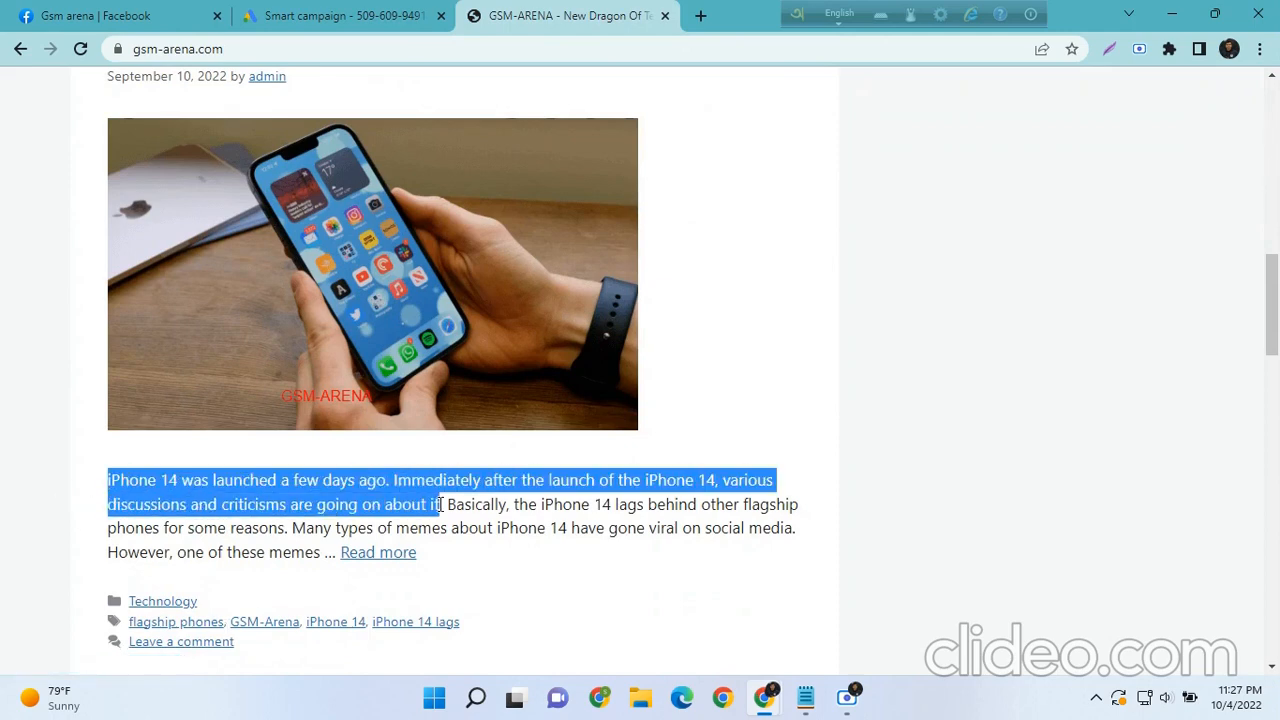
pyautogui.click(340, 16)
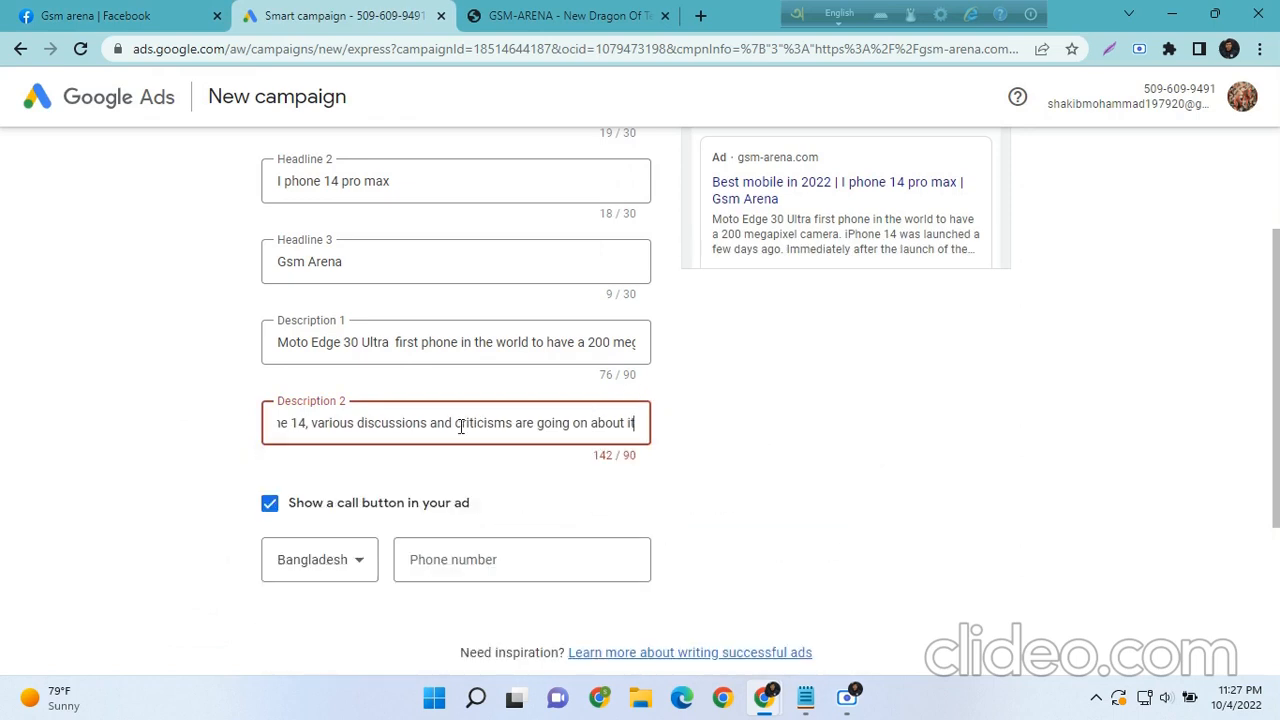
pyautogui.click(459, 423)
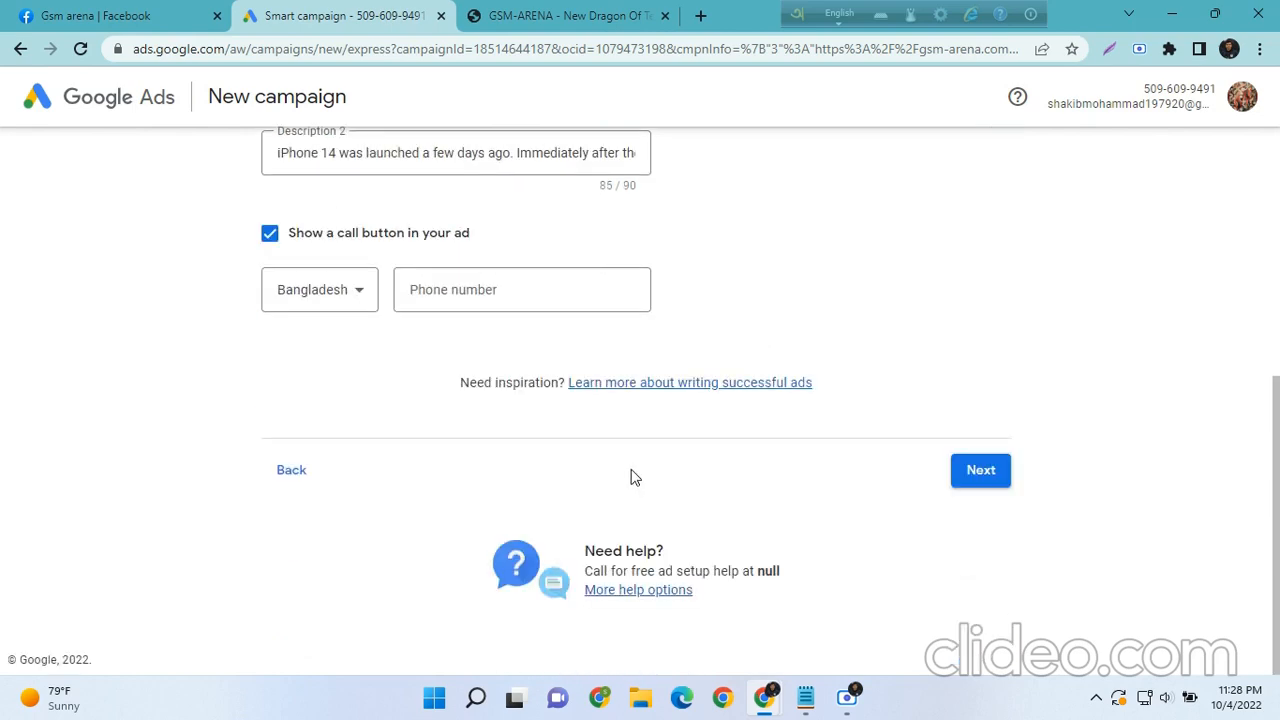
# Set Bangladesh as the call option's phone country and focus the phone number field
pyautogui.click(269, 233)
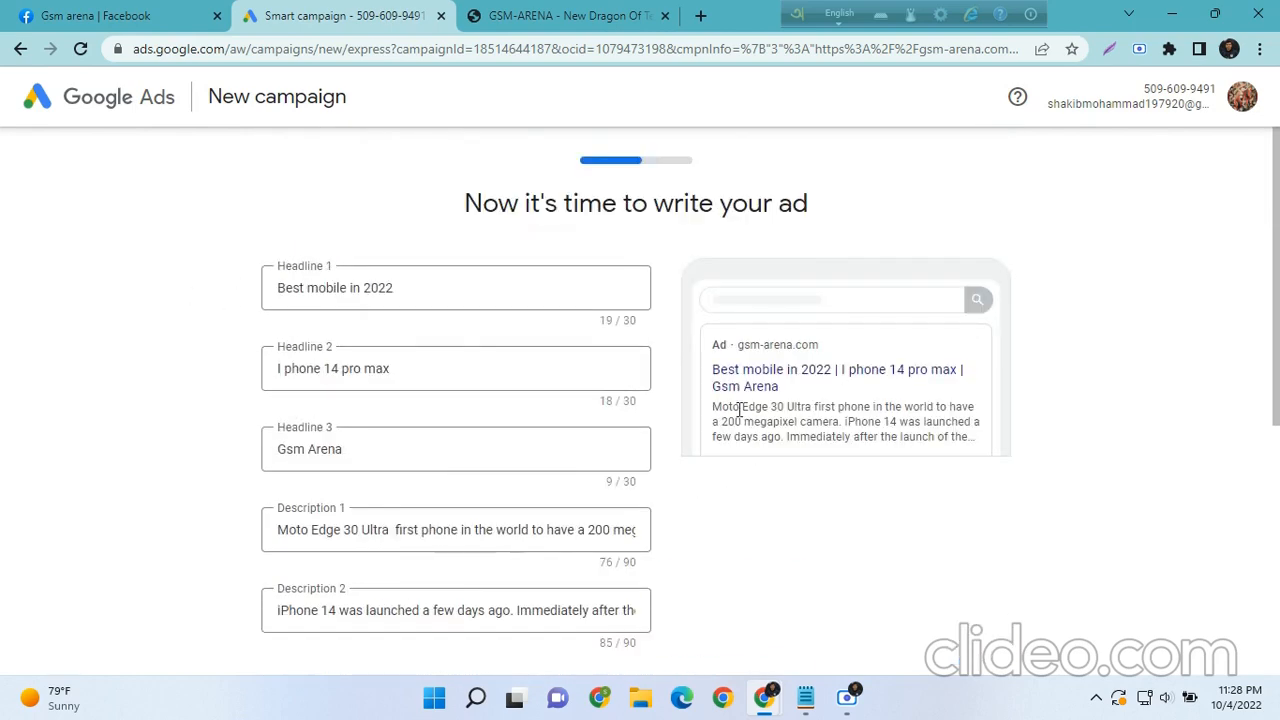
pyautogui.scroll(-3)
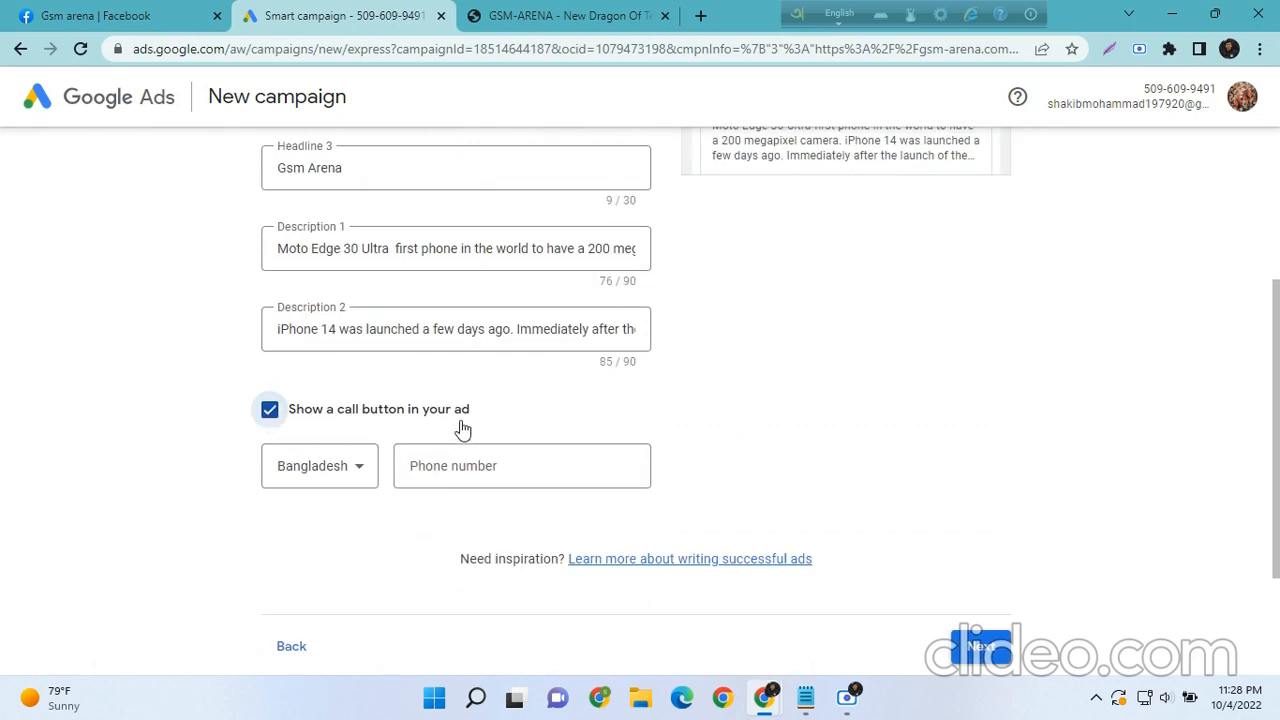
pyautogui.click(319, 466)
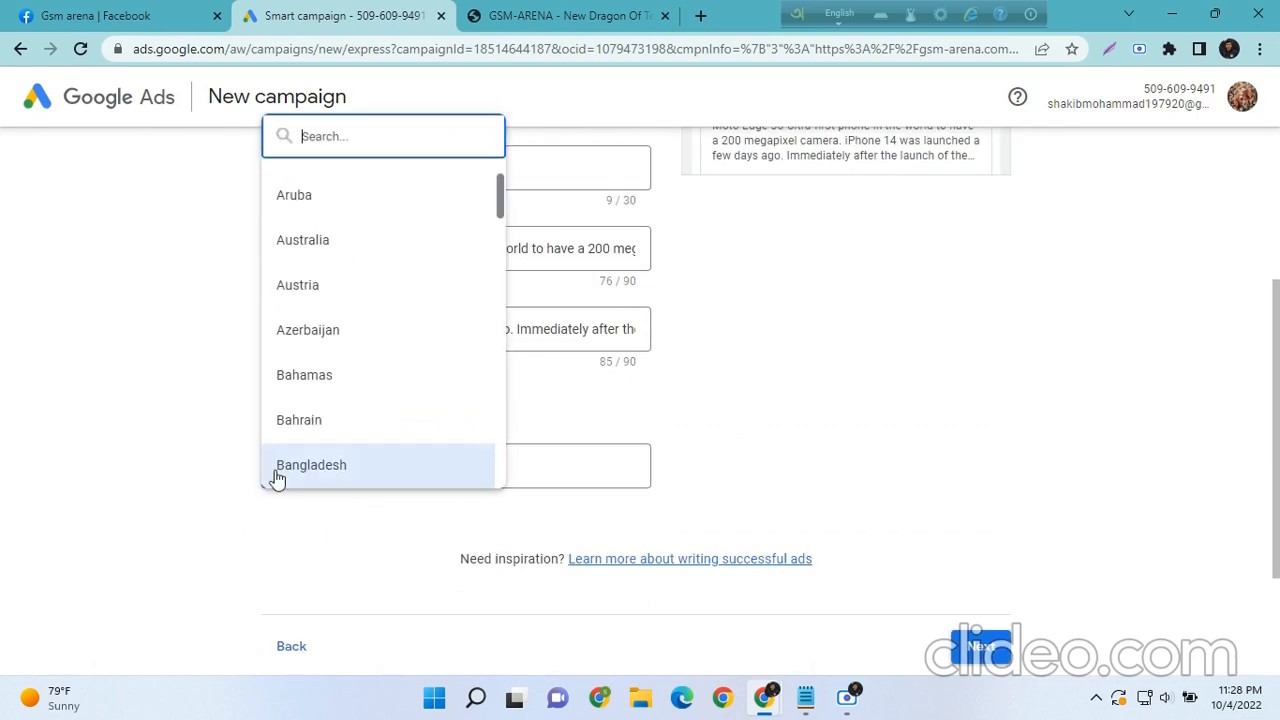
pyautogui.click(311, 464)
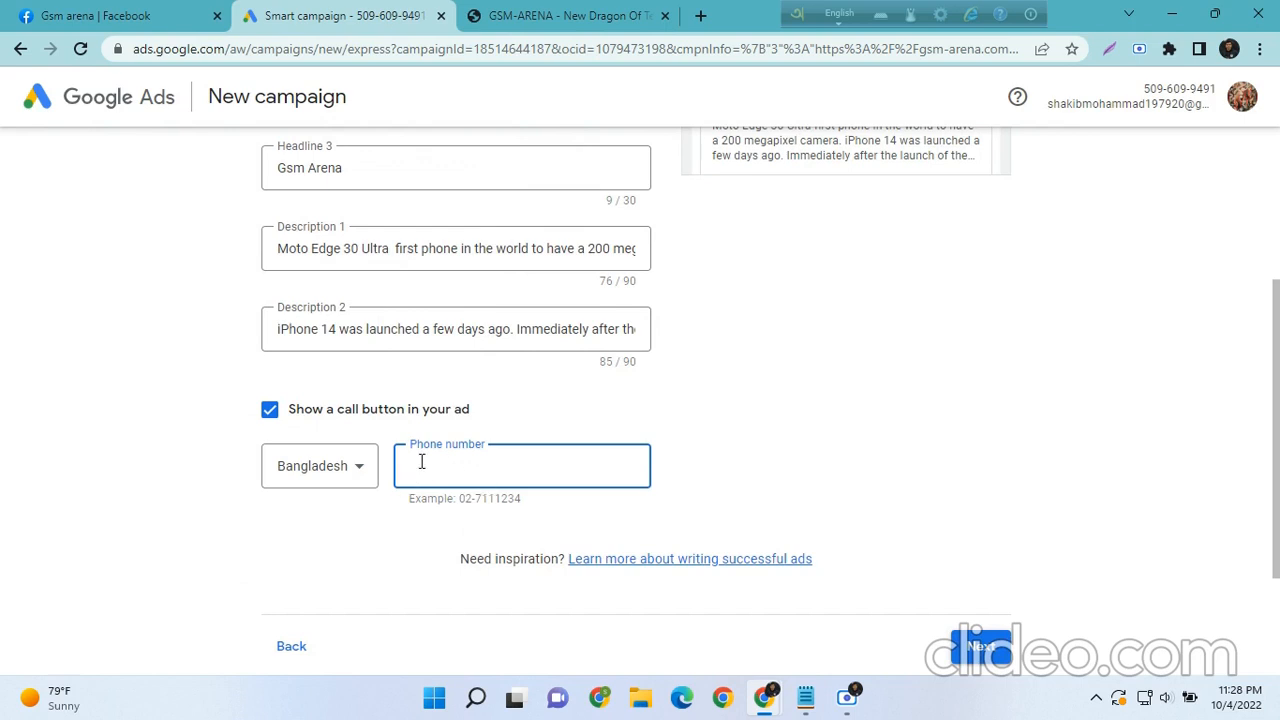
pyautogui.click(269, 409)
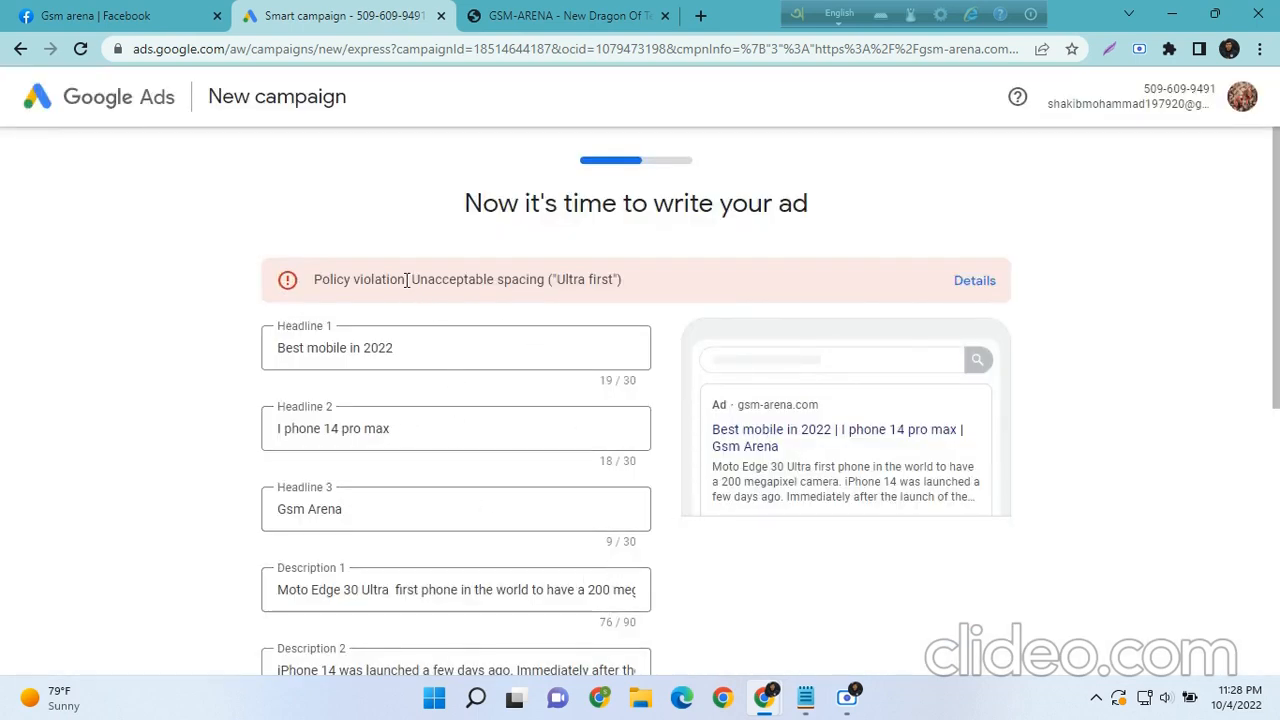
pyautogui.moveTo(403, 287)
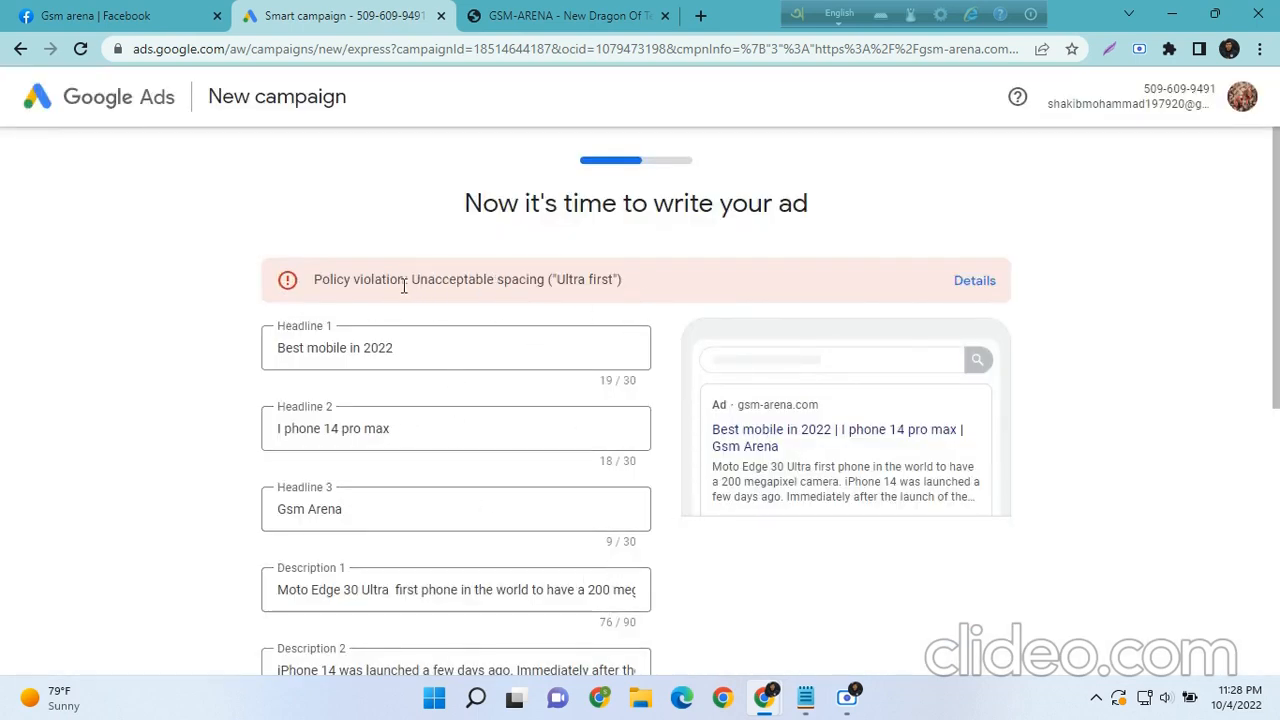
# Review the 'Ultra first' unacceptable spacing policy details, confirm the notice, and inspect Description 1
pyautogui.doubleClick(360, 279)
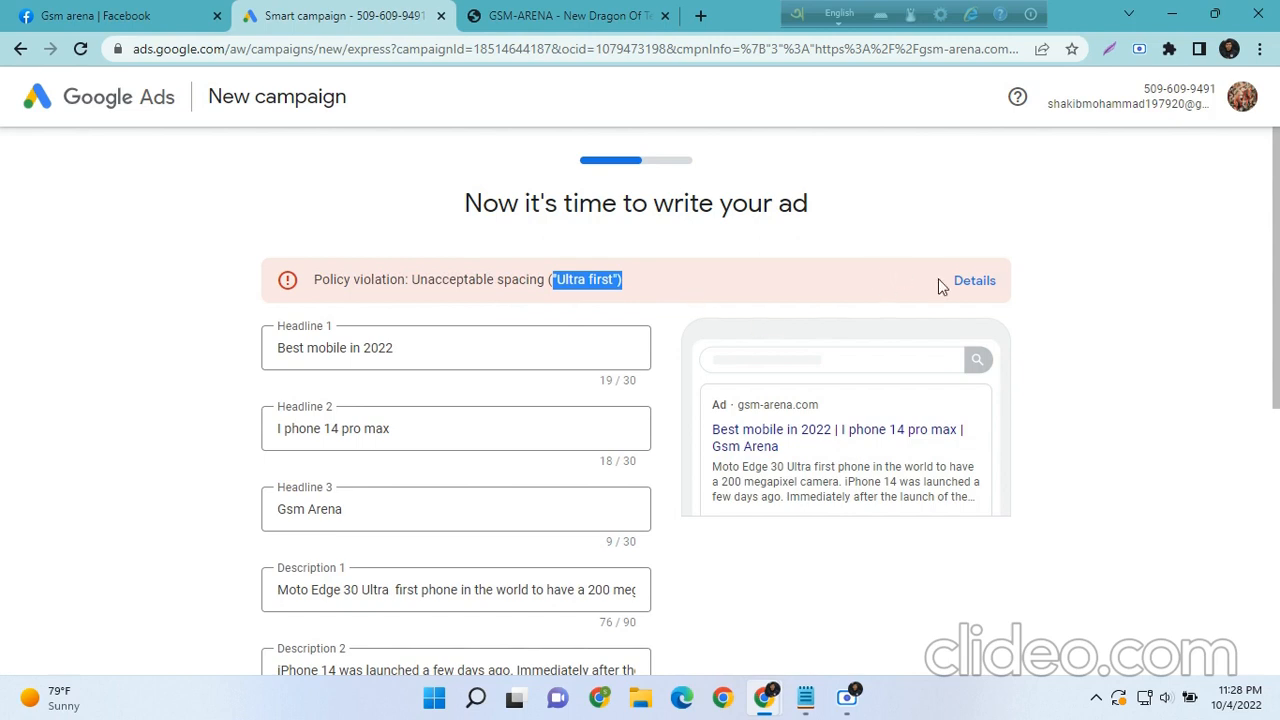
pyautogui.click(974, 280)
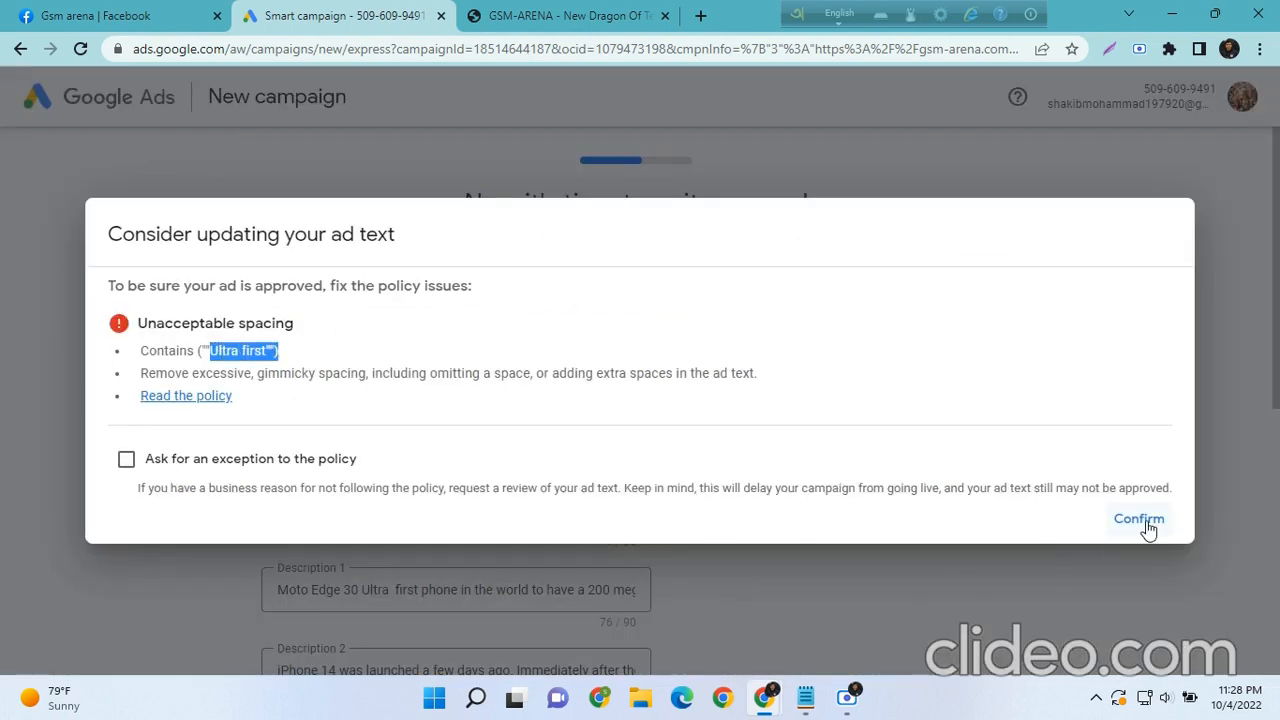
pyautogui.click(1139, 519)
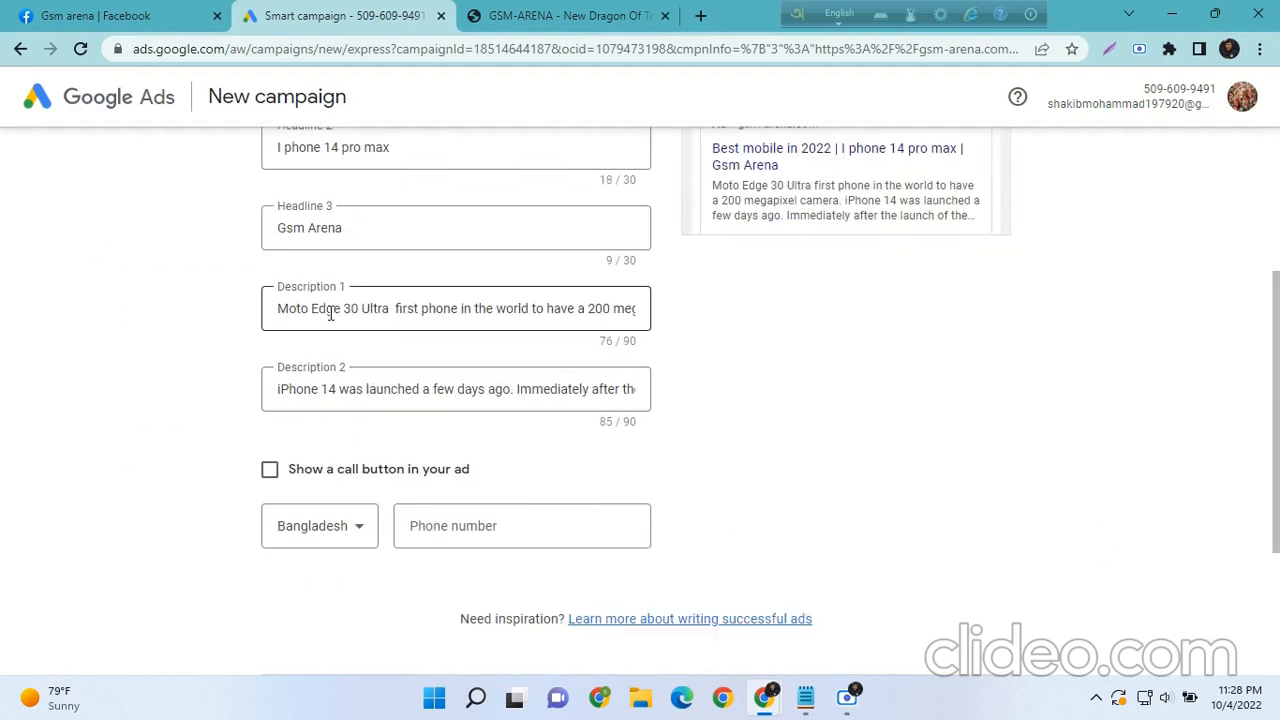
pyautogui.click(455, 308)
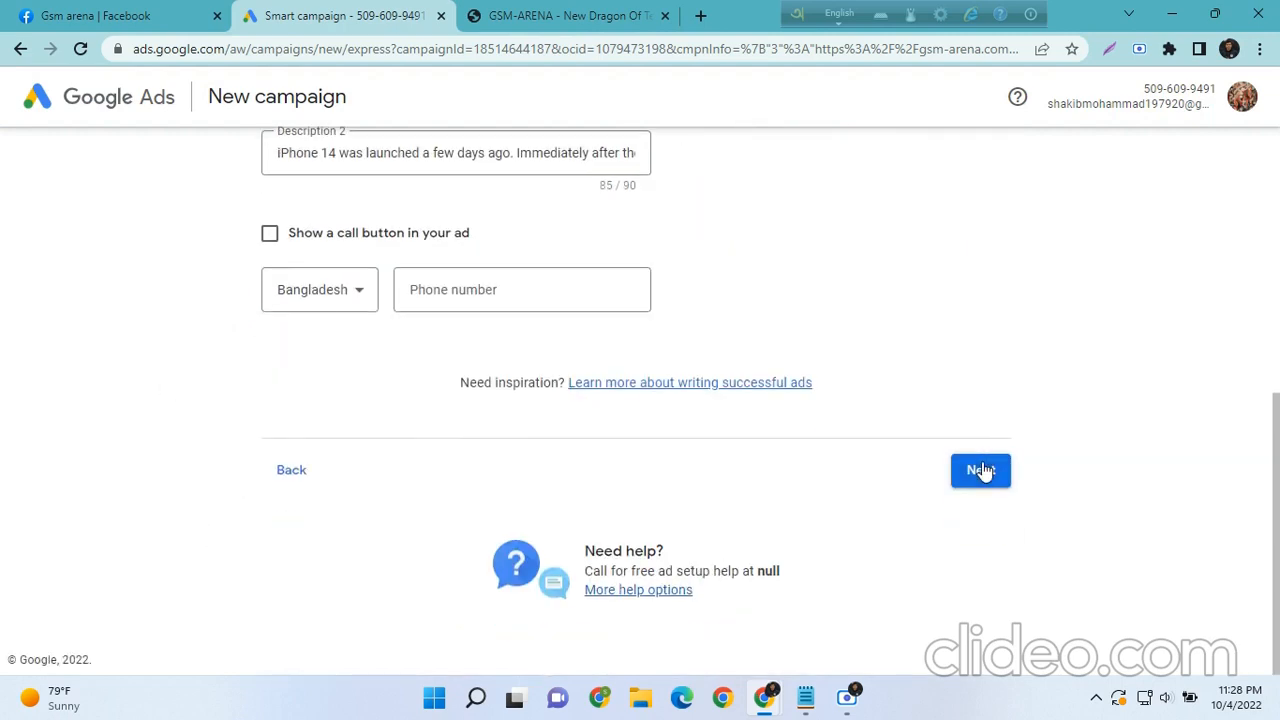
# Advance past the ad step to keyword themes, where 'gsm' is preselected
pyautogui.click(980, 470)
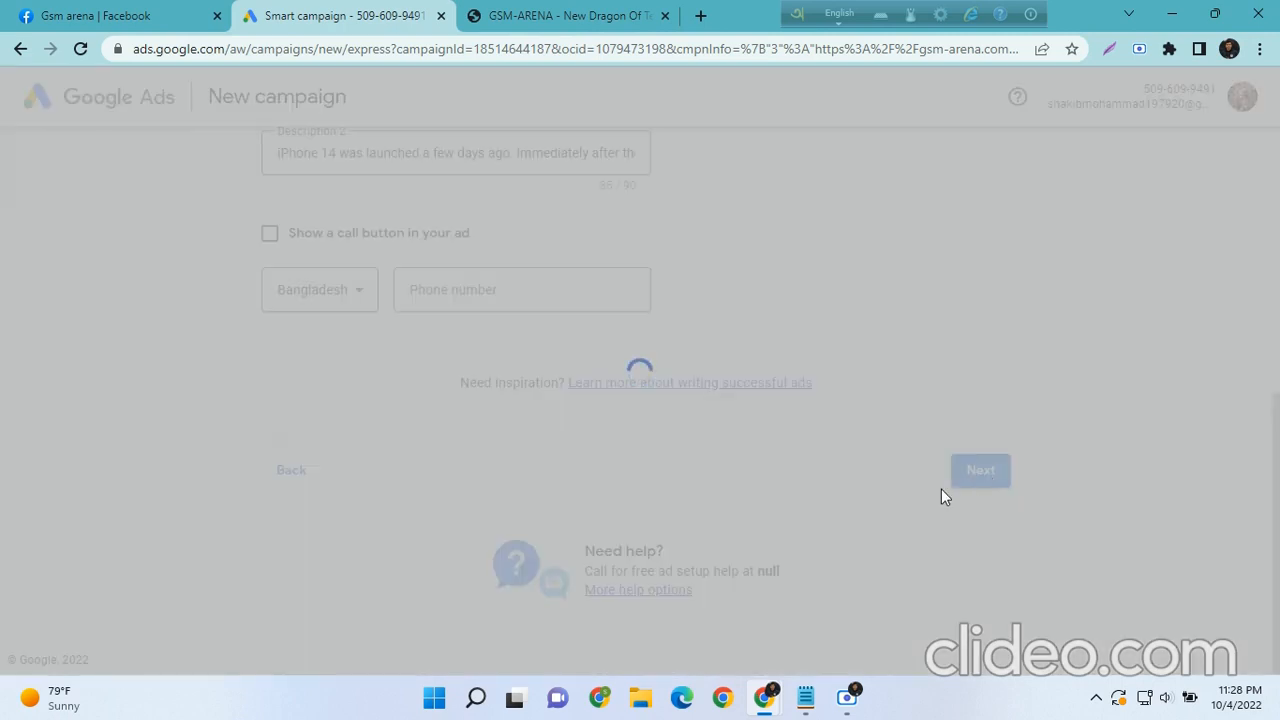
pyautogui.click(980, 470)
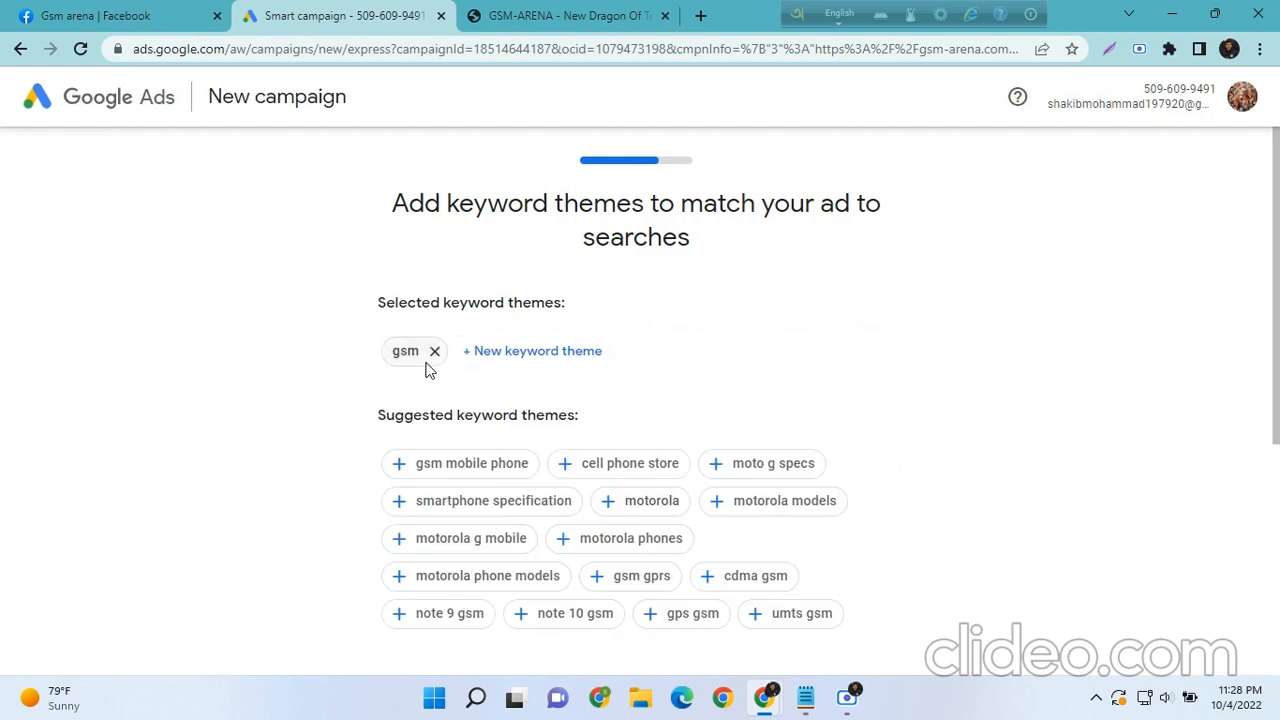
pyautogui.moveTo(490, 360)
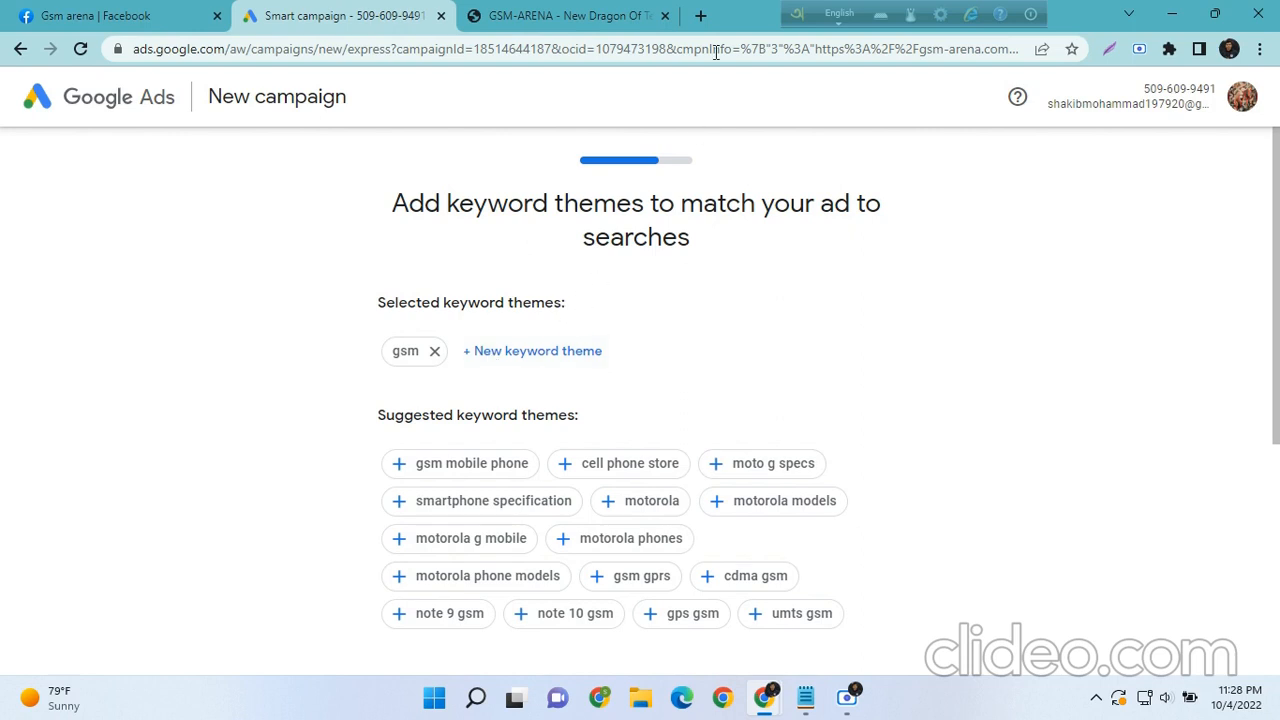
# Open a new Chrome tab and search 'gsm arena' to bring up GSMArena.com results
pyautogui.click(709, 15)
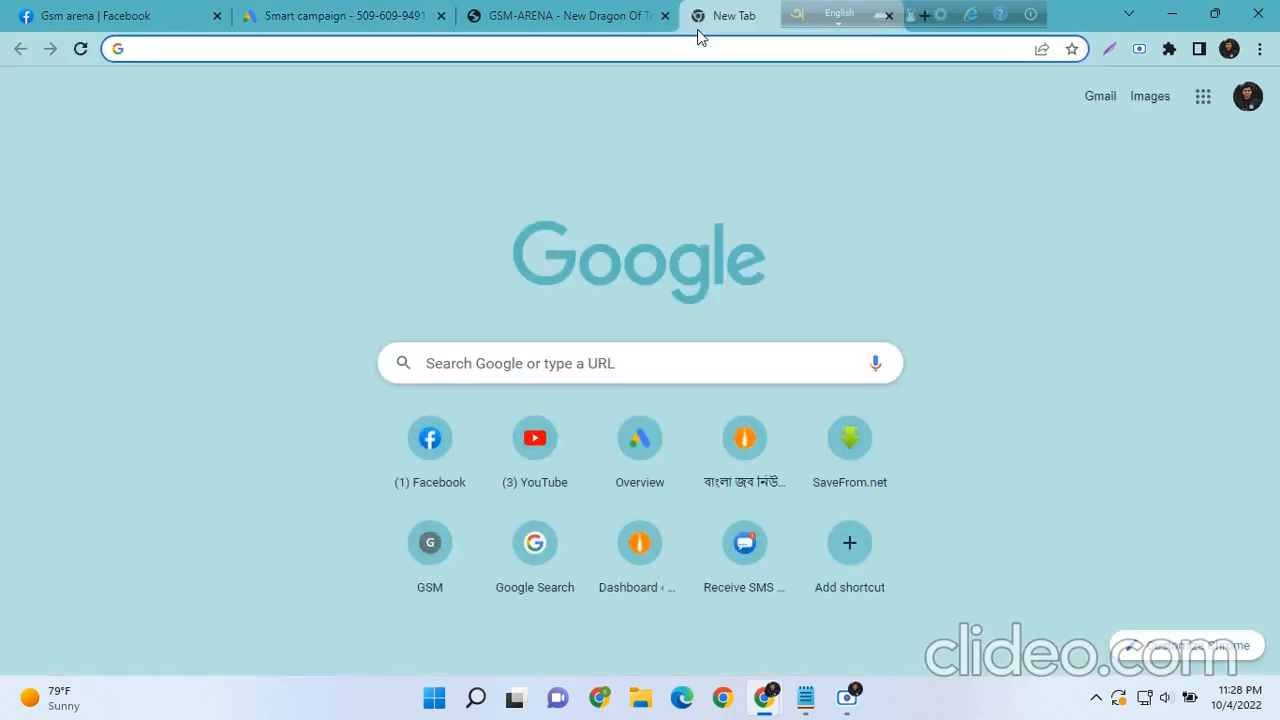
pyautogui.write('gsm arena')
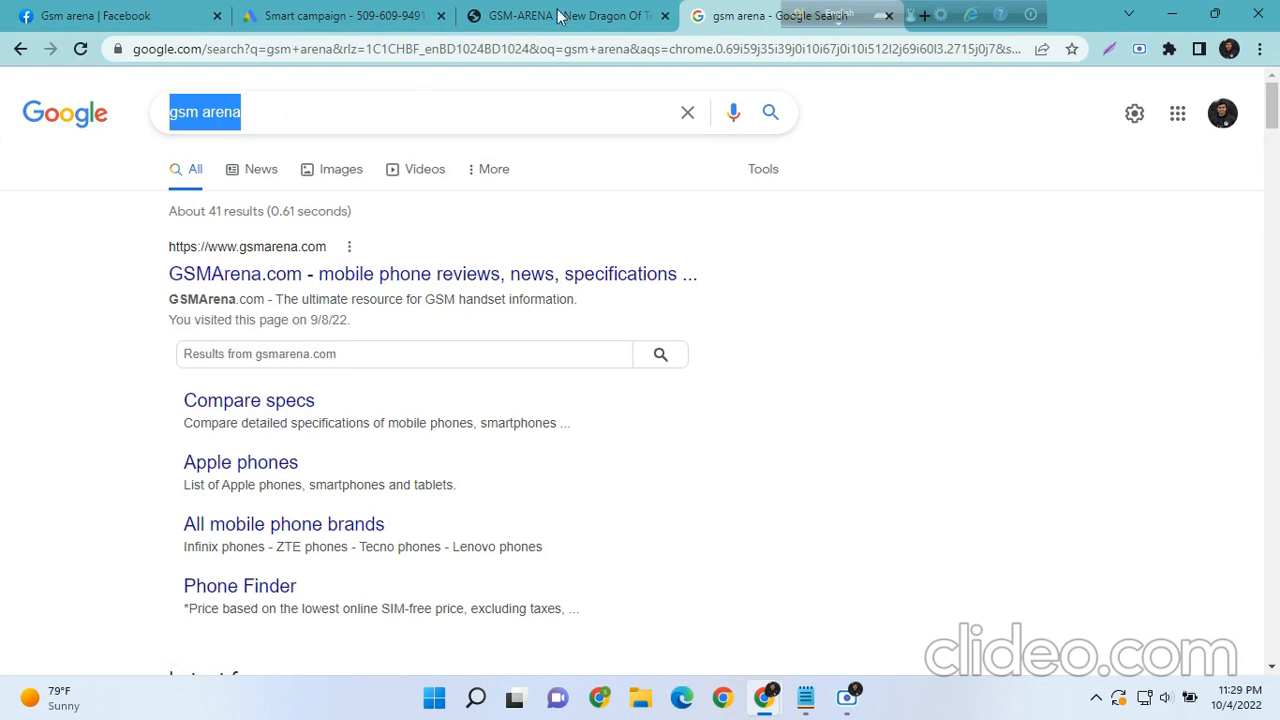
# Back in the campaign tab, add 'gsm arena' as a keyword theme beside 'gsm'
pyautogui.click(340, 16)
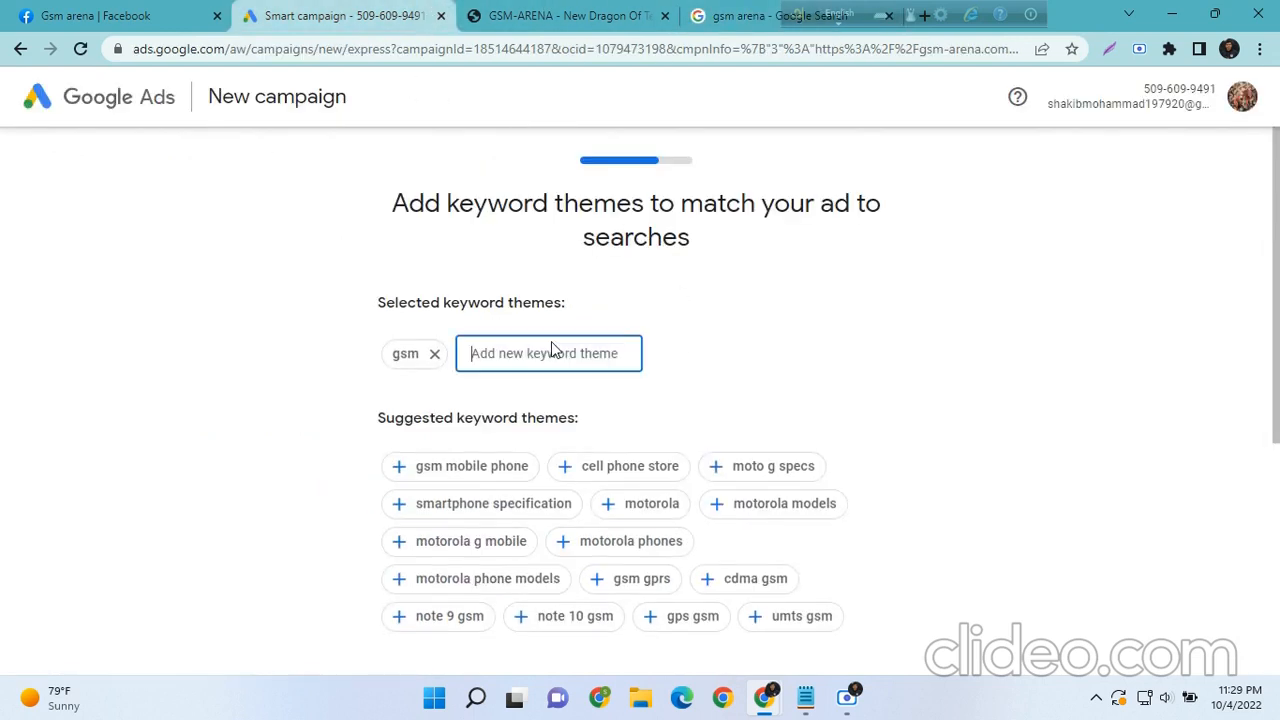
pyautogui.write('gsm arena')
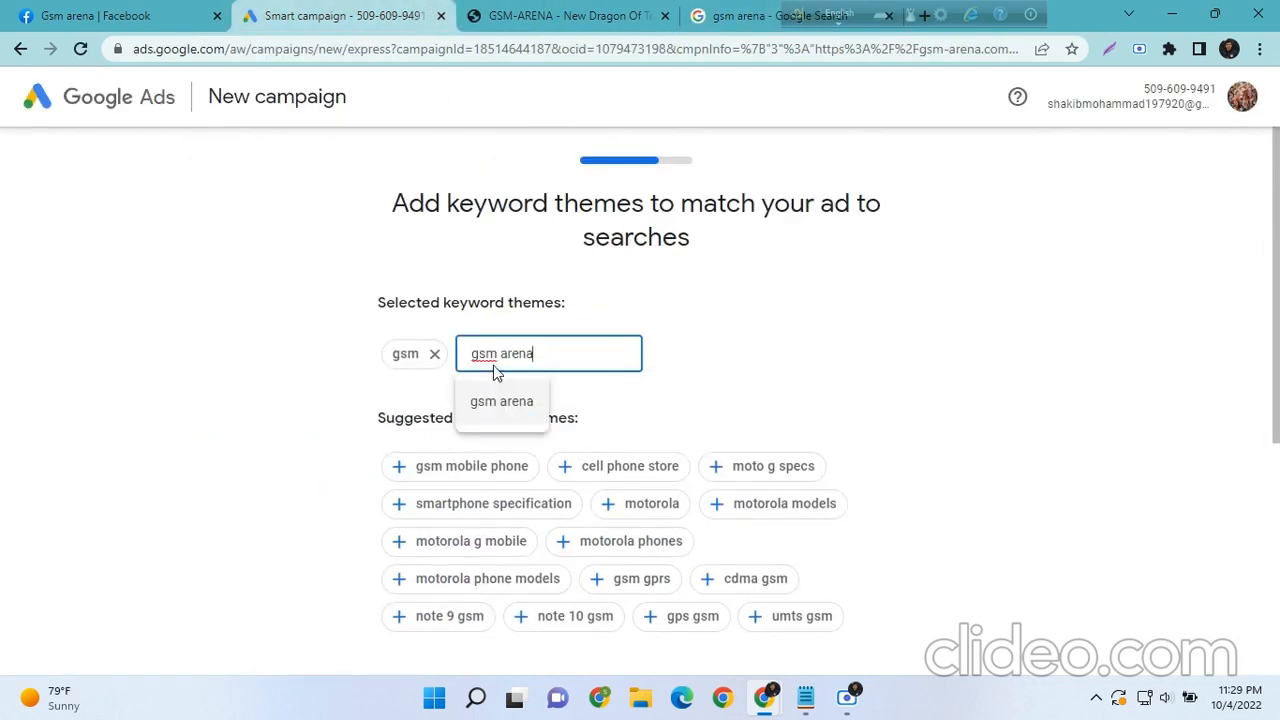
pyautogui.moveTo(540, 401)
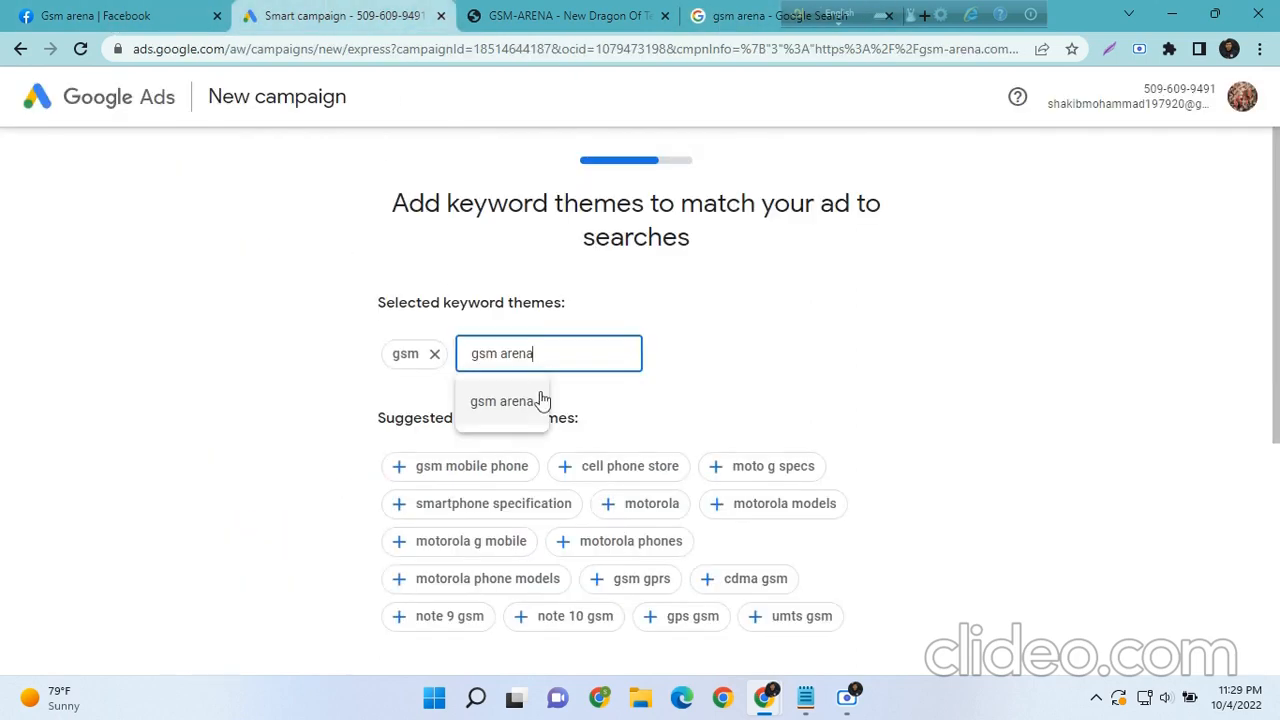
pyautogui.click(506, 401)
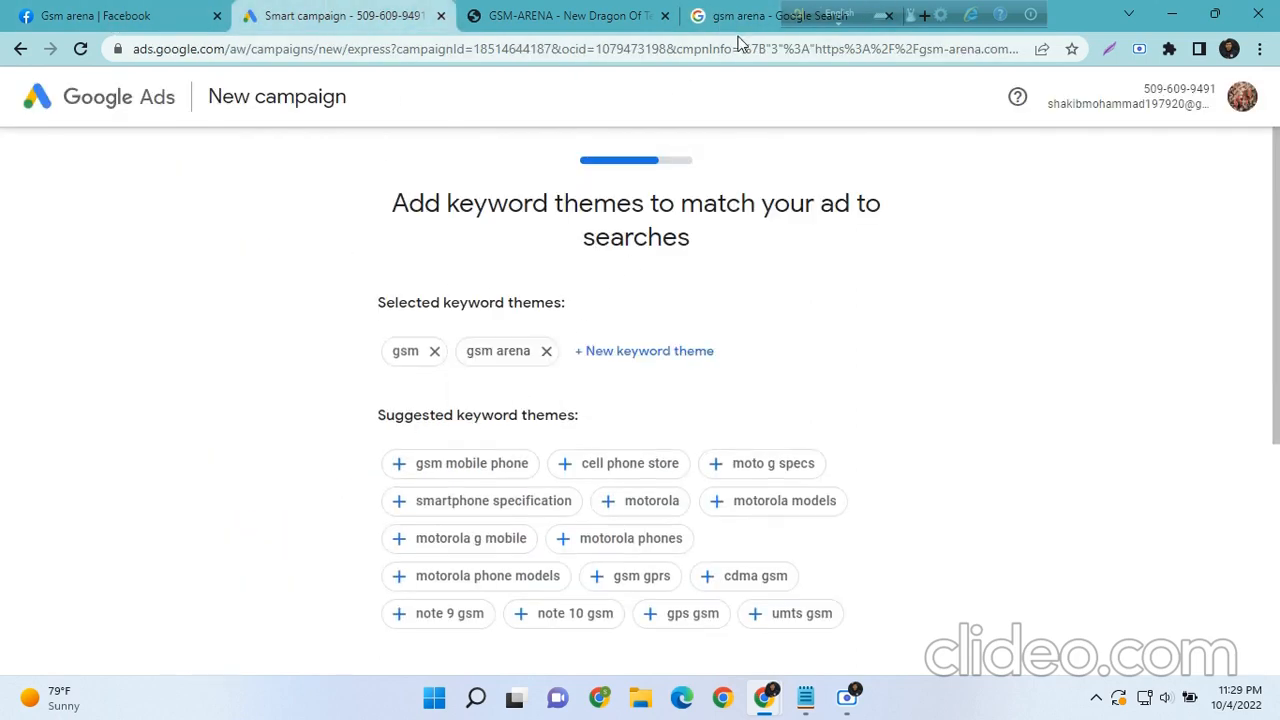
# Draft the Google query 'best mobile phone 2022' from suggestions, then return to Google Ads
pyautogui.click(785, 15)
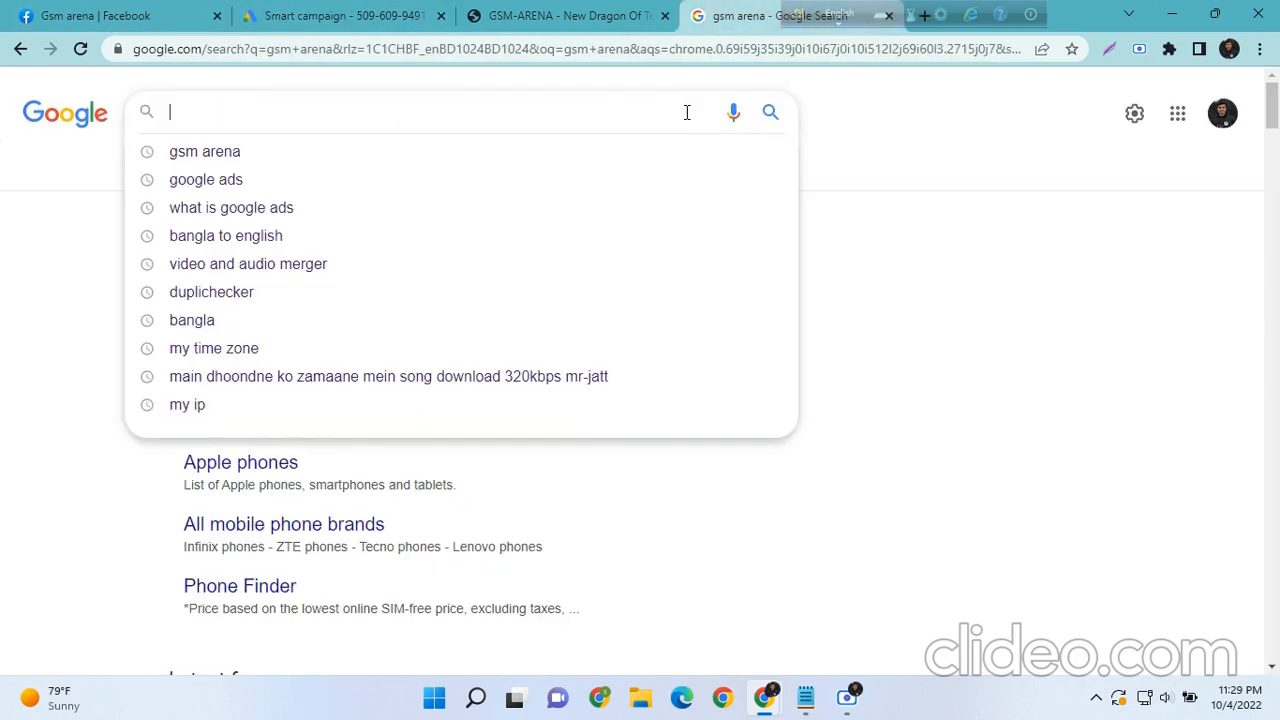
pyautogui.write('best mobile')
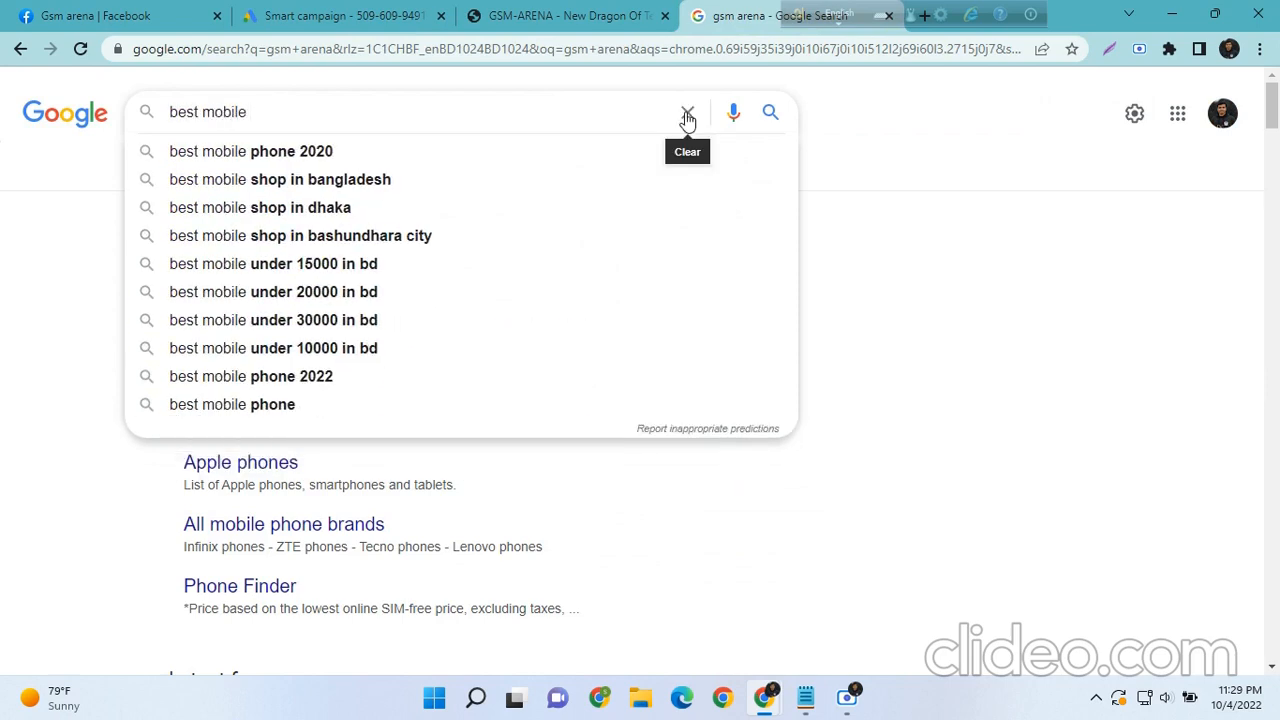
pyautogui.click(250, 151)
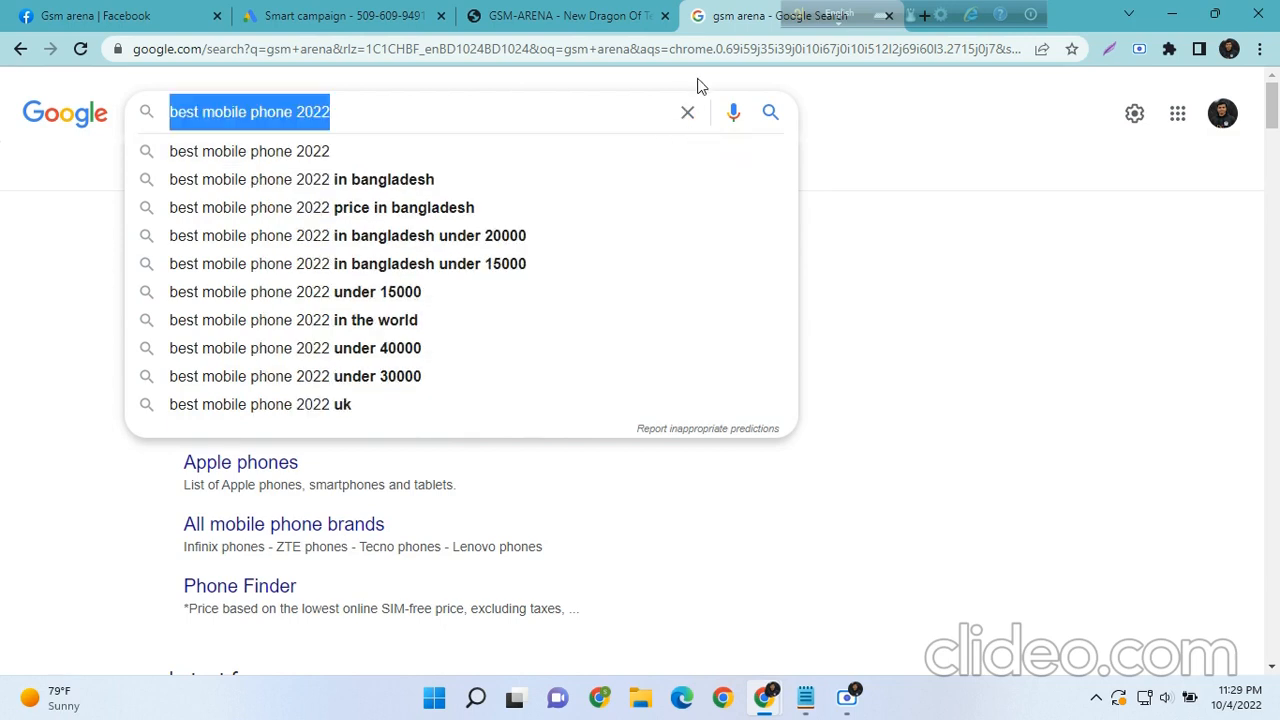
pyautogui.click(340, 16)
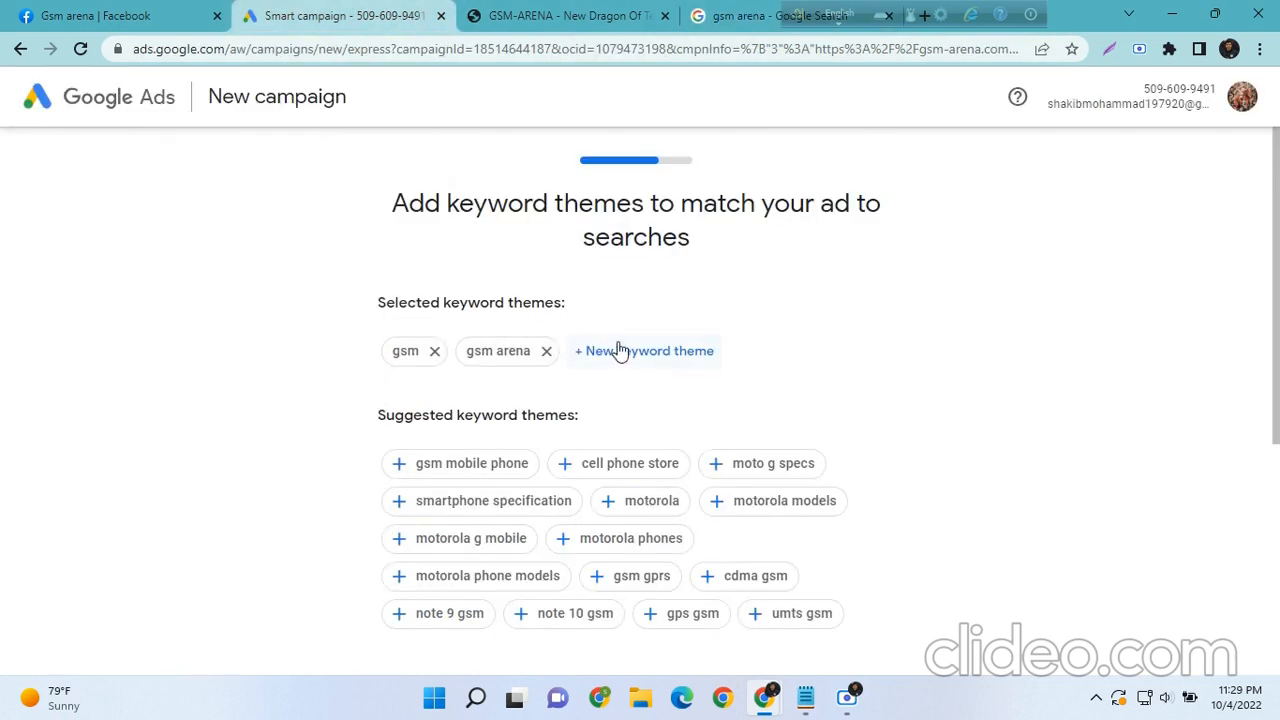
# Add 'best mobile phone 2022' as a third keyword theme and scroll down to Next
pyautogui.write('best mobile phone 2022')
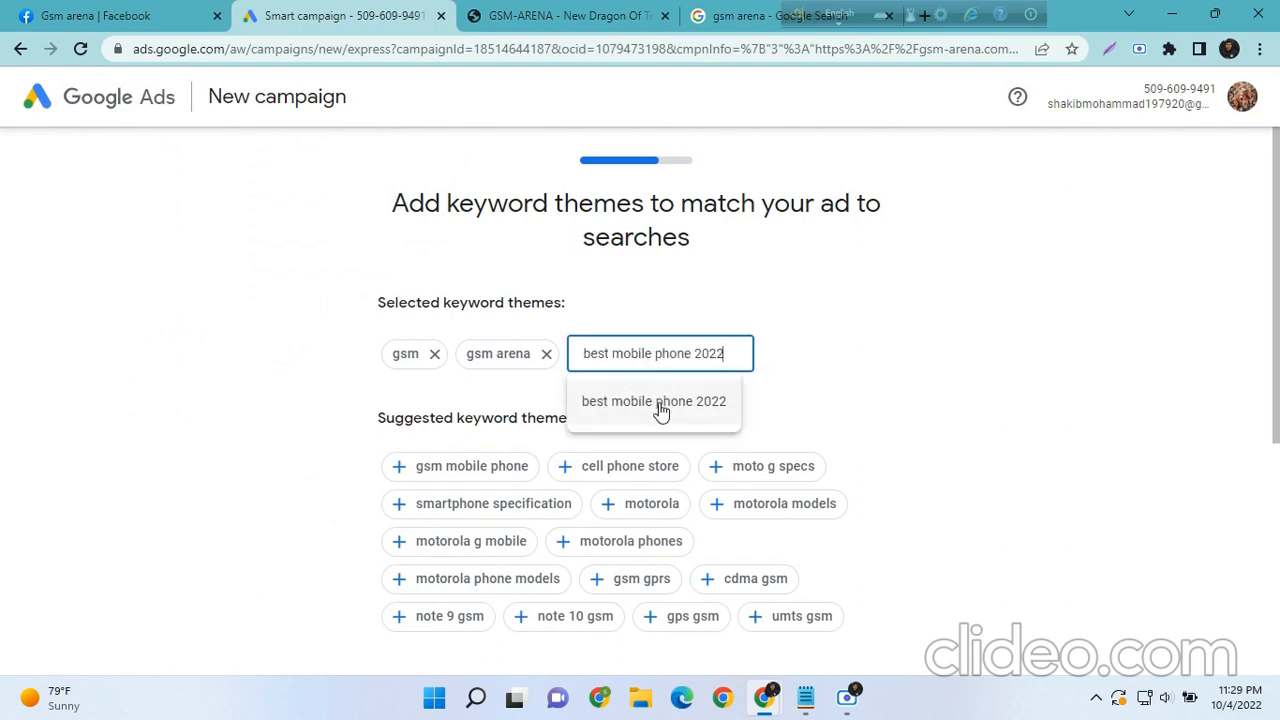
pyautogui.click(653, 401)
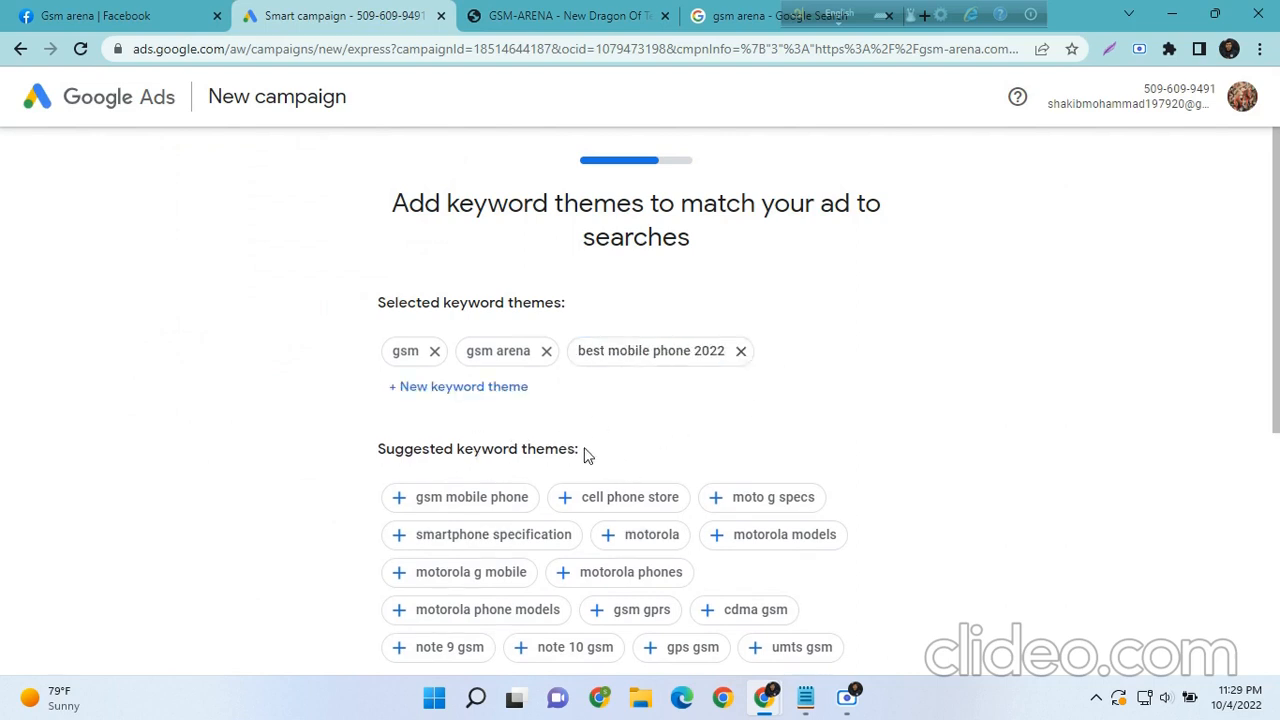
pyautogui.moveTo(592, 360)
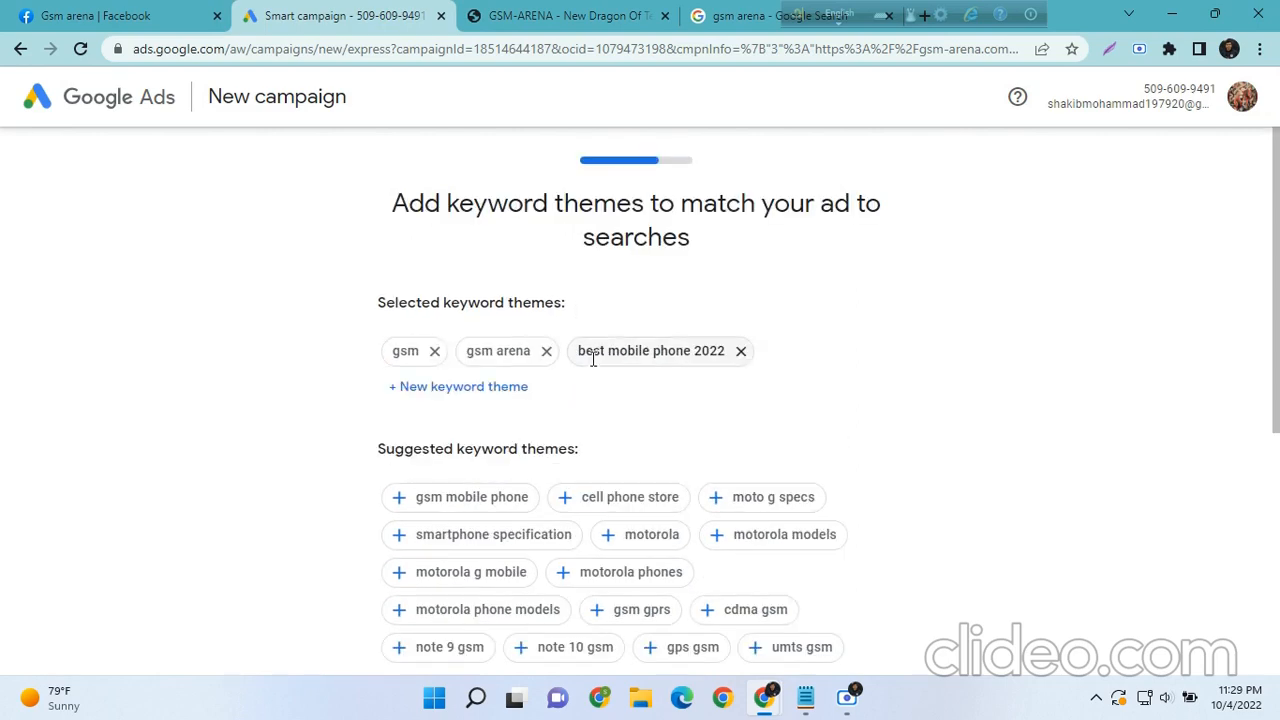
pyautogui.scroll(-3)
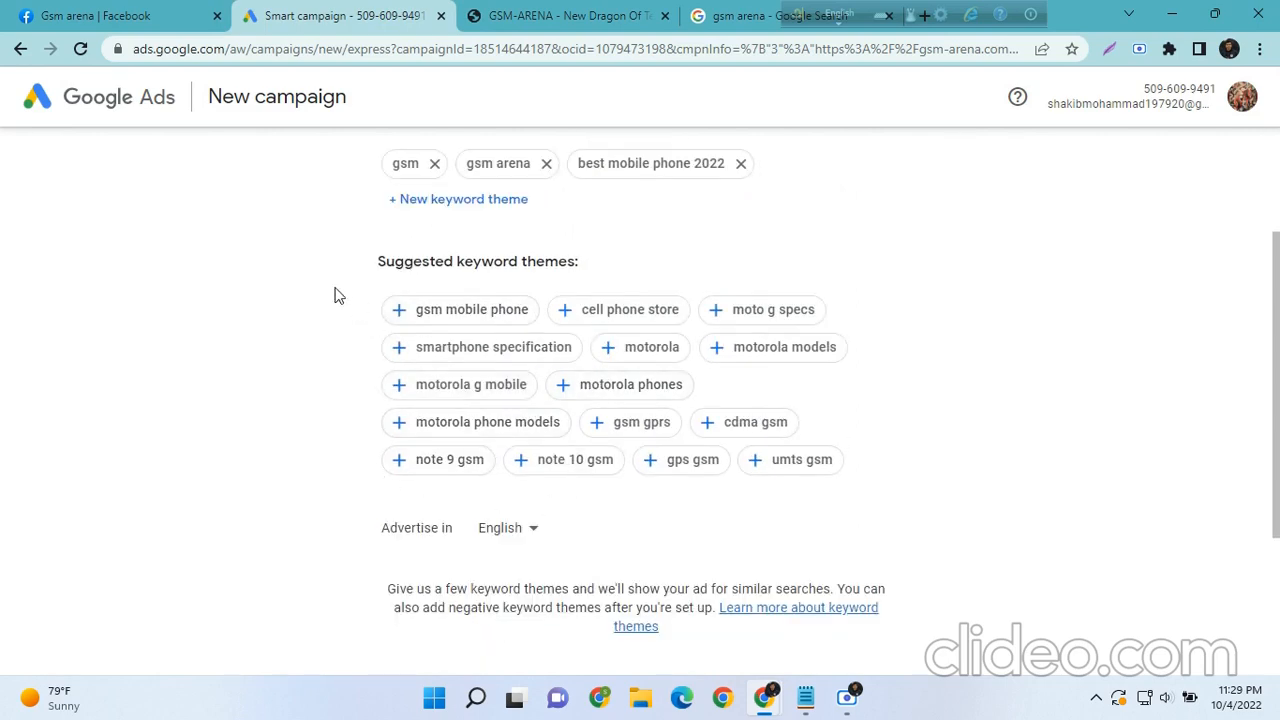
pyautogui.moveTo(378, 265)
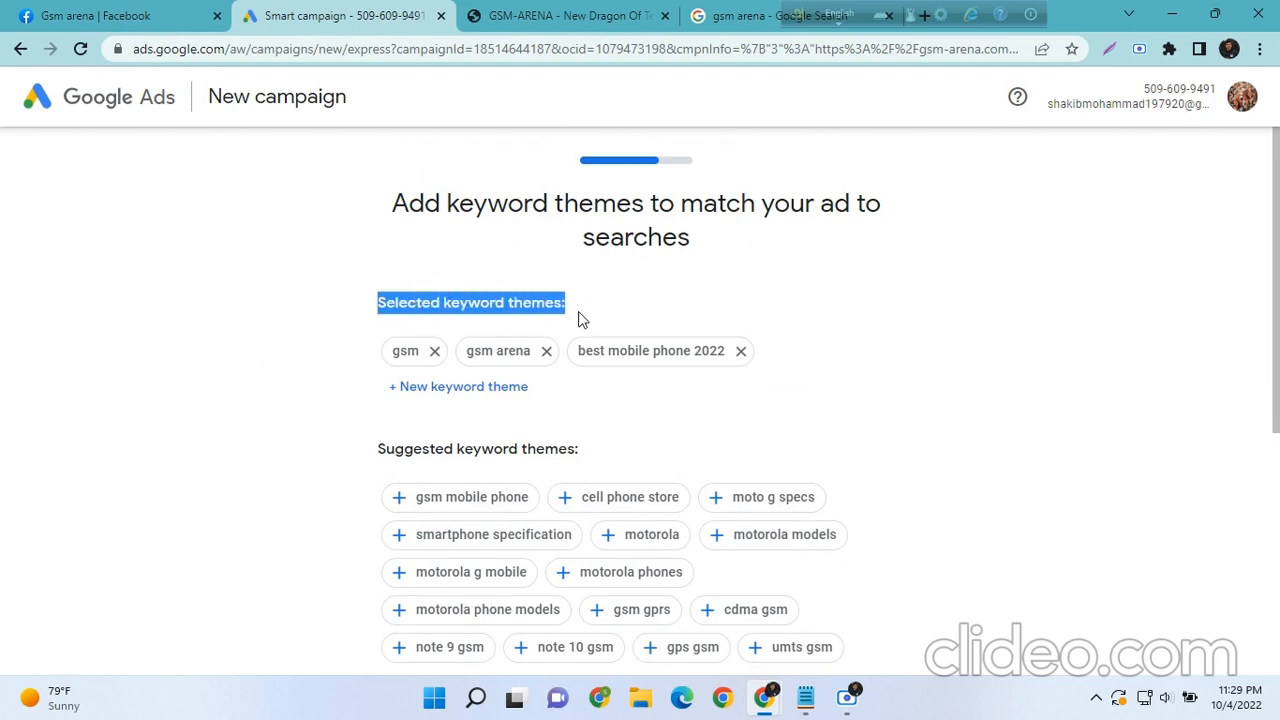
pyautogui.moveTo(561, 403)
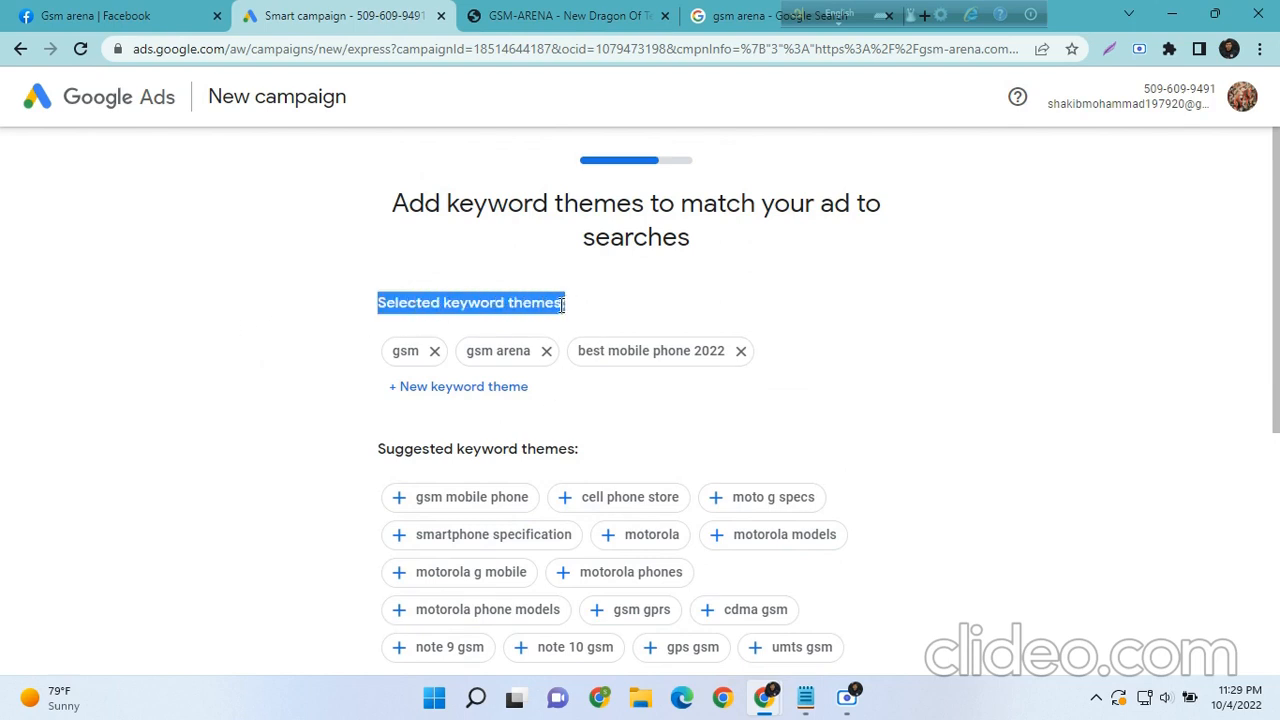
pyautogui.scroll(-3)
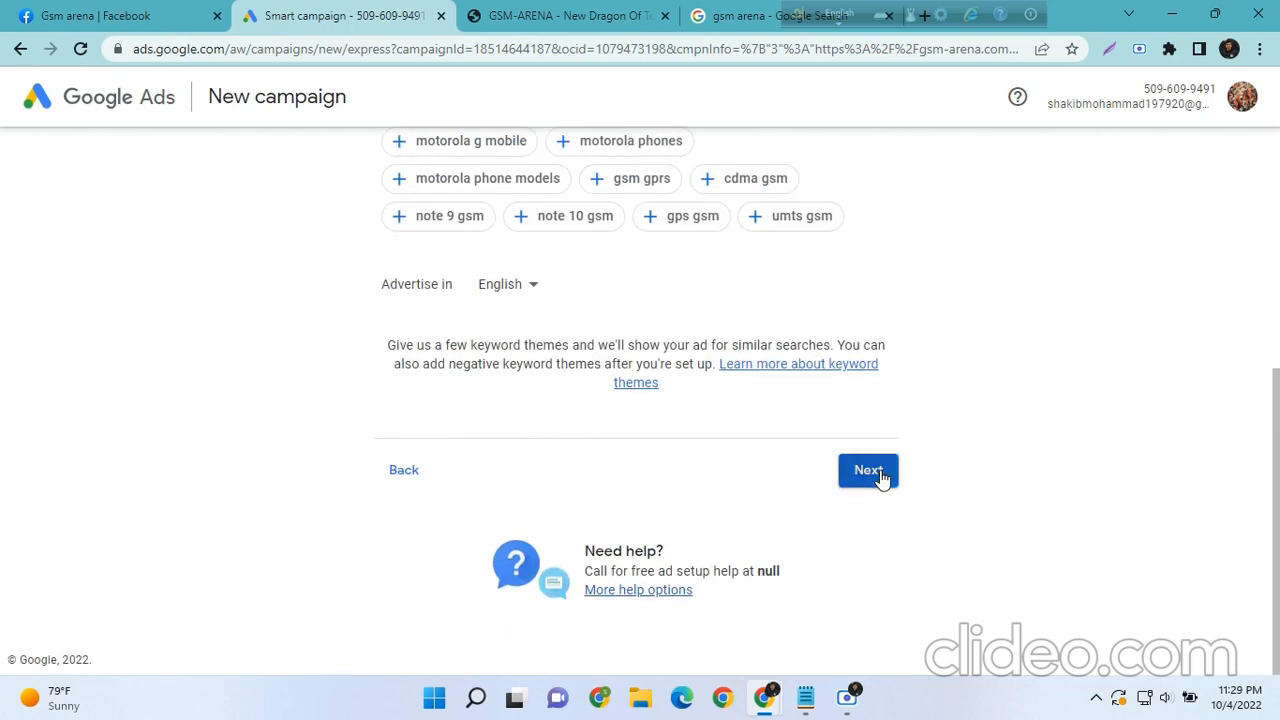
# Continue to location targeting and choose specific zip codes, cities, or regions instead of the Pabna address
pyautogui.click(867, 470)
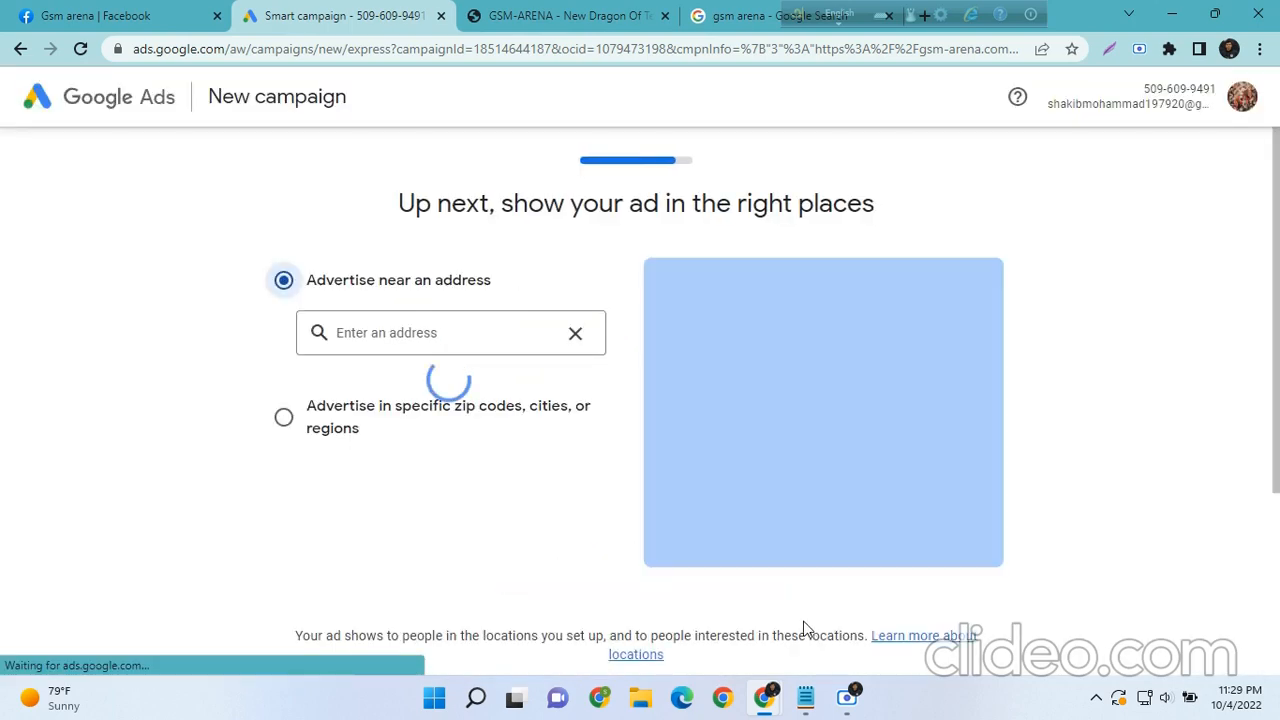
pyautogui.write('2135+4JV, Pabna, Bangladesh')
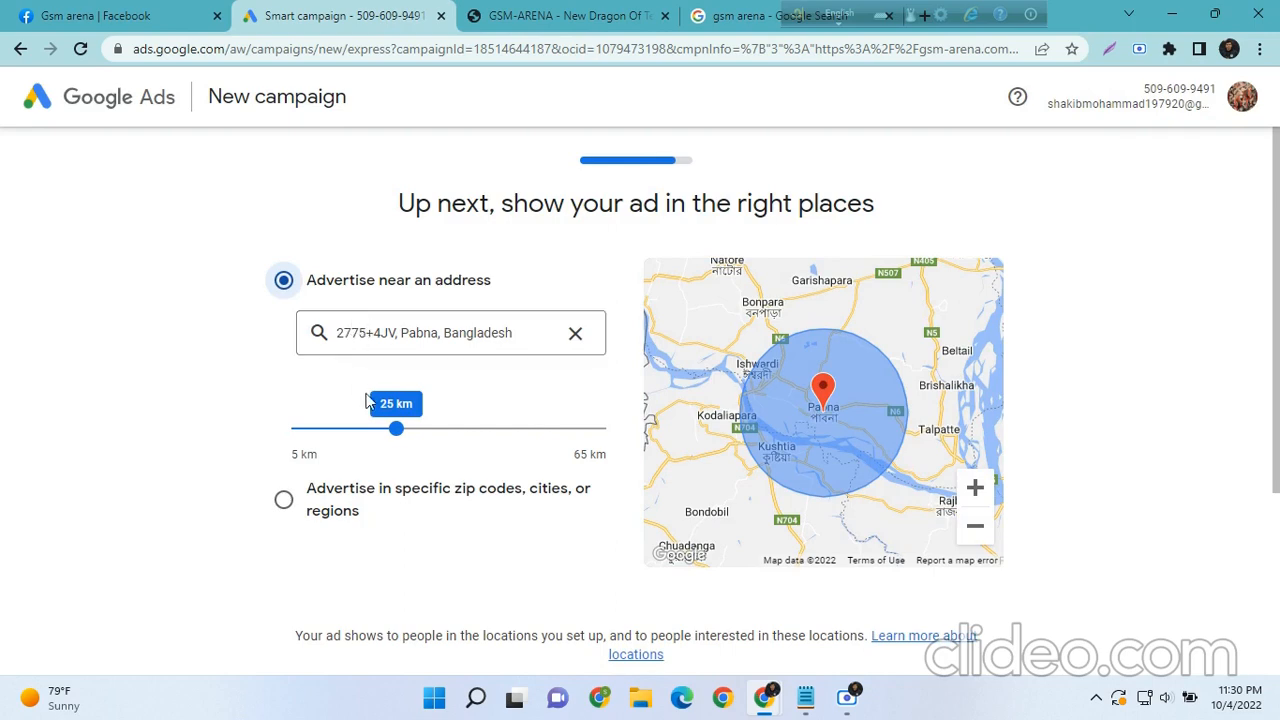
pyautogui.click(283, 499)
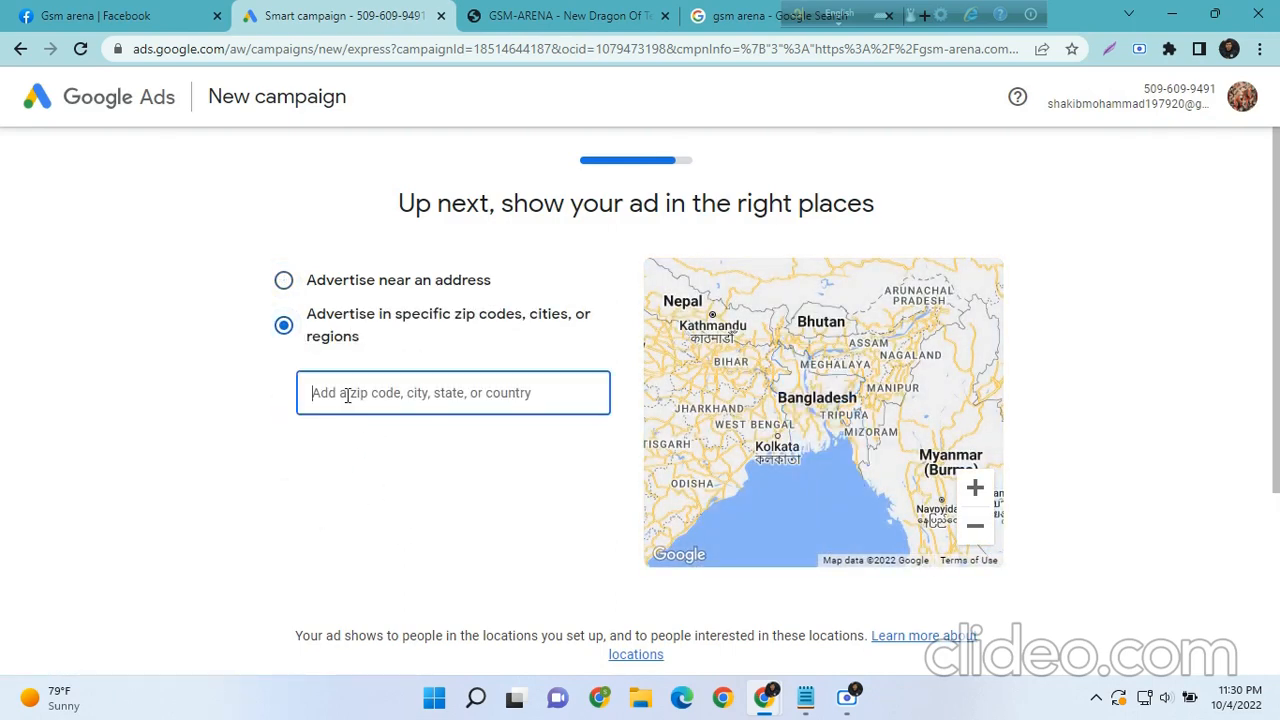
# Add India, United States, United Kingdom and Germany as target countries
pyautogui.write('indi')
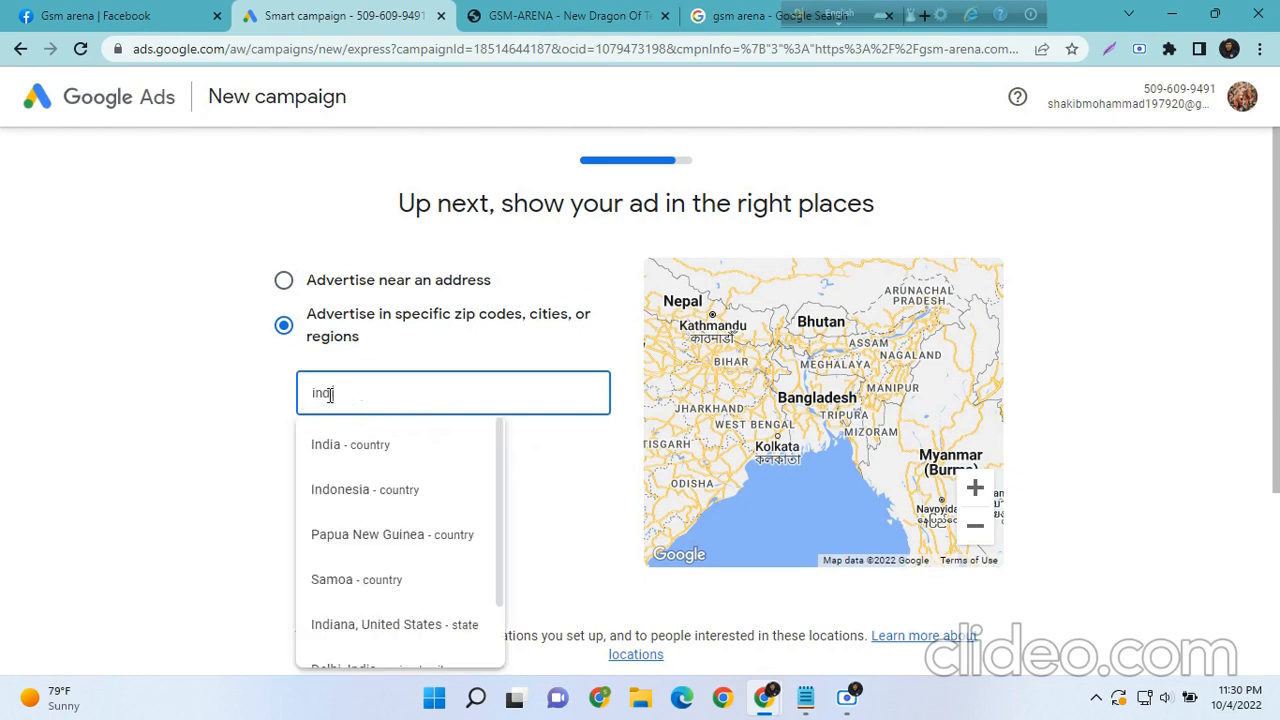
pyautogui.click(349, 444)
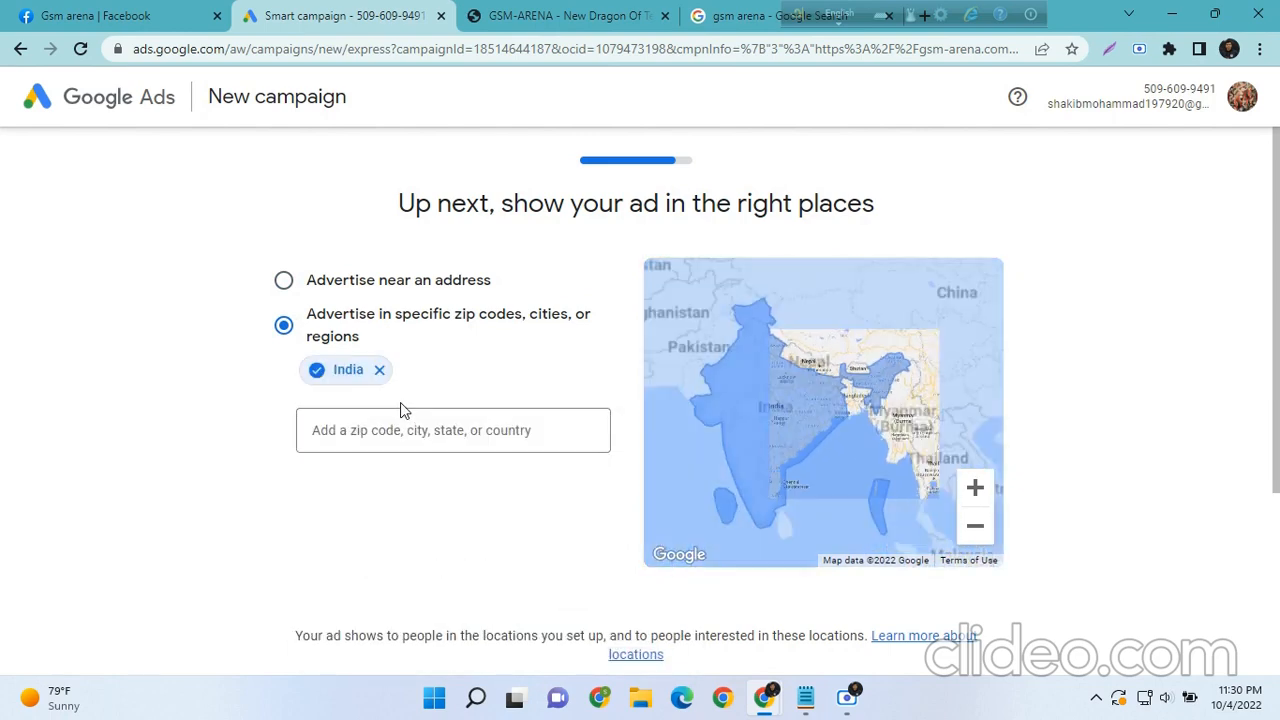
pyautogui.write('uni')
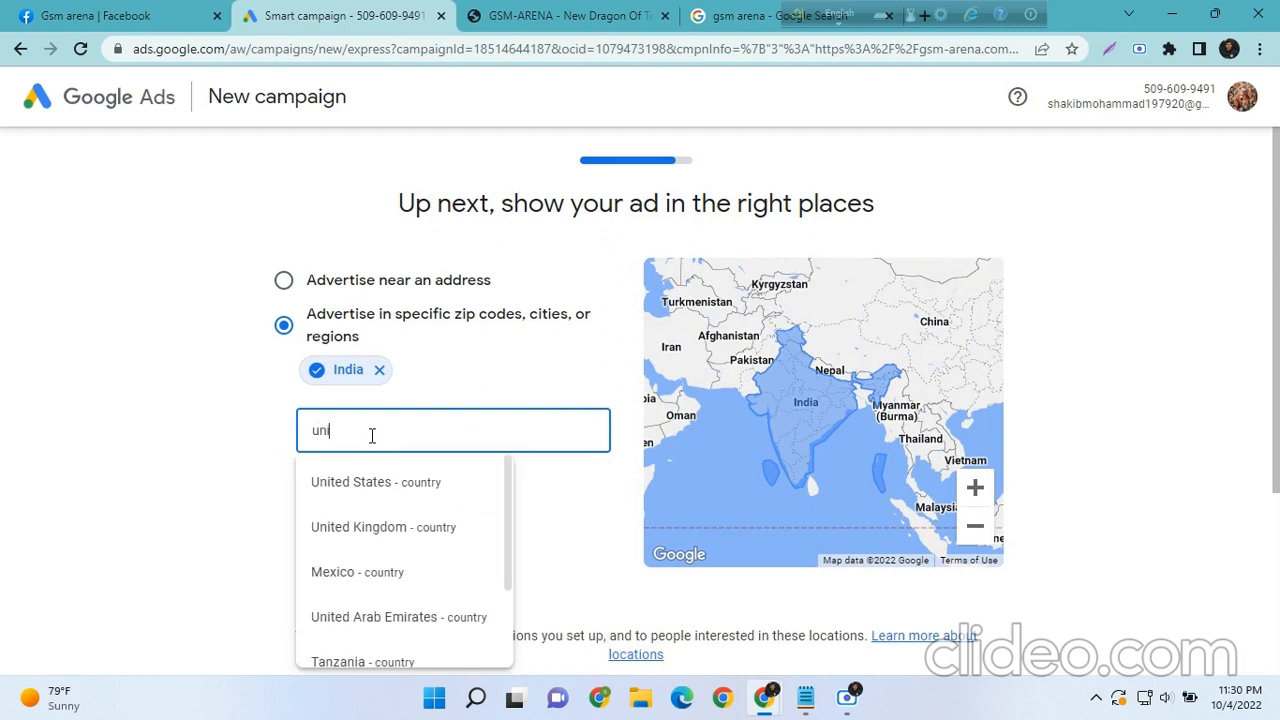
pyautogui.click(375, 482)
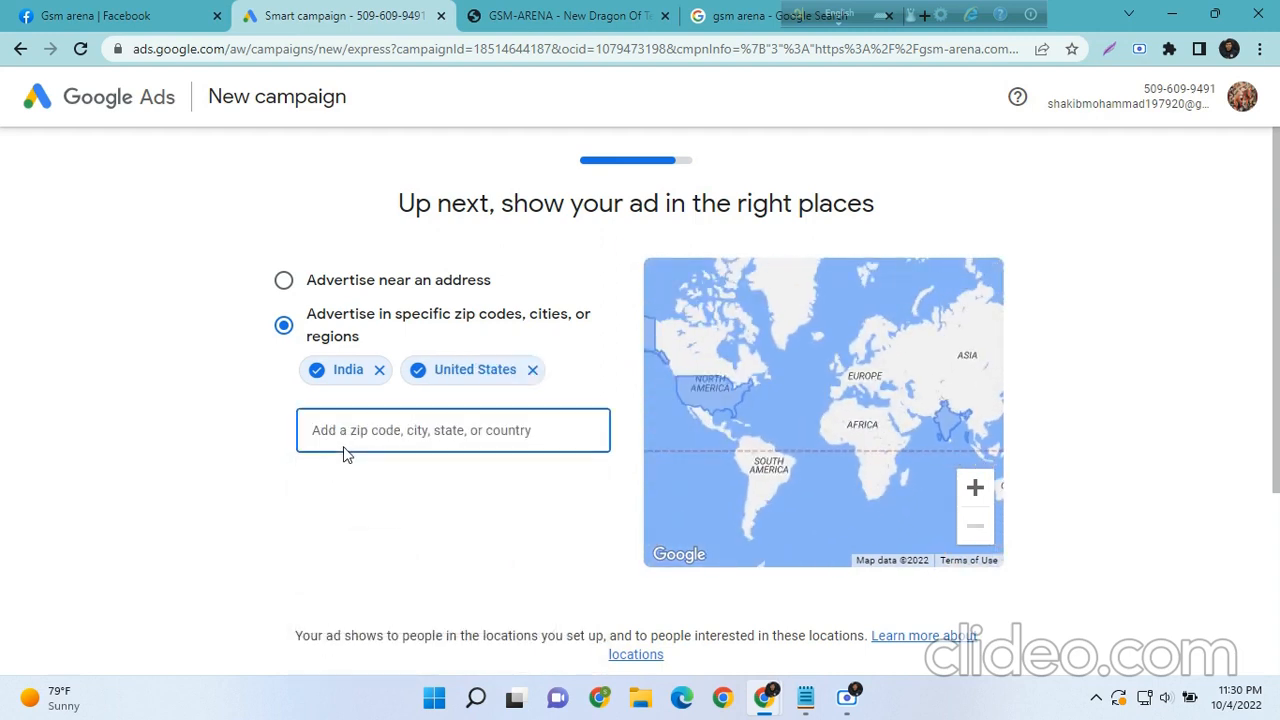
pyautogui.write('unite')
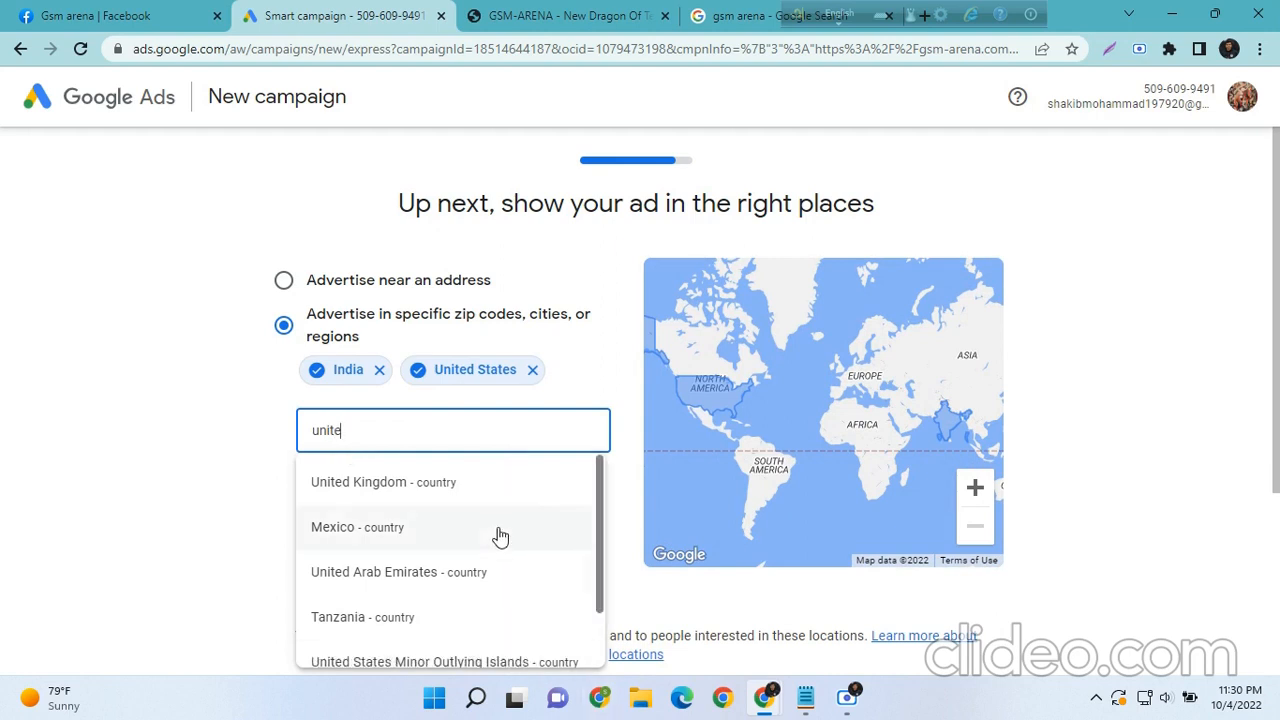
pyautogui.click(383, 482)
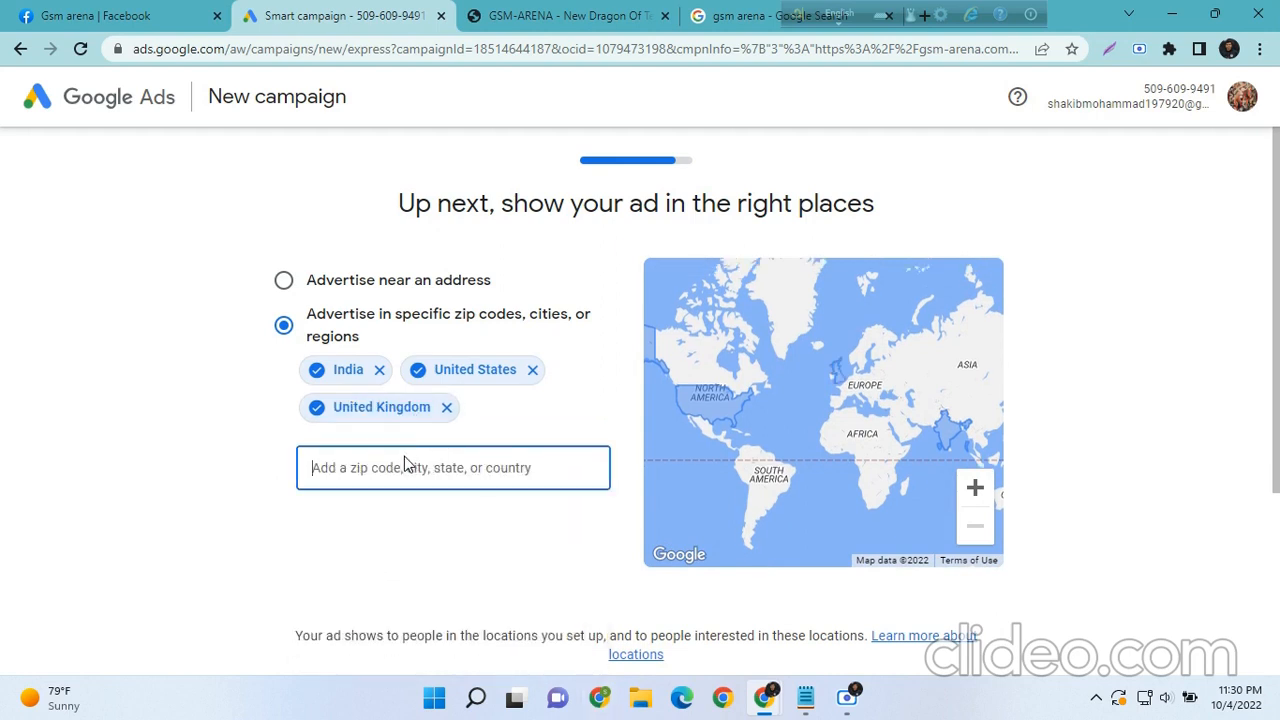
pyautogui.write('germa')
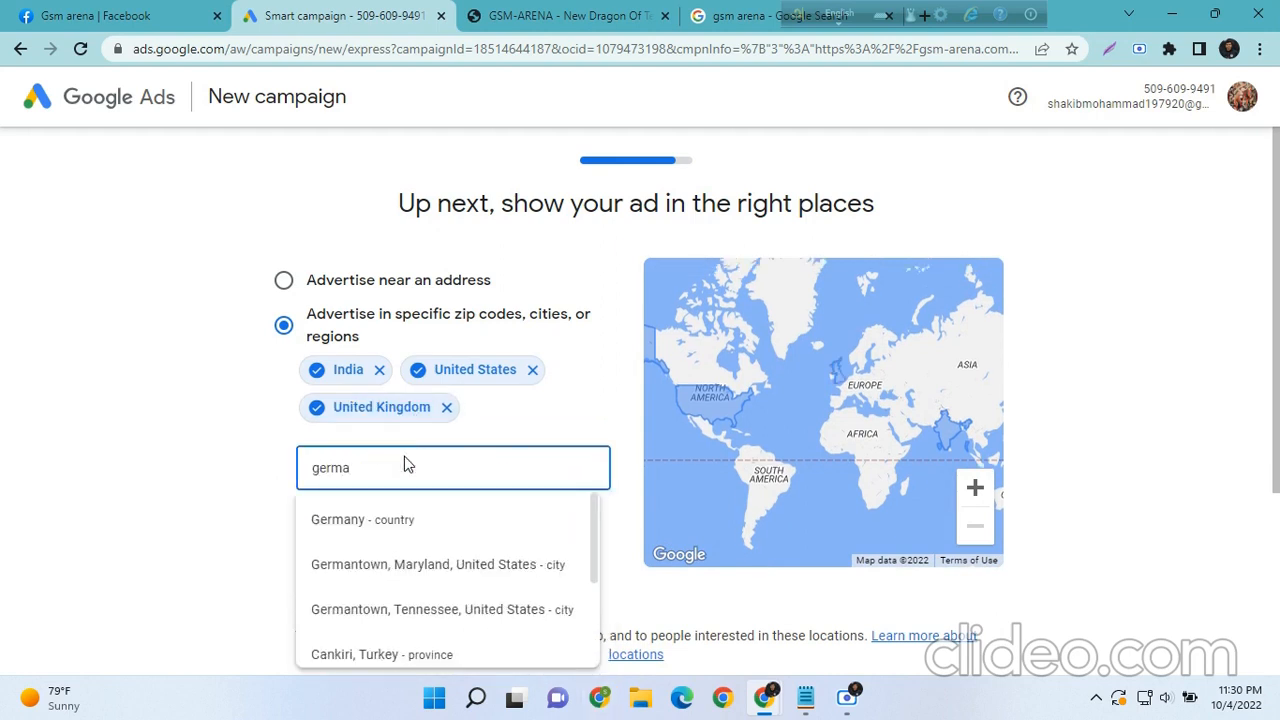
pyautogui.click(362, 519)
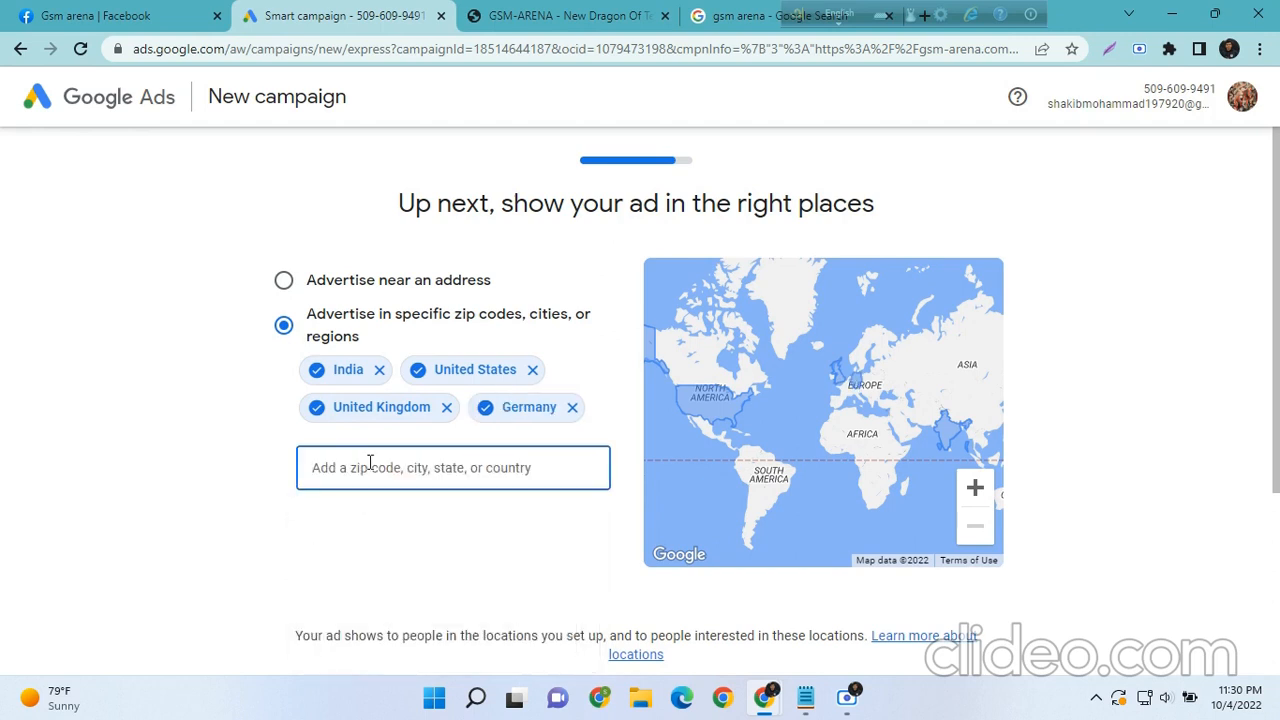
# Add France, Pakistan and Bangladesh as target countries and continue
pyautogui.write('france')
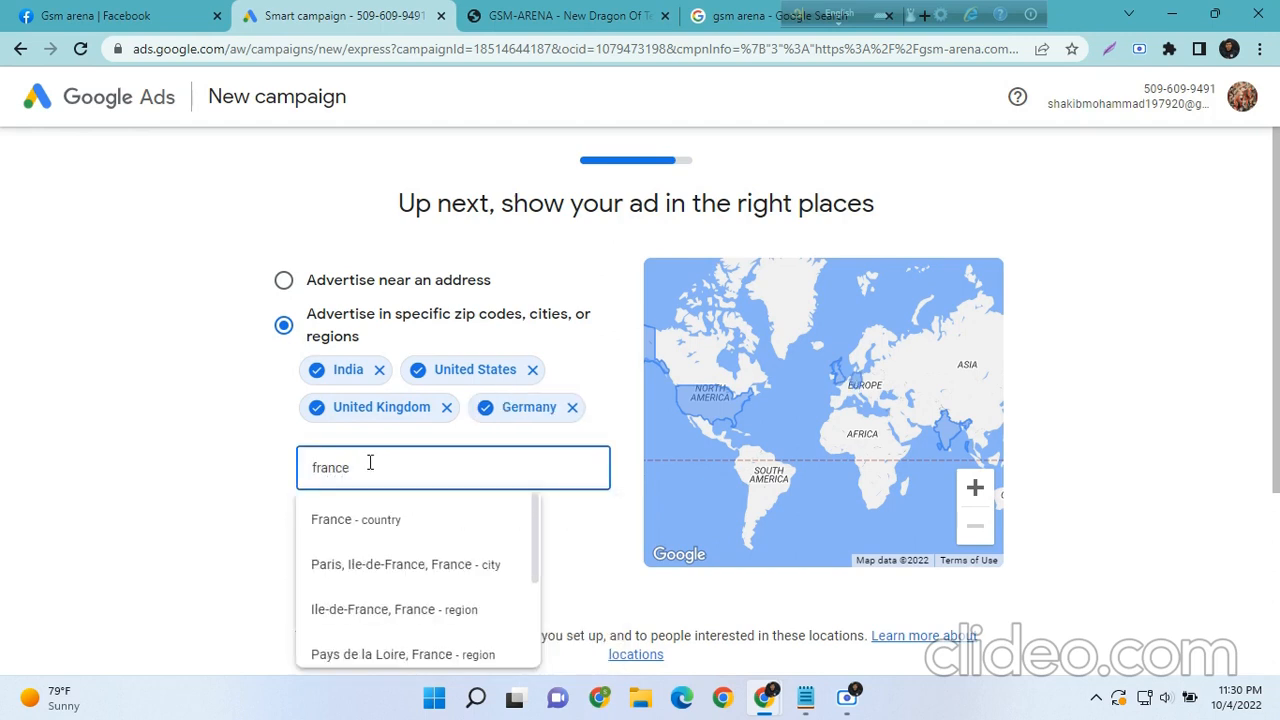
pyautogui.click(356, 519)
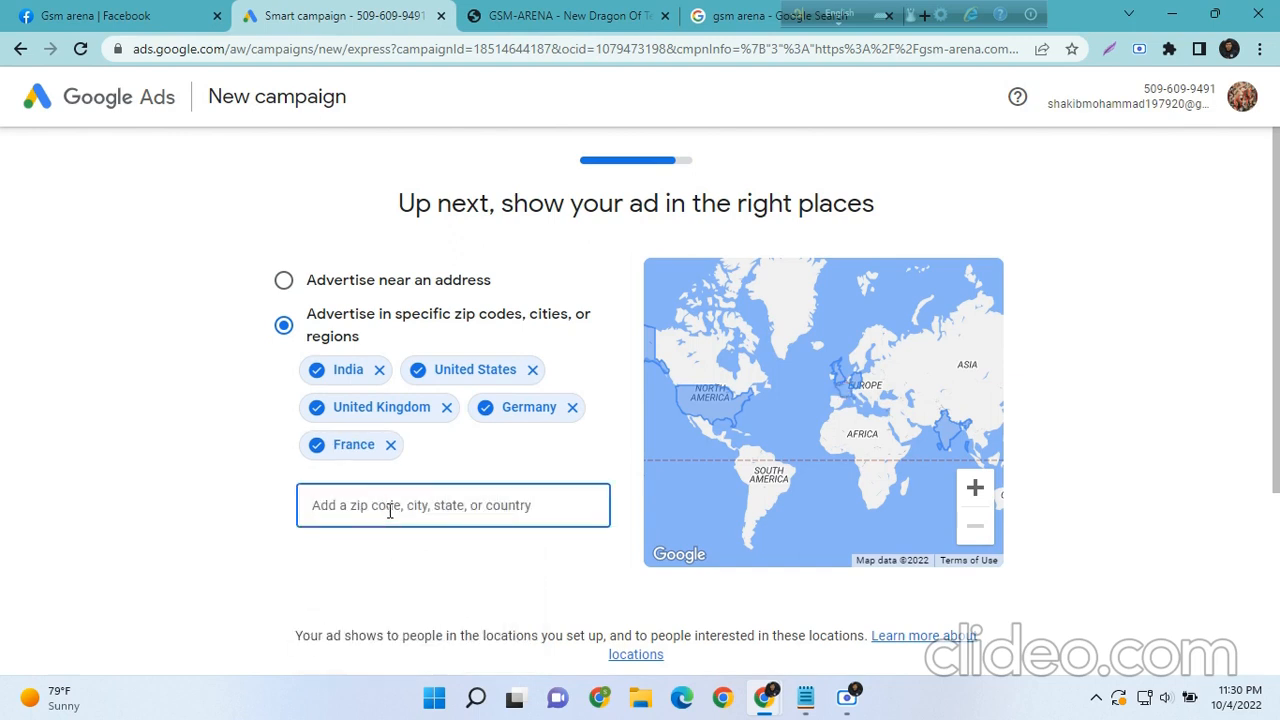
pyautogui.write('pakistan')
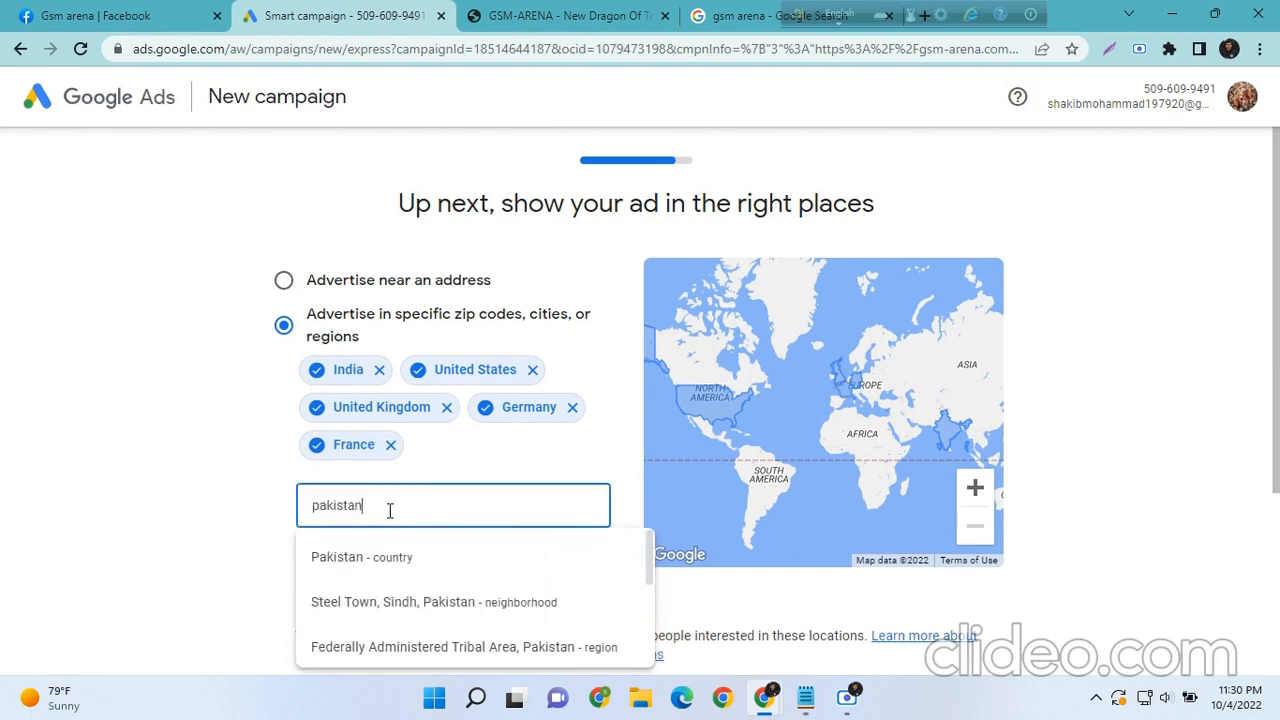
pyautogui.click(362, 557)
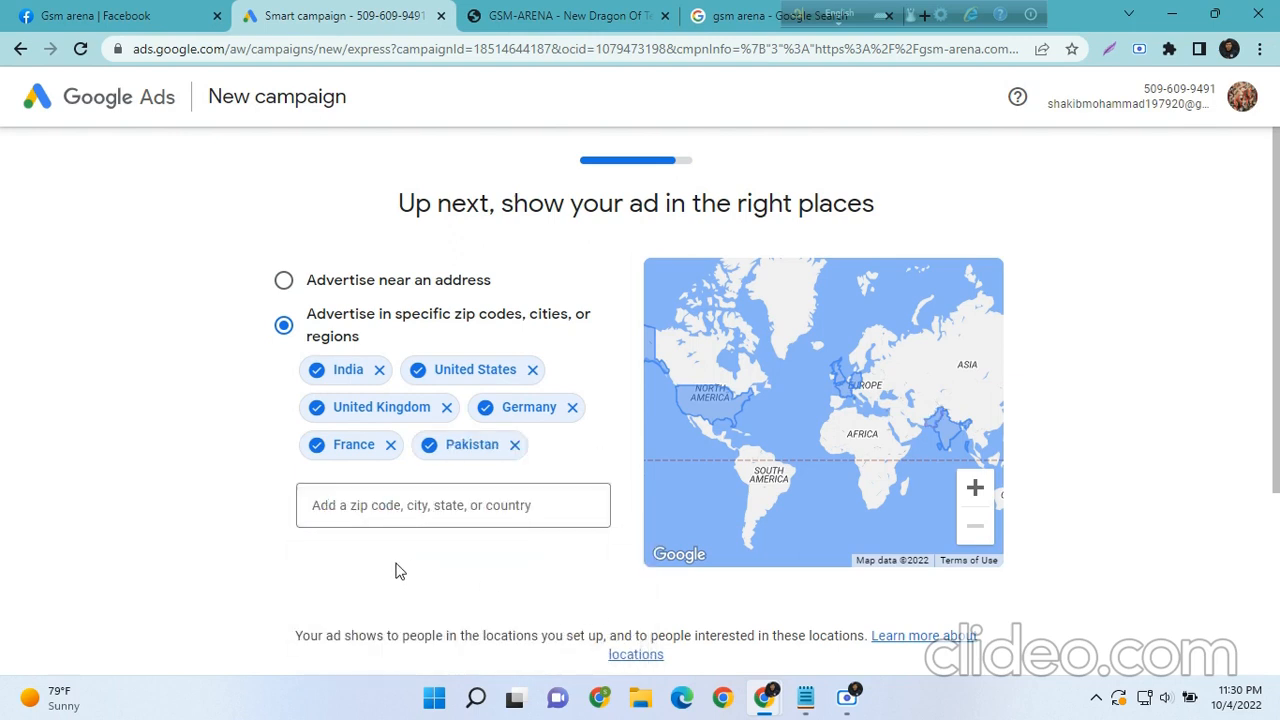
pyautogui.write('bang')
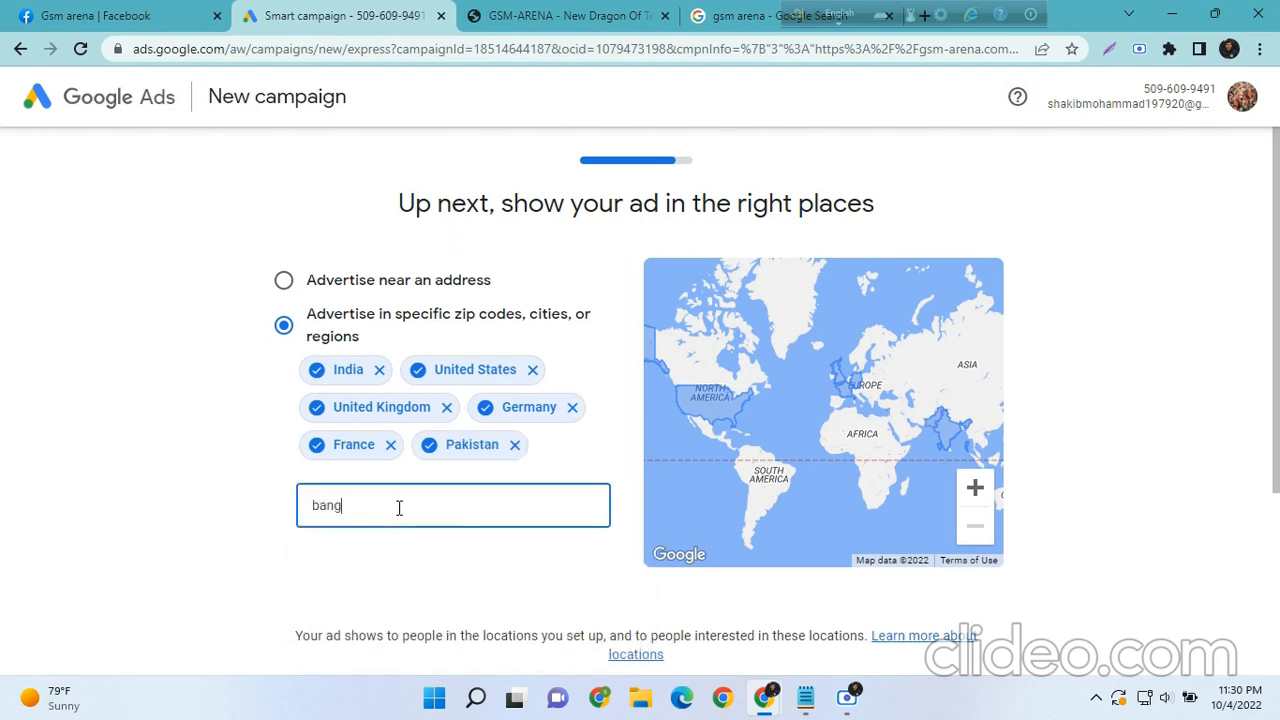
pyautogui.write('bang')
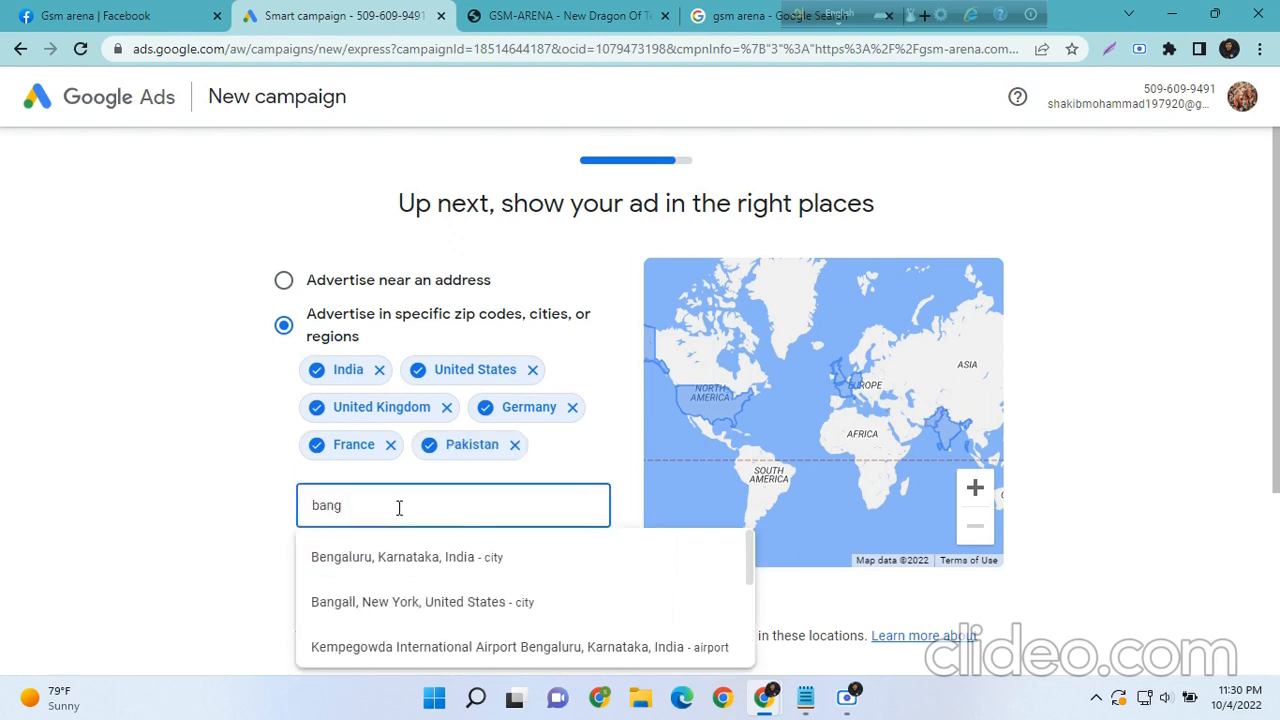
pyautogui.moveTo(388, 522)
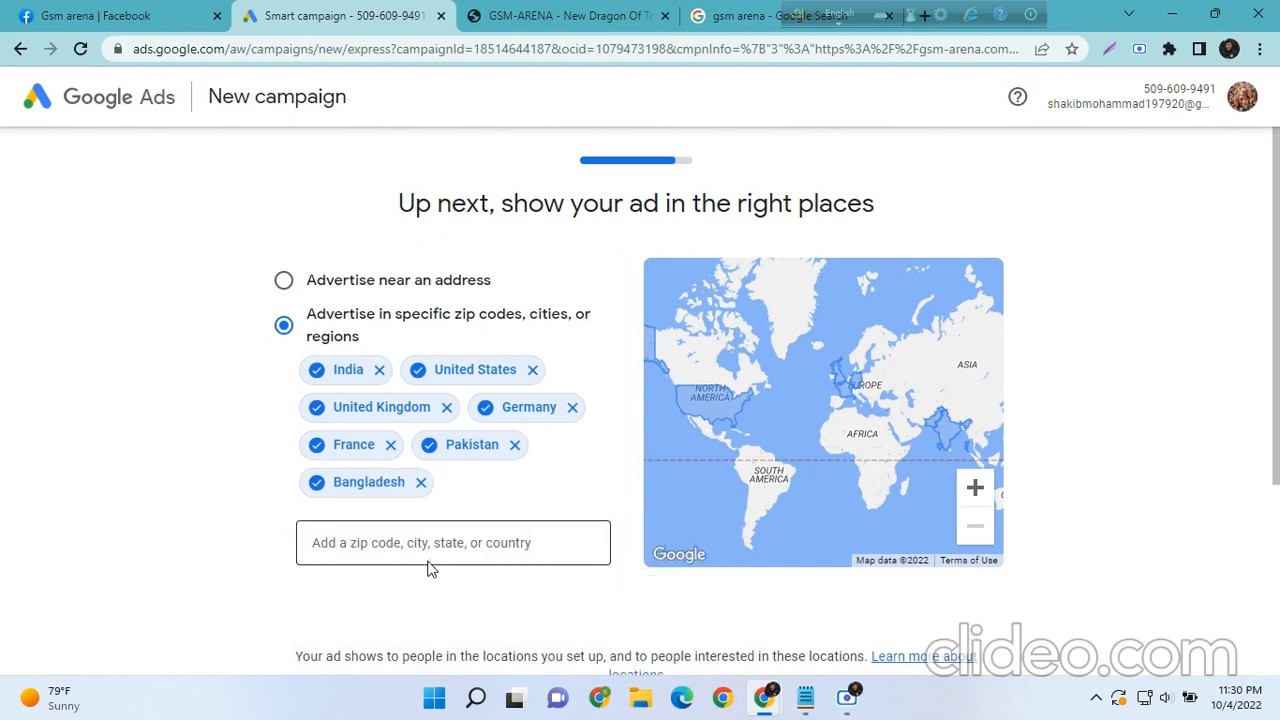
pyautogui.moveTo(400, 383)
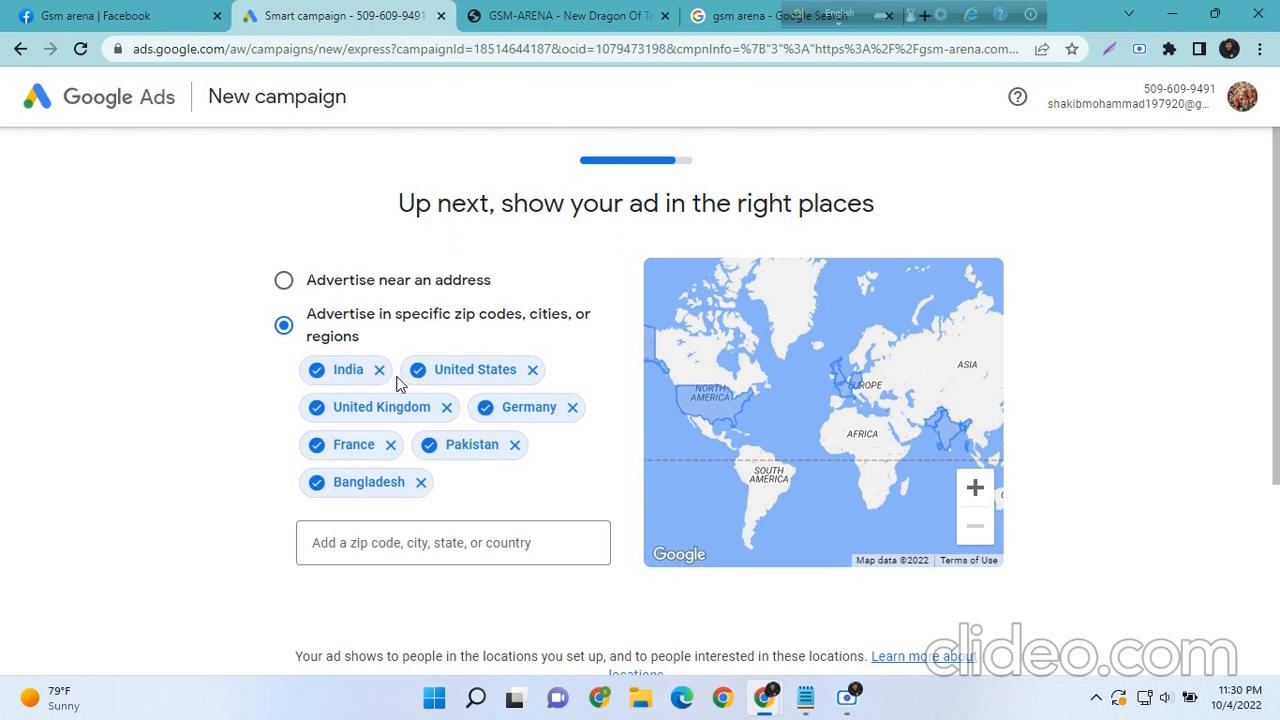
pyautogui.moveTo(394, 363)
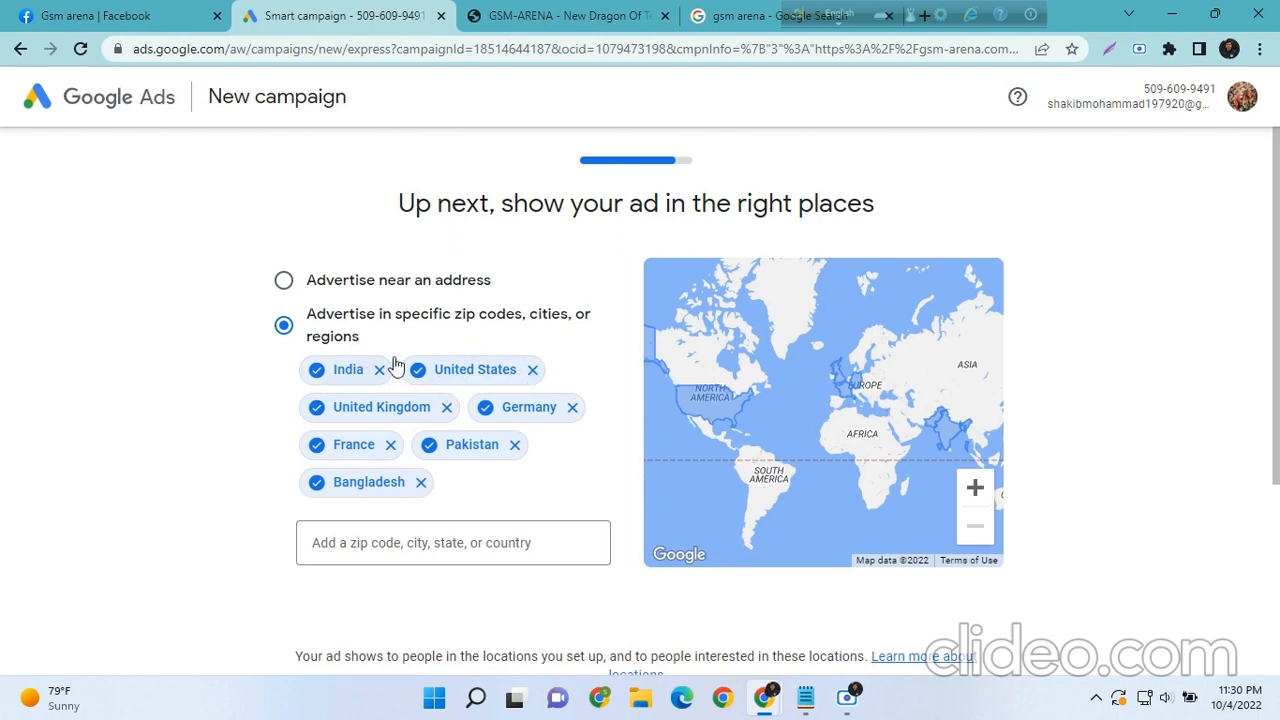
pyautogui.moveTo(433, 445)
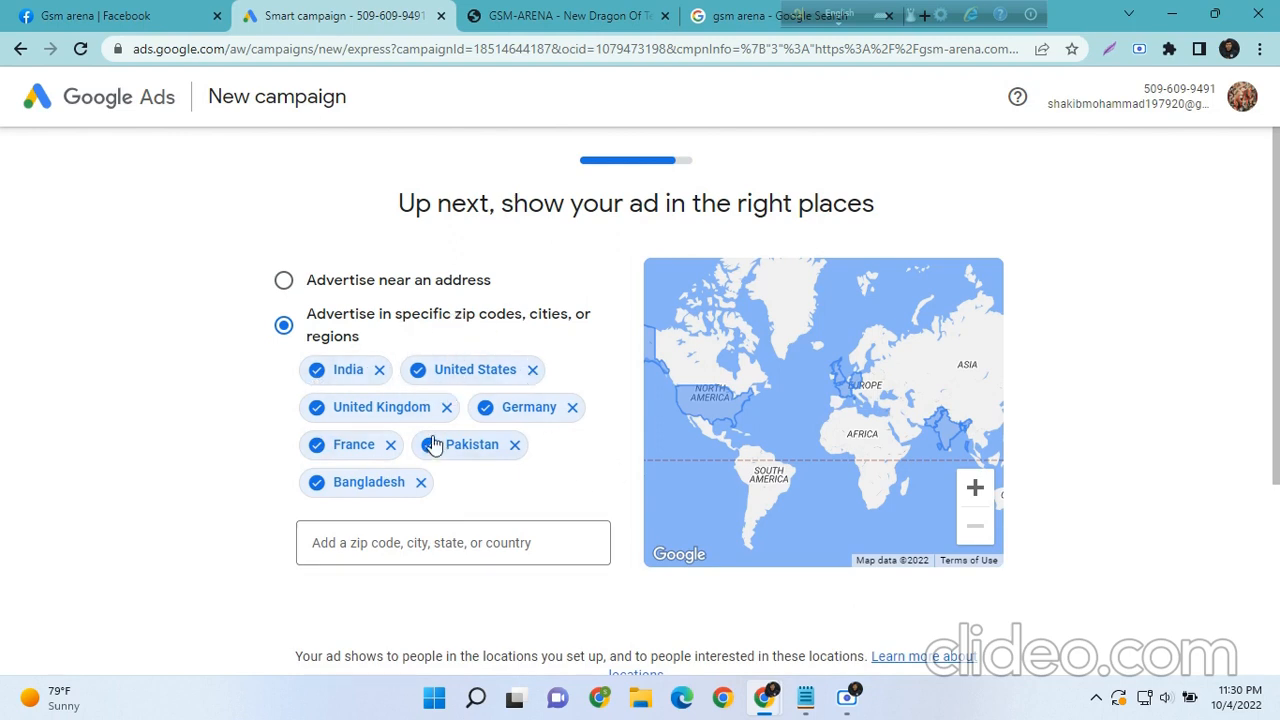
pyautogui.scroll(-3)
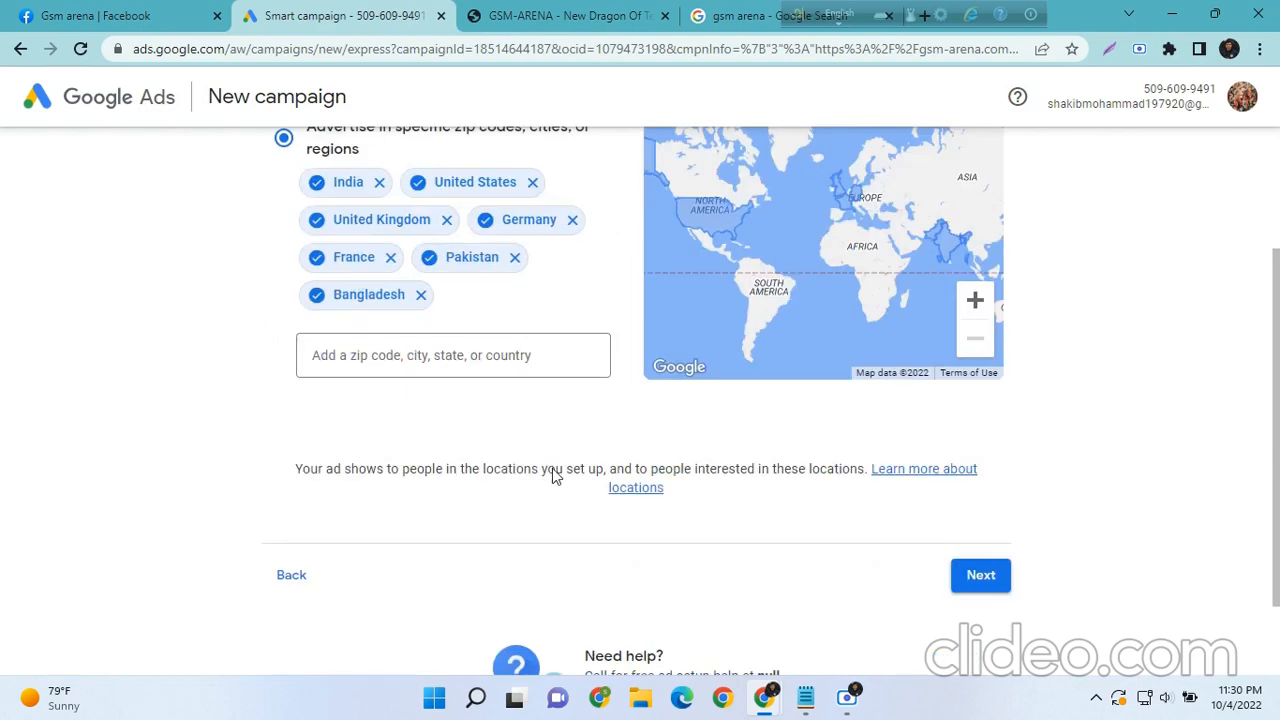
pyautogui.click(980, 575)
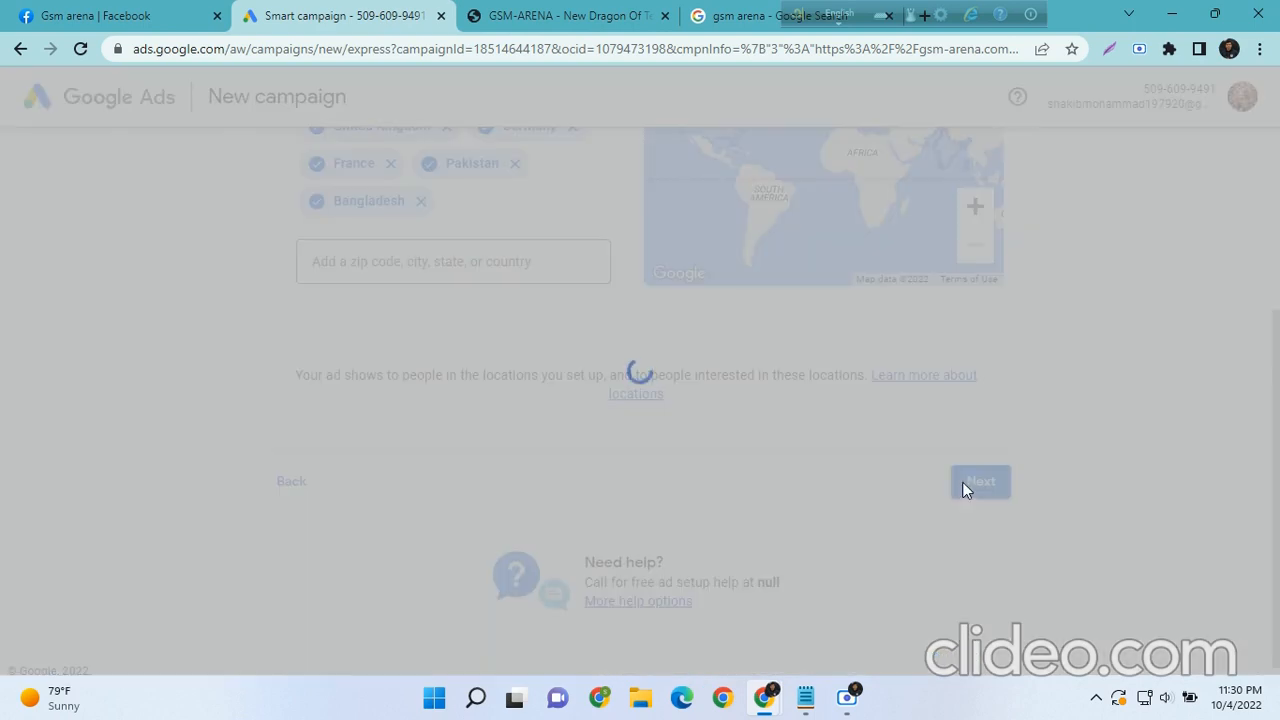
# Enter a custom daily average budget of $51 (about $1,550 monthly max) and continue
pyautogui.click(980, 482)
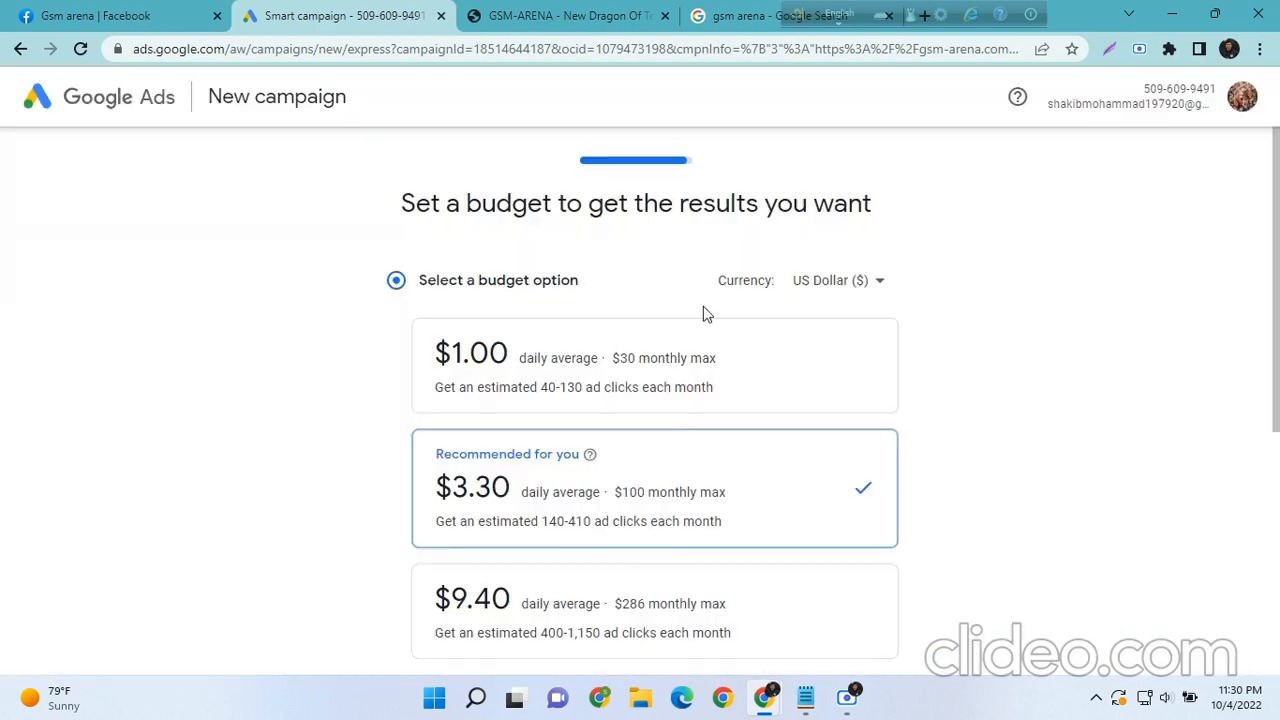
pyautogui.scroll(-3)
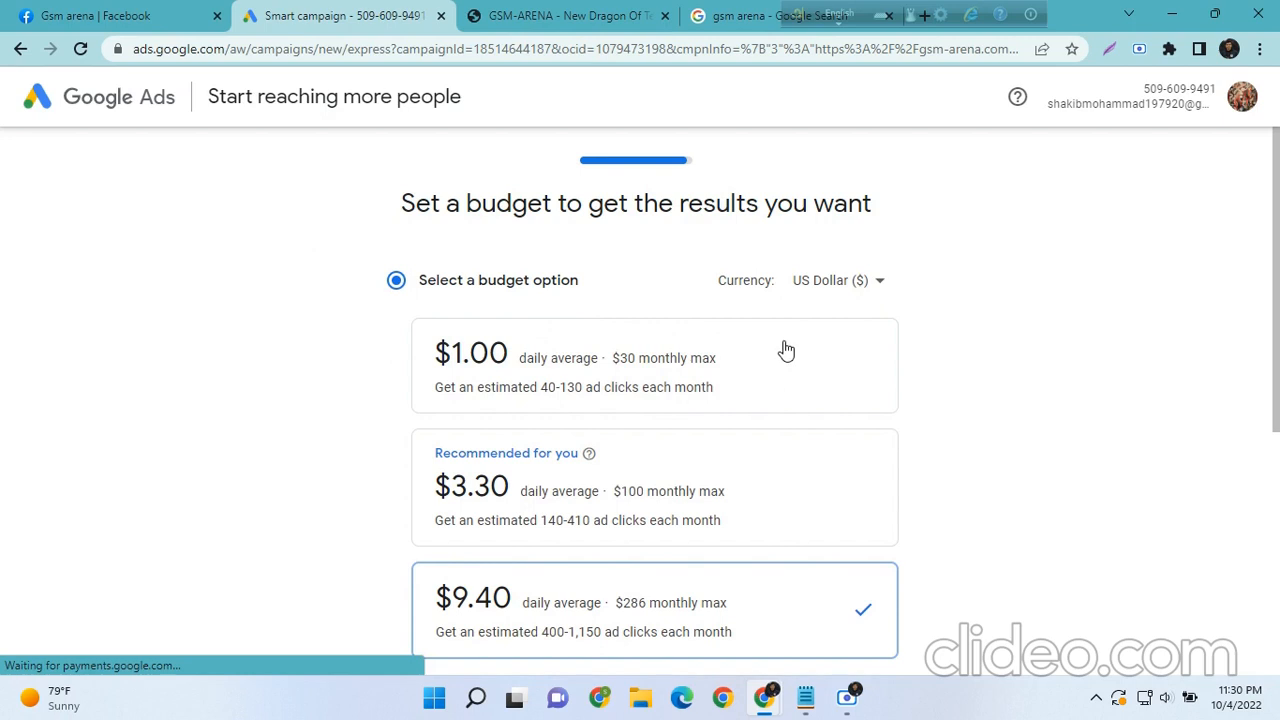
pyautogui.scroll(-3)
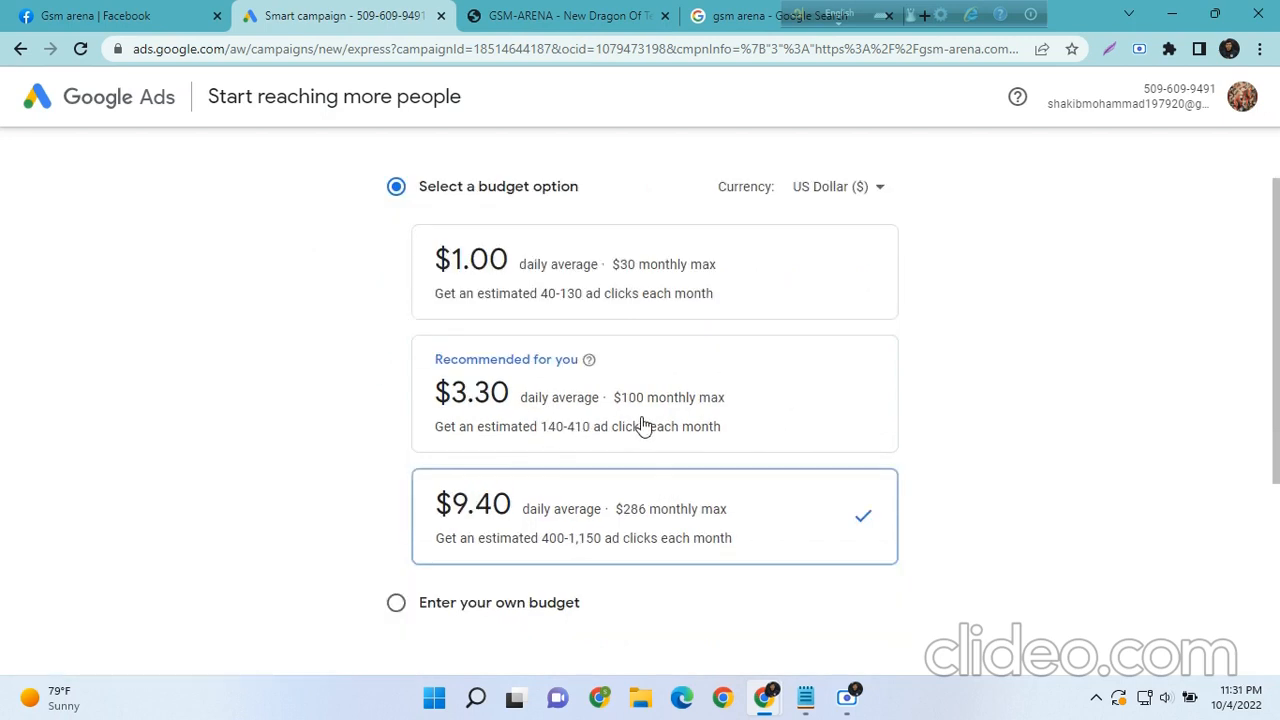
pyautogui.click(396, 602)
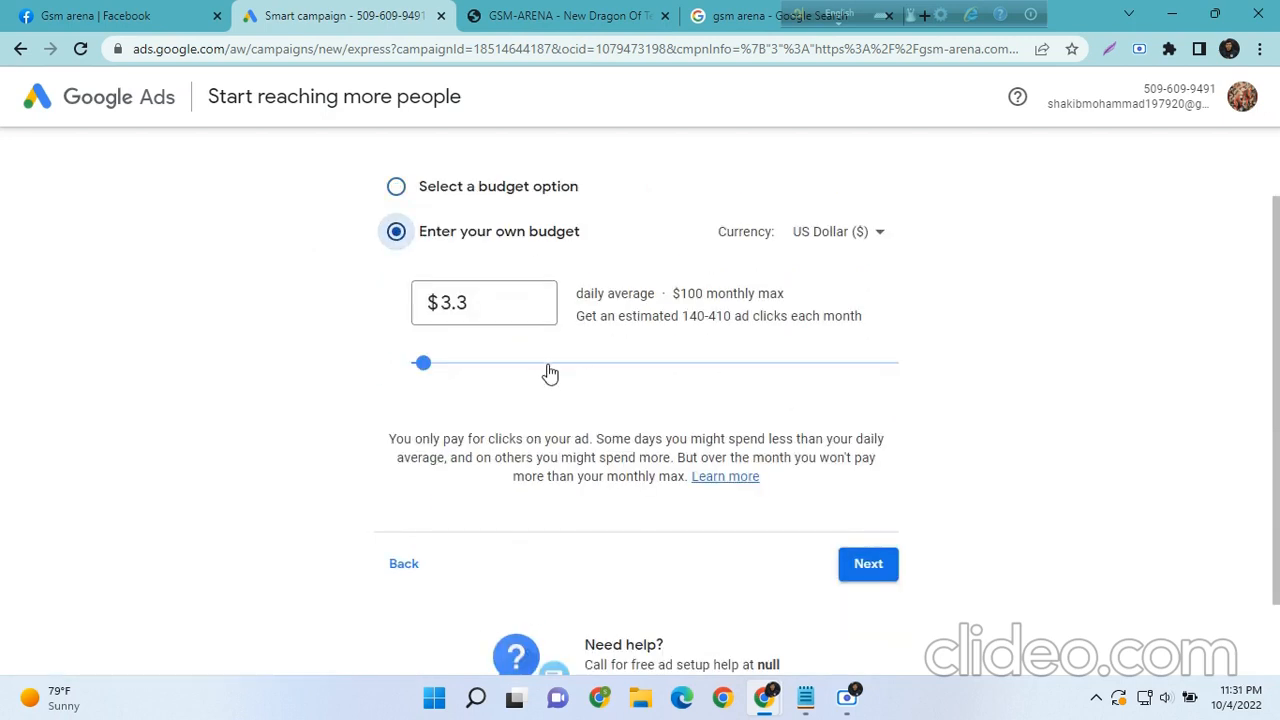
pyautogui.moveTo(422, 362); pyautogui.dragTo(697, 362)
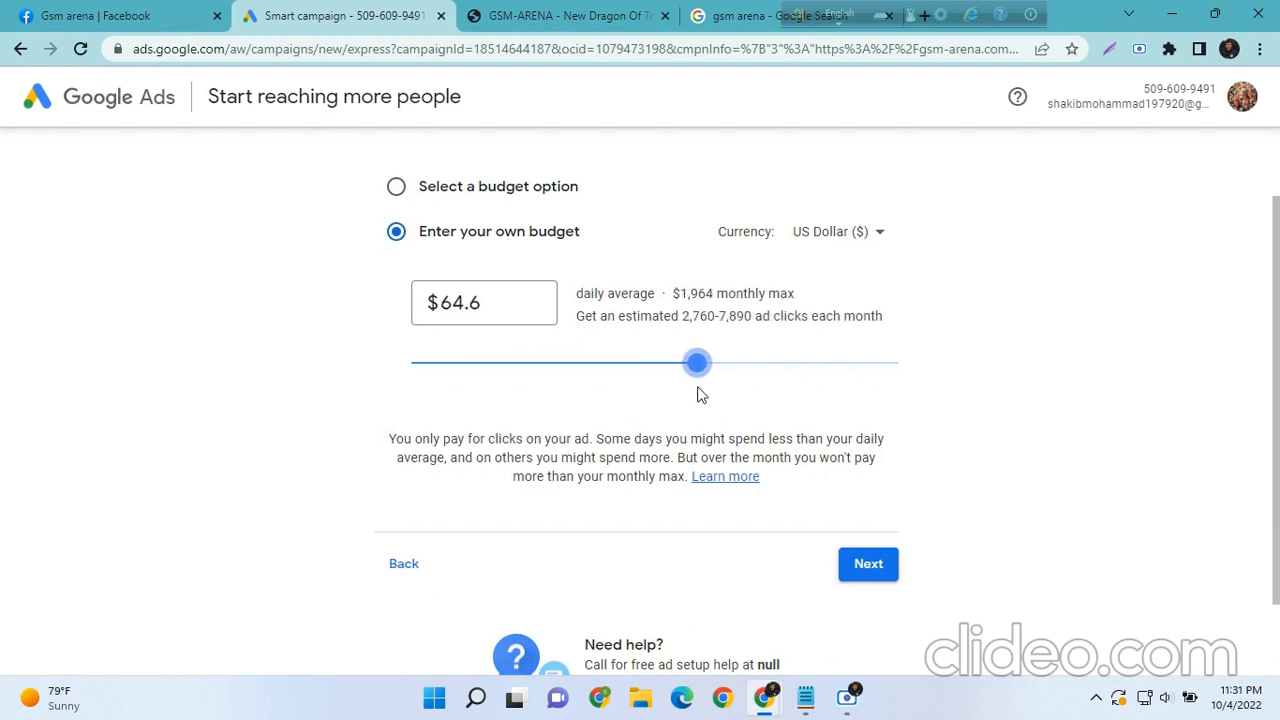
pyautogui.moveTo(697, 362); pyautogui.dragTo(636, 362)
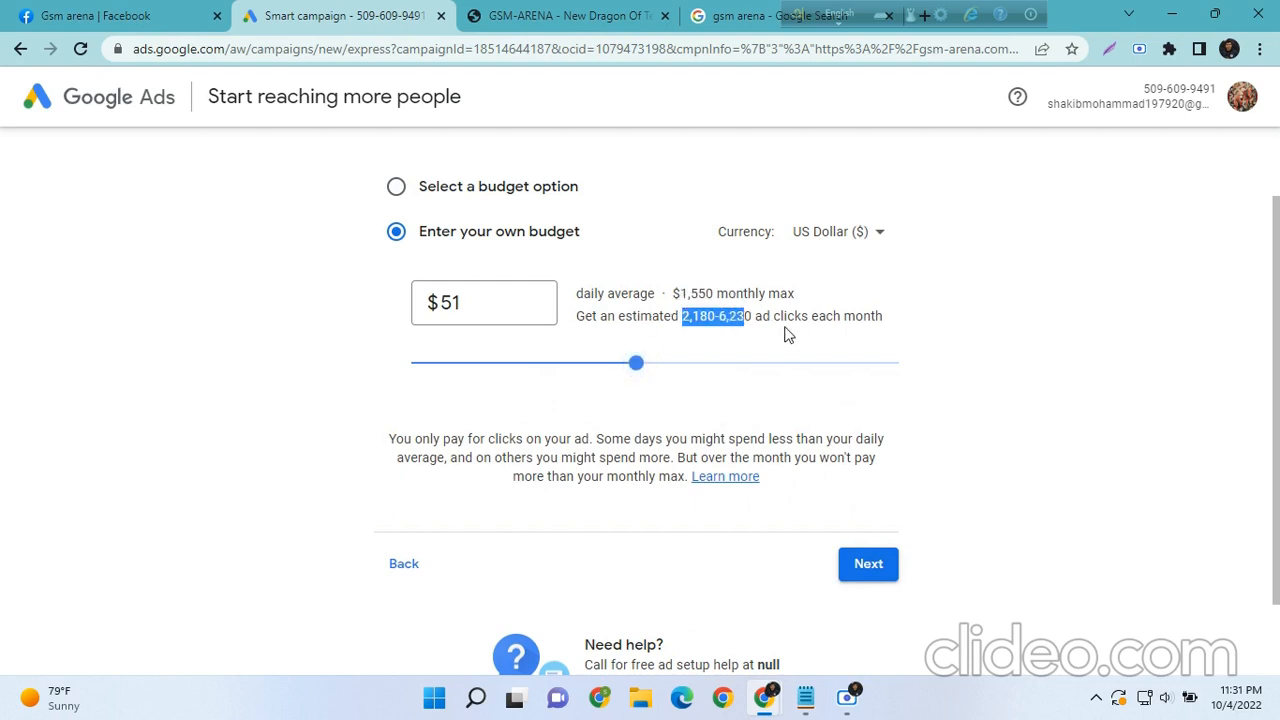
pyautogui.click(868, 564)
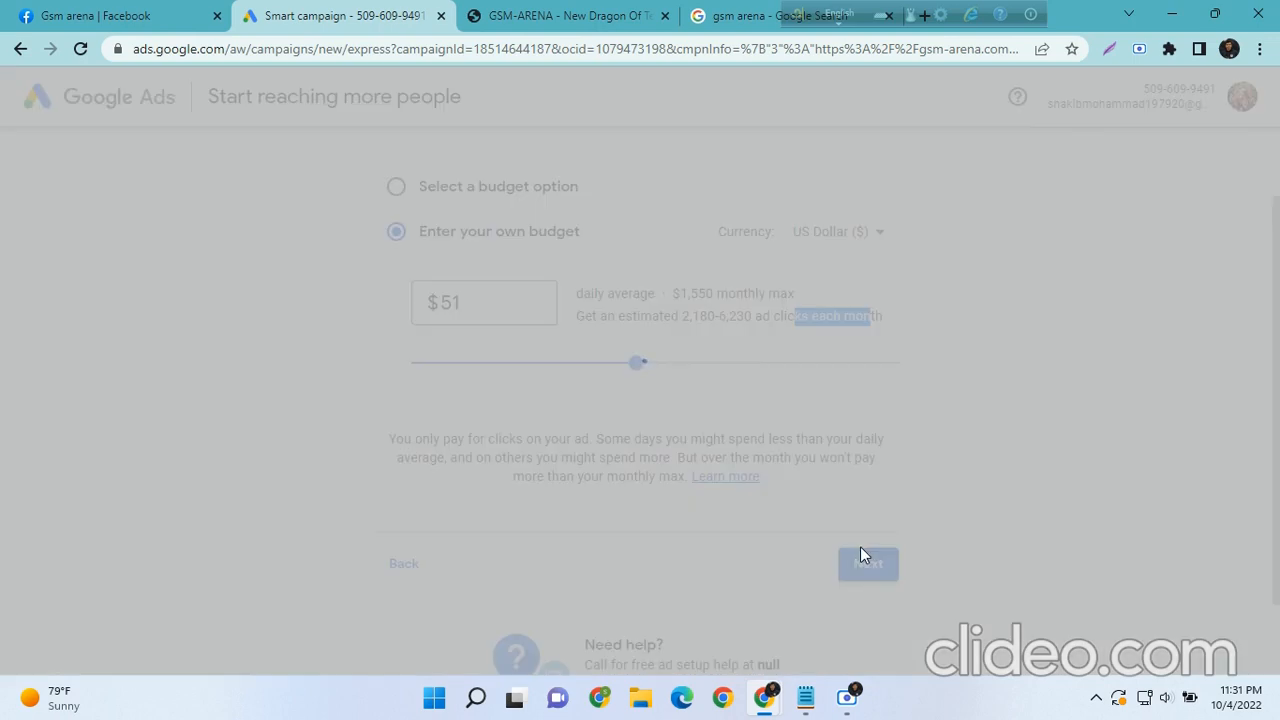
# Scroll through the campaign review with the $51 daily budget and proceed to payment
pyautogui.click(867, 564)
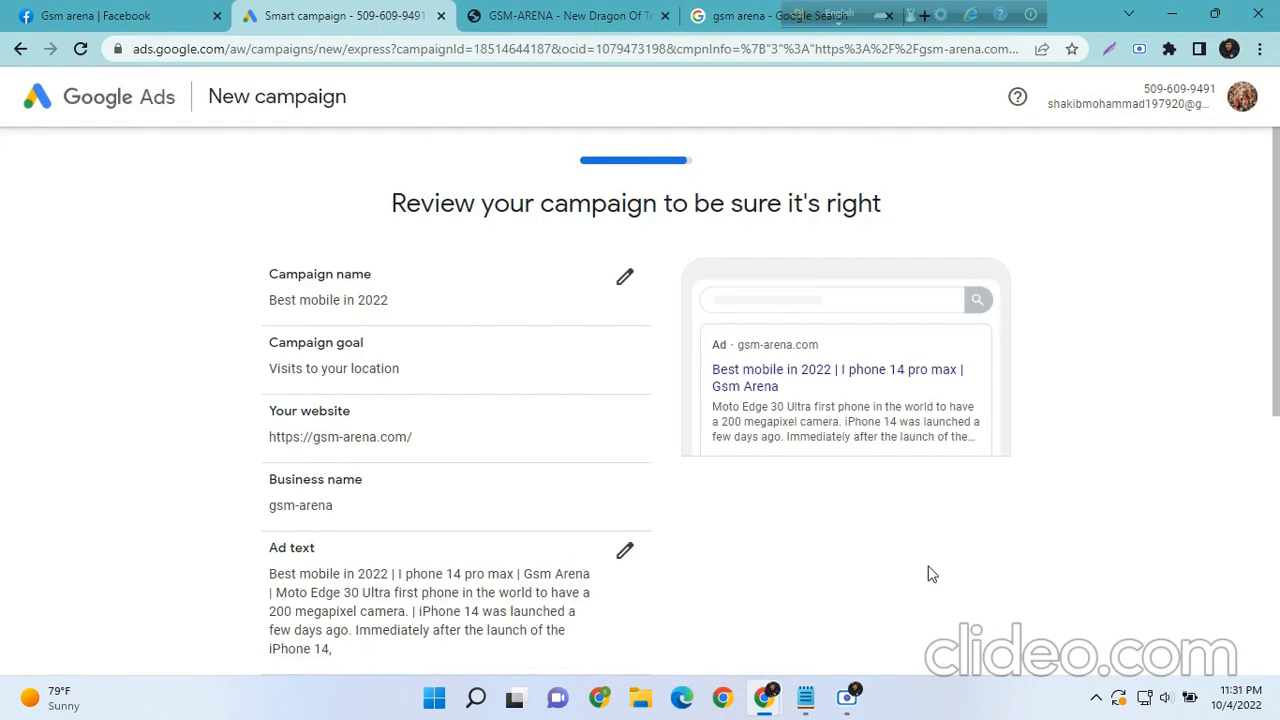
pyautogui.moveTo(364, 294)
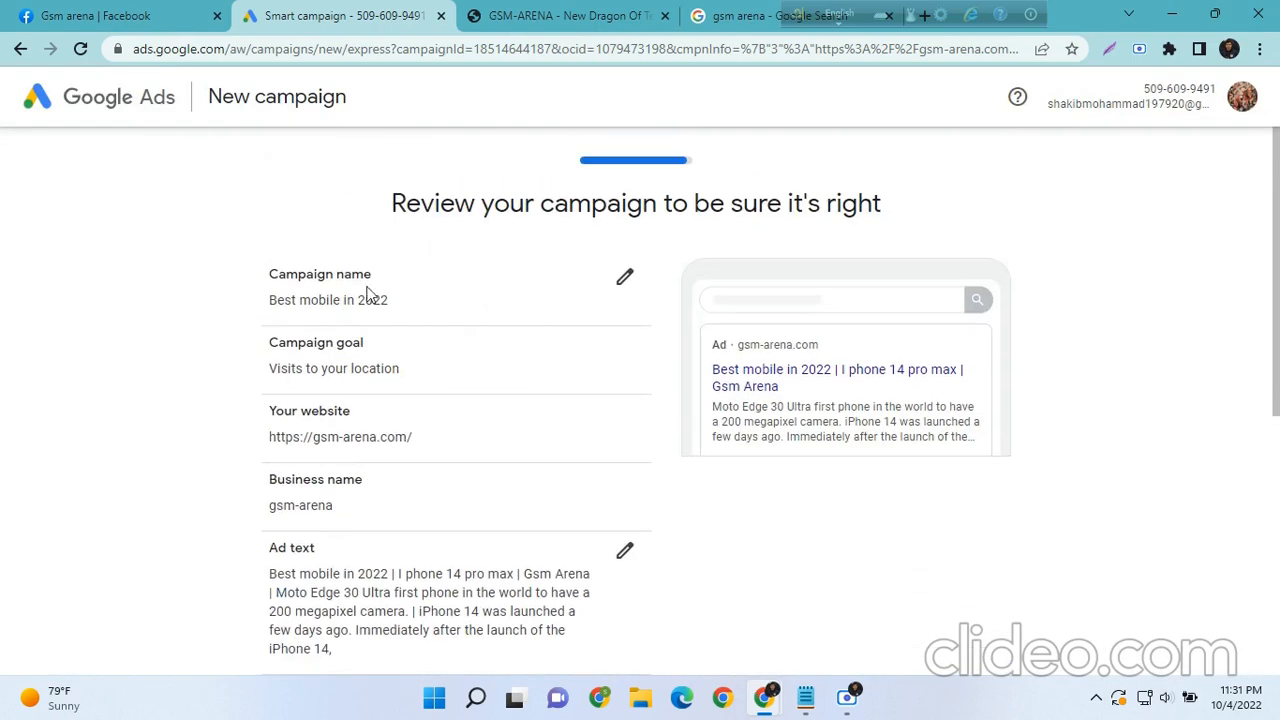
pyautogui.scroll(-3)
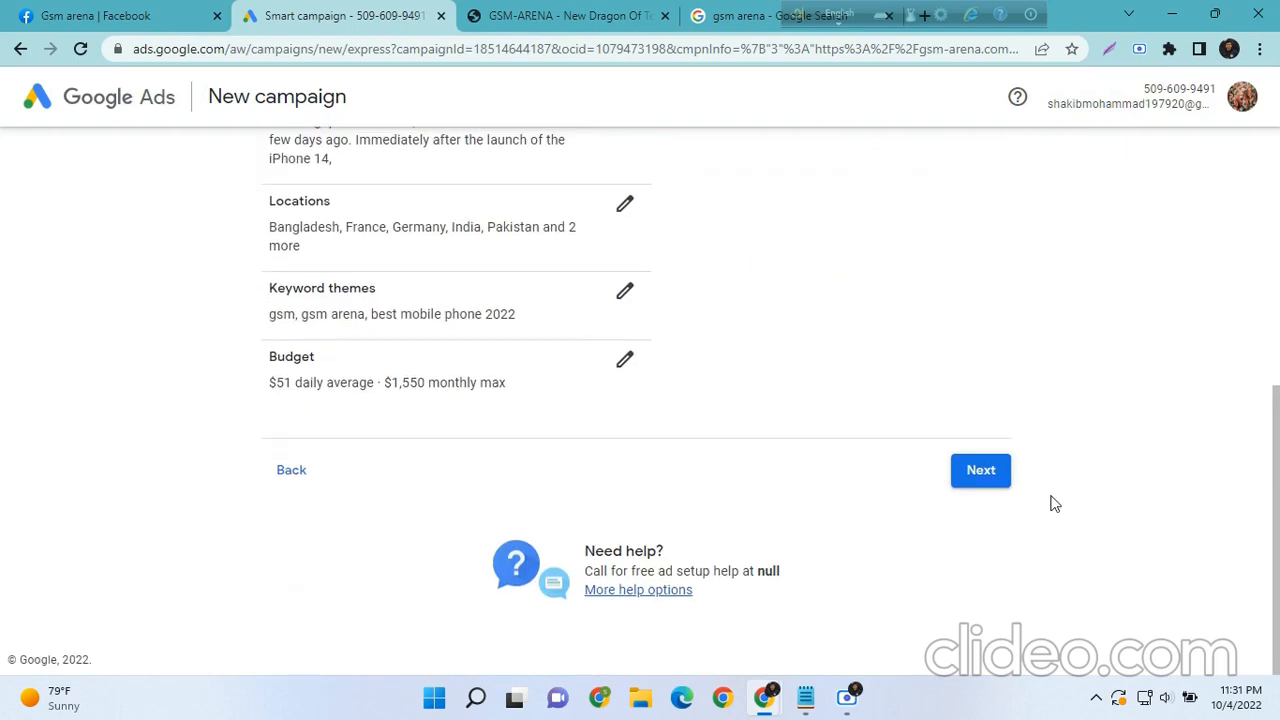
pyautogui.click(980, 470)
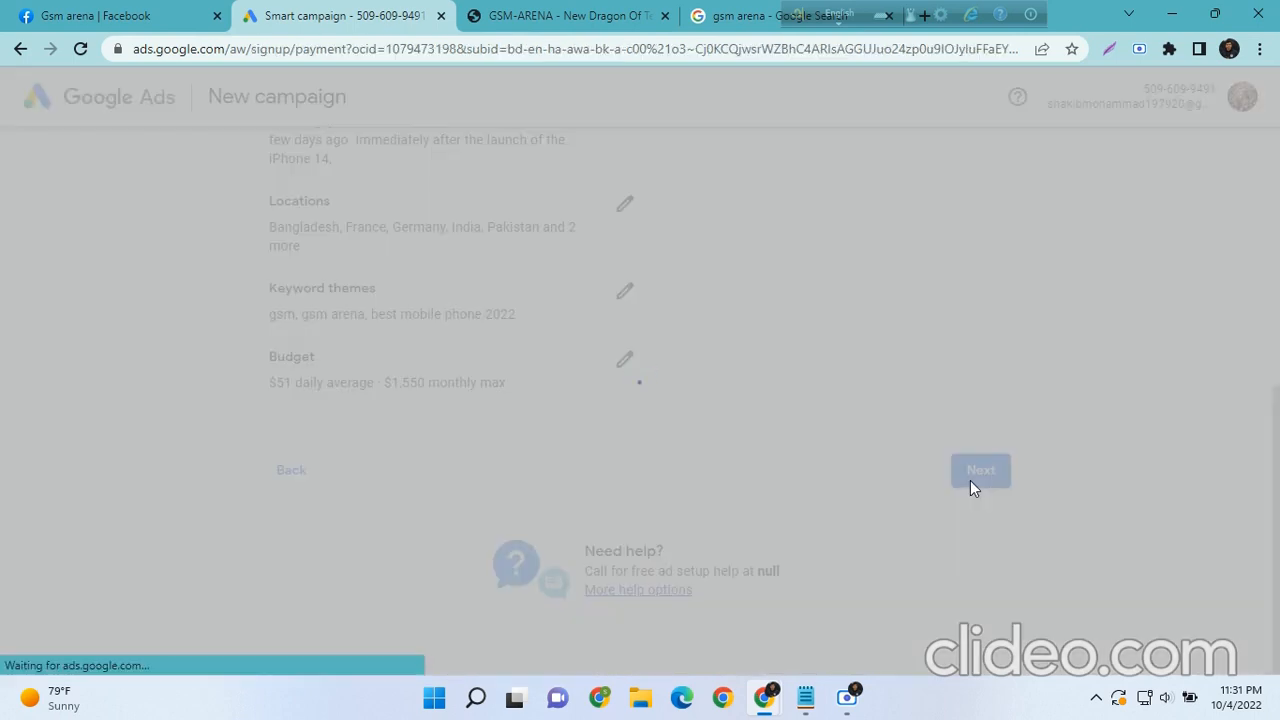
# Choose United States billing, New York time zone, and No emails, then submit the campaign
pyautogui.click(980, 470)
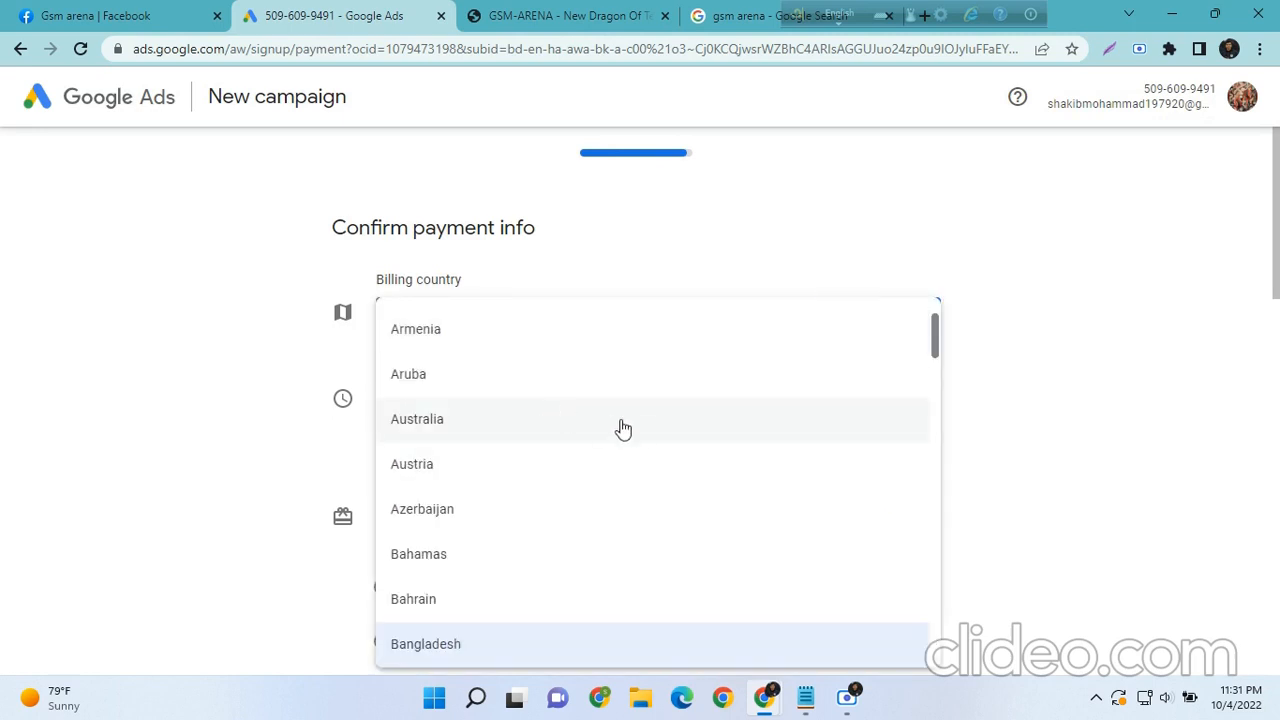
pyautogui.click(426, 643)
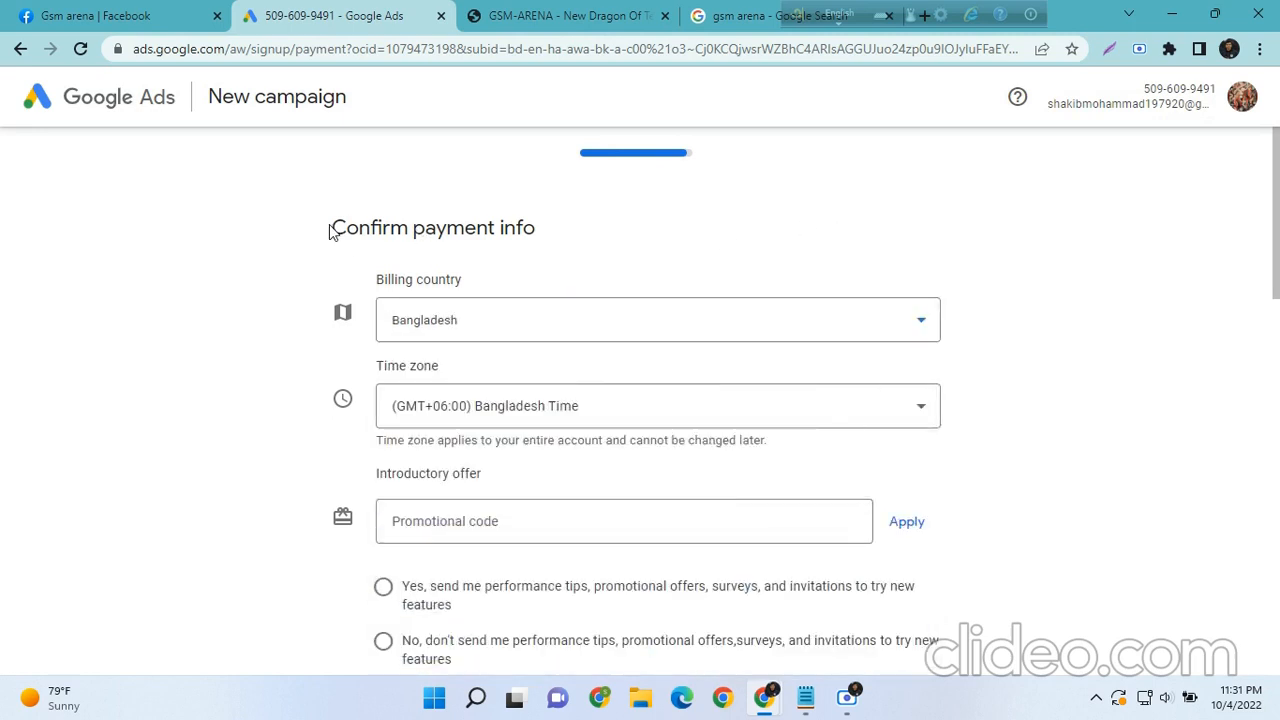
pyautogui.moveTo(322, 240)
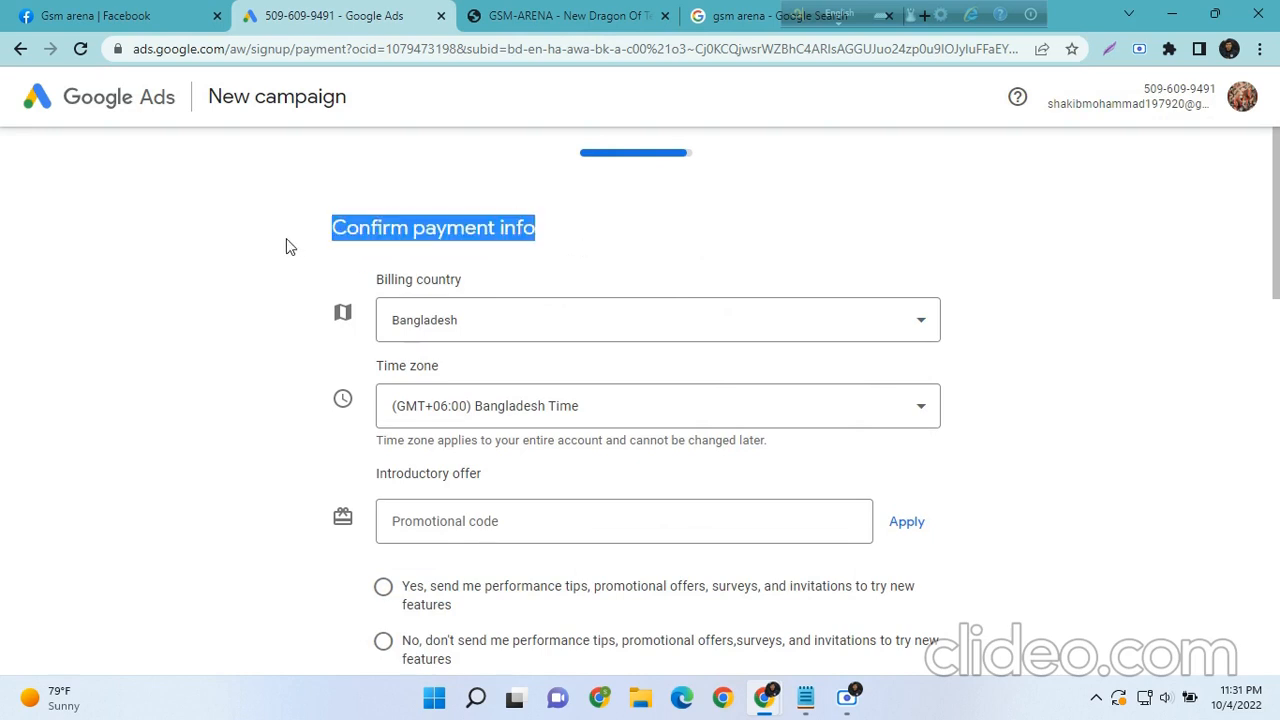
pyautogui.click(658, 319)
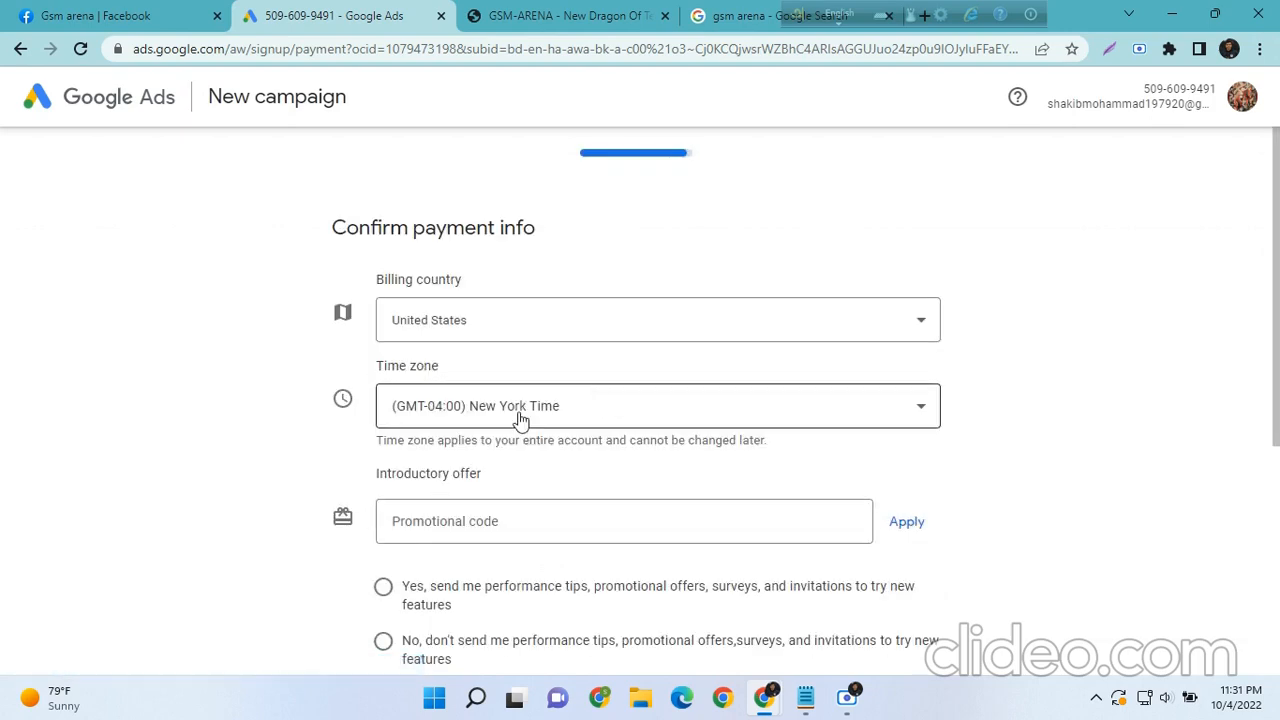
pyautogui.scroll(-3)
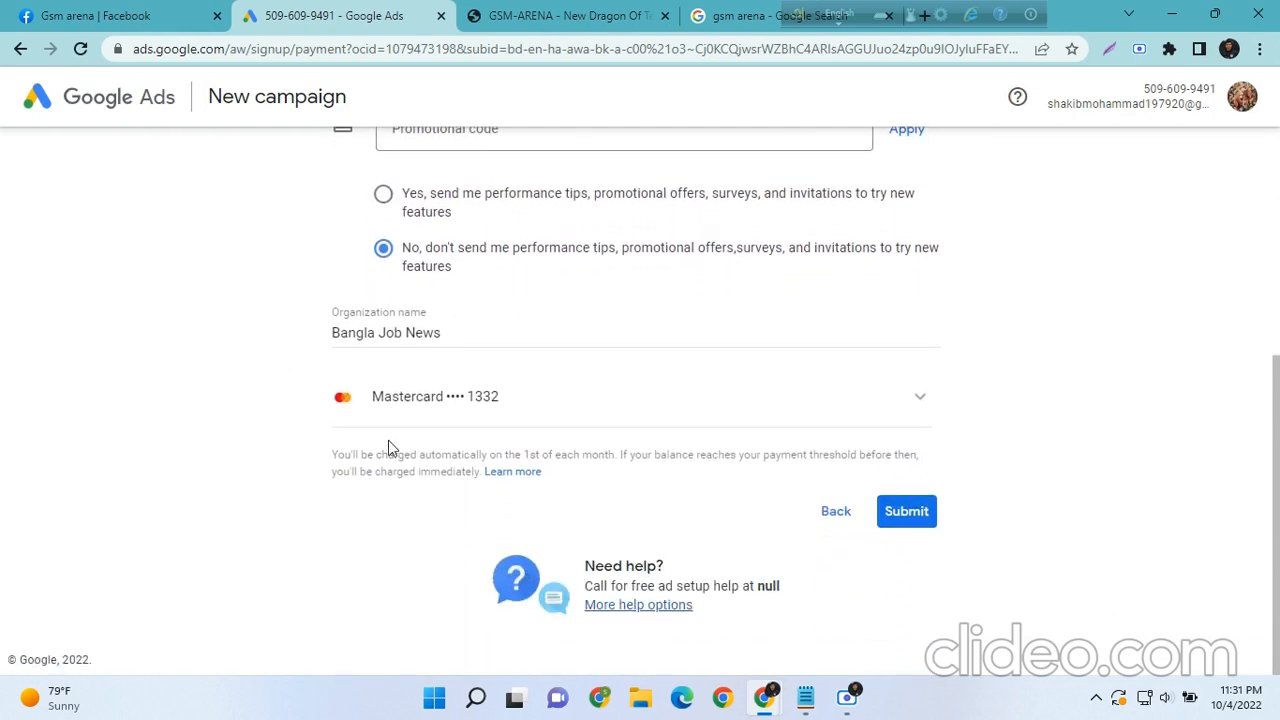
pyautogui.click(919, 396)
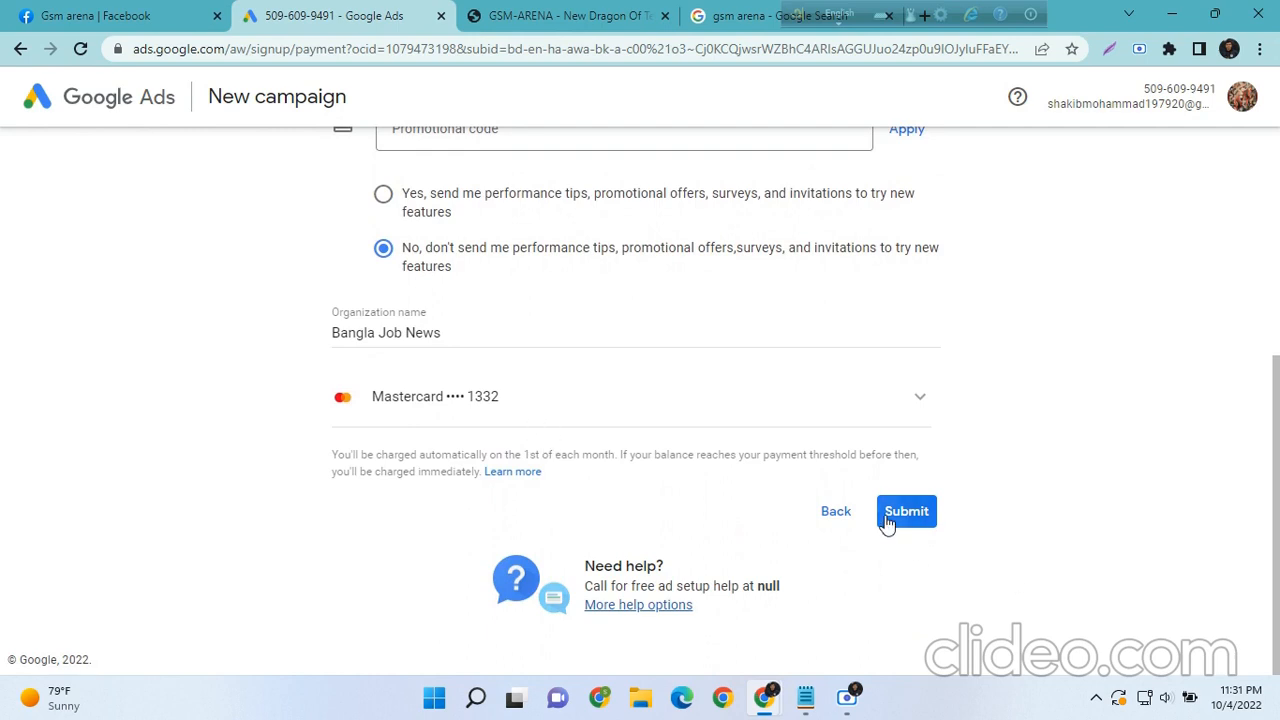
pyautogui.click(906, 511)
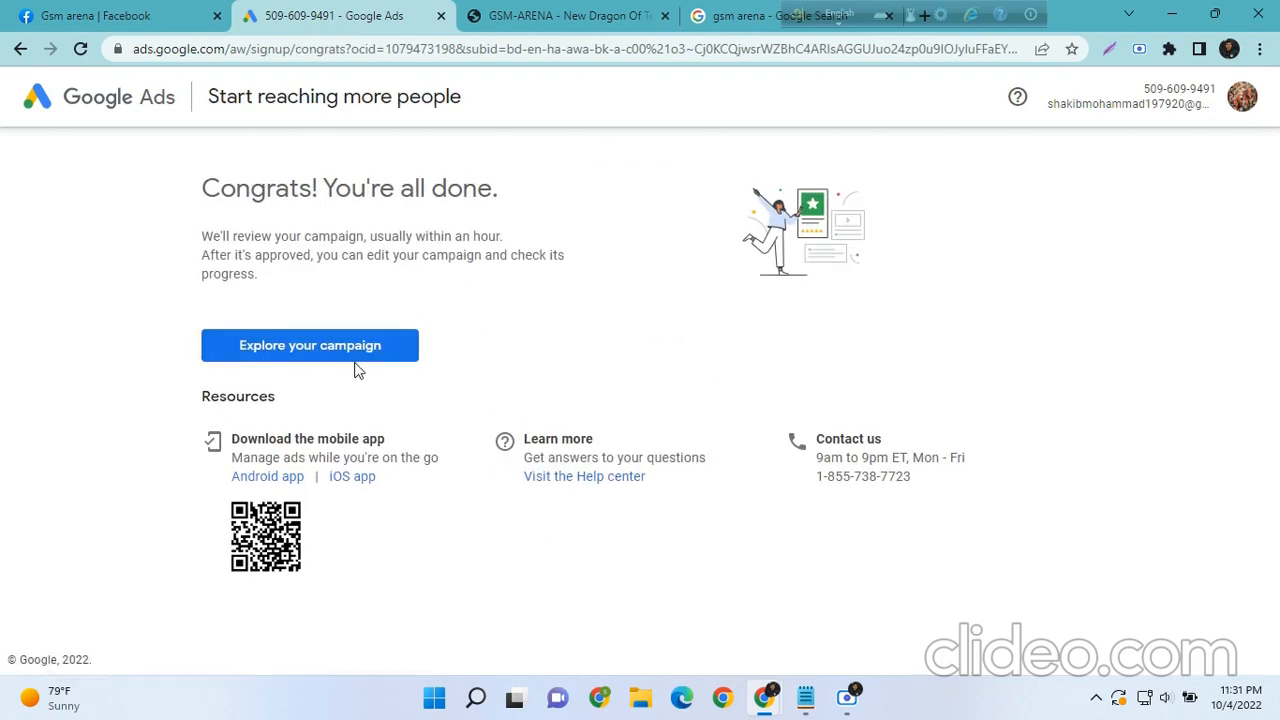
# Highlight the 'Congrats! You're all done' heading, then go to Explore your campaign
pyautogui.moveTo(201, 188); pyautogui.dragTo(425, 188)
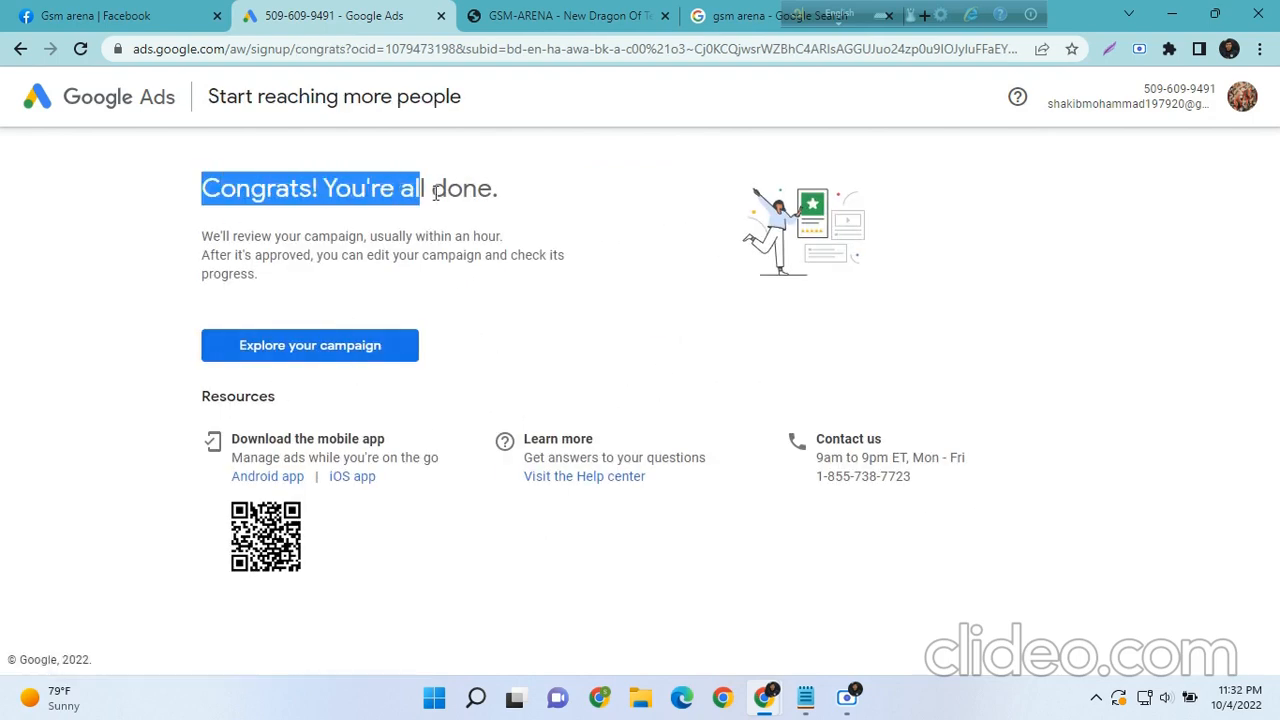
pyautogui.moveTo(423, 188); pyautogui.dragTo(495, 188)
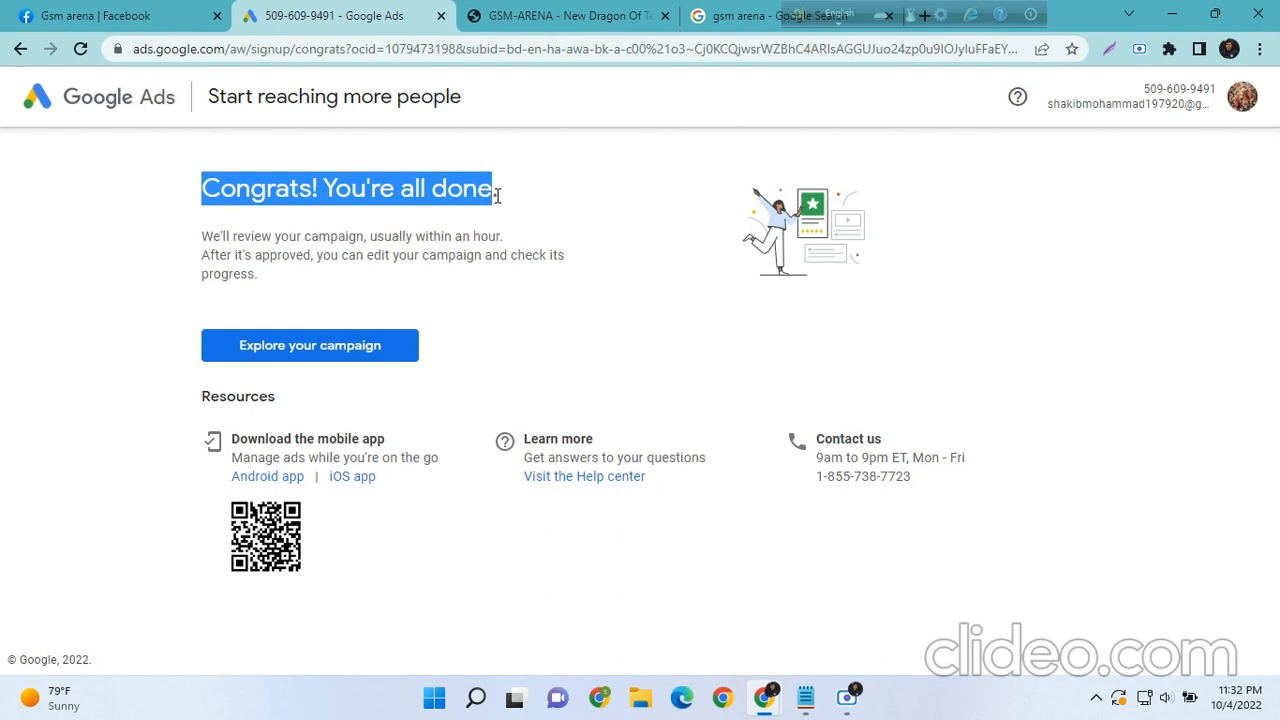
pyautogui.moveTo(393, 345)
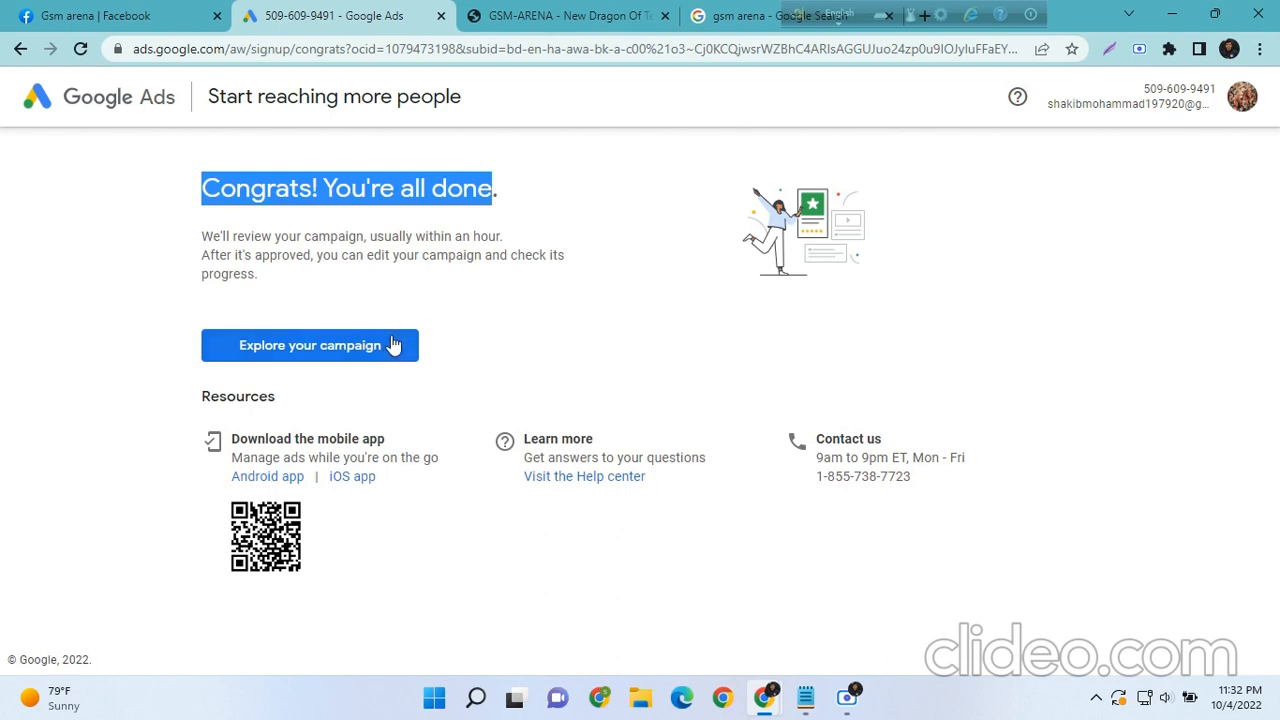
pyautogui.click(310, 345)
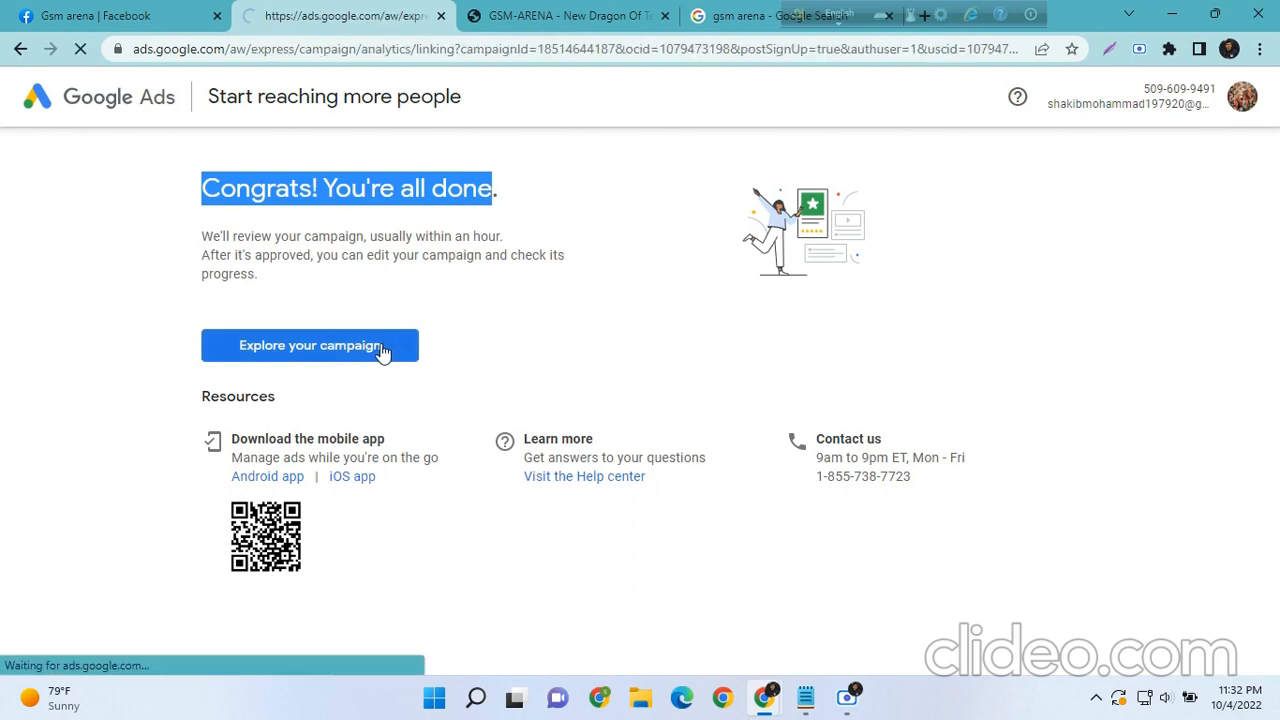
# Open the new campaign and skip connecting Google Analytics for now
pyautogui.click(310, 345)
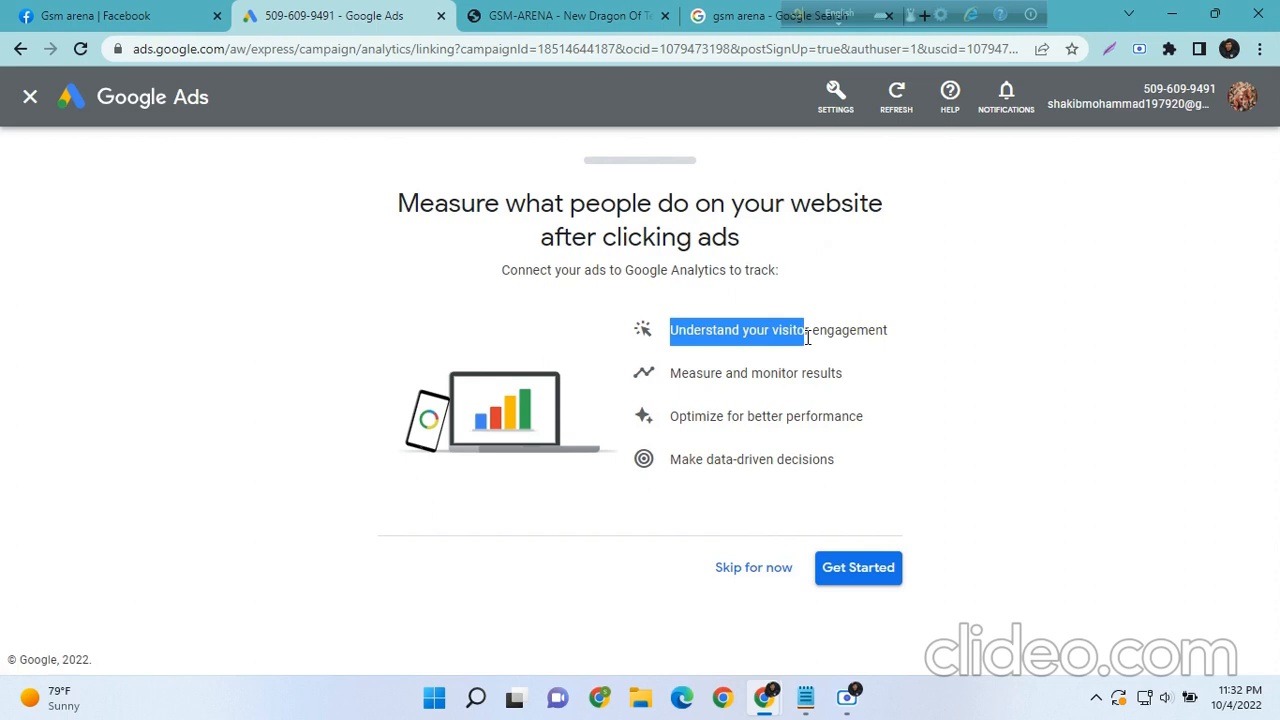
pyautogui.click(753, 568)
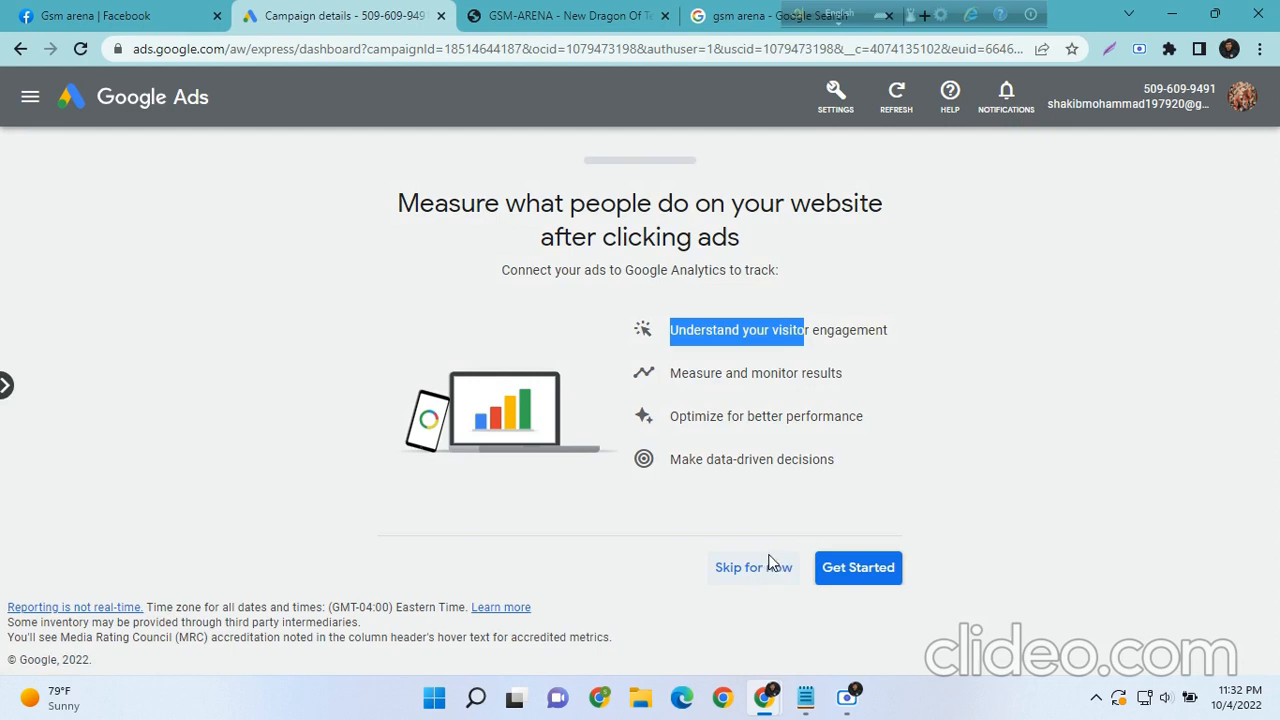
# Dismiss the Analytics prompt and satisfaction survey, then close the Google Ads tab
pyautogui.click(752, 568)
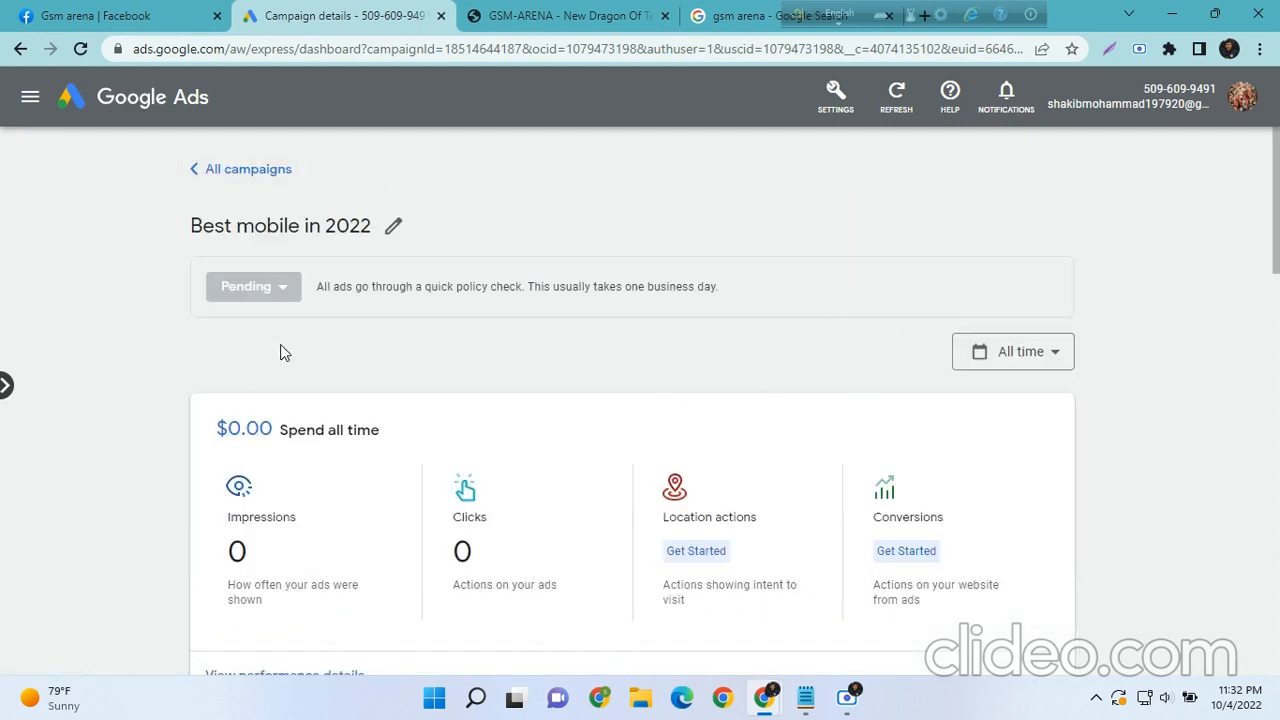
pyautogui.click(253, 286)
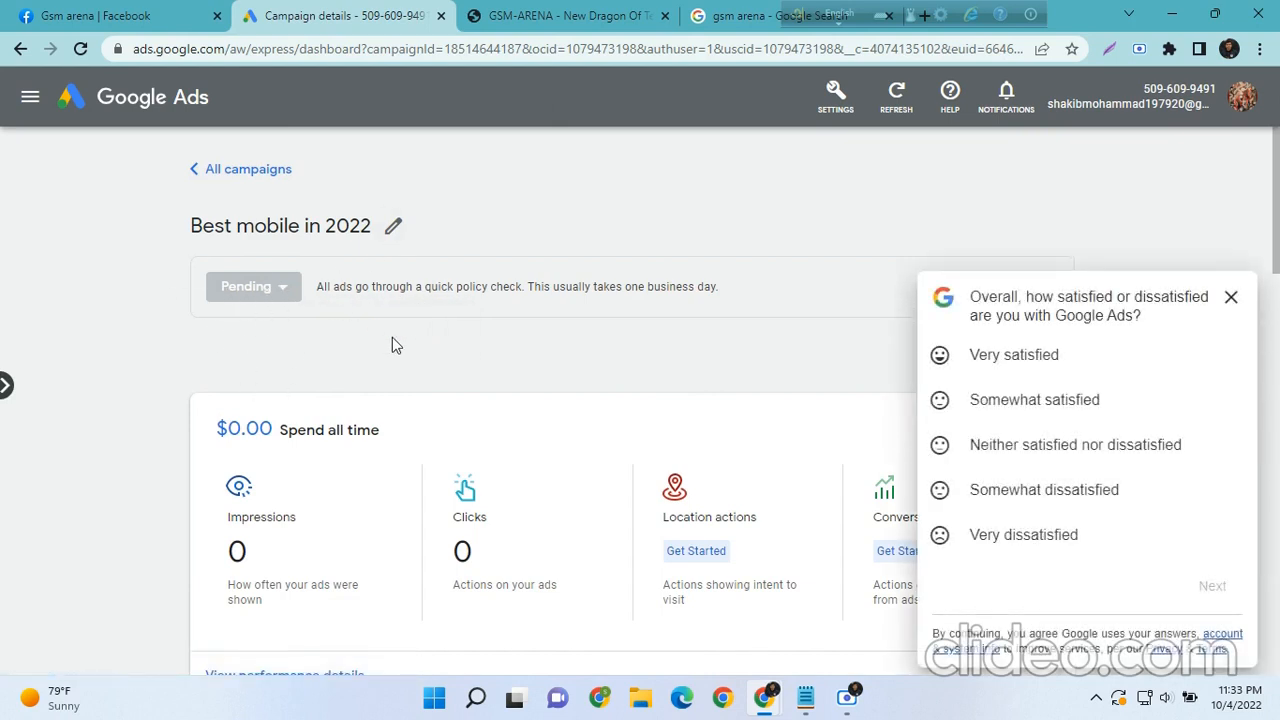
pyautogui.click(835, 95)
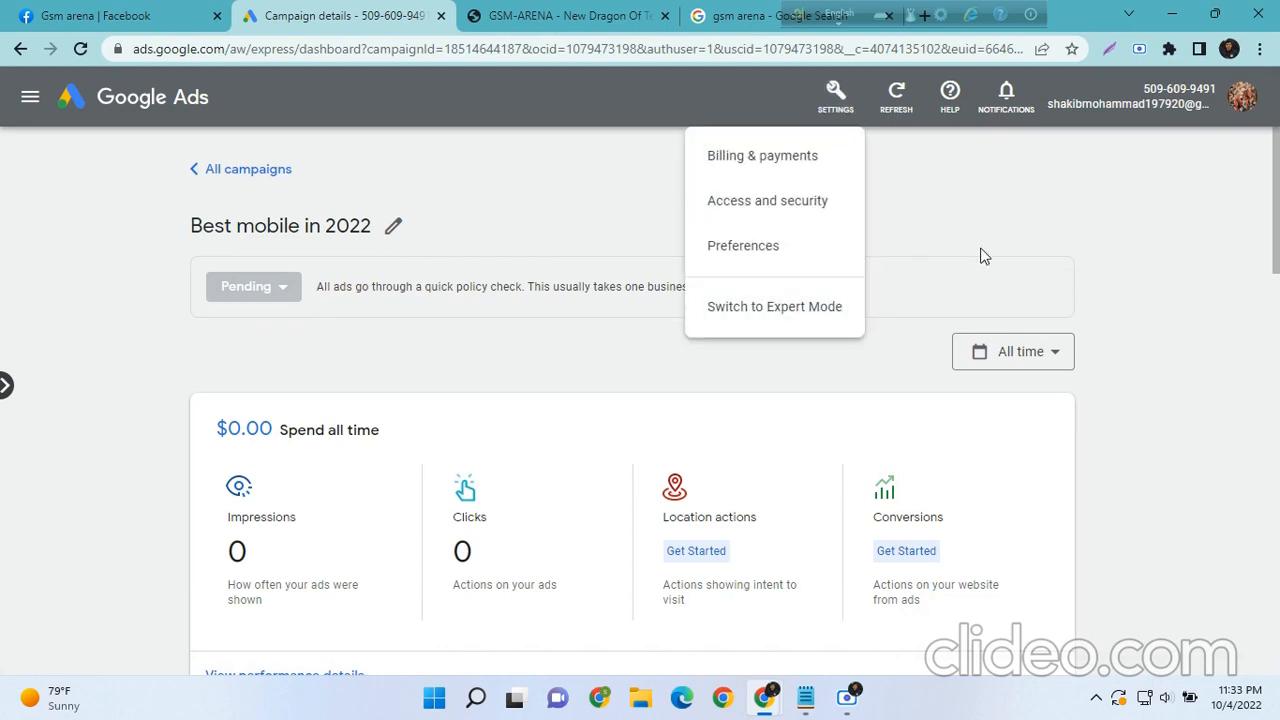
pyautogui.click(761, 155)
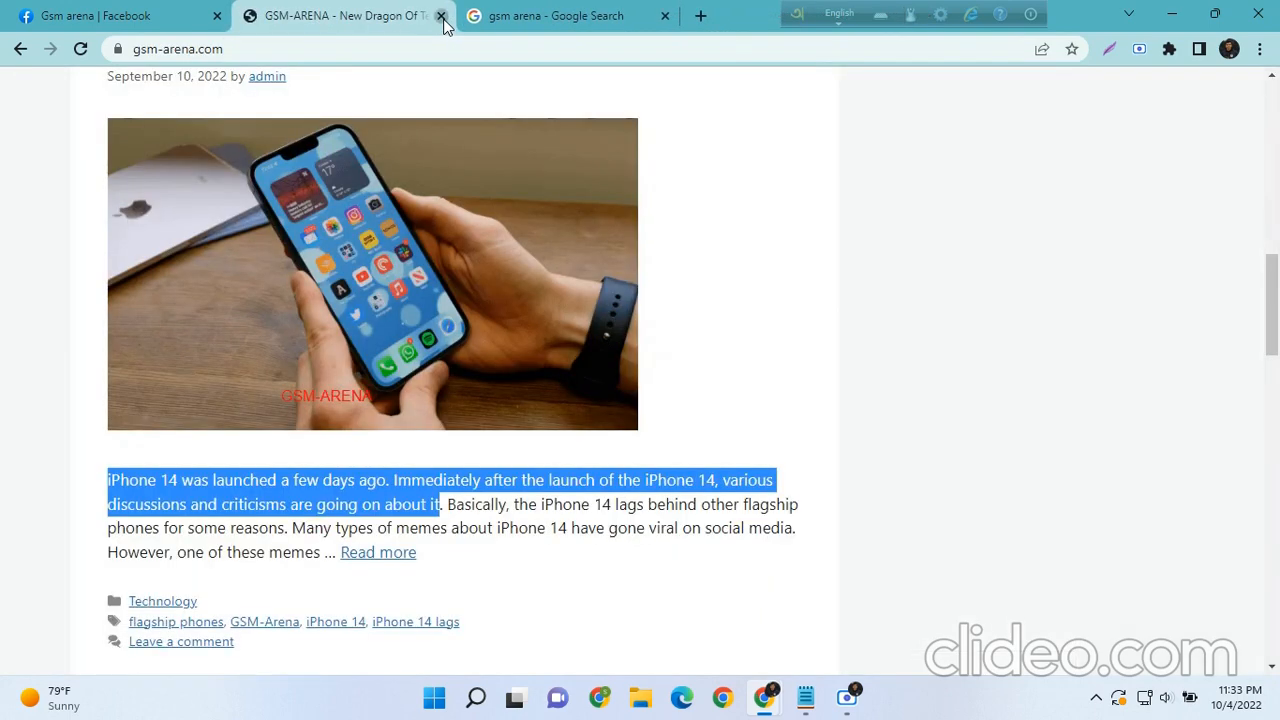
# Close the GSM-ARENA tab and put the Chrome window away
pyautogui.click(439, 15)
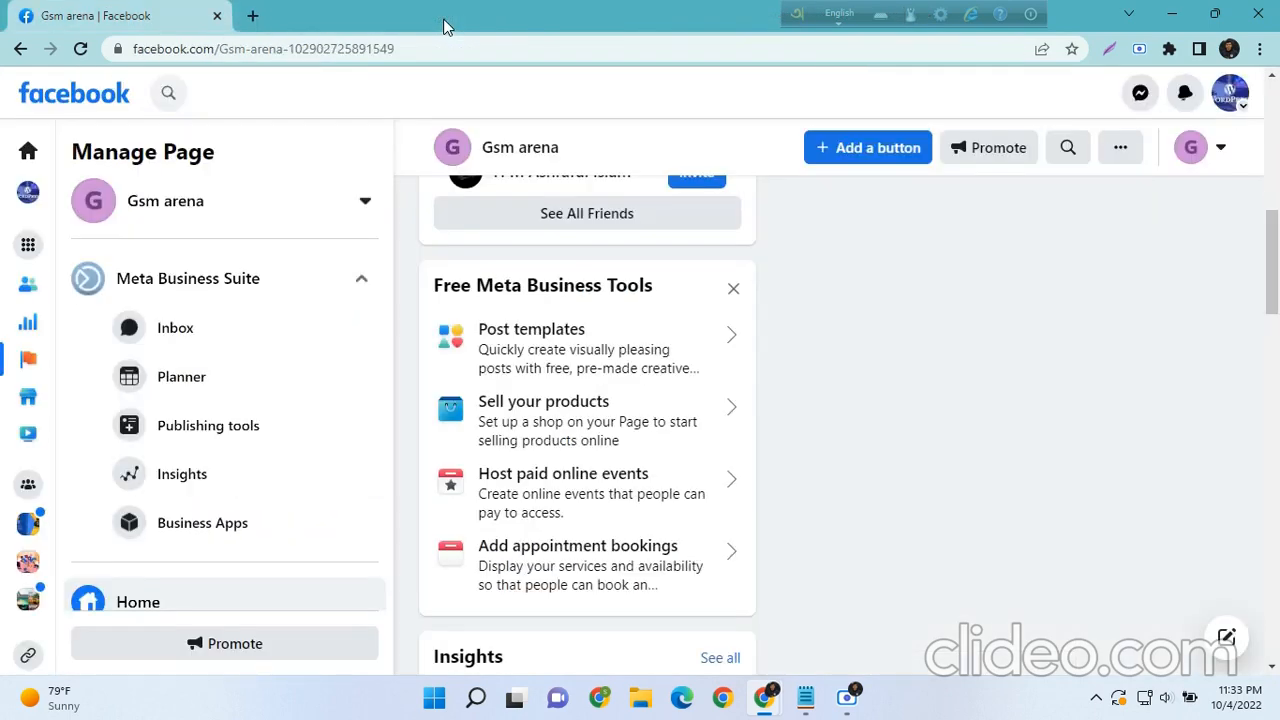
pyautogui.moveTo(1070, 8)
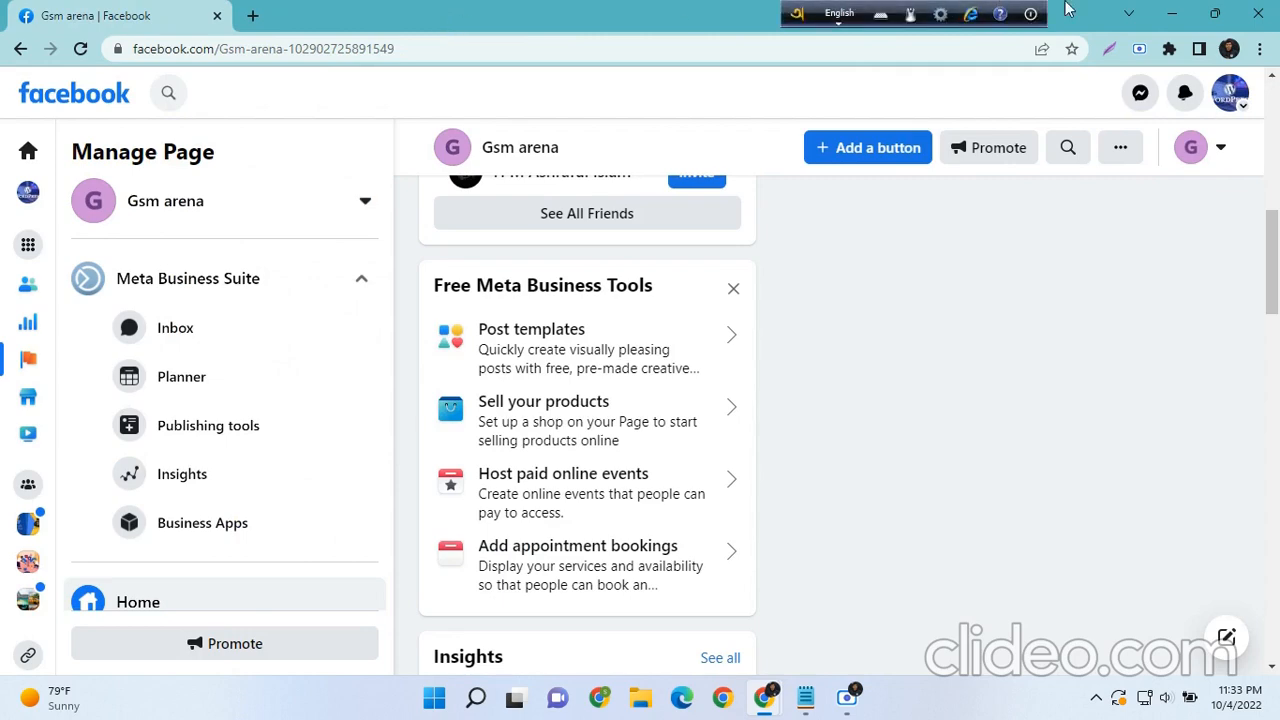
pyautogui.click(802, 698)
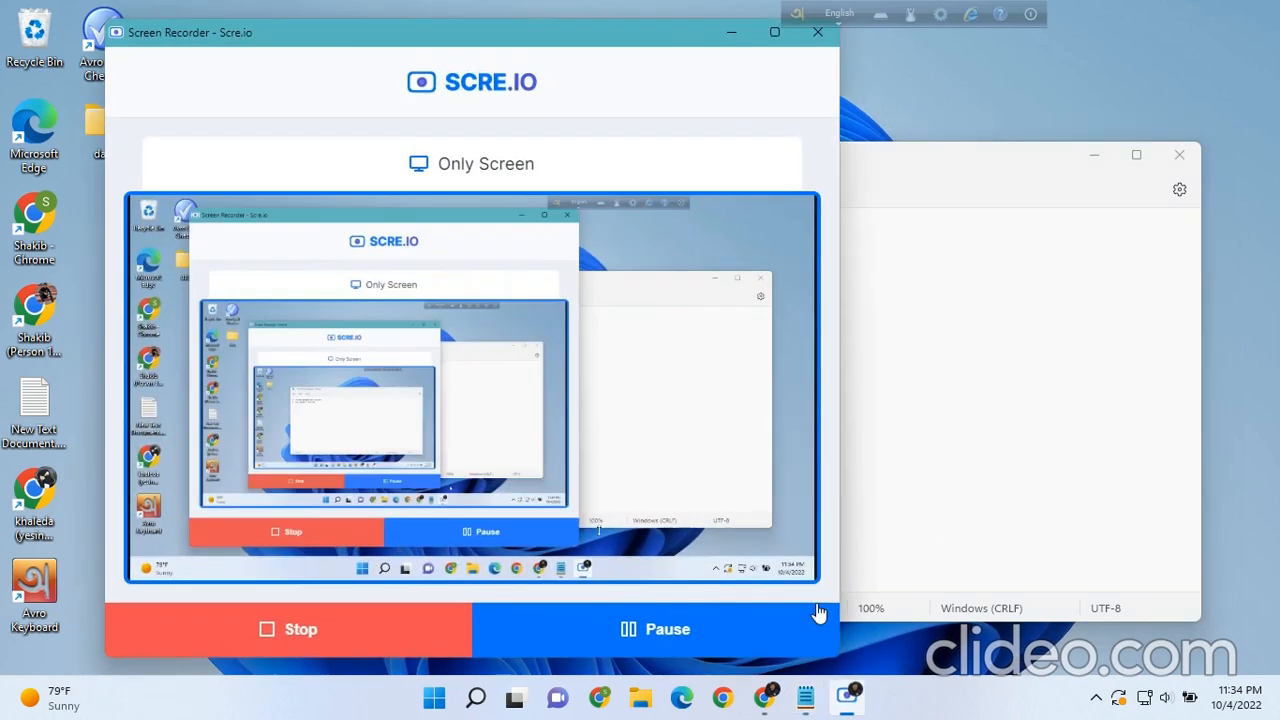
# Minimize the Scre.io Screen Recorder window to reveal the desktop
pyautogui.click(655, 629)
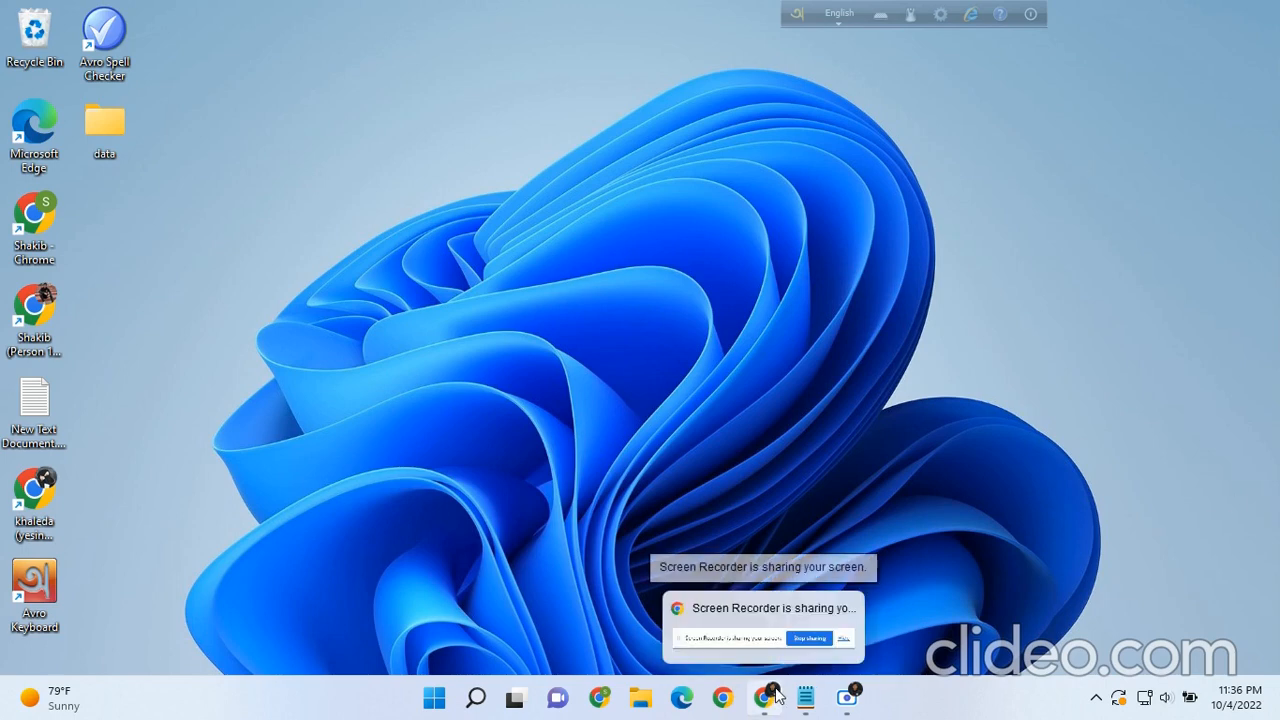
# Bring up the Notepad to-do list, review the payment methods line, and close it
pyautogui.click(802, 697)
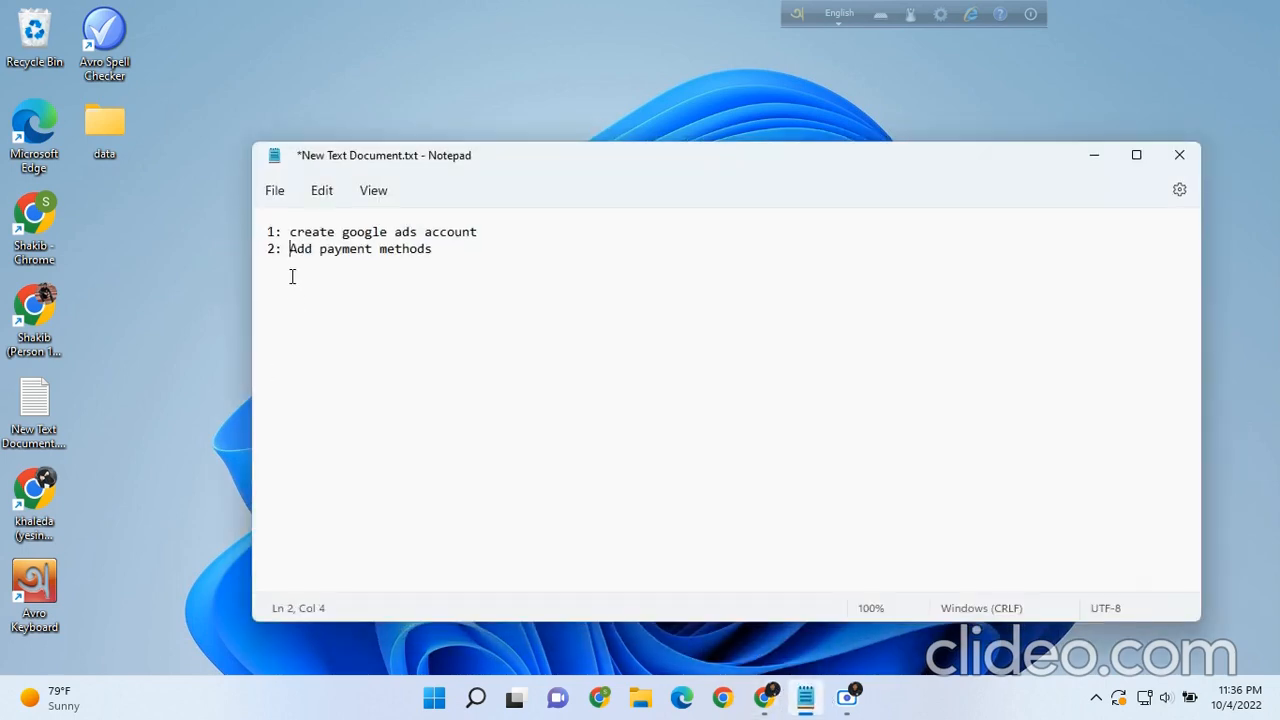
pyautogui.click(467, 263)
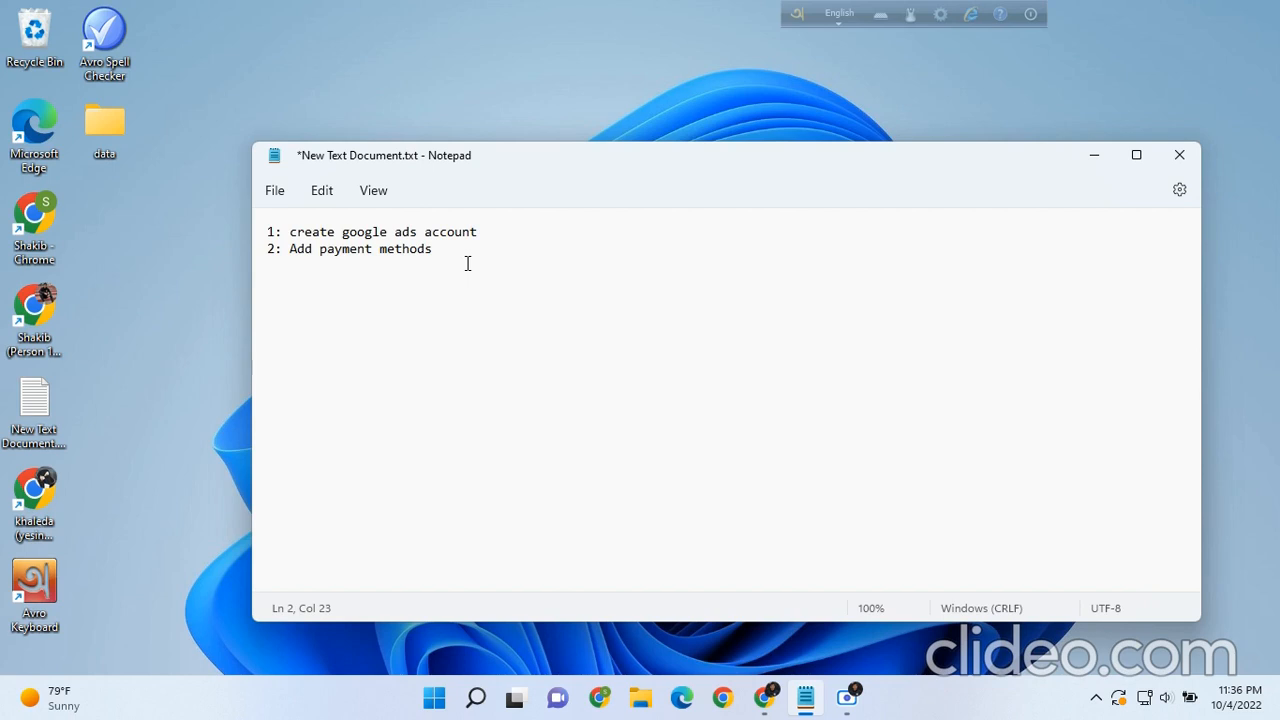
pyautogui.moveTo(530, 275)
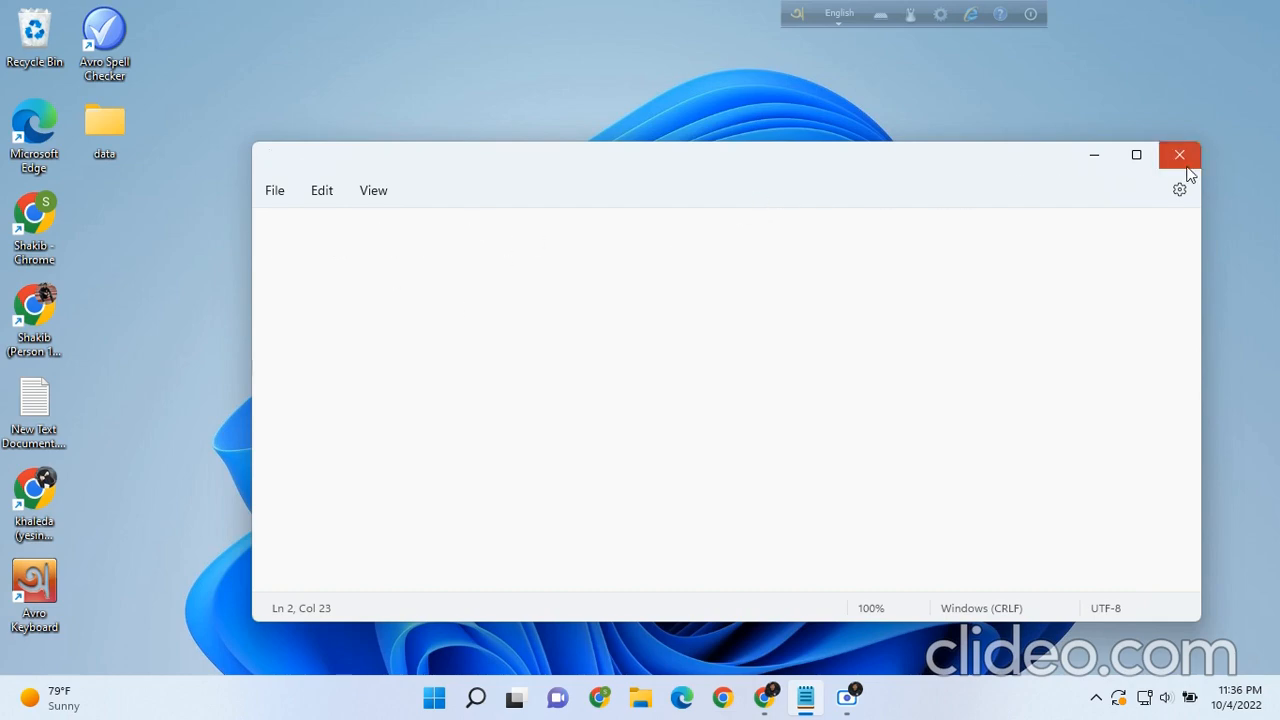
pyautogui.click(1179, 155)
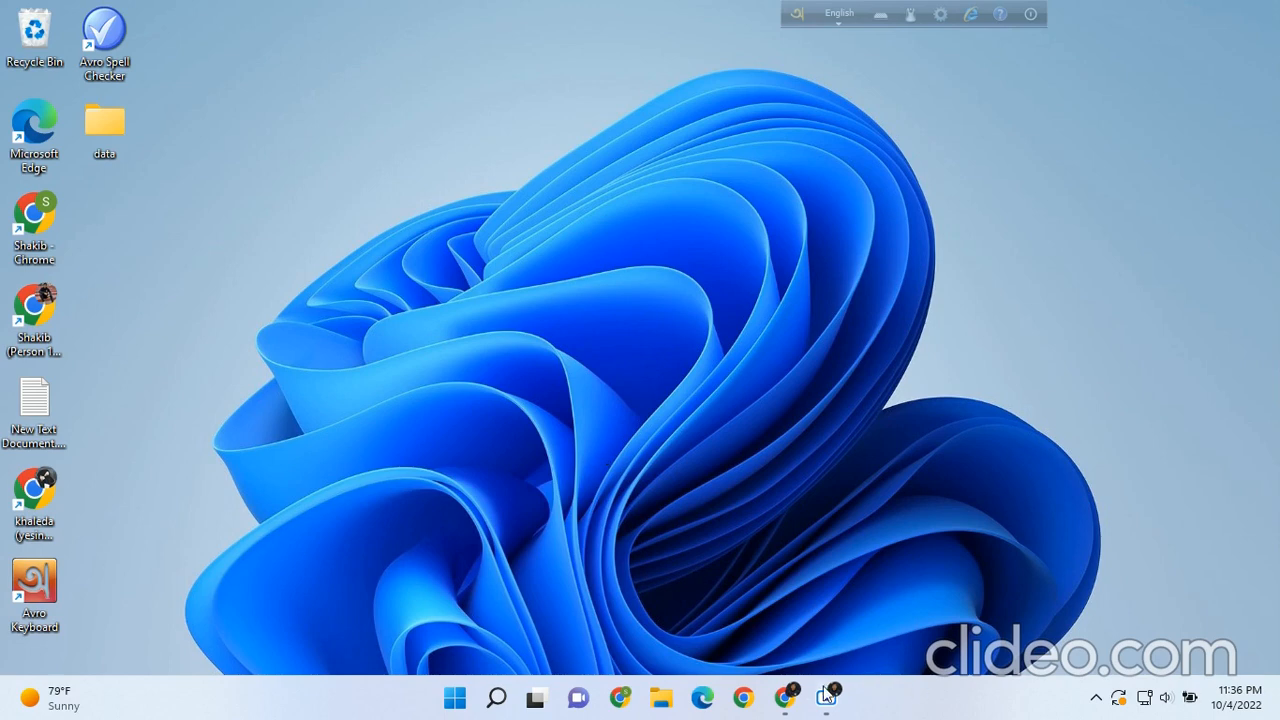
# Restore the Scre.io recorder window from the taskbar
pyautogui.click(825, 693)
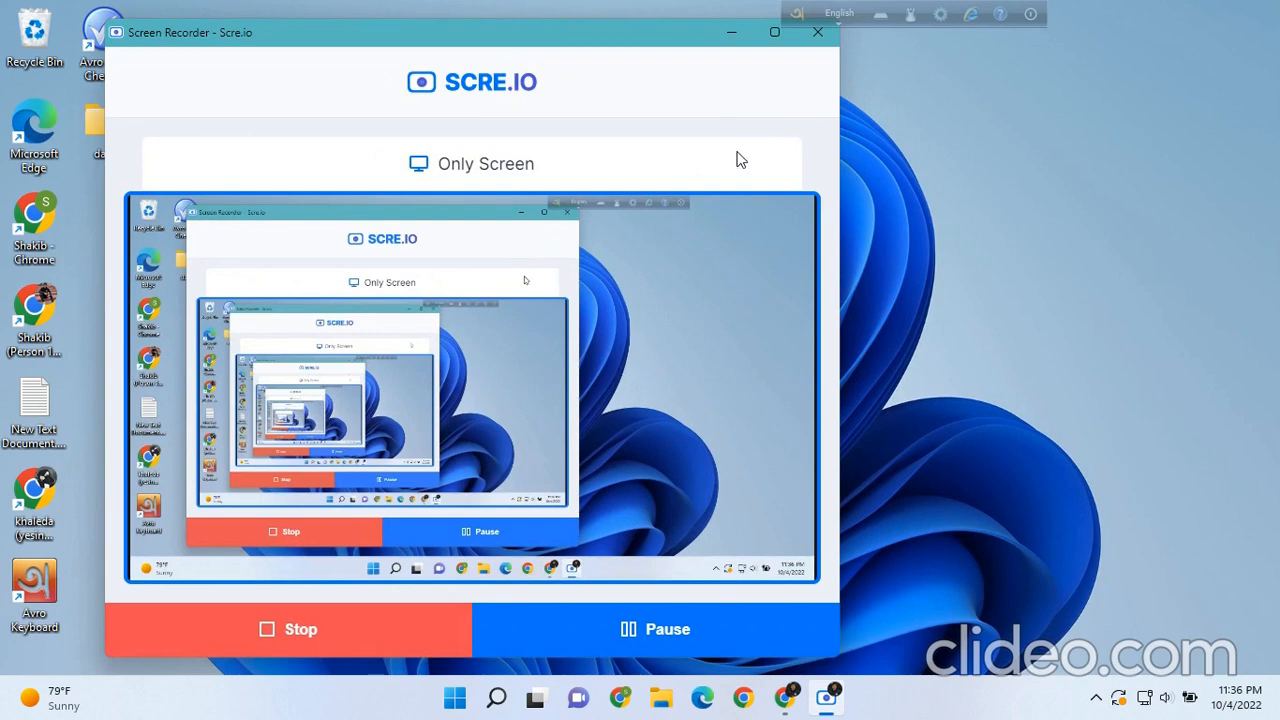
pyautogui.moveTo(382, 582)
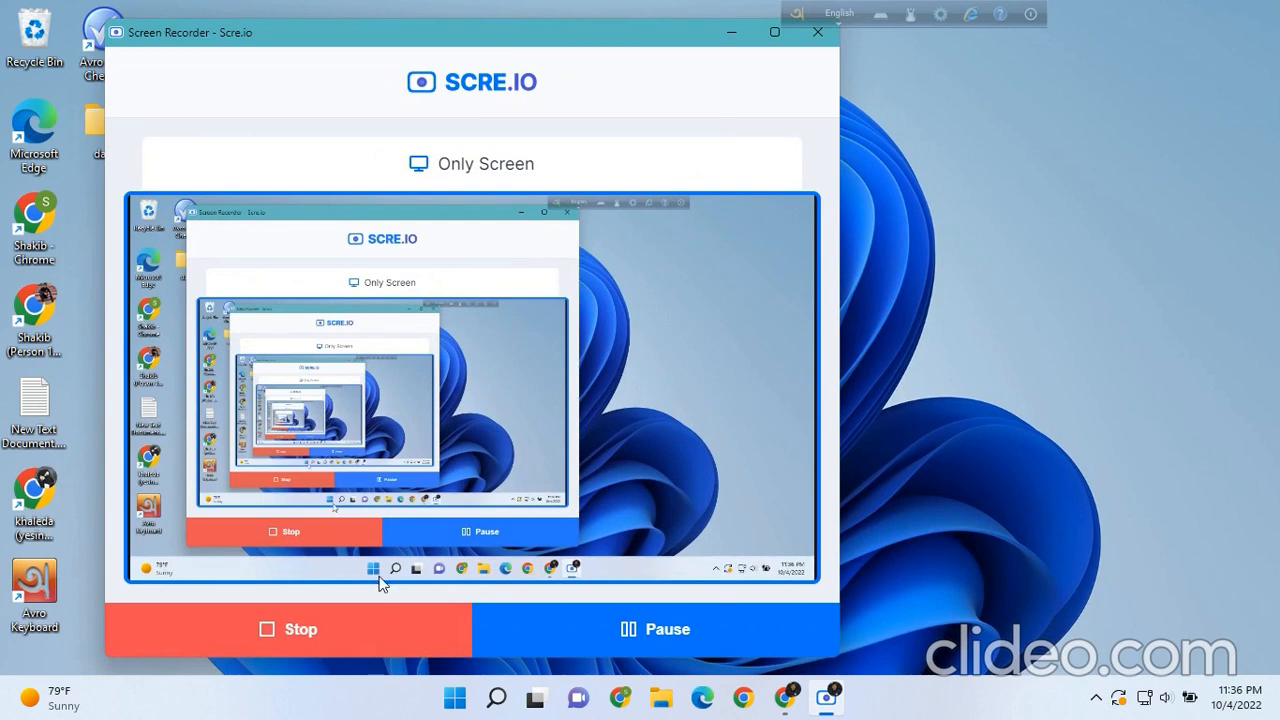